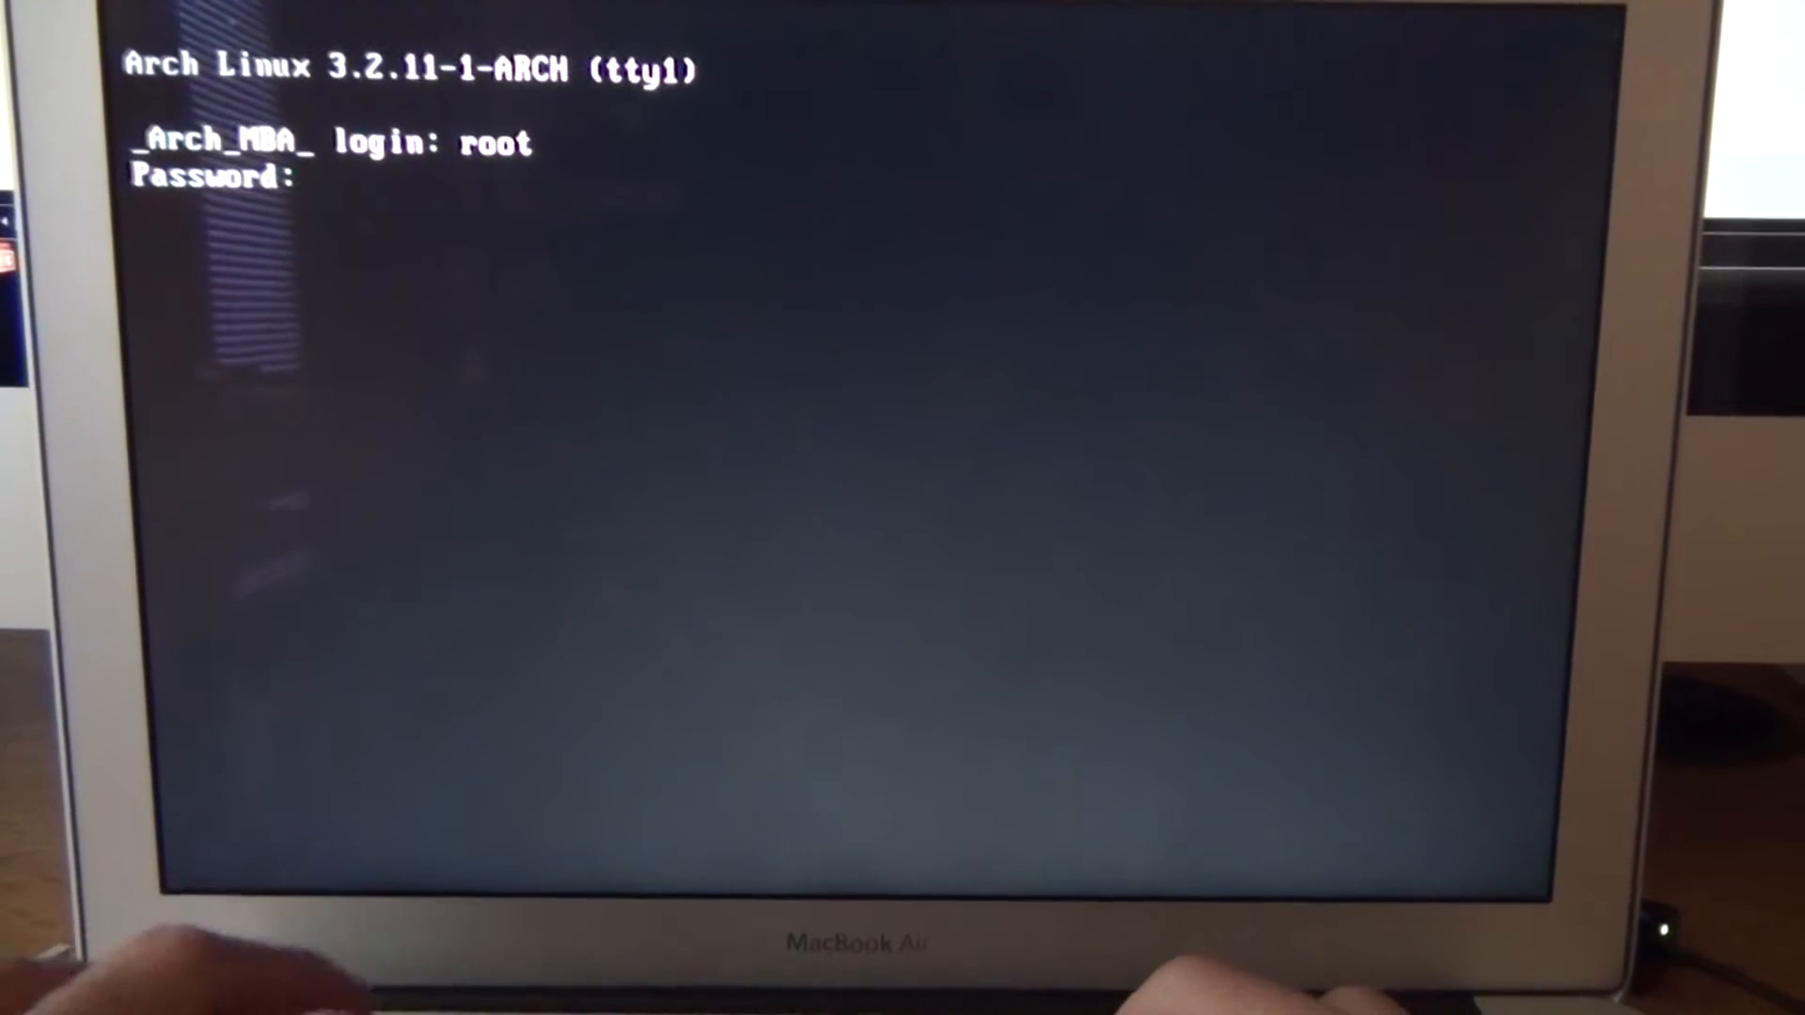
# - Create user msjche via adduser with default home and shell, set its password, and clear
pyautogui.write('adduser')
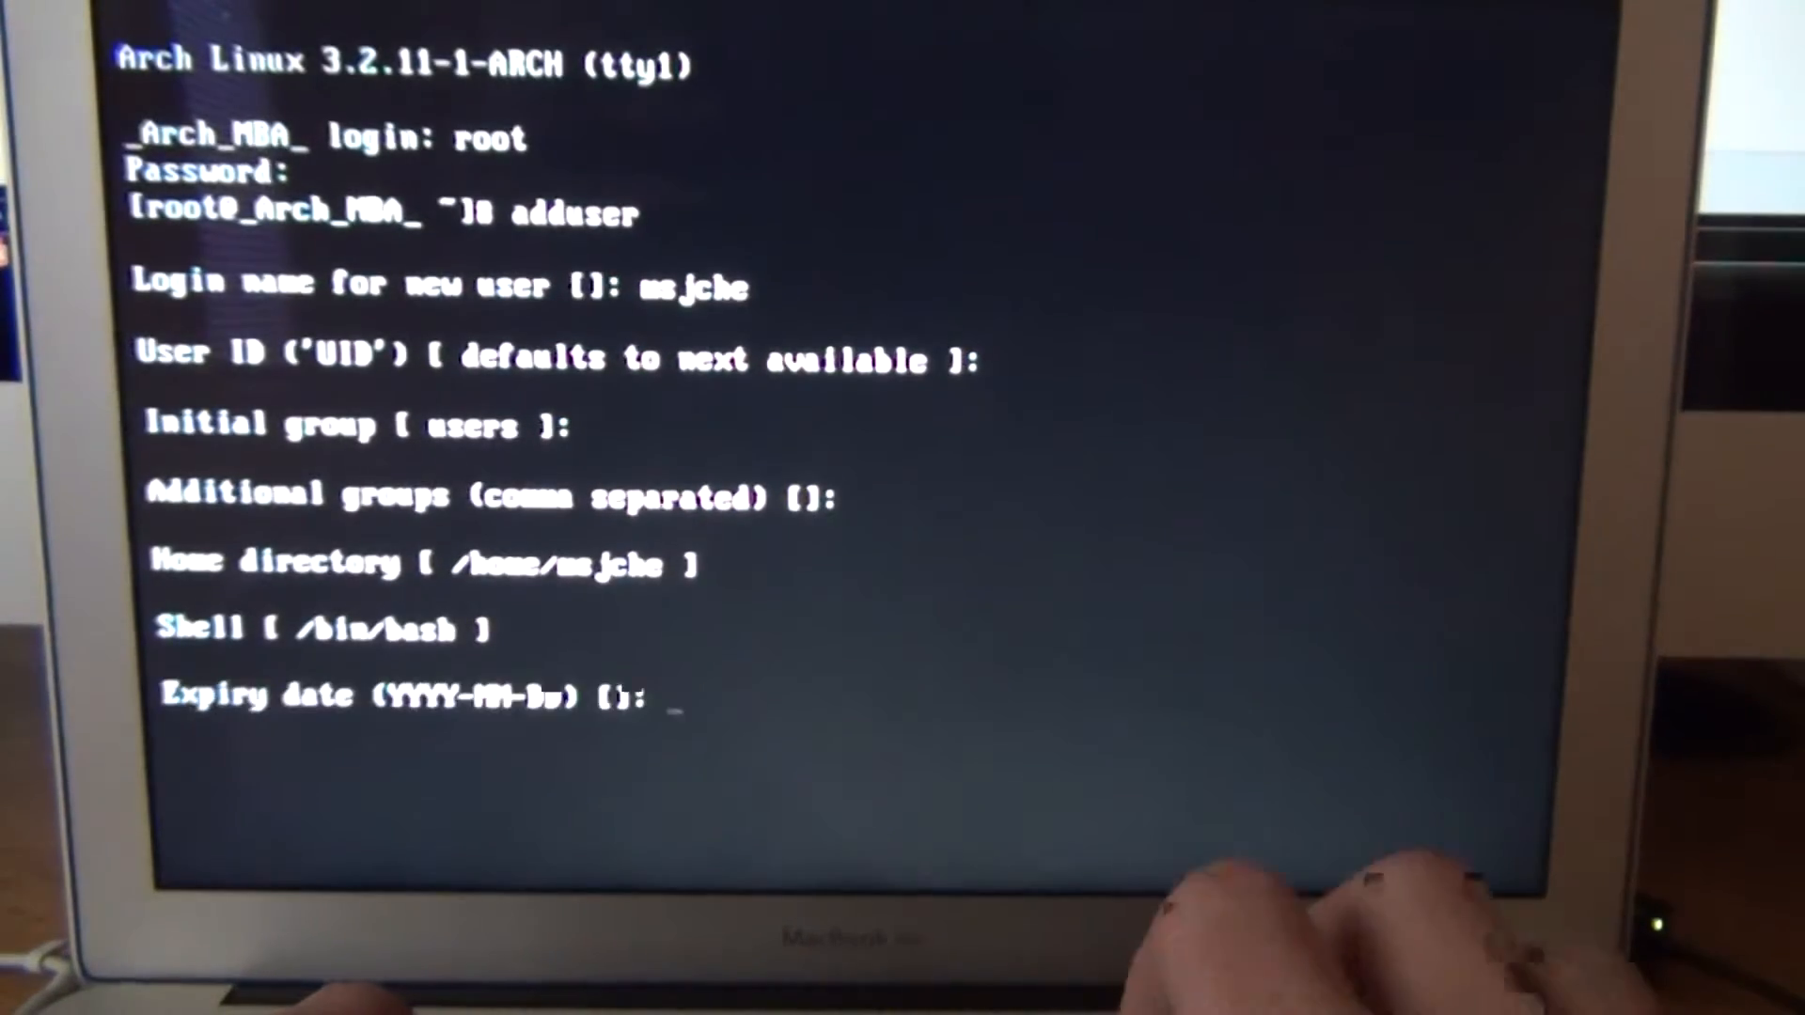
pyautogui.press('Return')
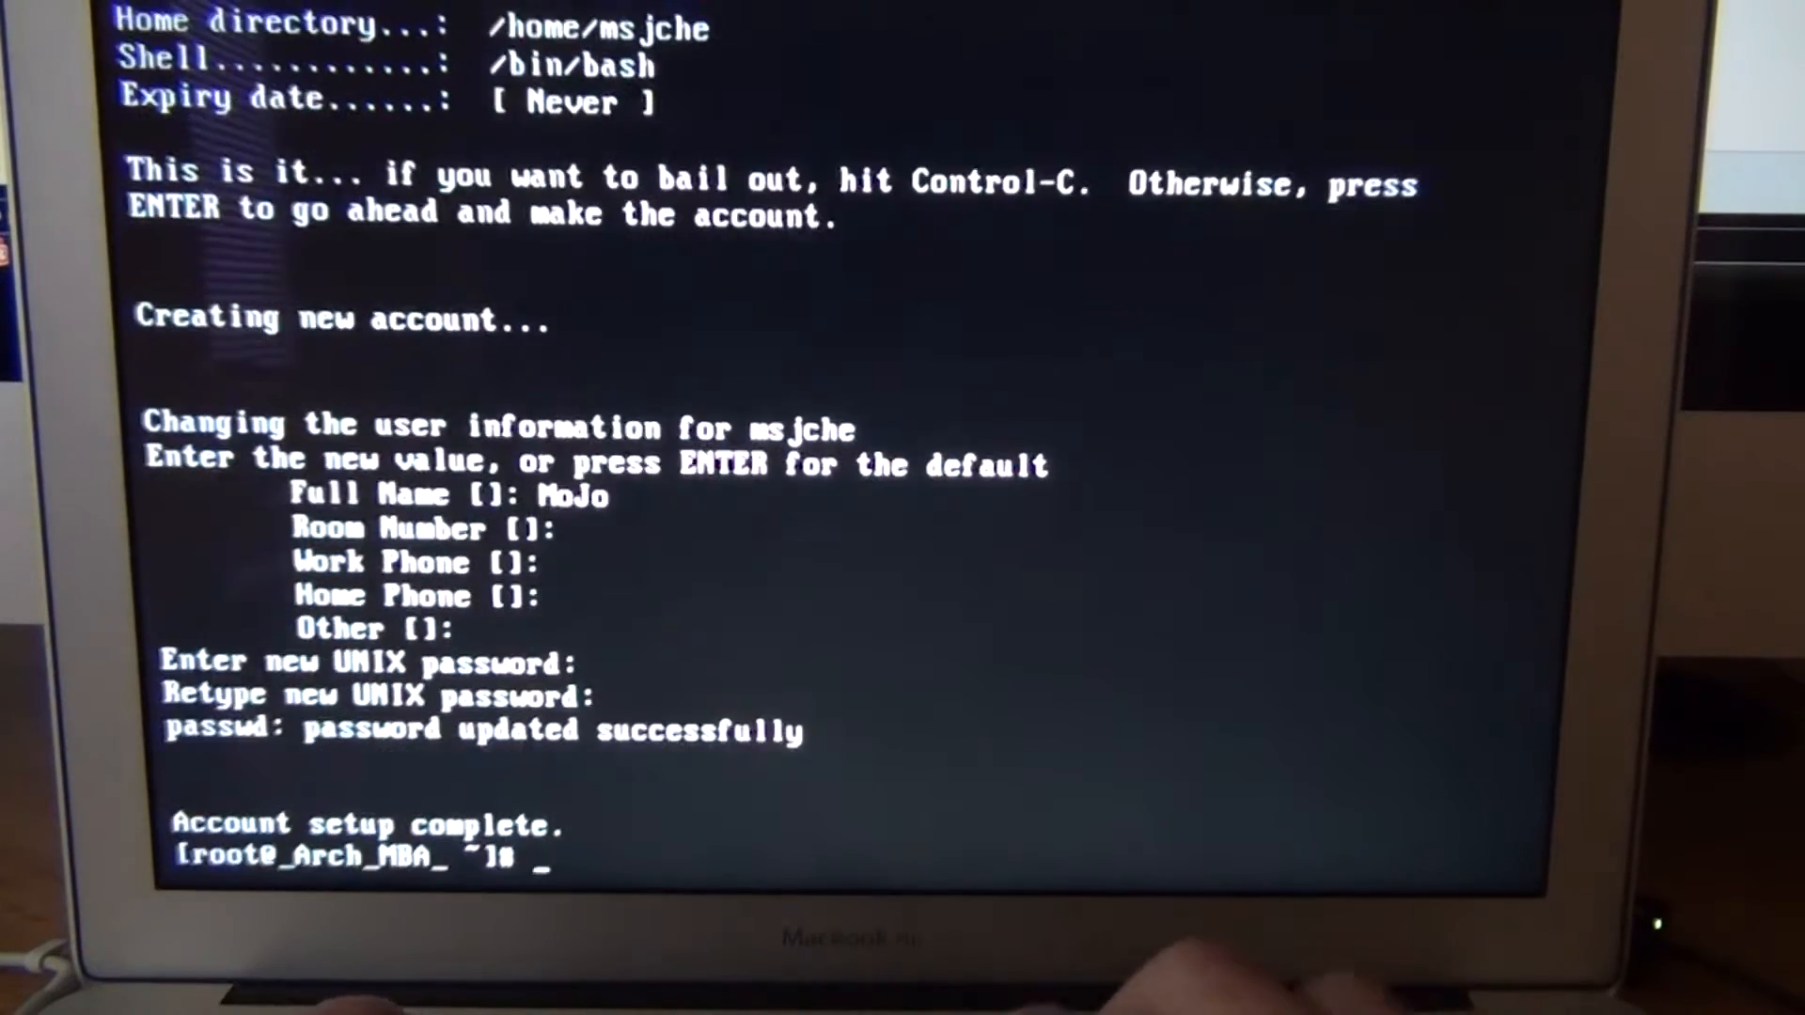
pyautogui.write('clear')
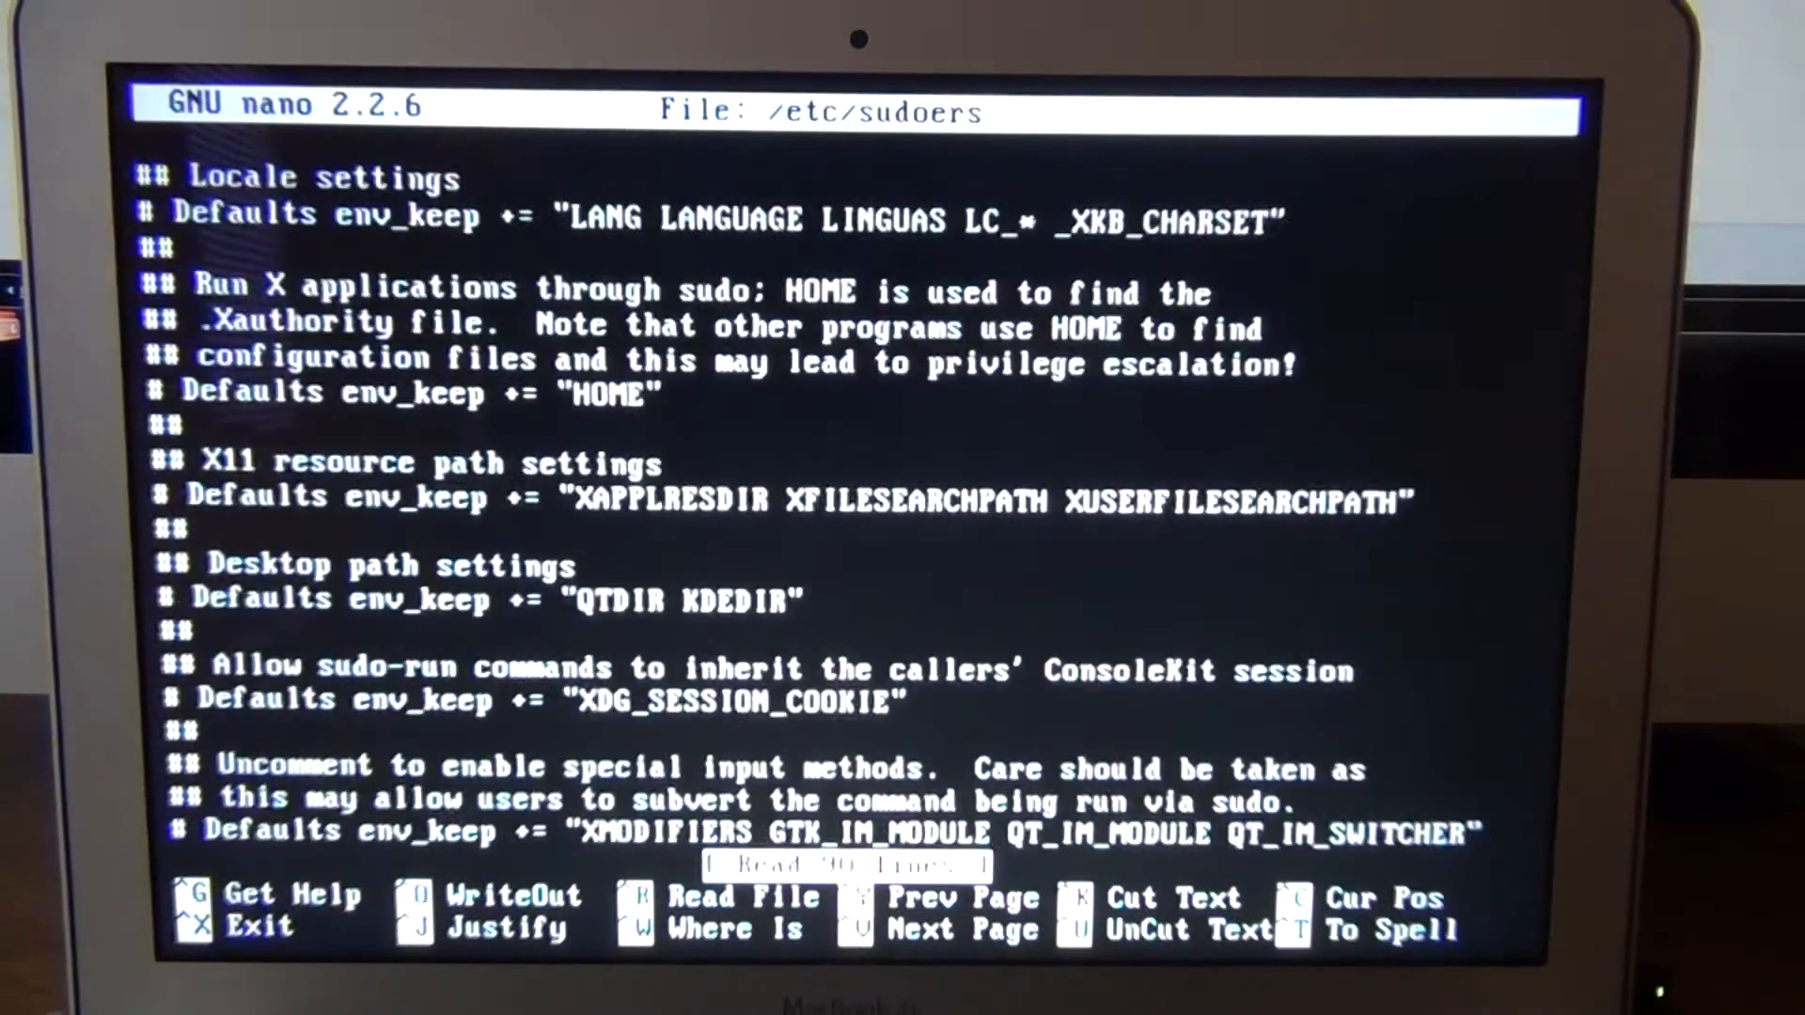
# - Add 'msjche ALL=(ALL) ALL' under User privilege specification and save /etc/sudoers
pyautogui.scroll(-3)
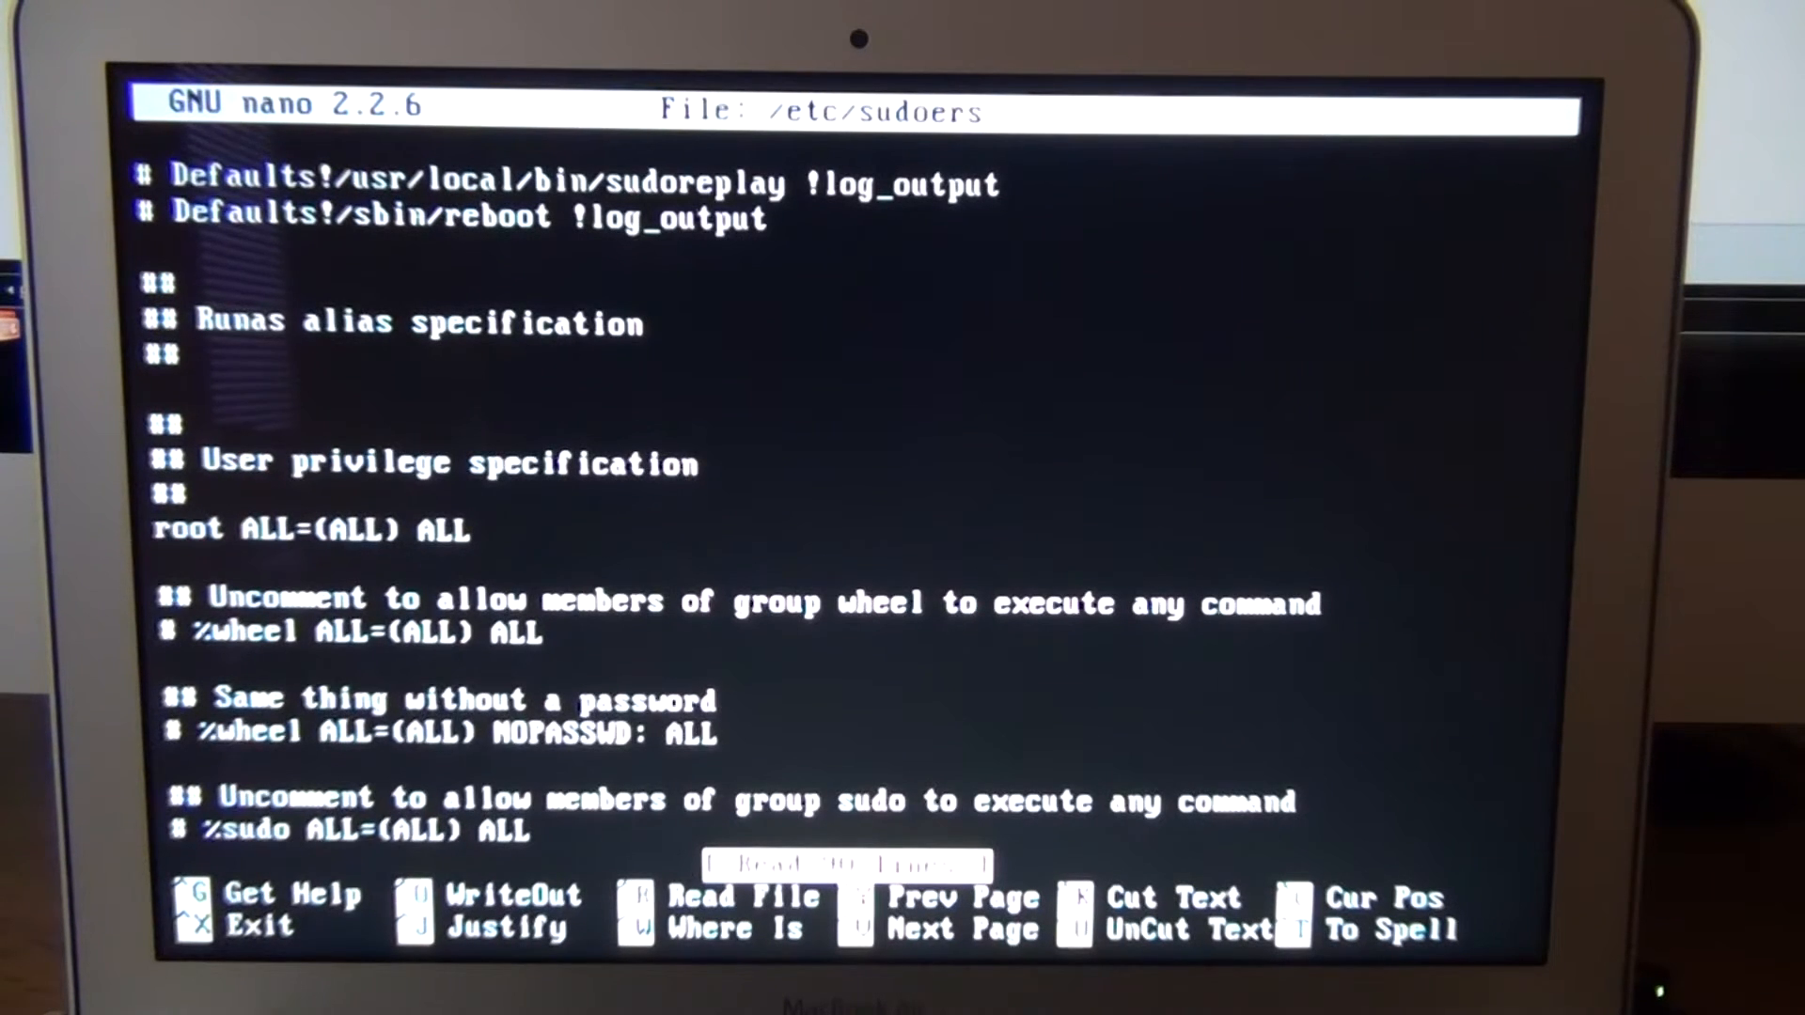
pyautogui.write('ms')
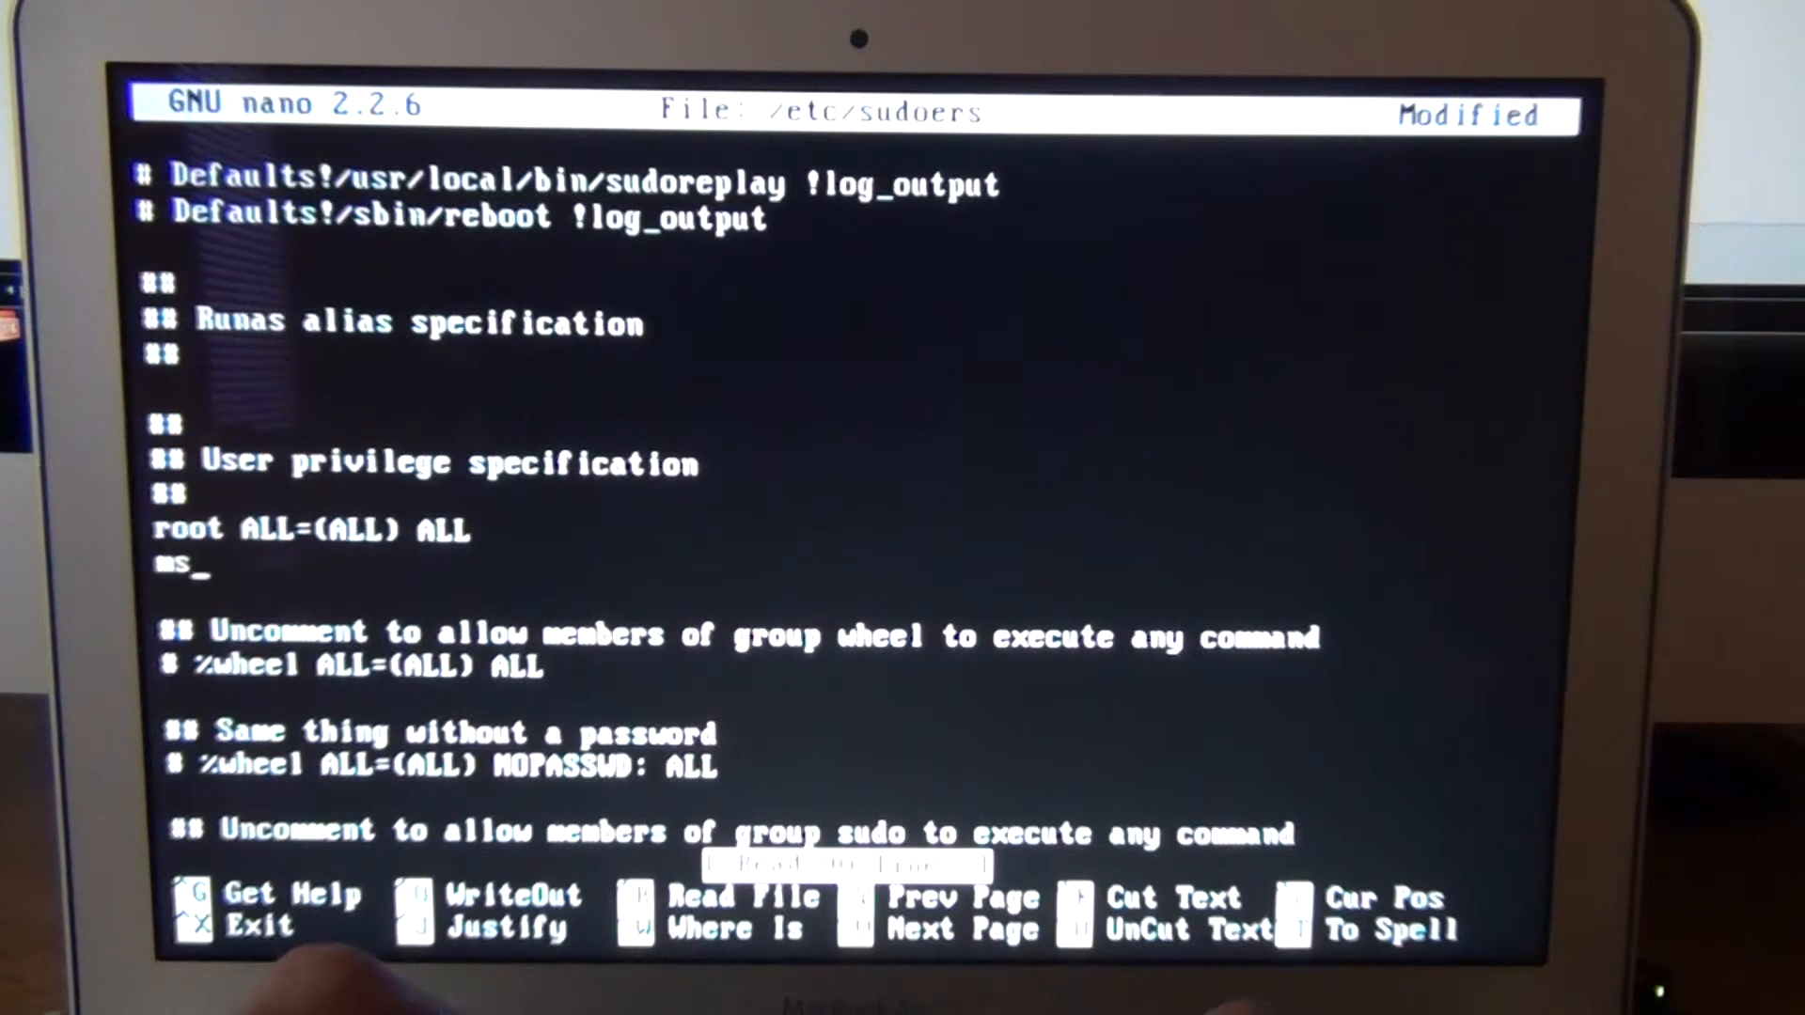
pyautogui.write('jche ALL=')
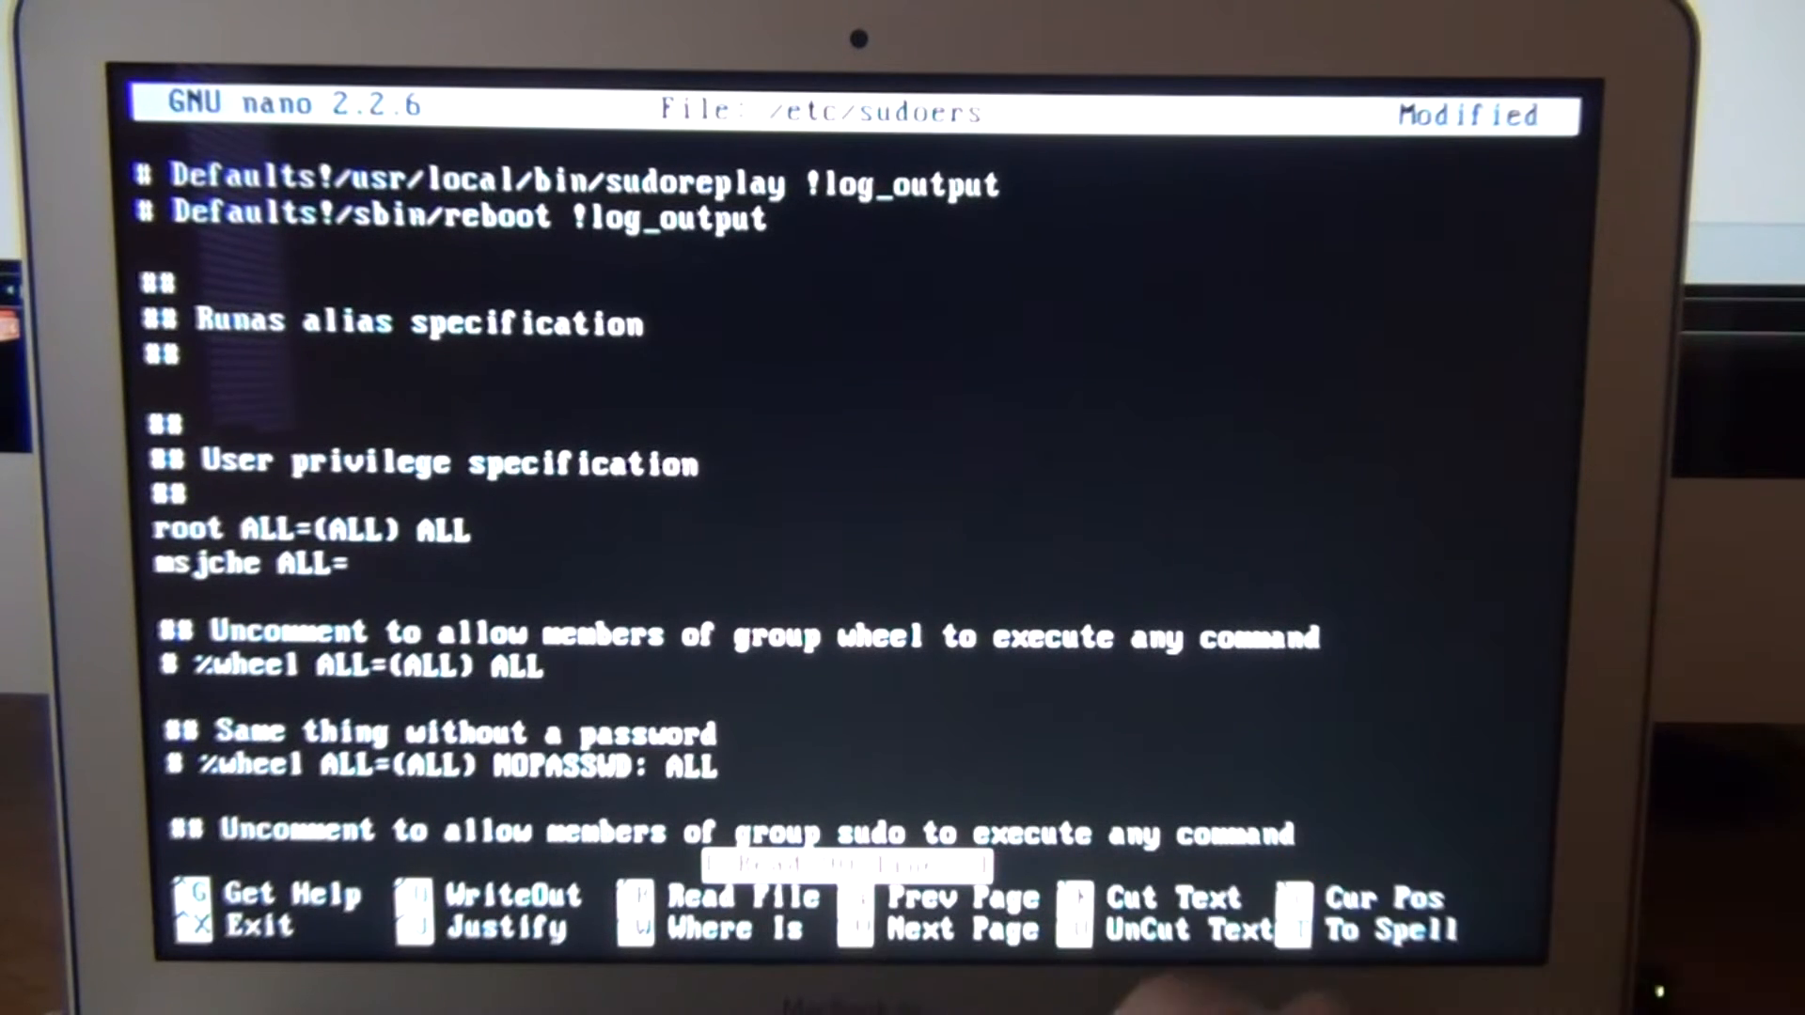
pyautogui.write('(ALL')
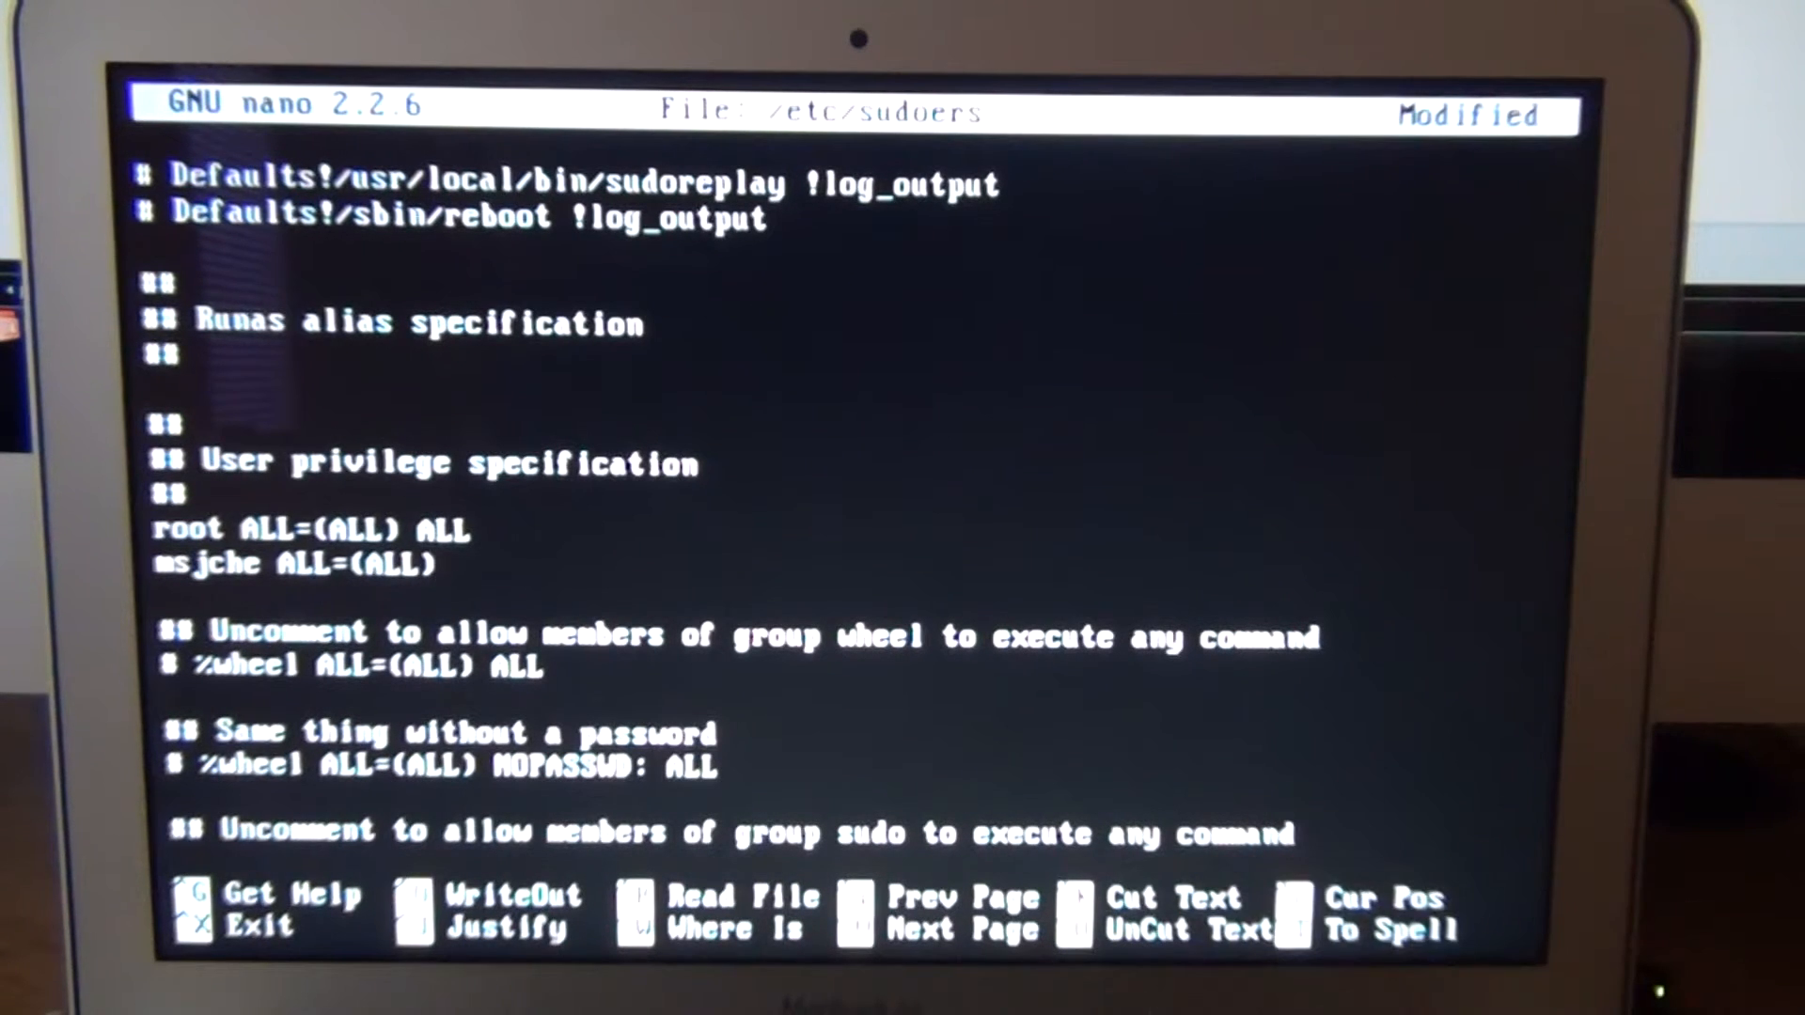
pyautogui.write('ALL')
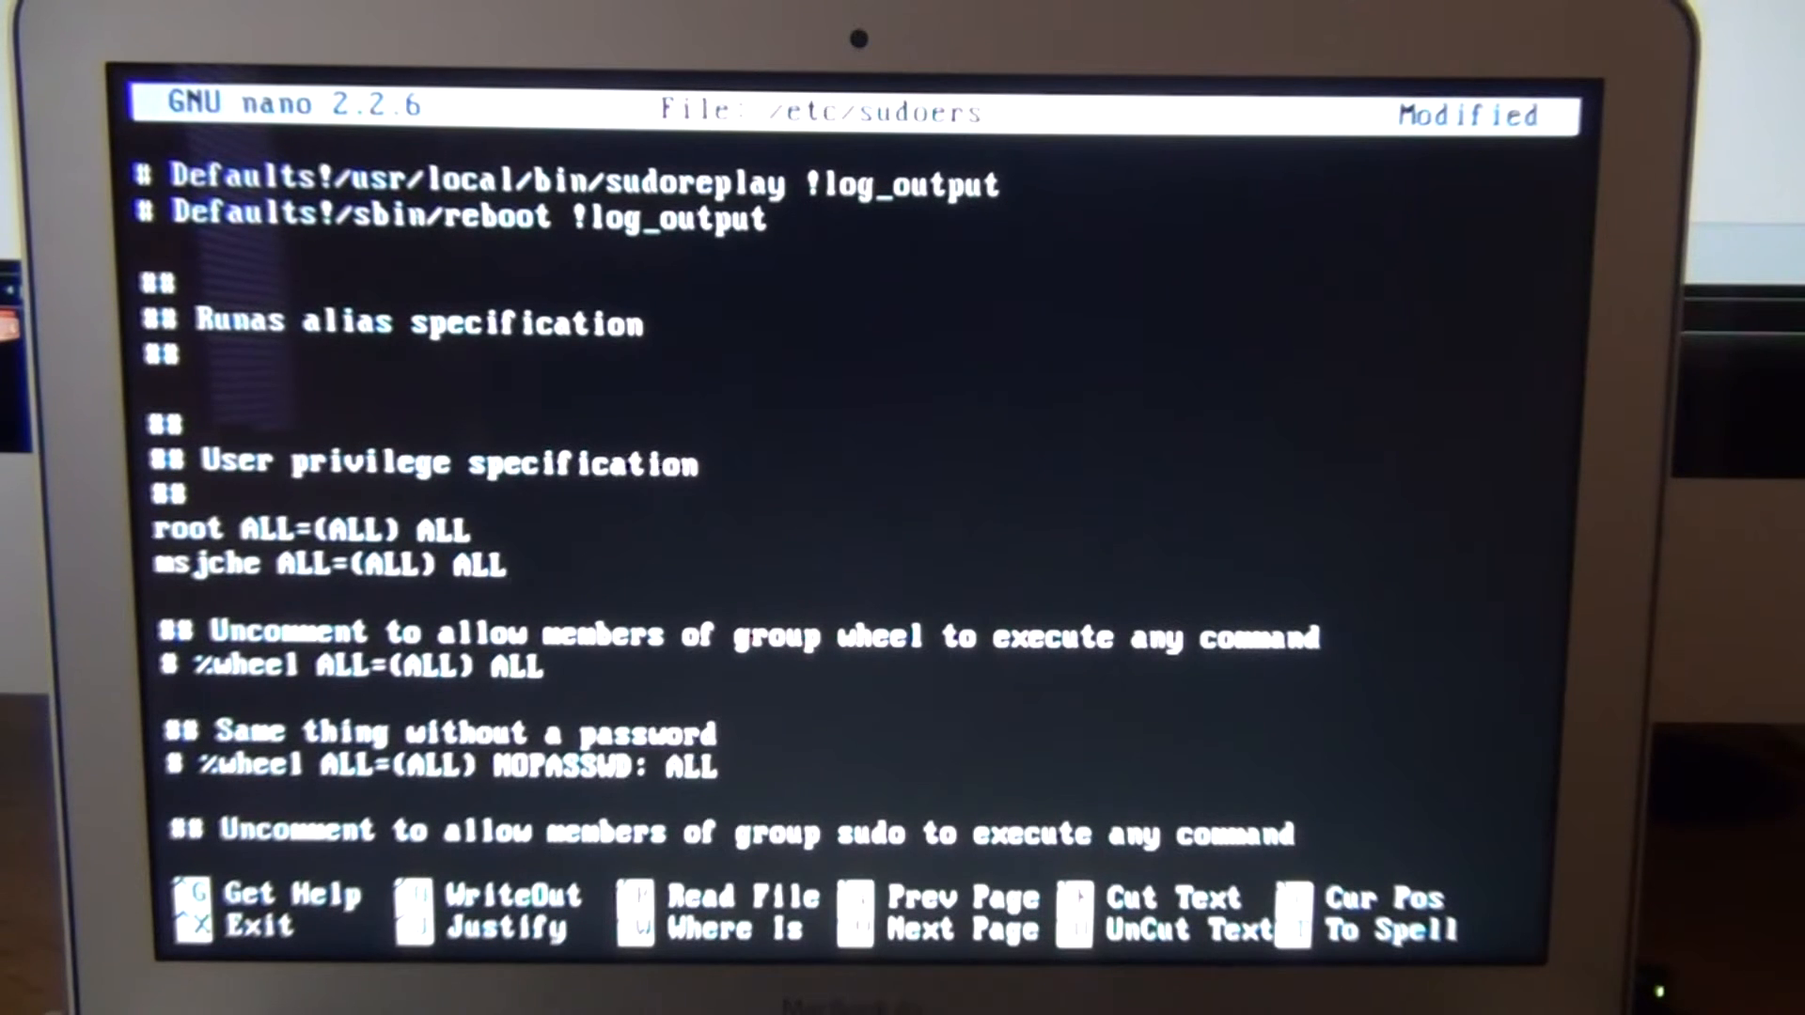
pyautogui.press('ctrl+o')
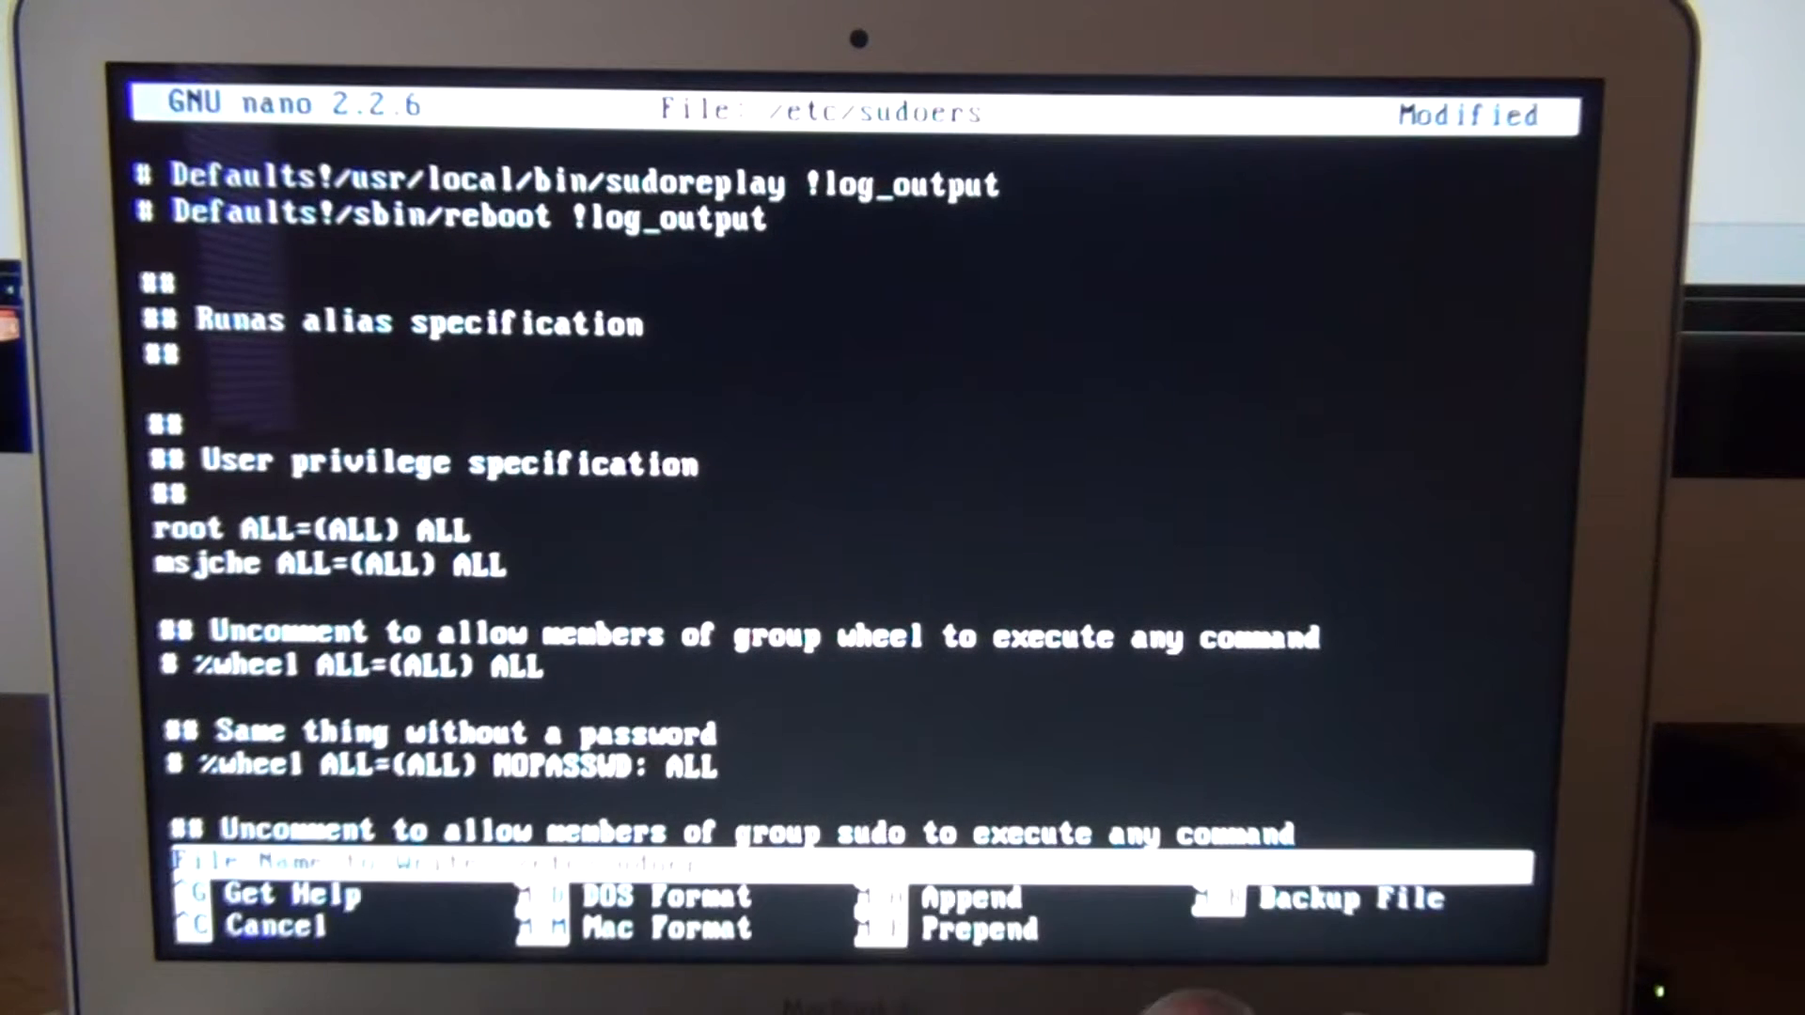
pyautogui.press('Enter')
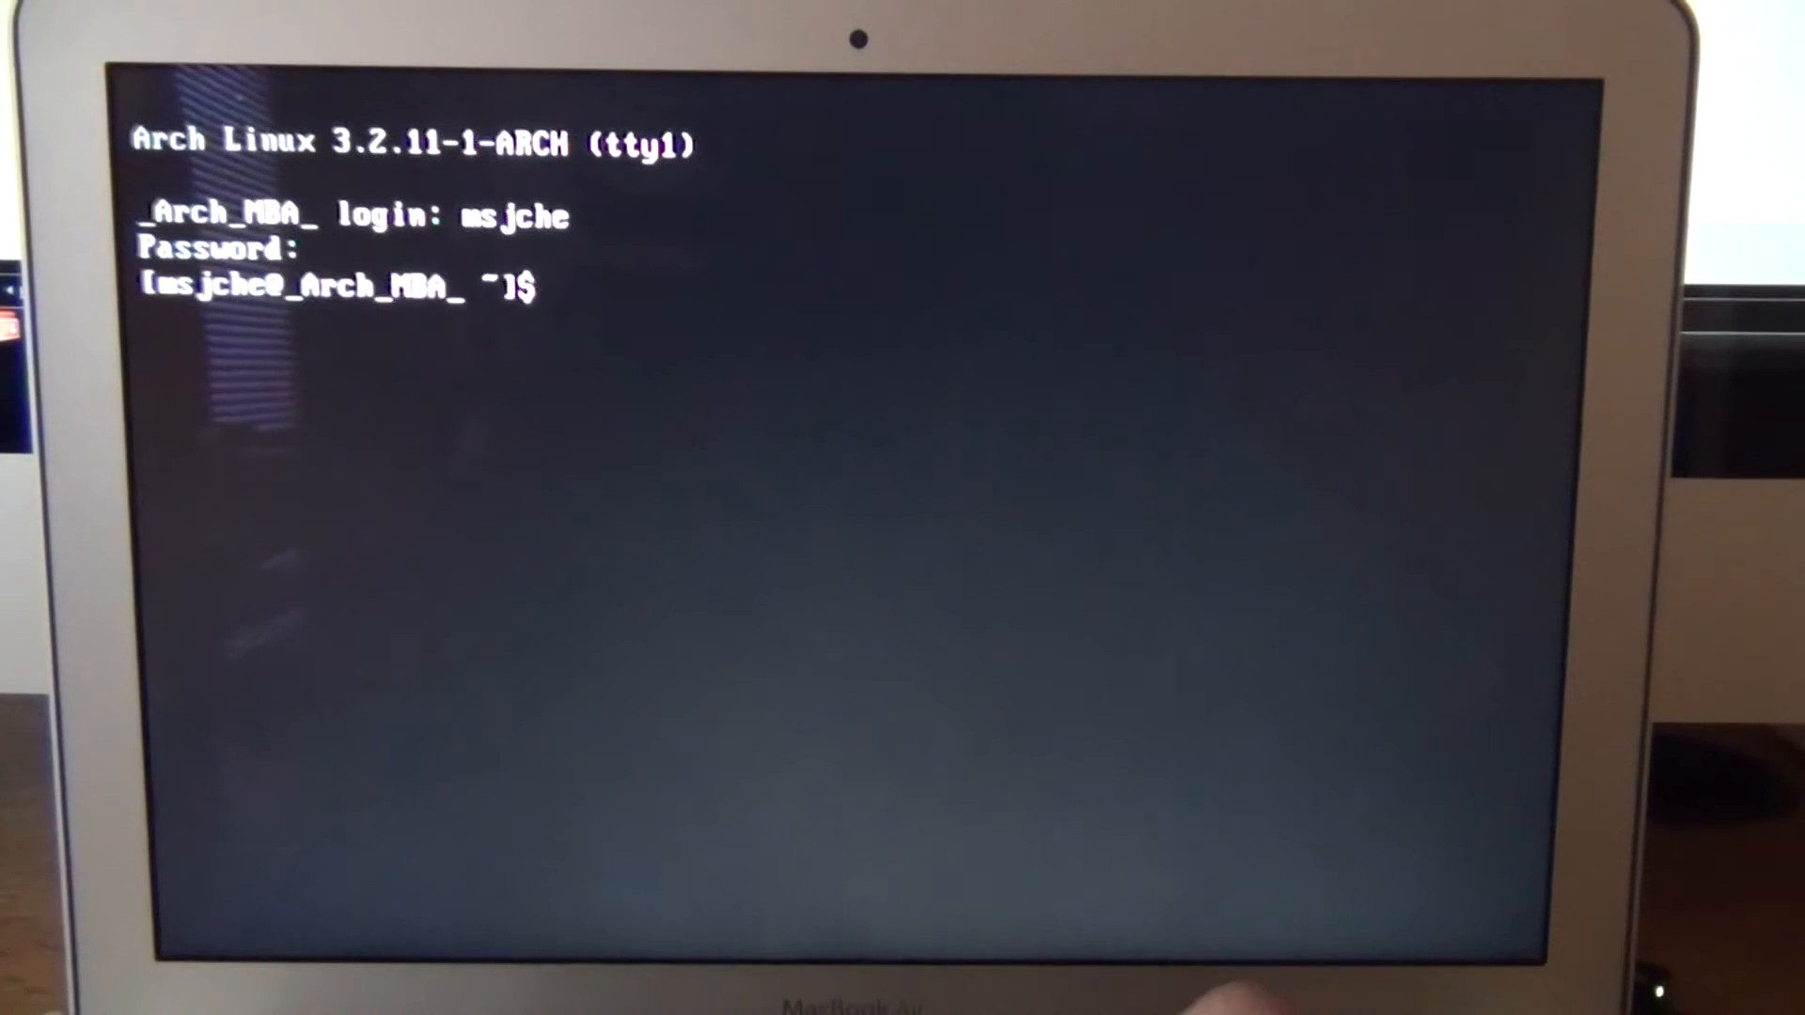
# - As msjche, become root with sudo su and clear the console
pyautogui.write('sudo su')
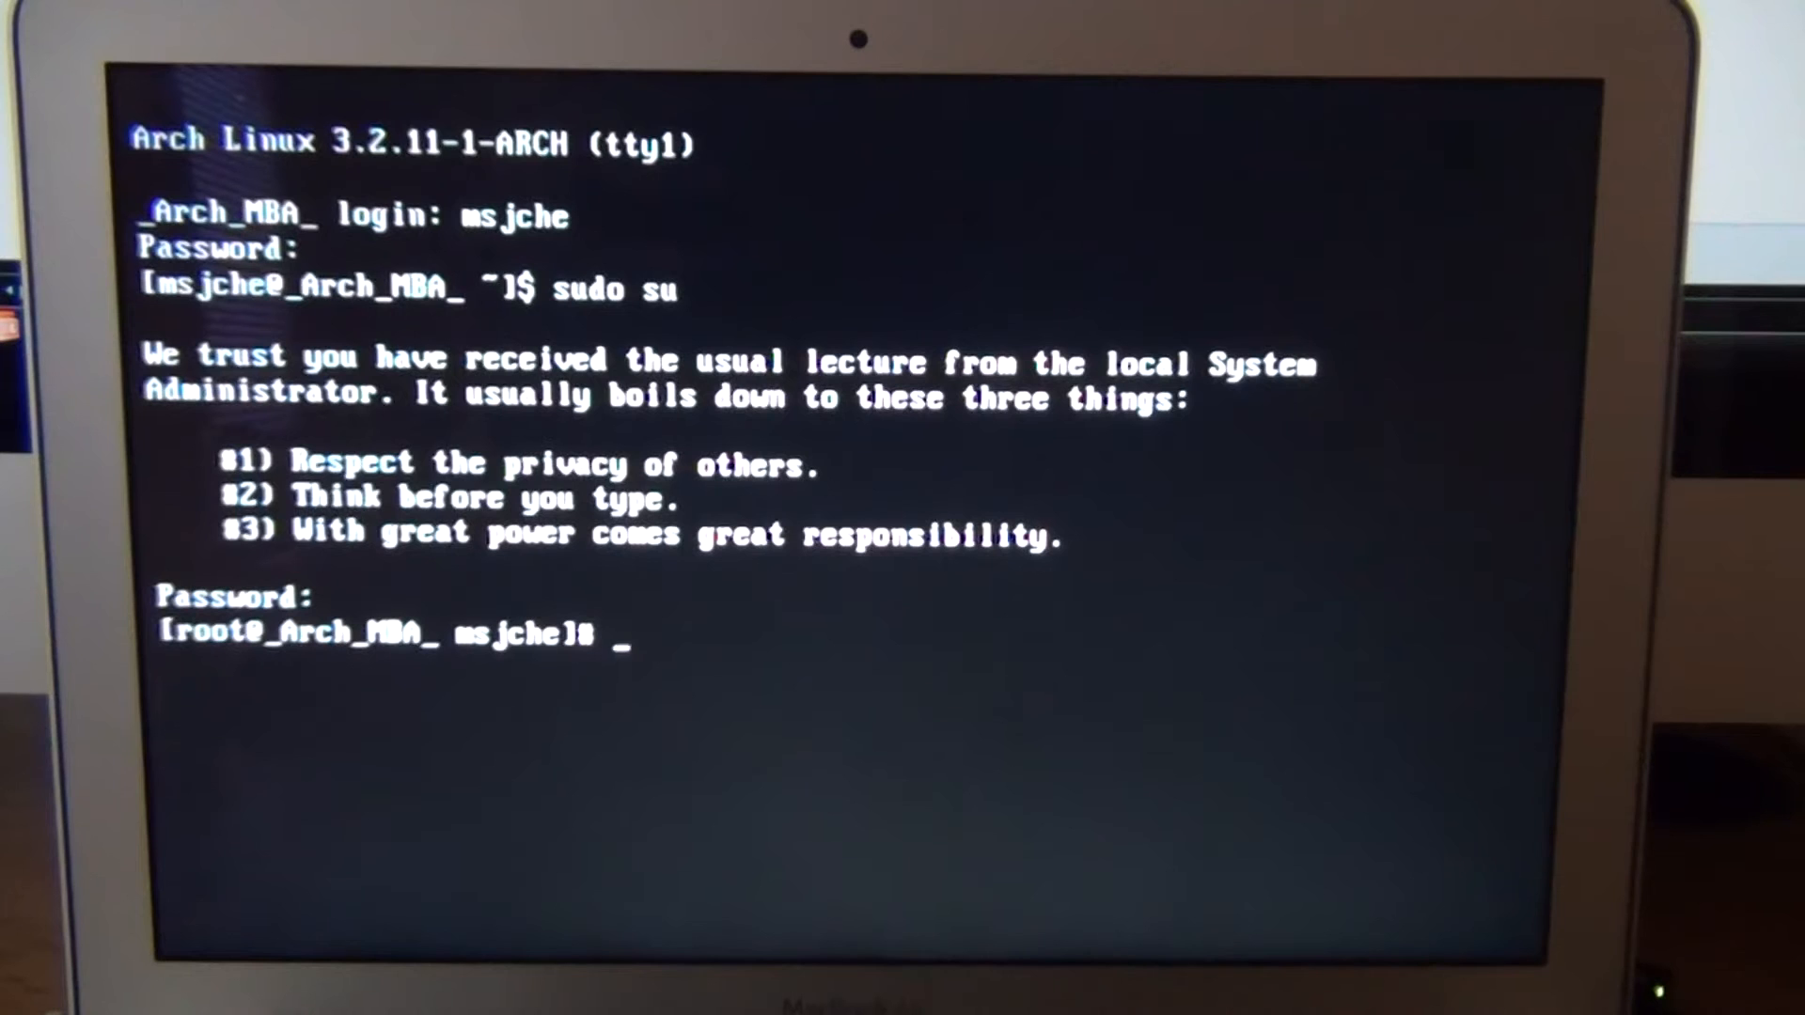
pyautogui.write('clear')
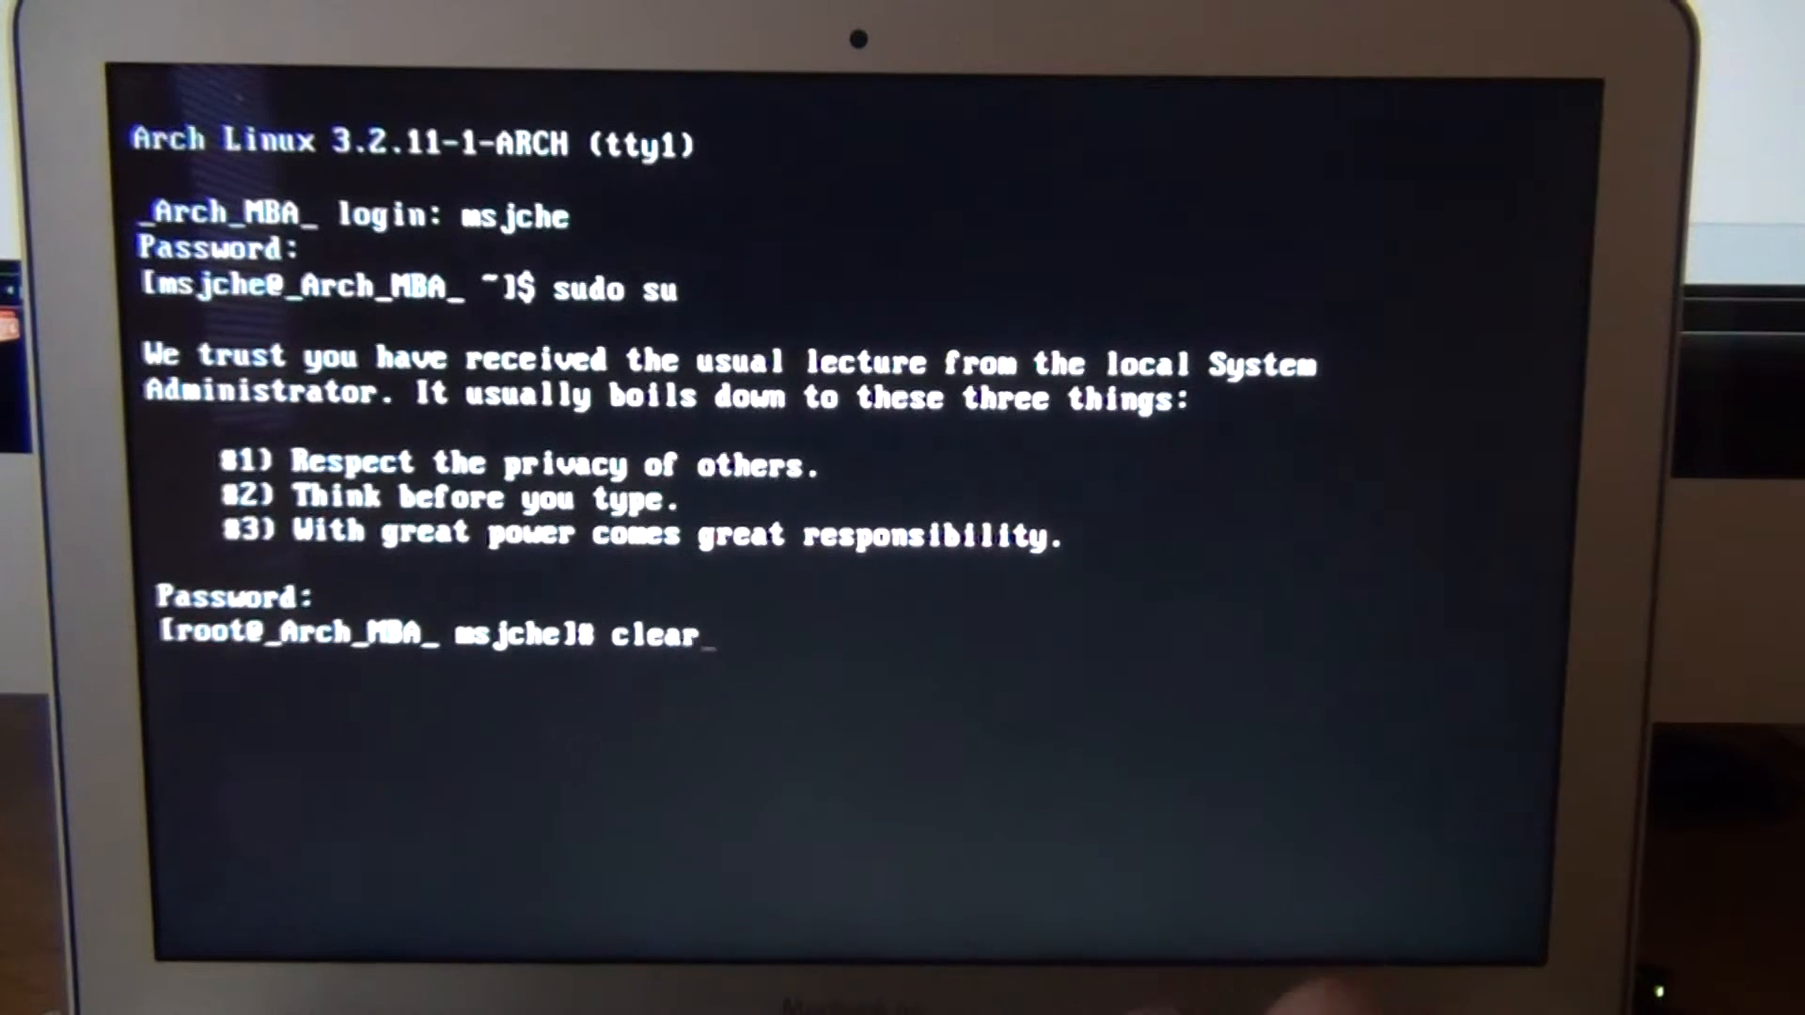
pyautogui.press('Return')
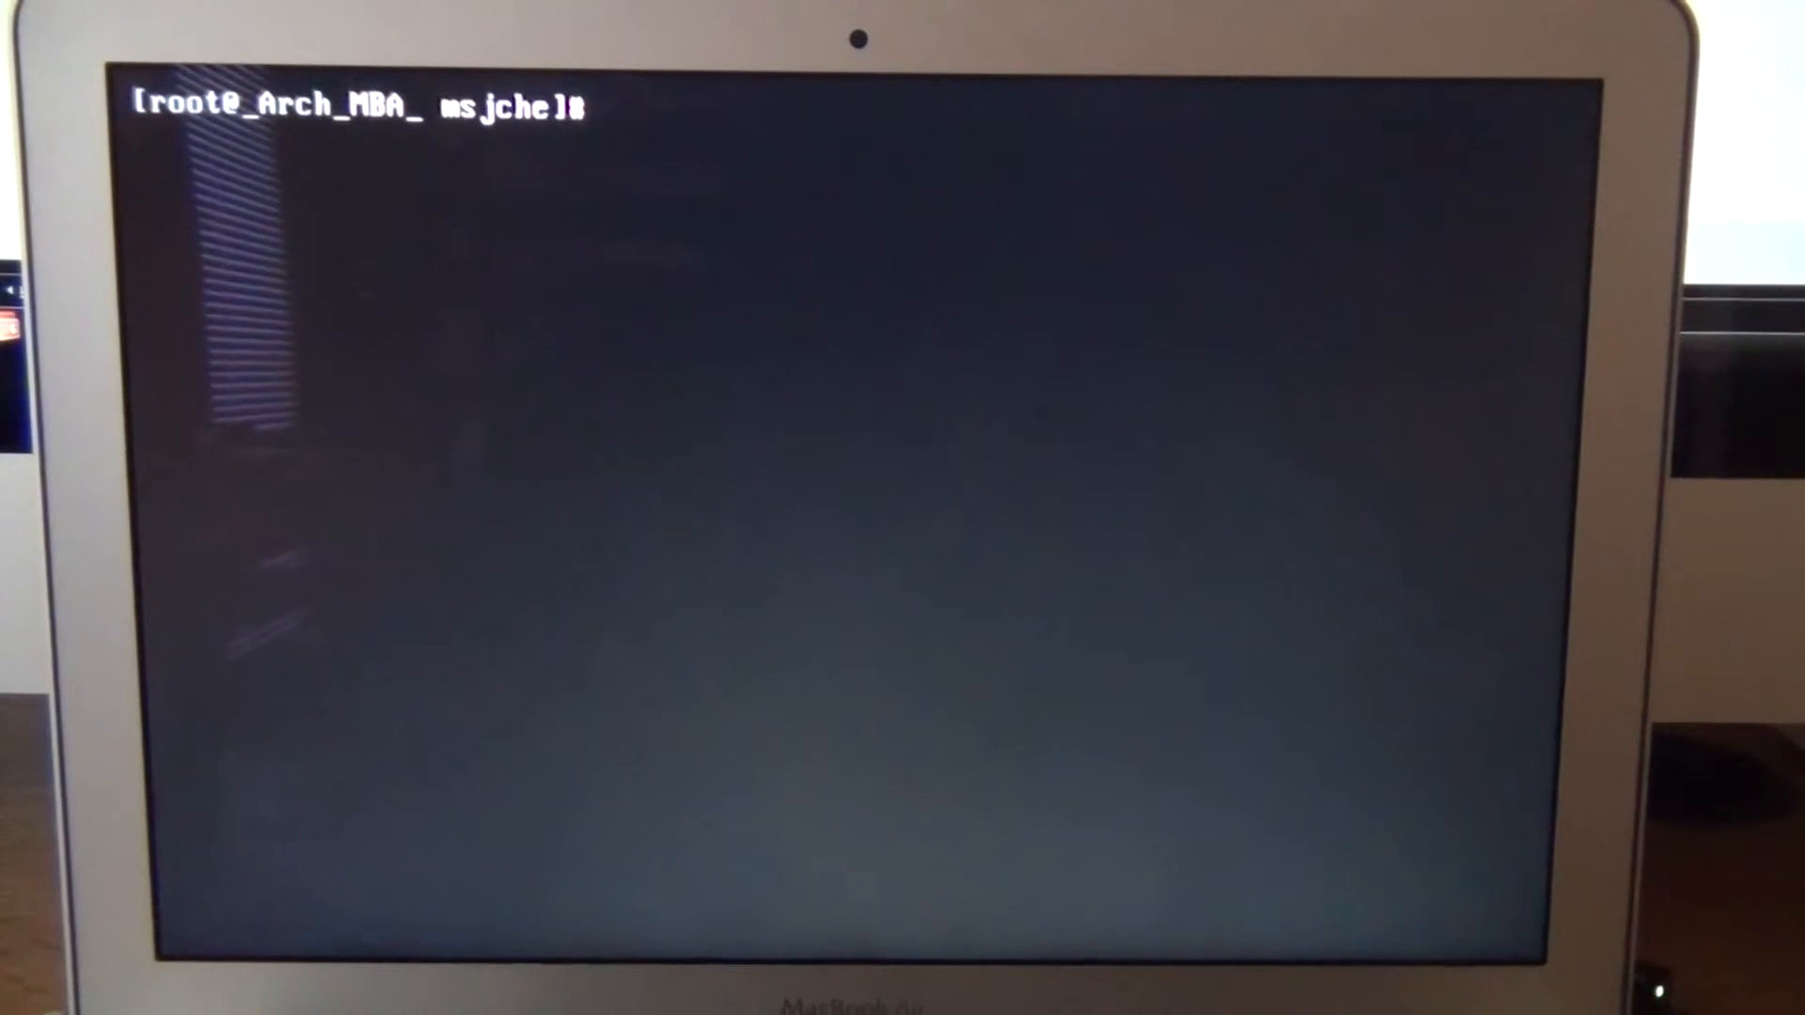
# - In /etc/pacman.d, copy mirrorlist to mirrorlist.backup
pyautogui.write('cd /e')
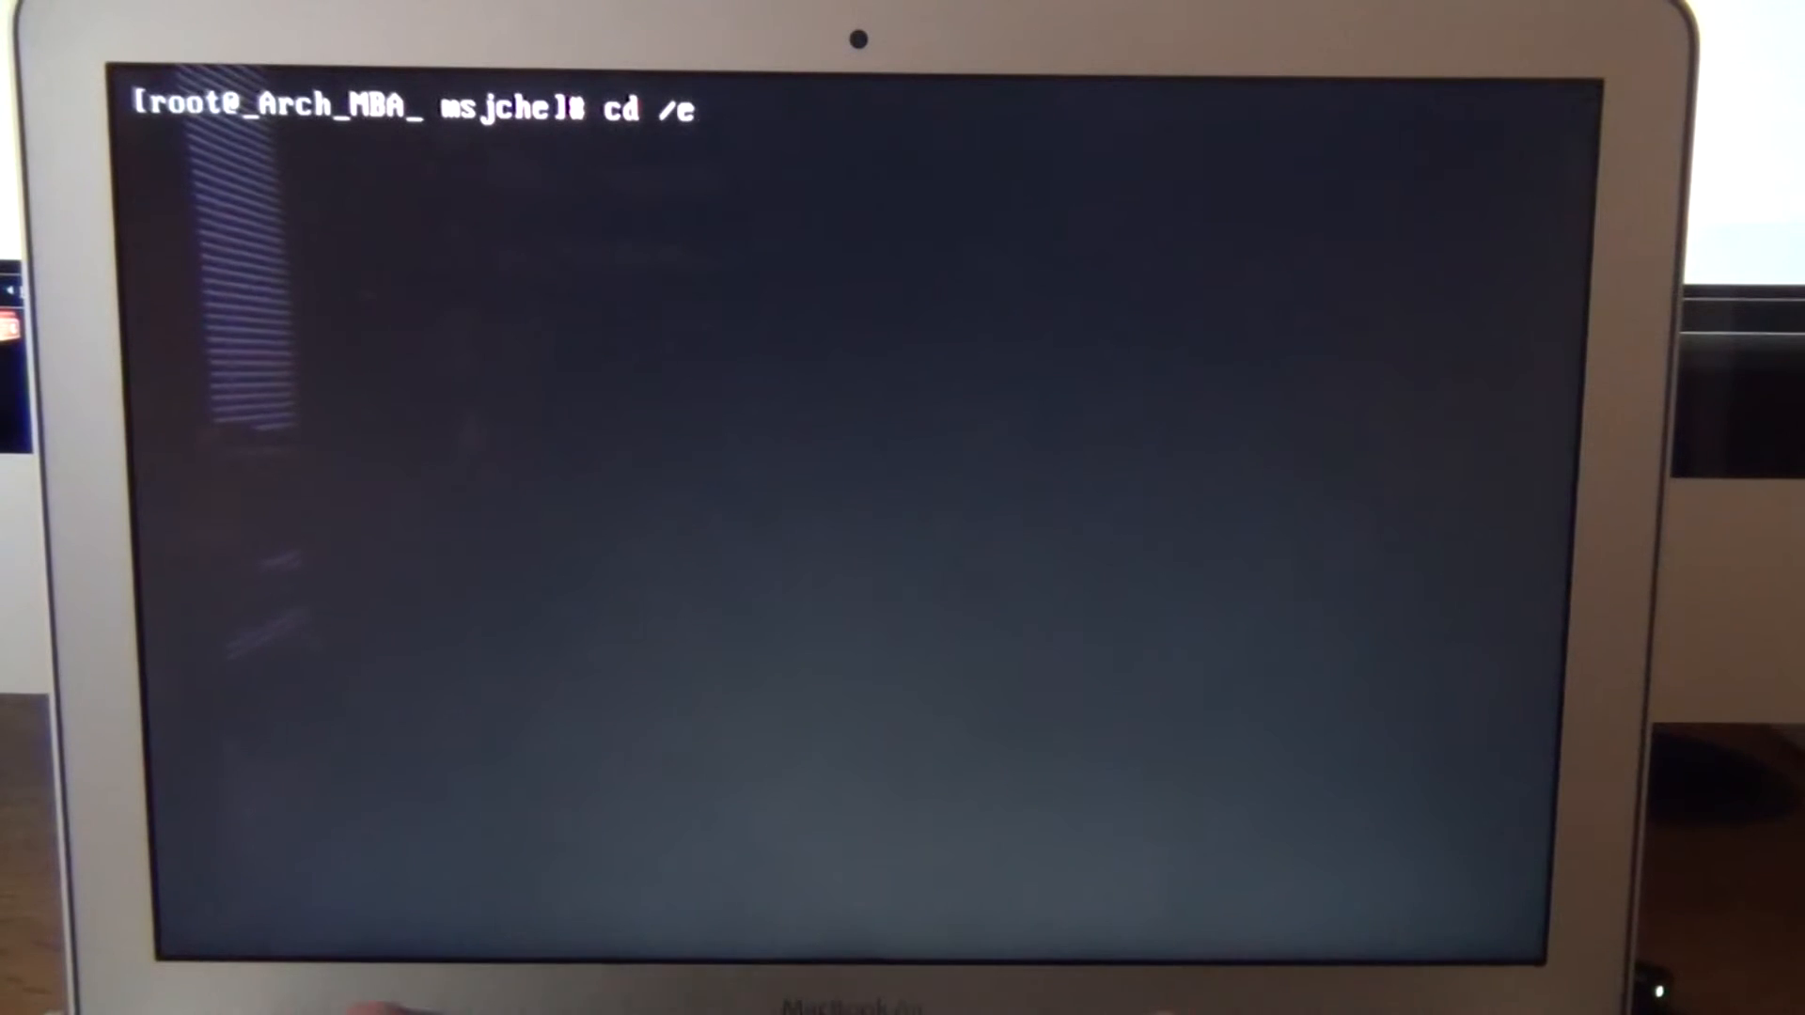
pyautogui.write('tc/pac')
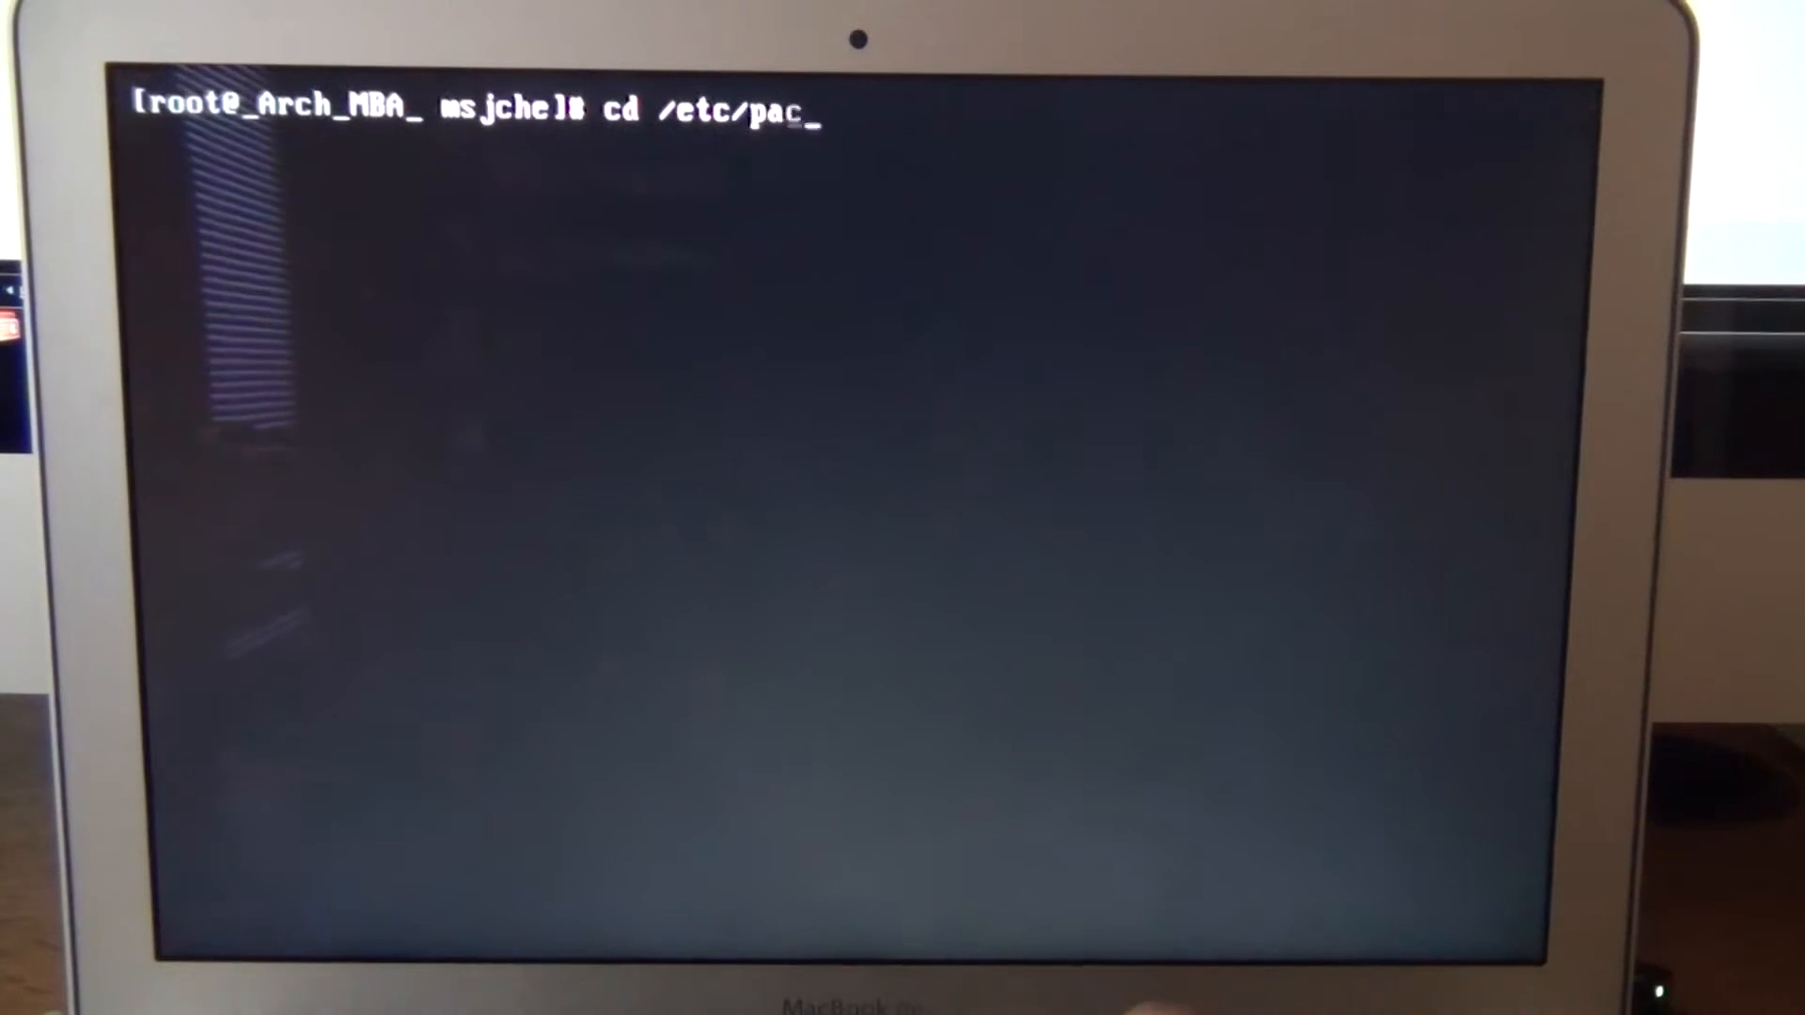
pyautogui.write('man.')
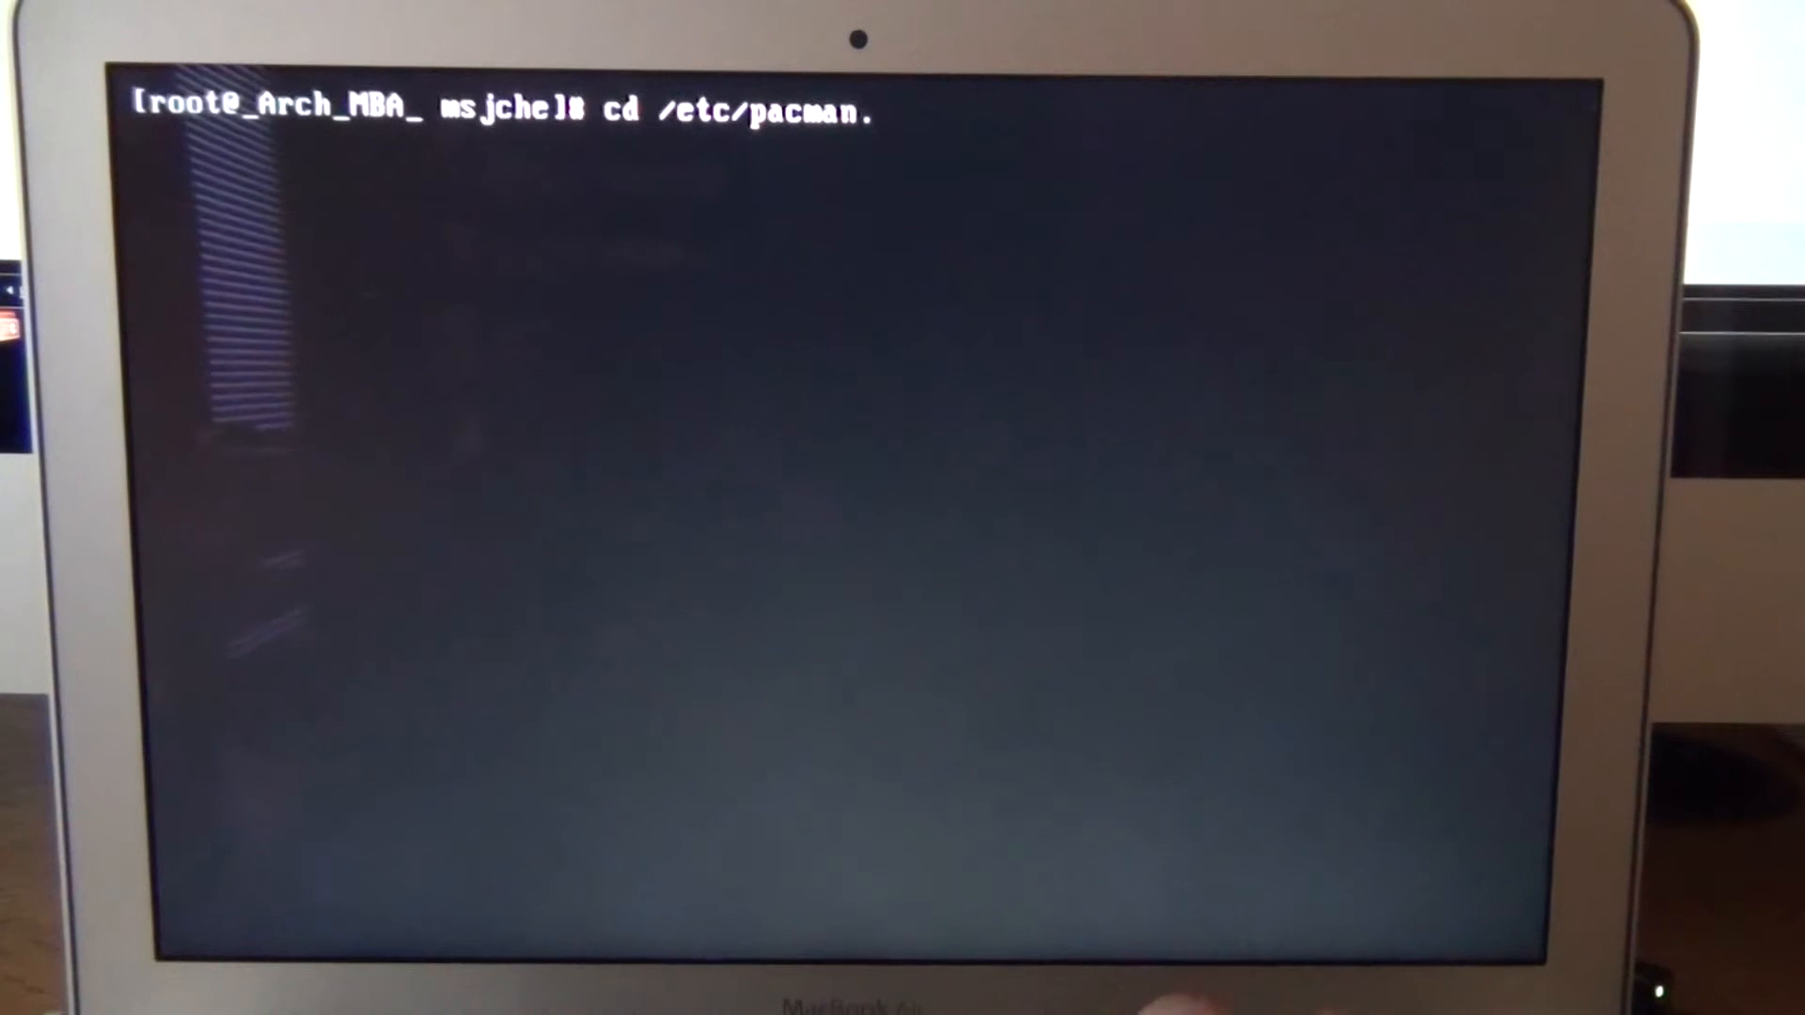
pyautogui.press('Return')
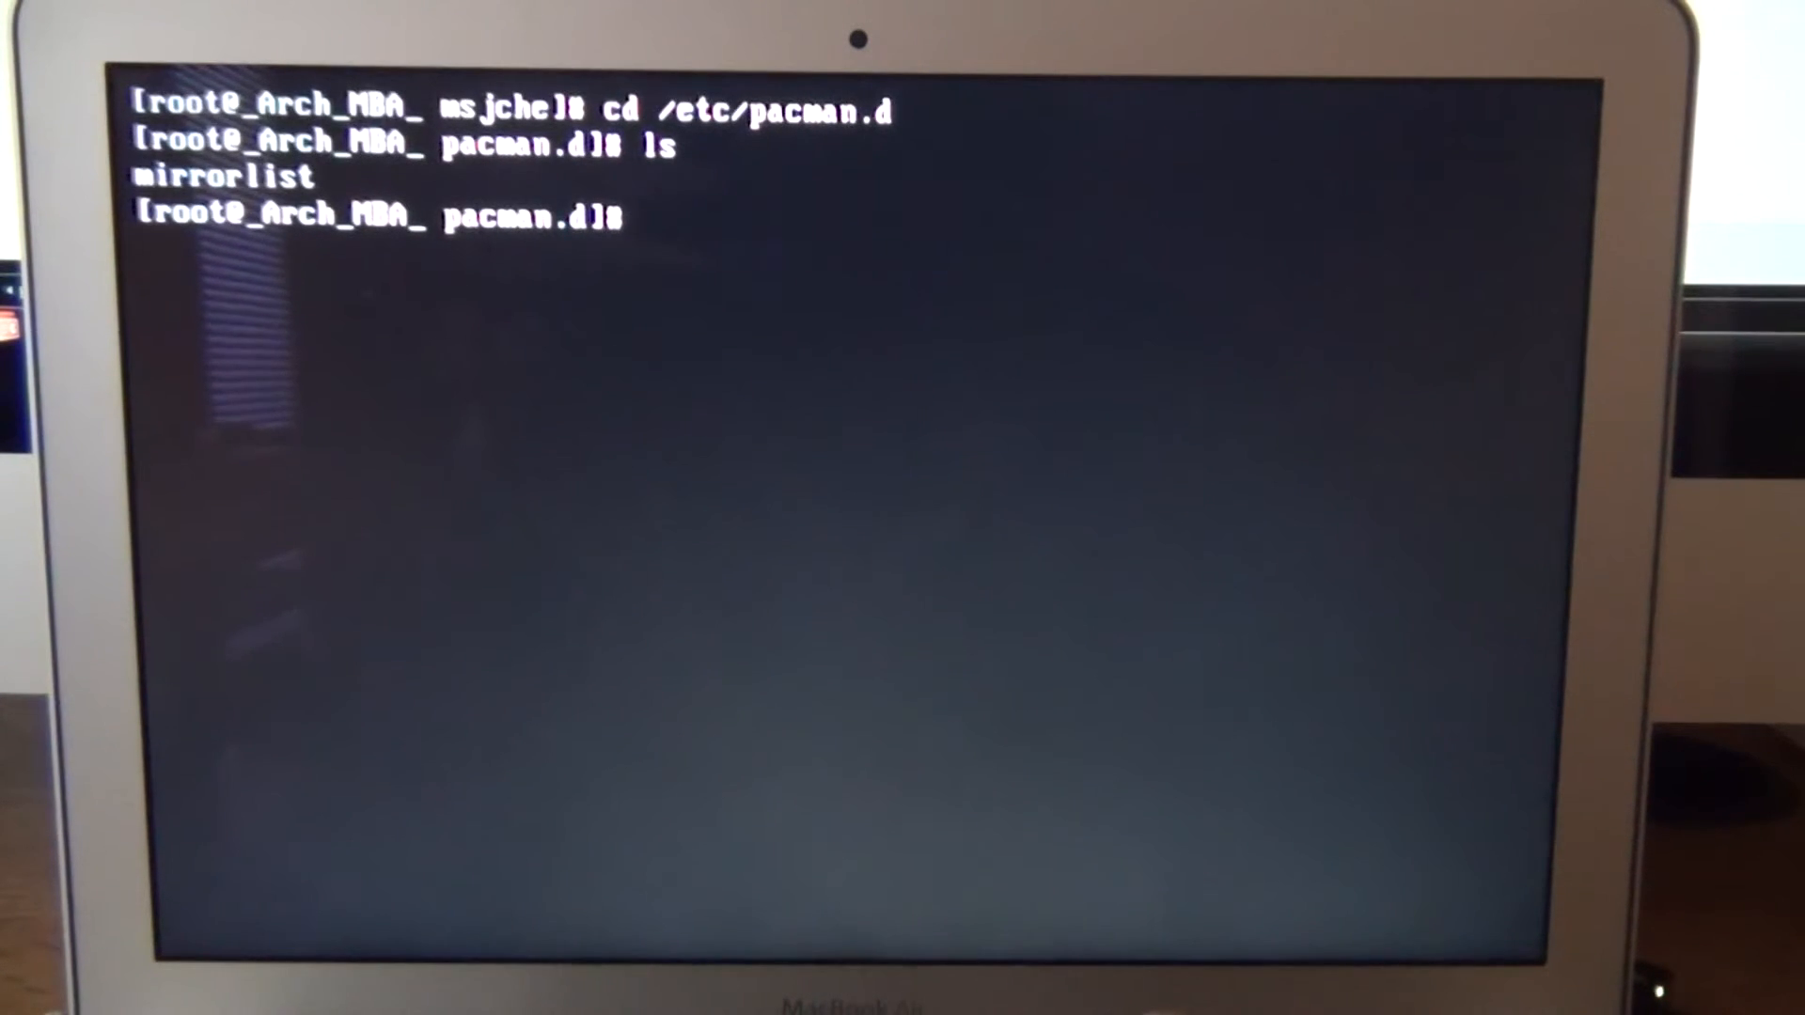
pyautogui.write('cp mirrorlist')
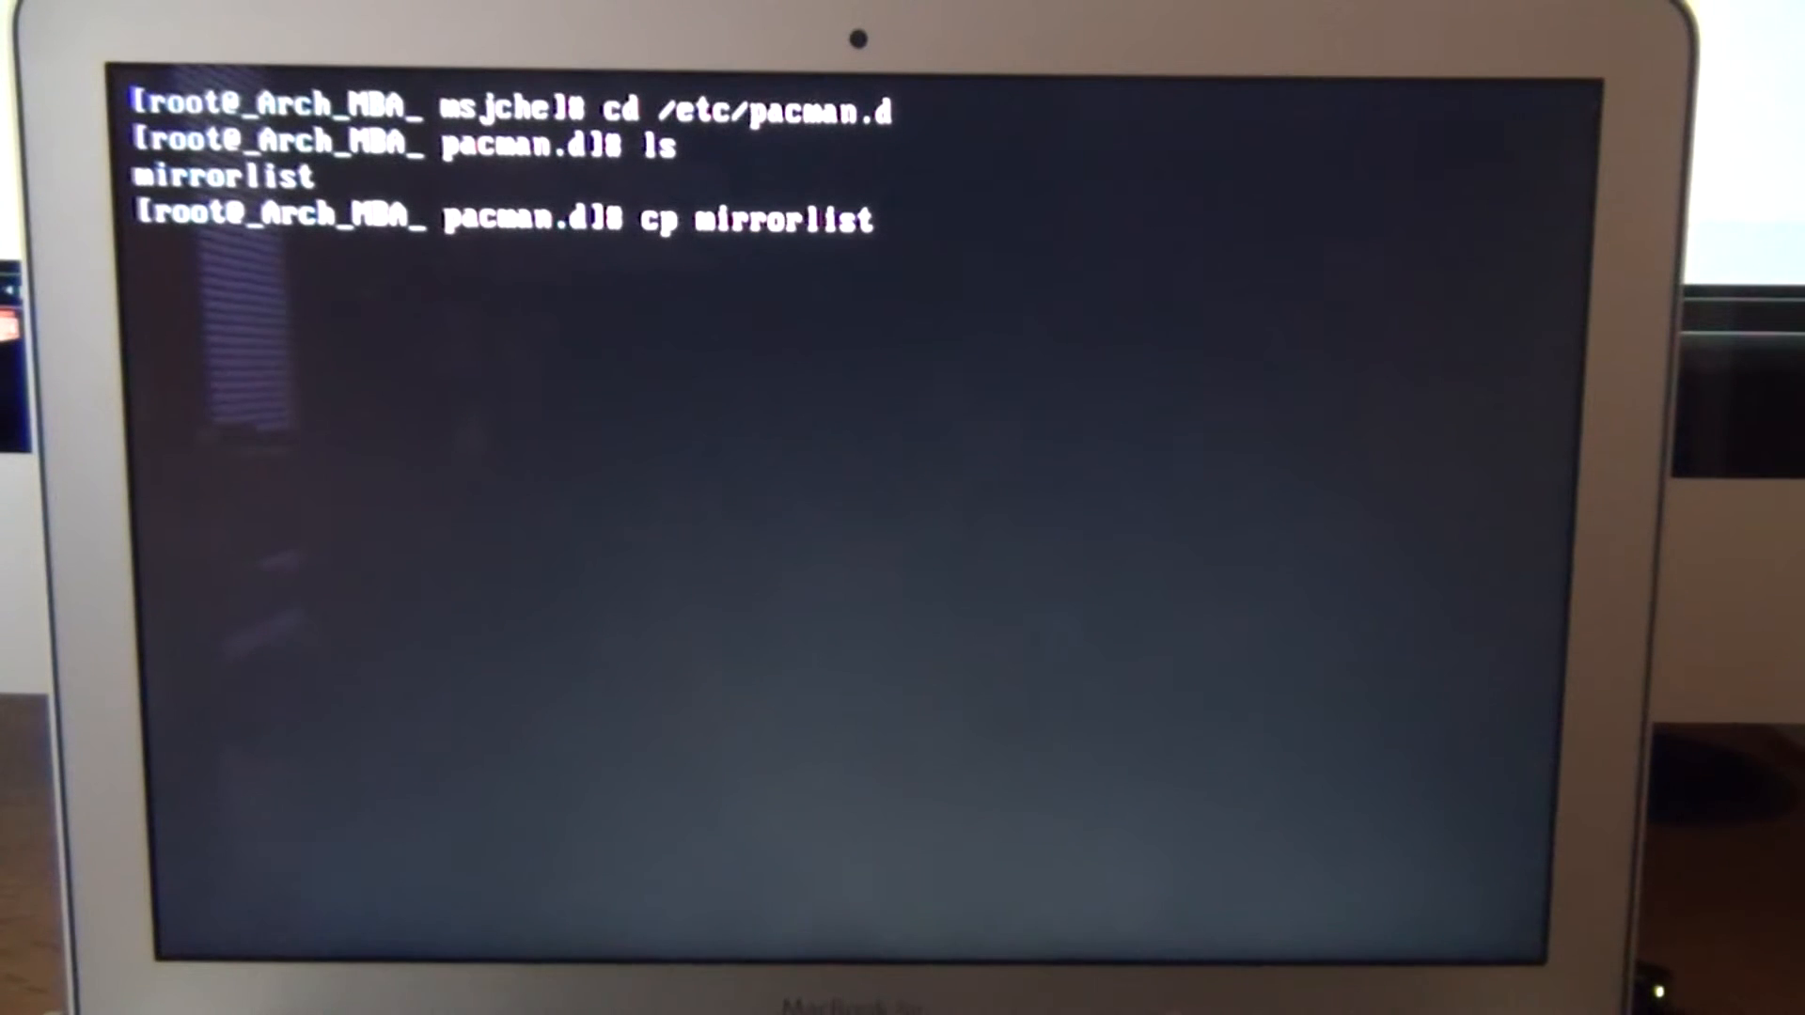
pyautogui.write('mi')
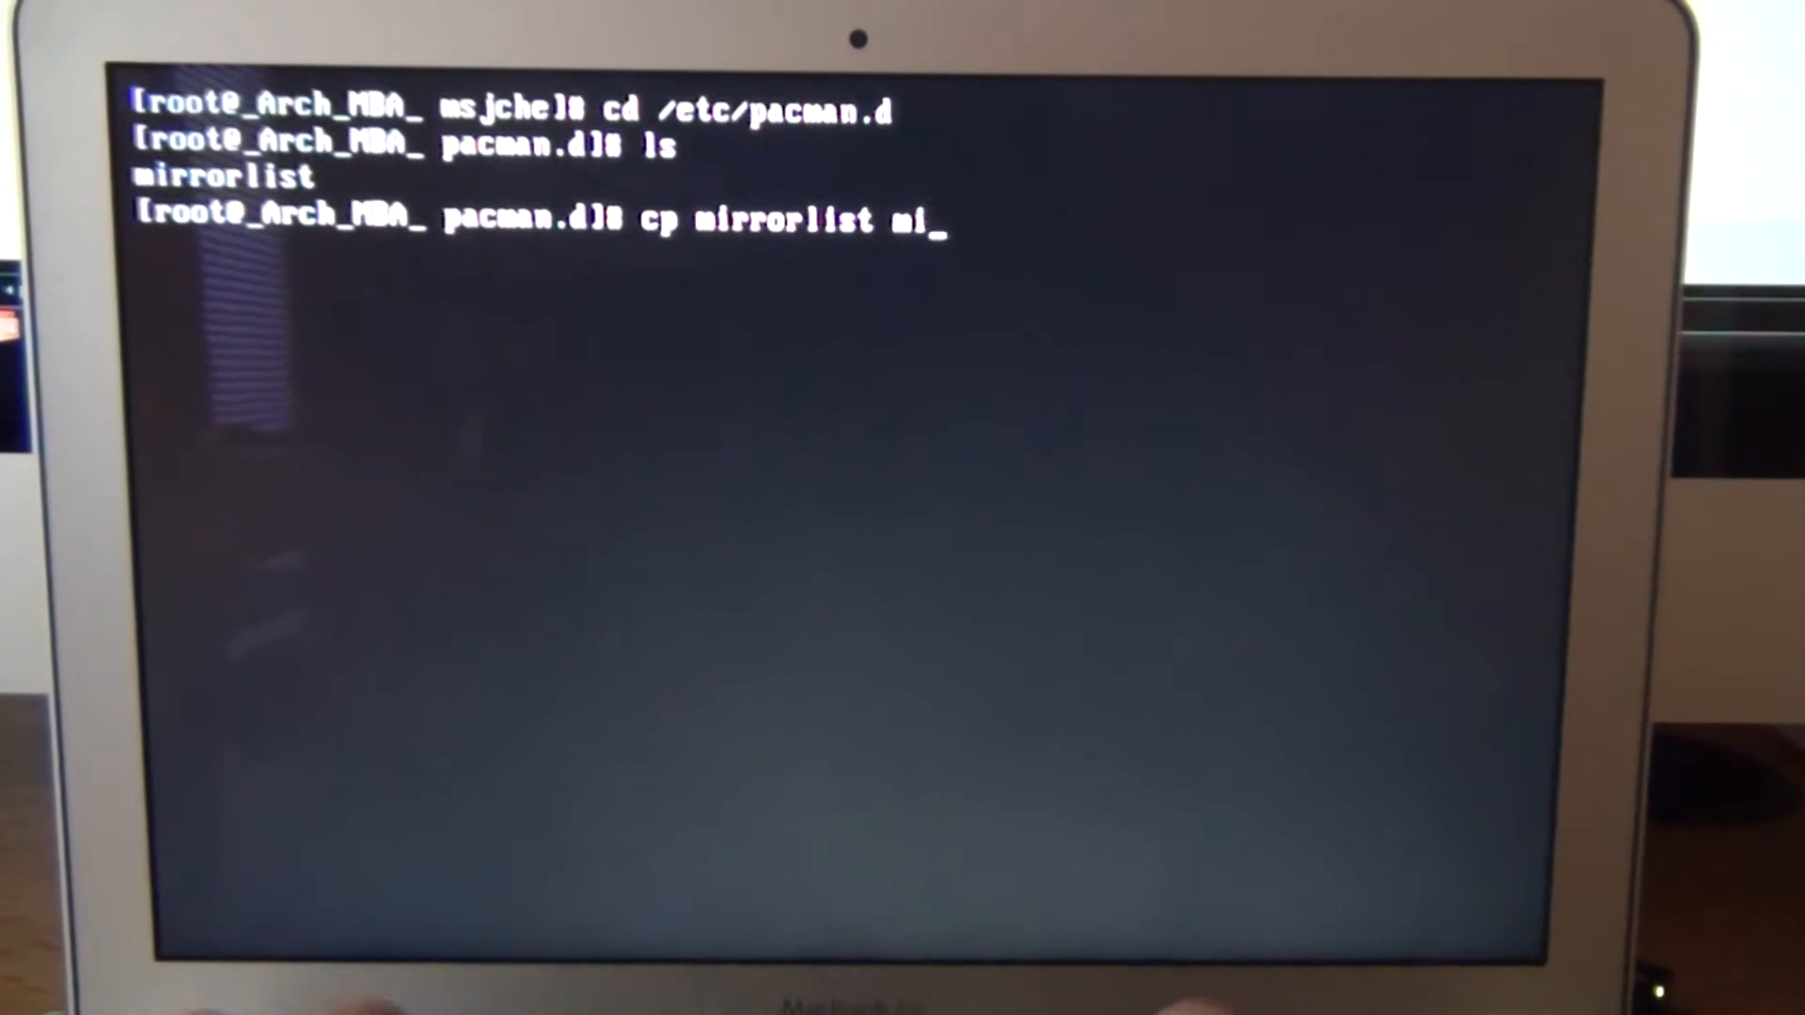
pyautogui.write('rrorlist.backup')
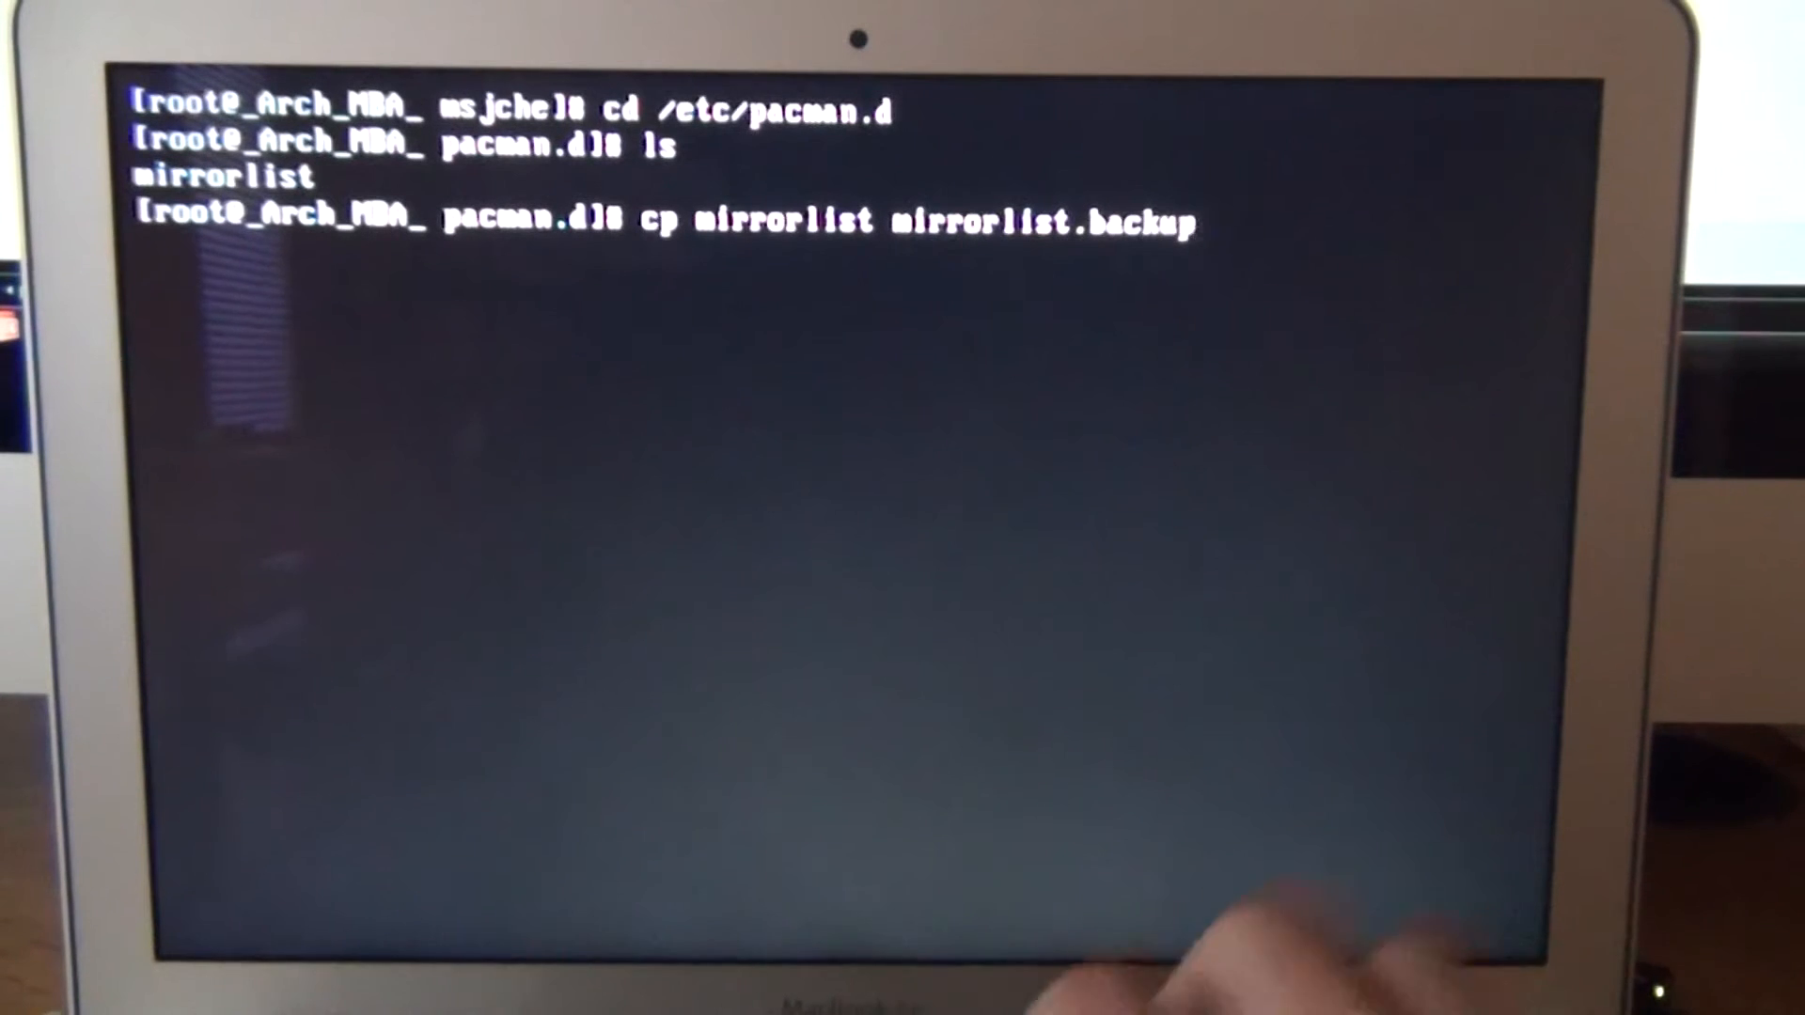
pyautogui.press('Return')
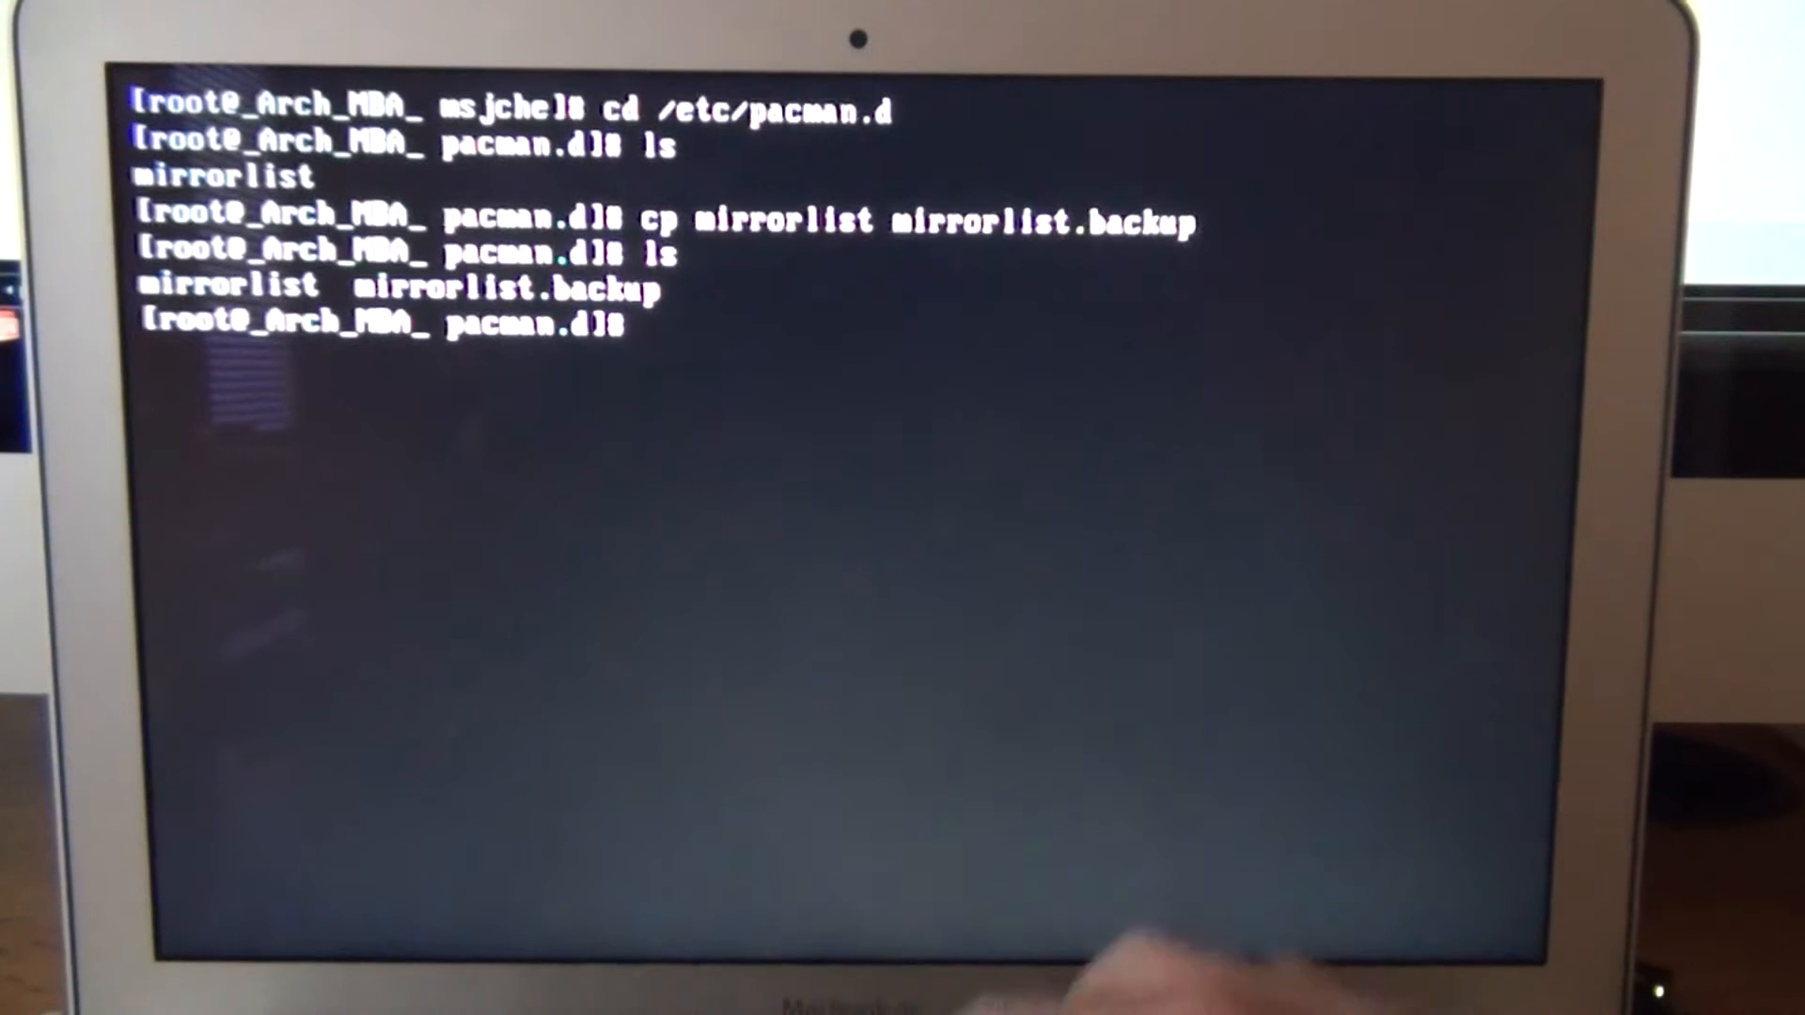
# - Open mirrorlist.backup in nano
pyautogui.write('nan')
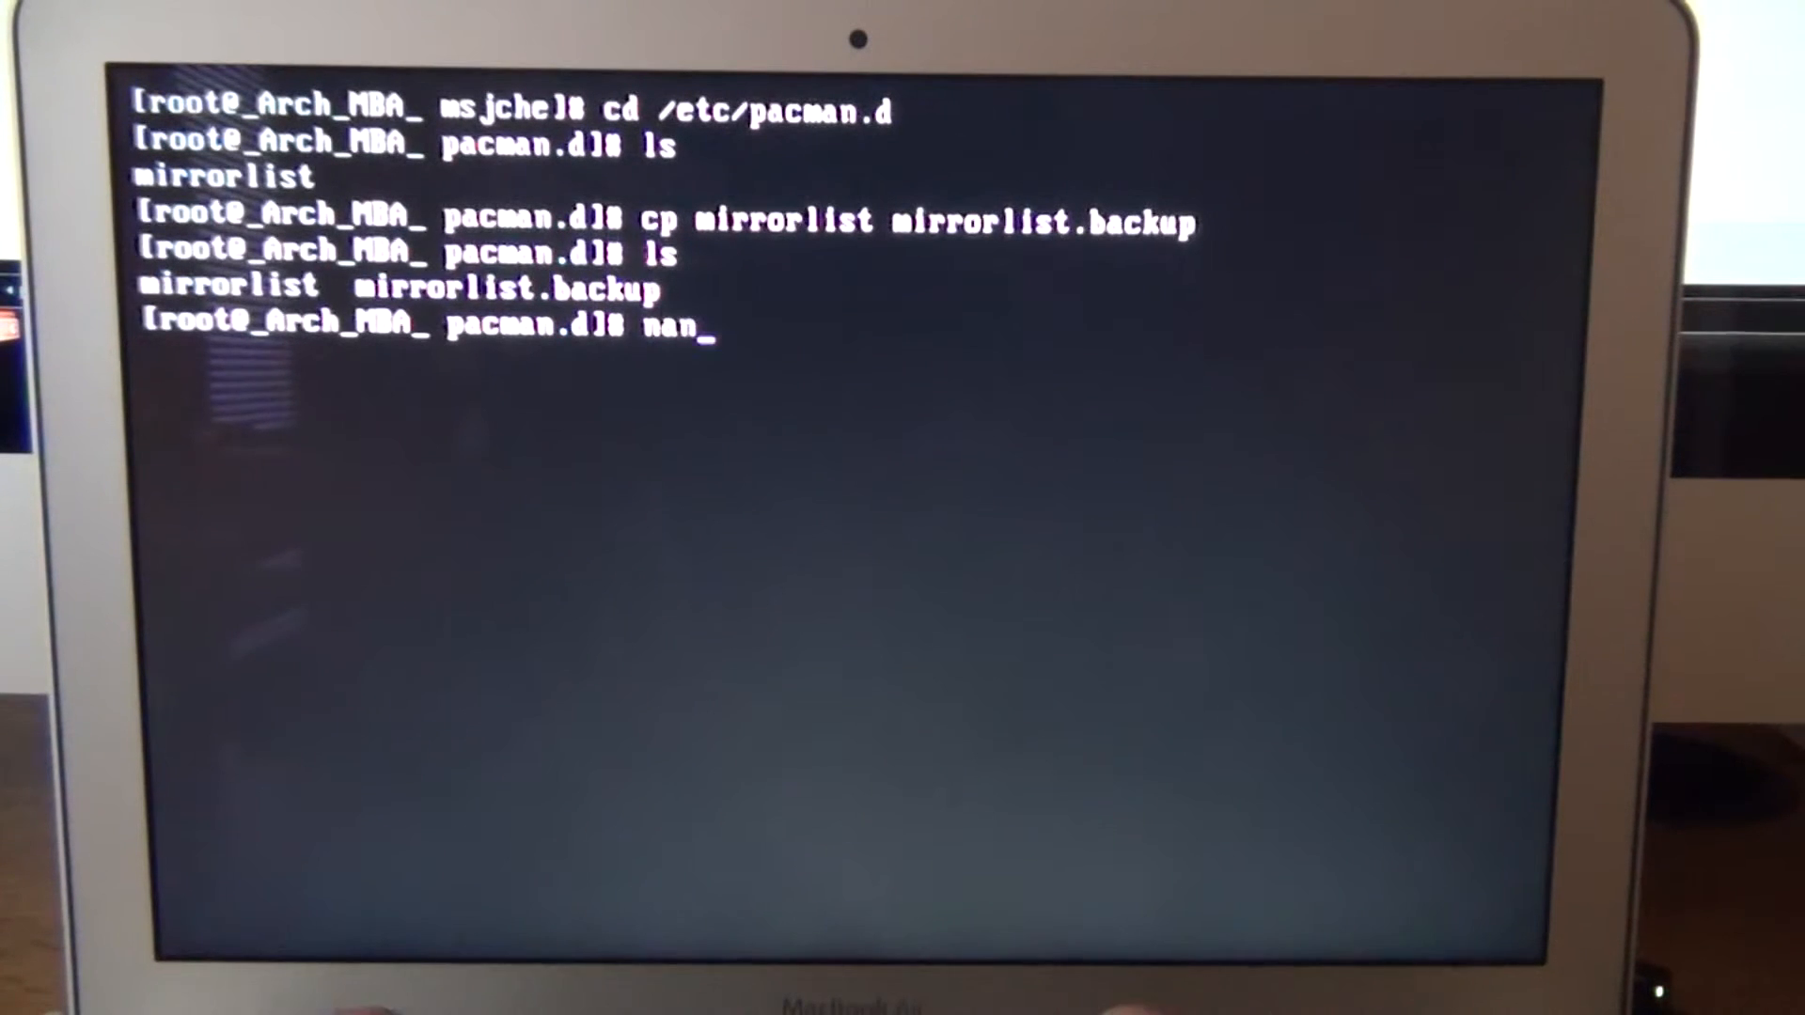
pyautogui.write('o m')
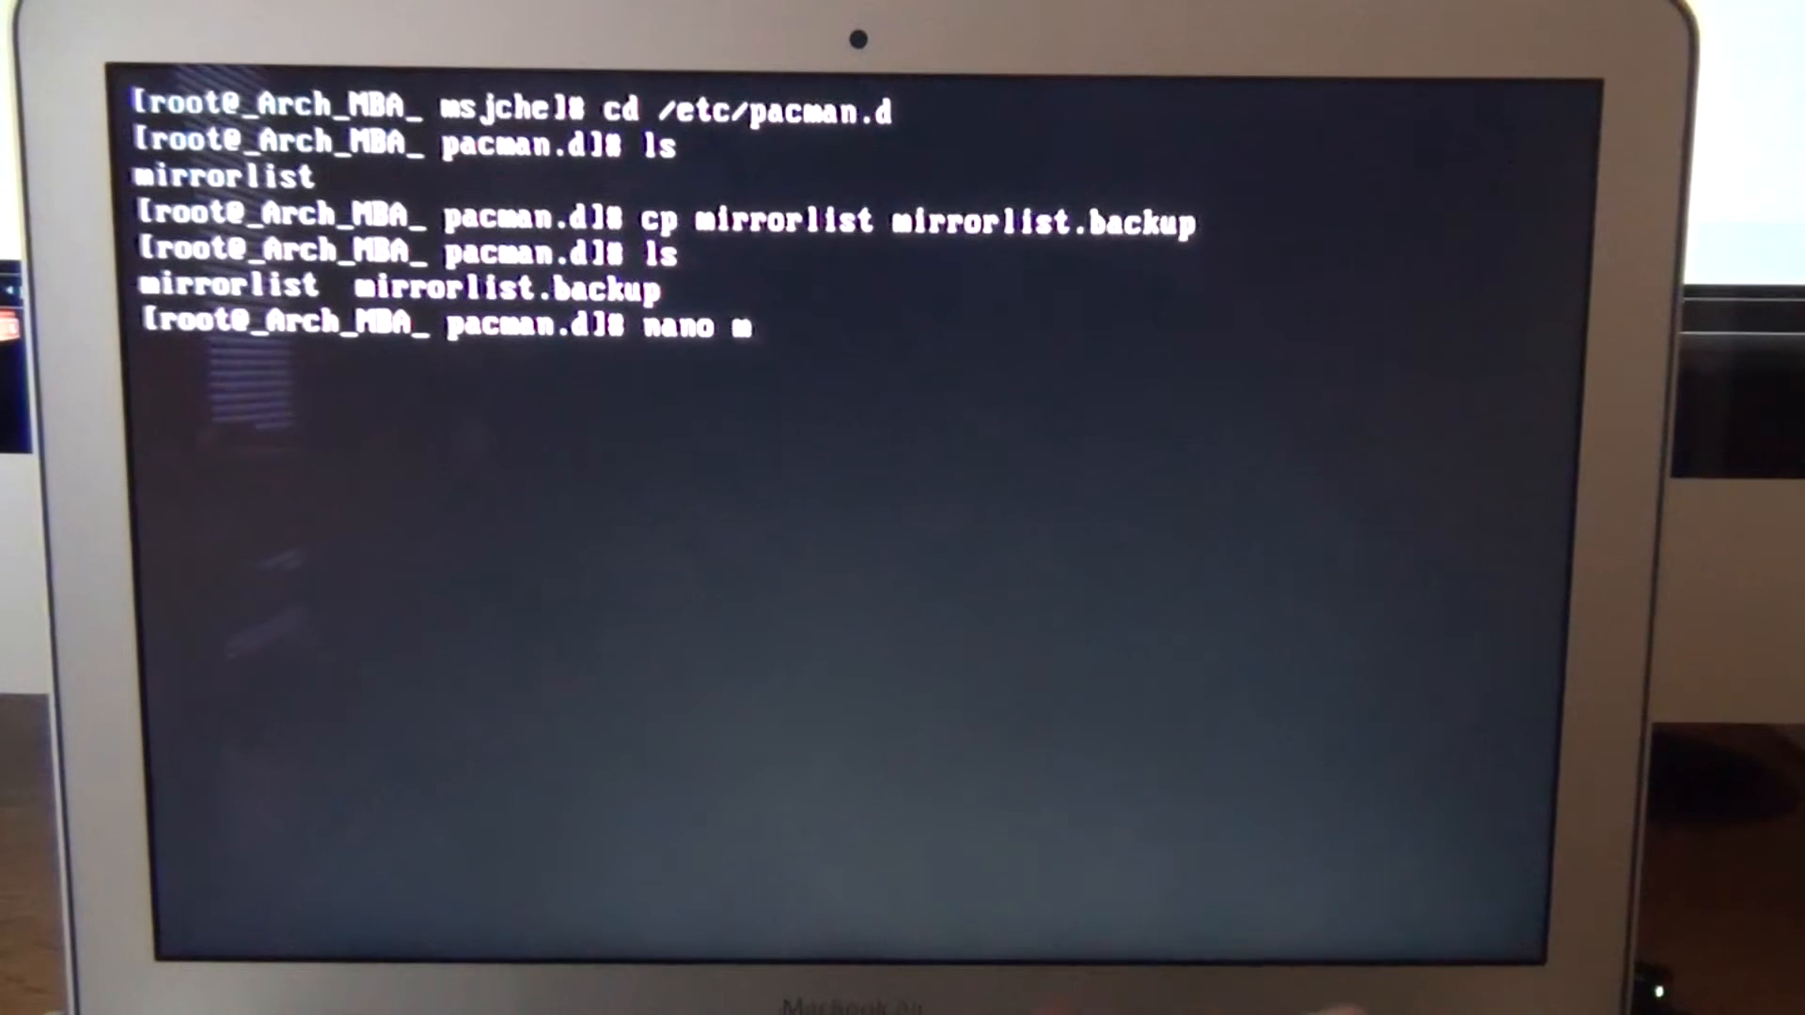
pyautogui.write('irrorlist.backup')
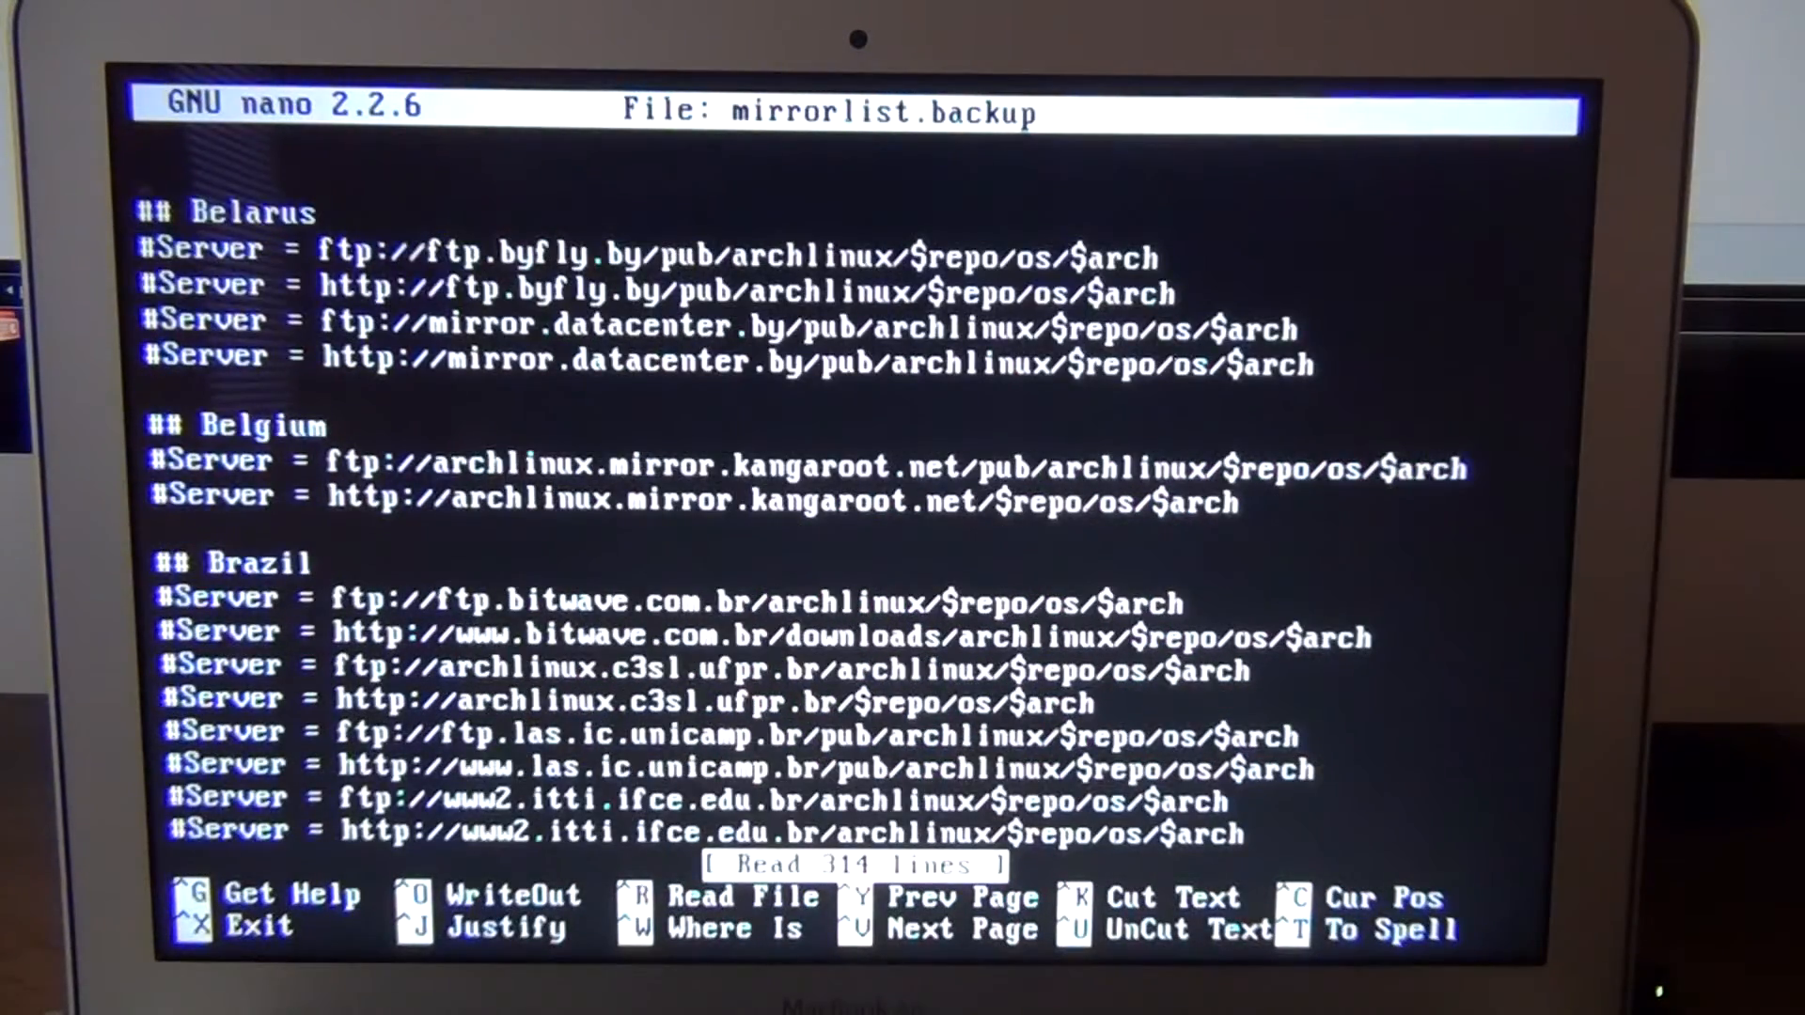
# - Scroll through the commented server entries in mirrorlist.backup
pyautogui.scroll(-3)
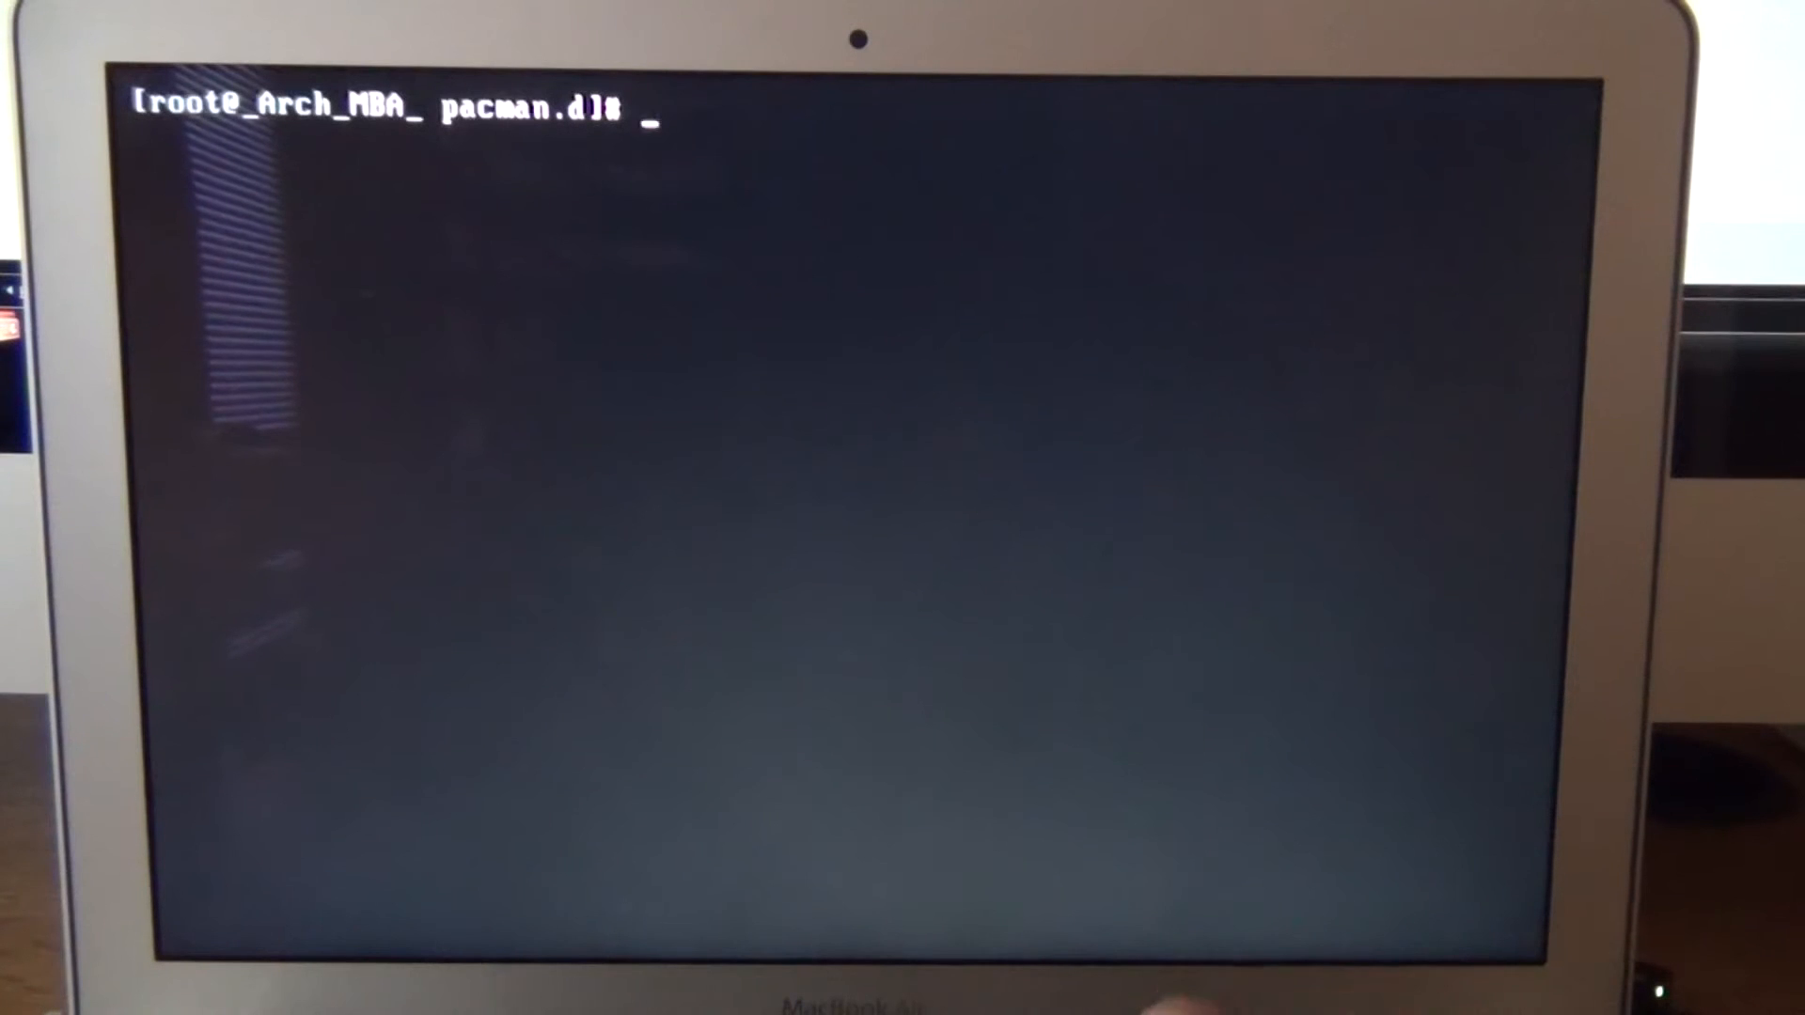
# - Lease an address on eth0 with dhcpcd and check the 192.168.1.7 lease with ifconfig
pyautogui.write('dhcpcd eth0')
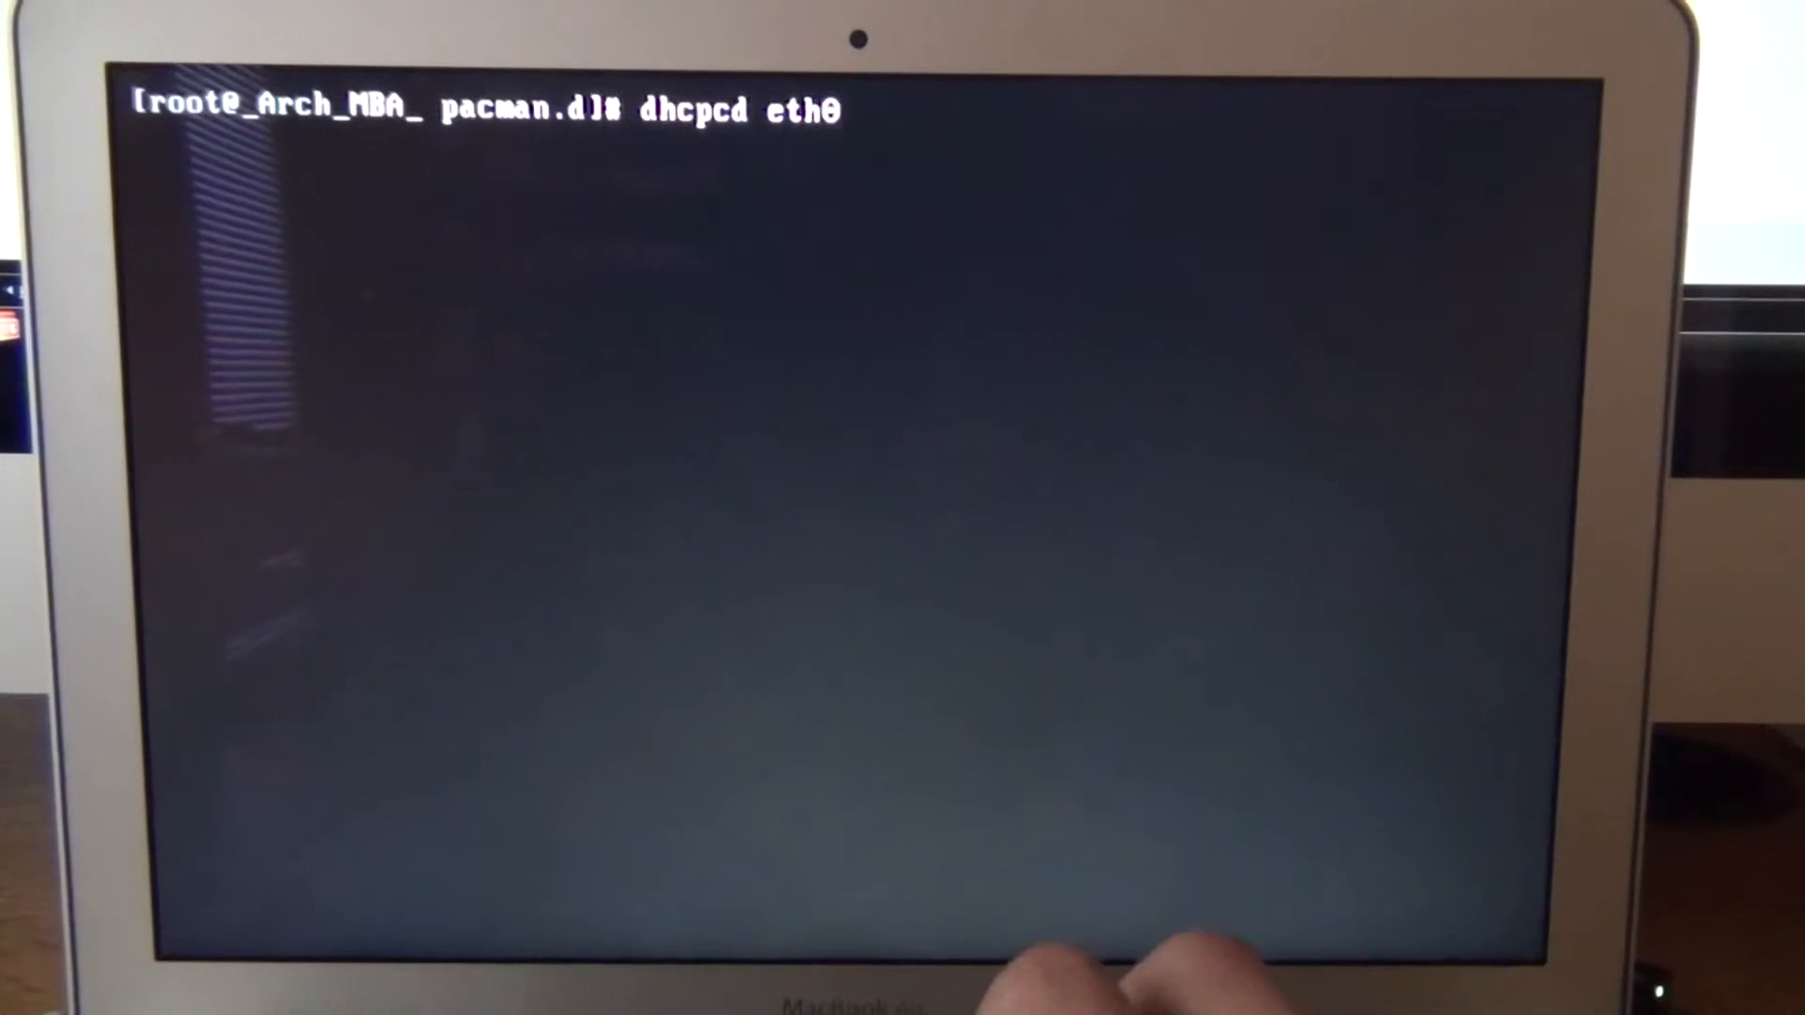
pyautogui.press('Return')
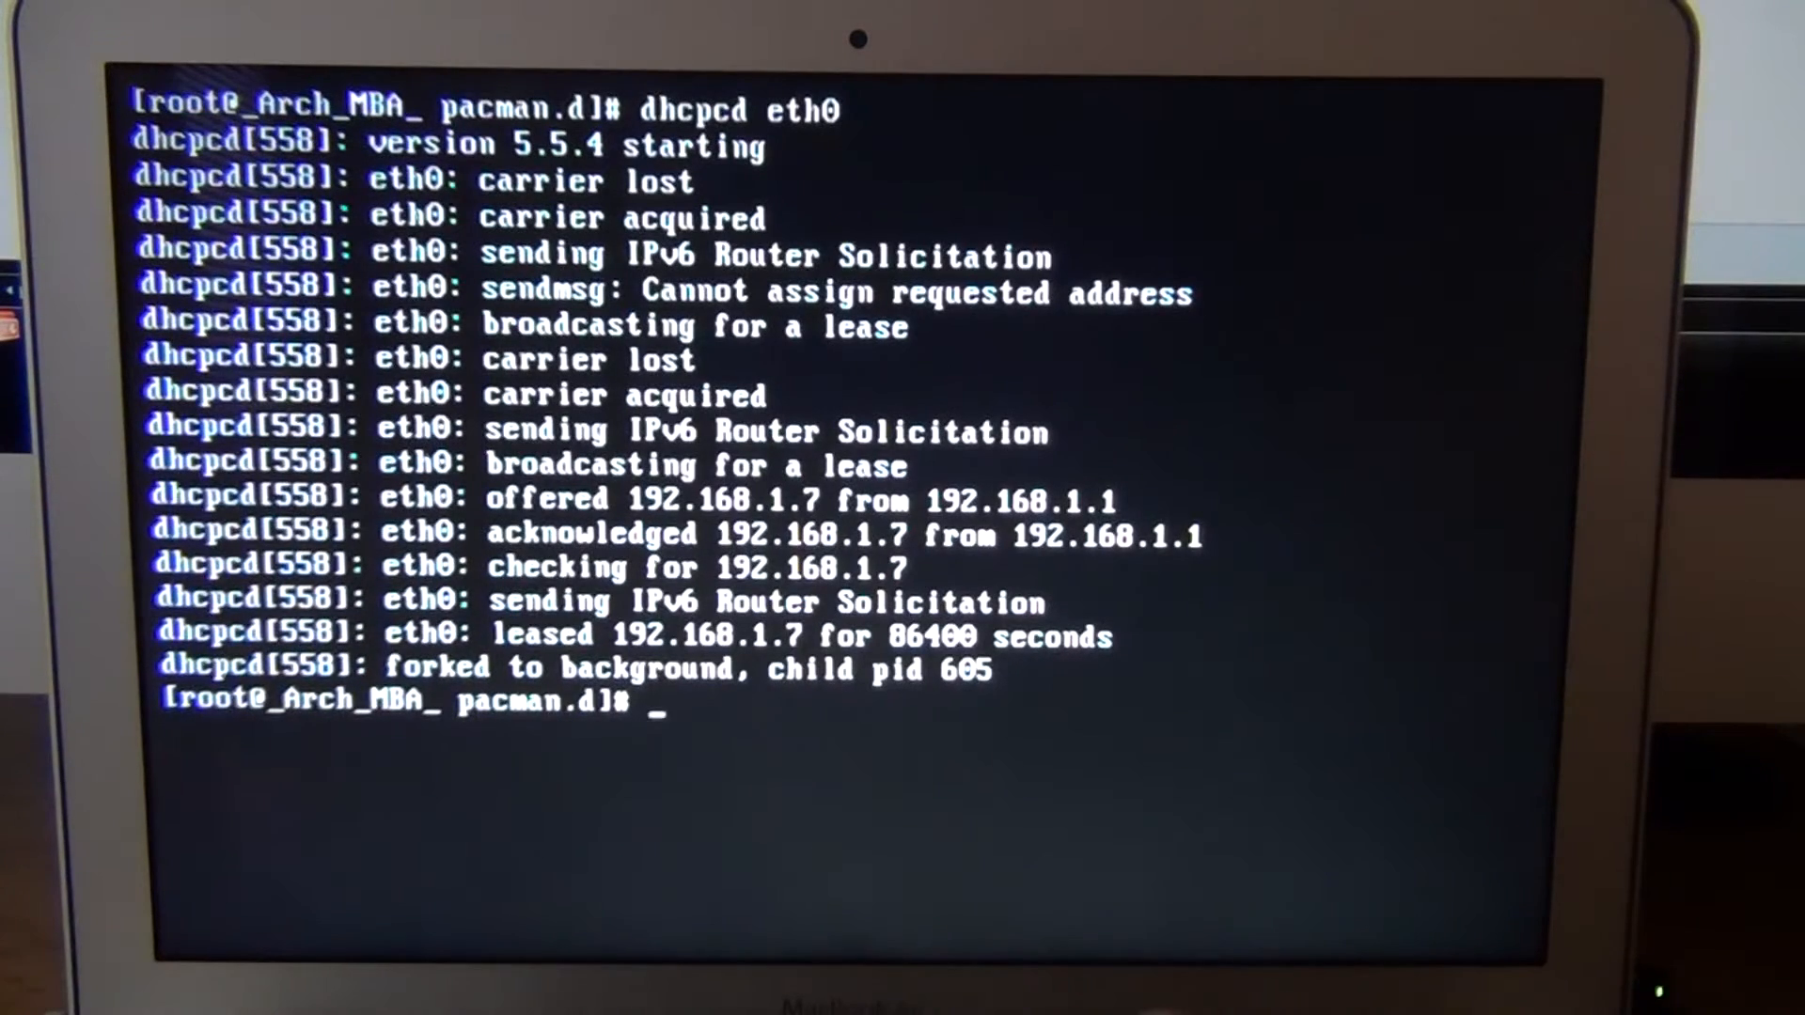
pyautogui.write('ifconfi')
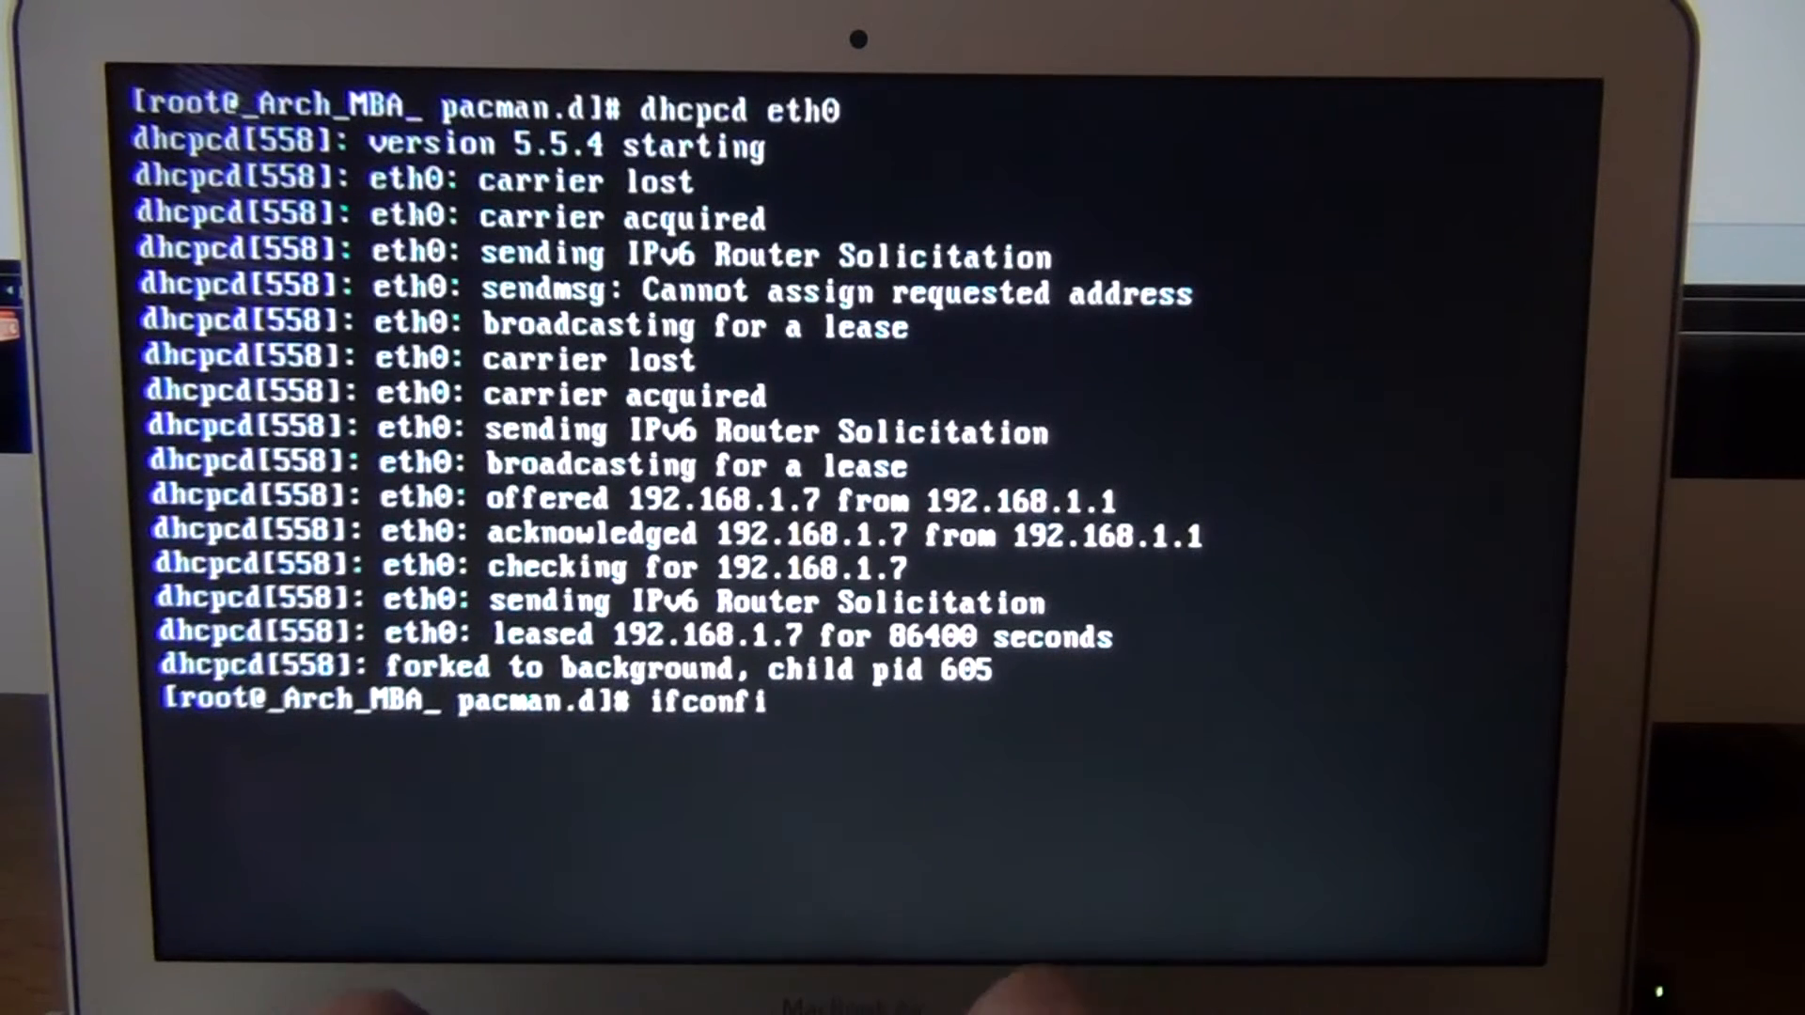
pyautogui.press('Return')
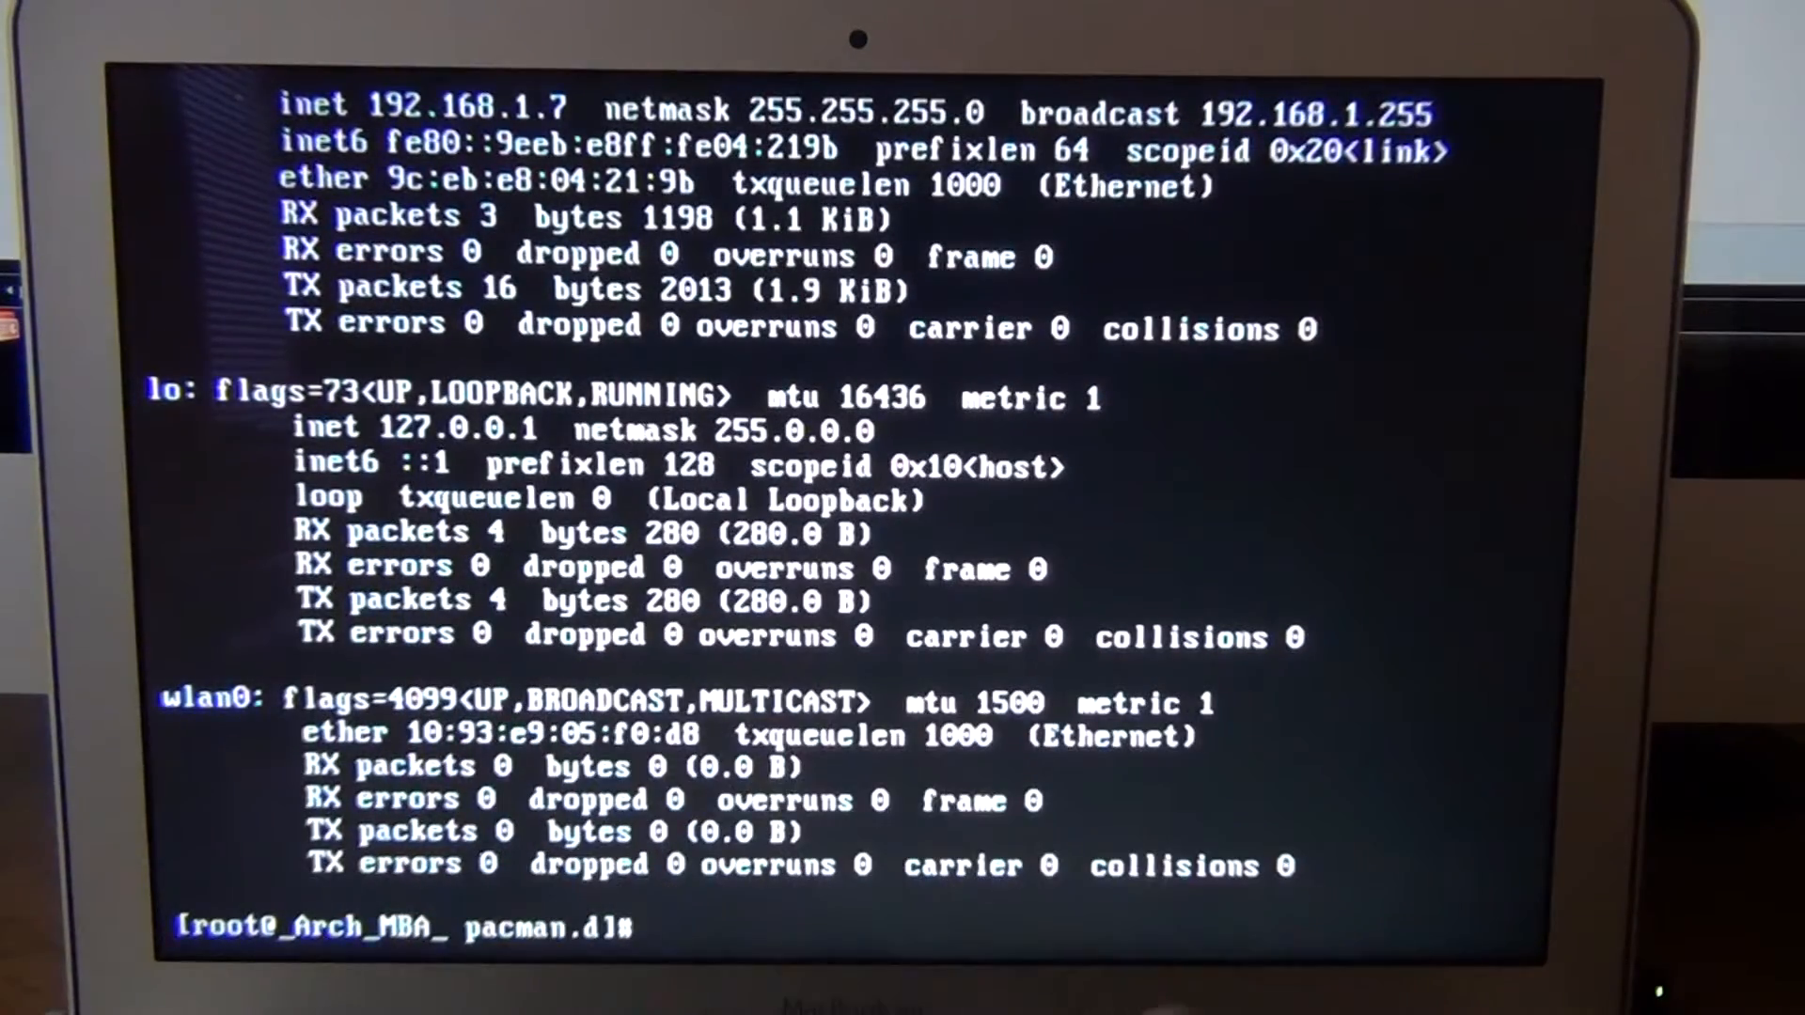
pyautogui.write('cler')
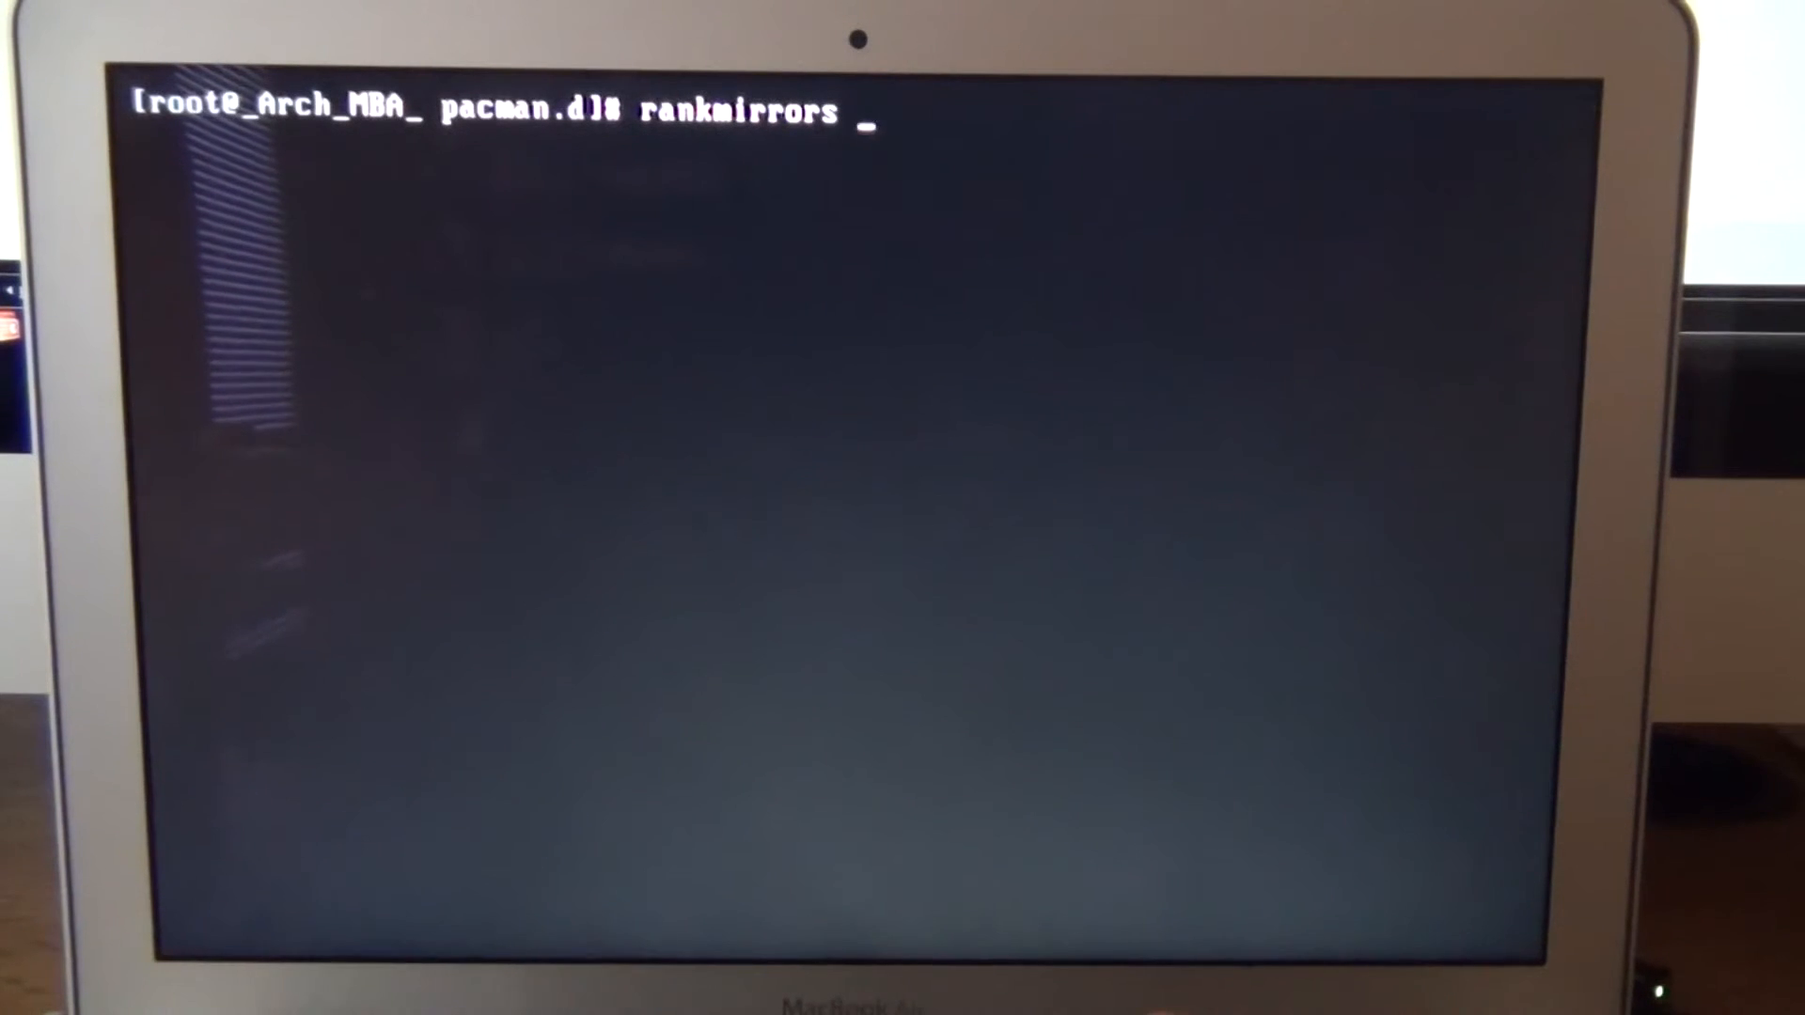
# - Write the 6 fastest mirrors from mirrorlist.backup into mirrorlist with rankmirrors
pyautogui.write('-n')
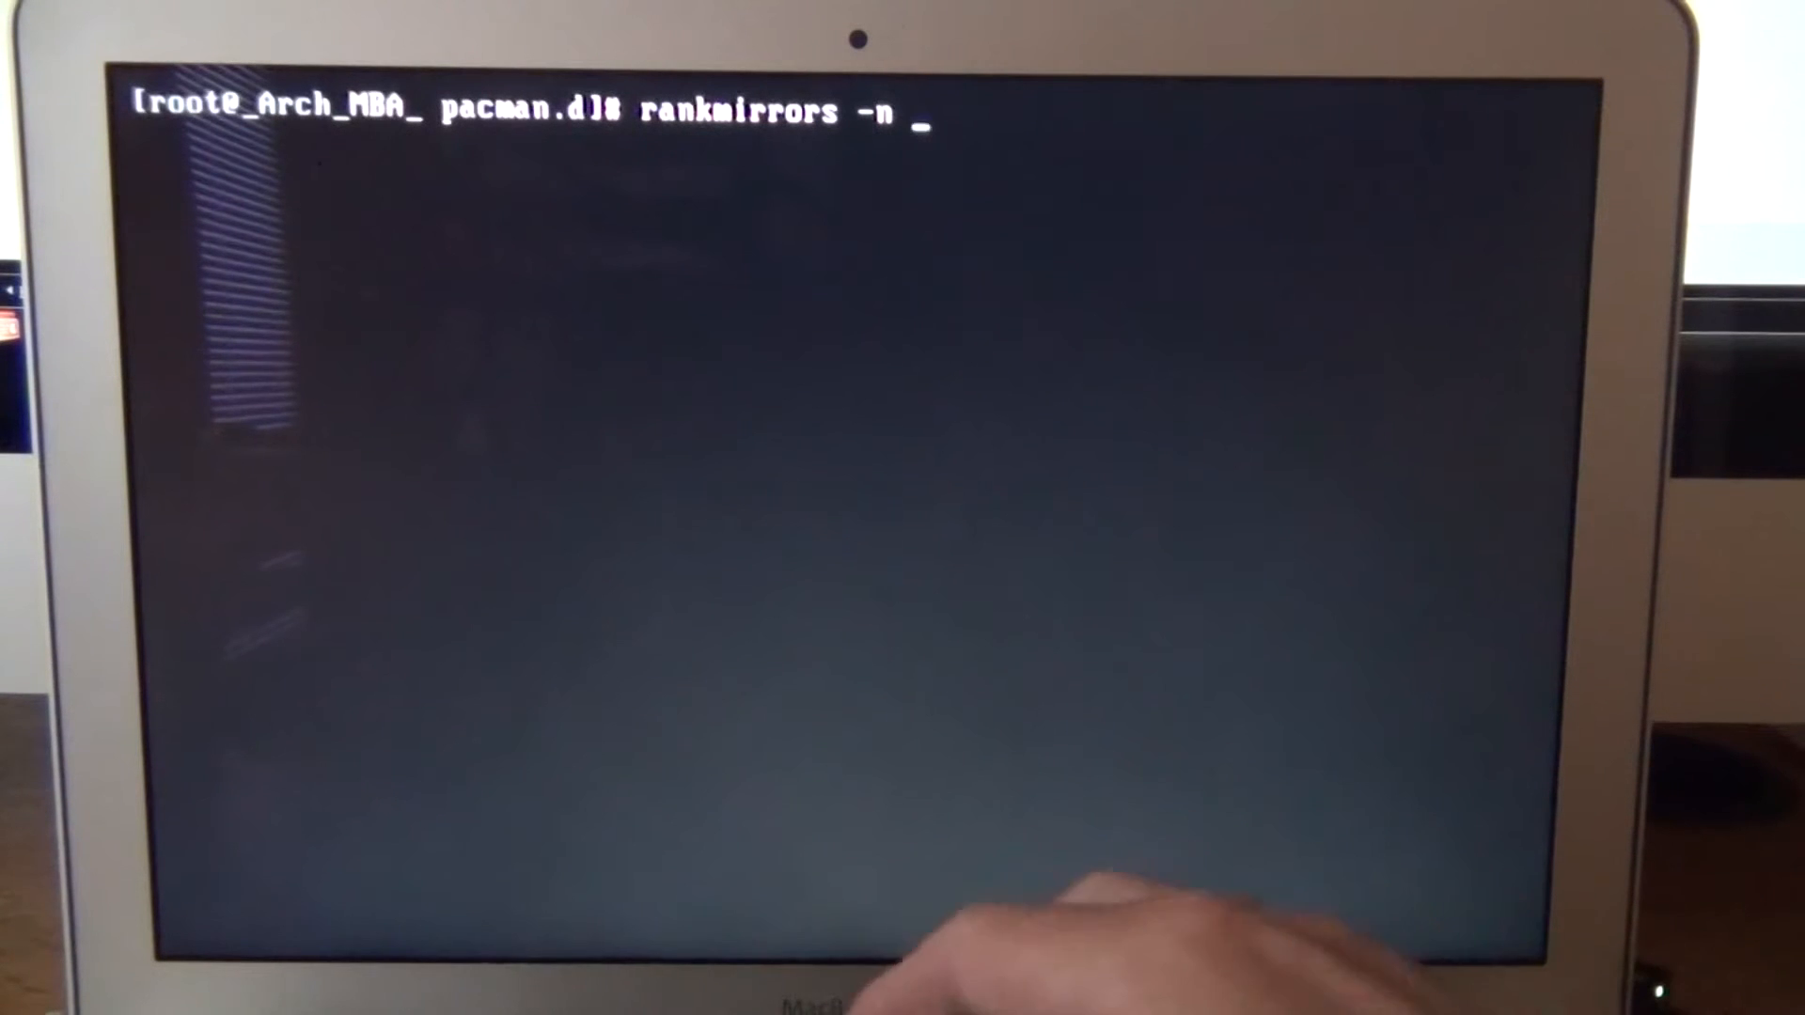
pyautogui.write('6')
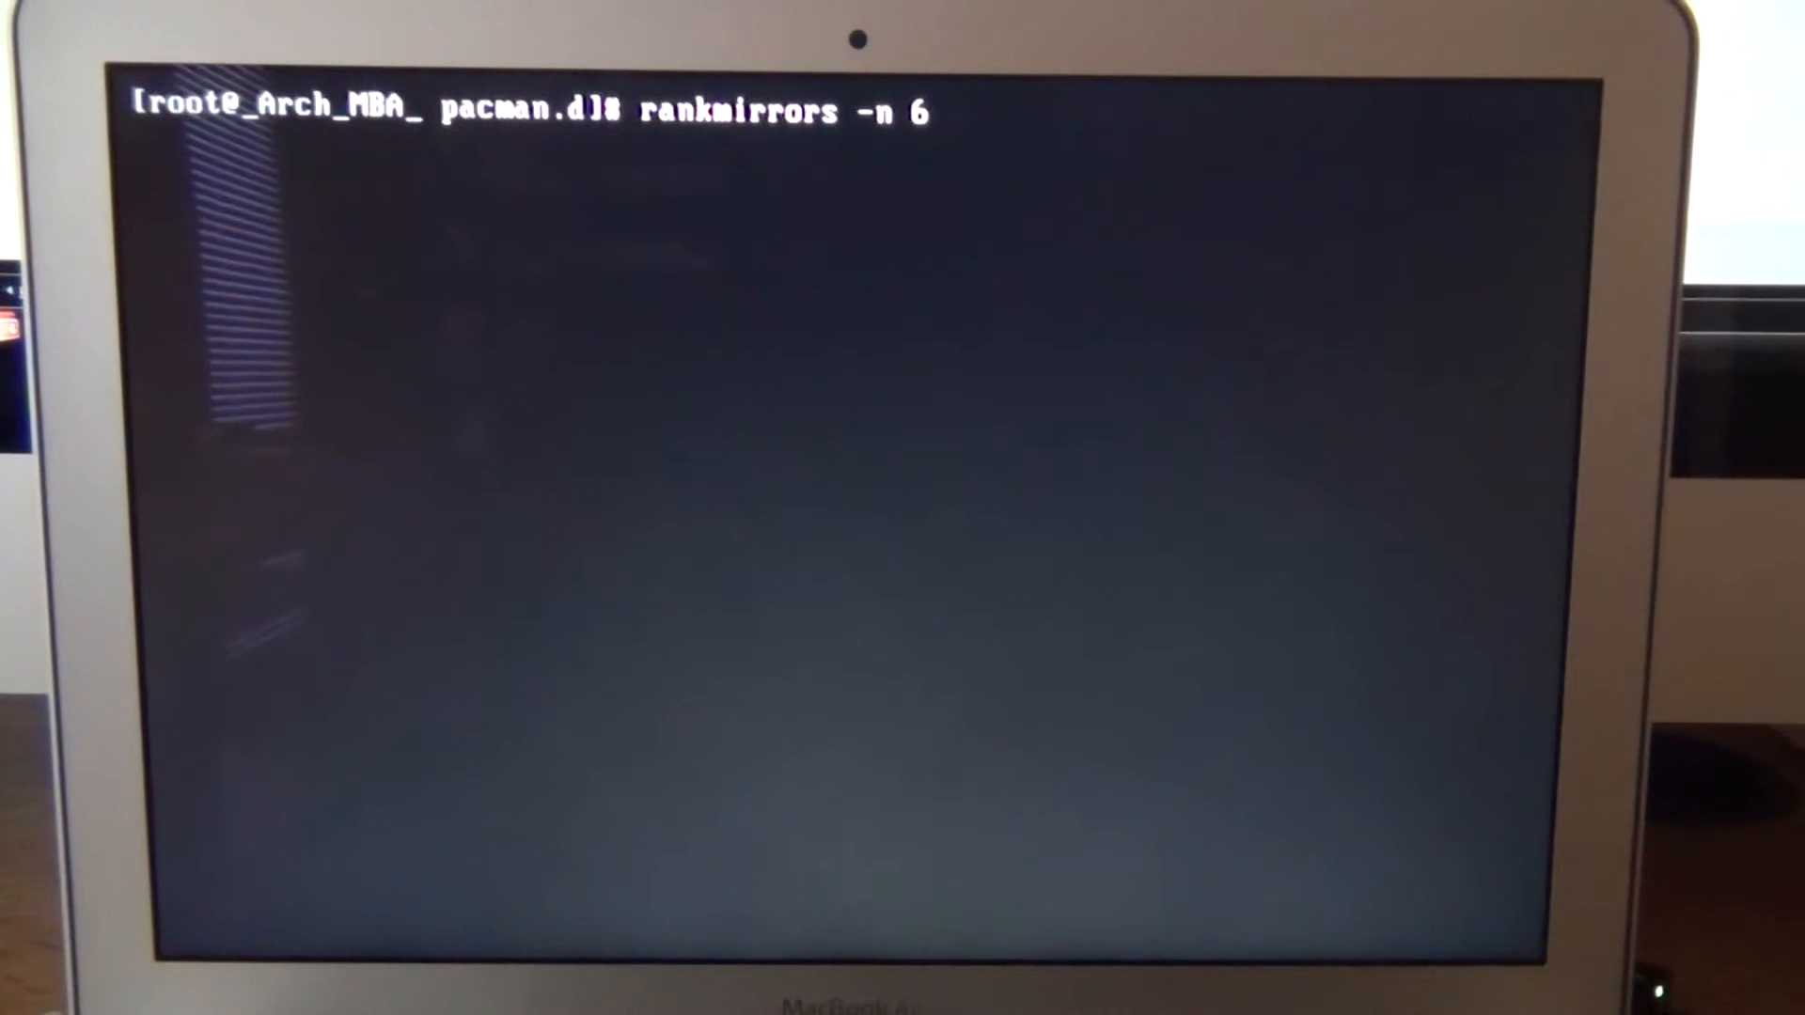
pyautogui.write('mirrorlist.backup >')
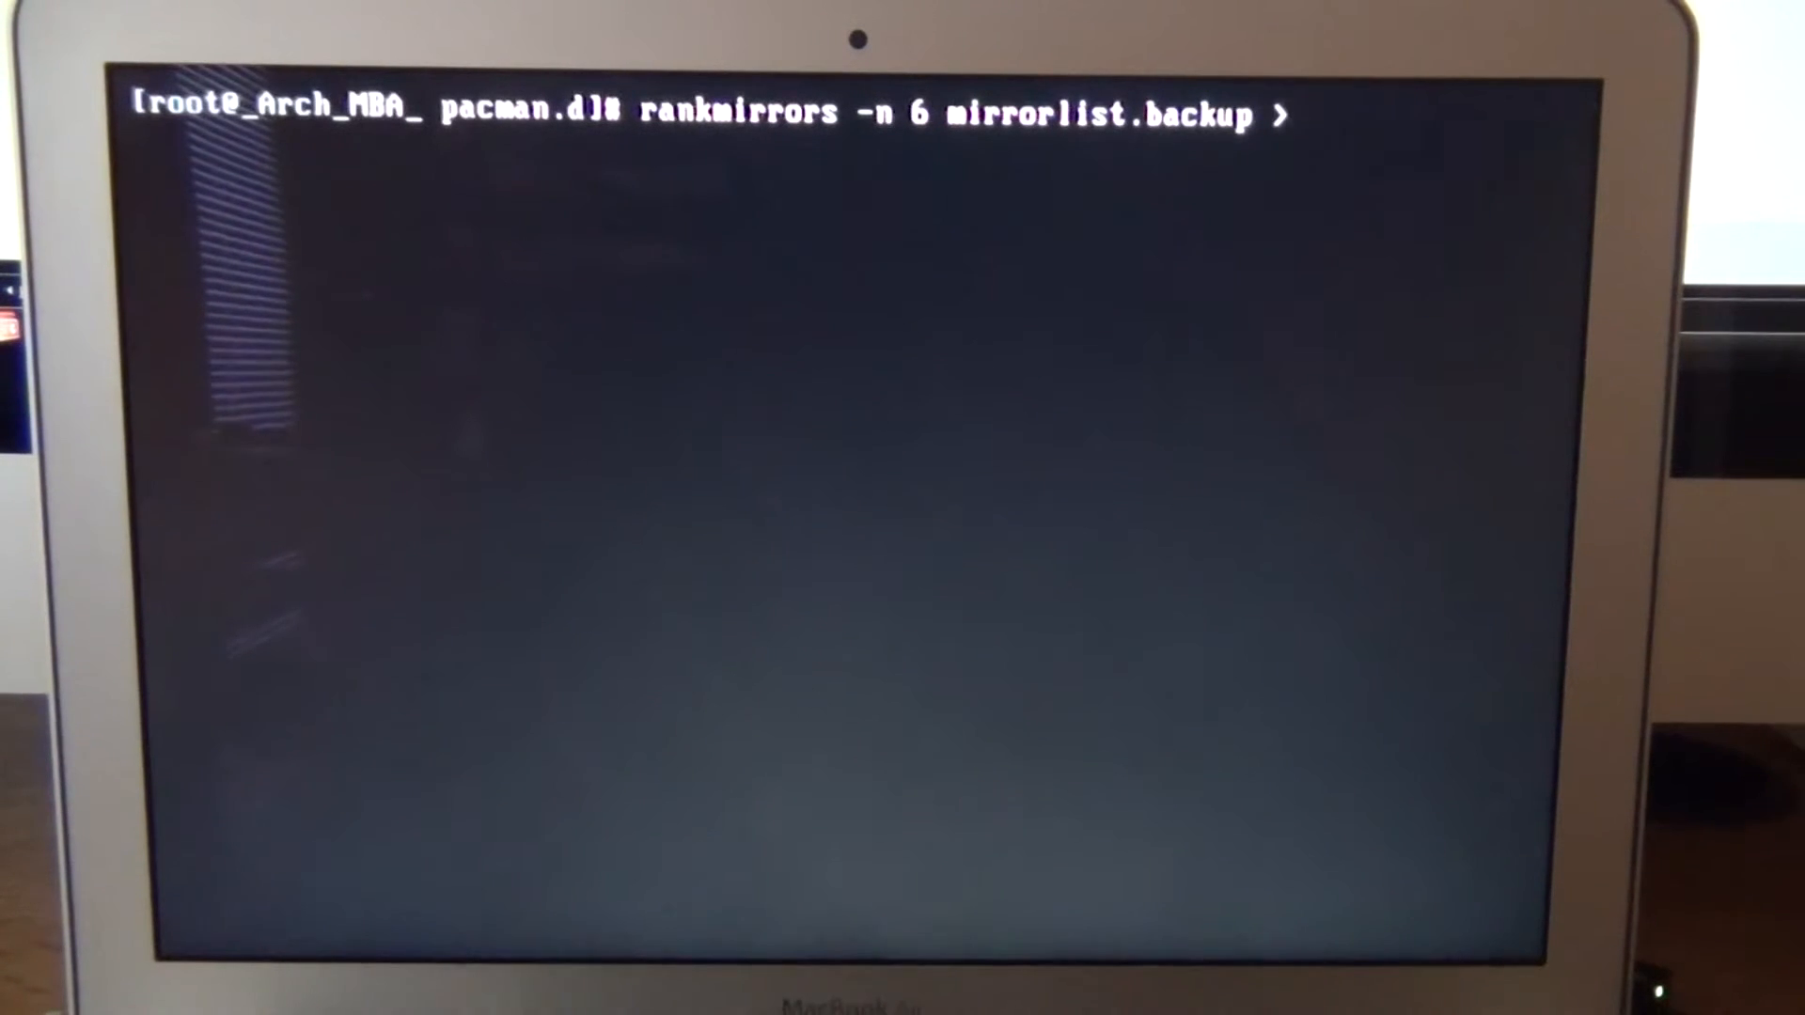
pyautogui.write('mirrorlist')
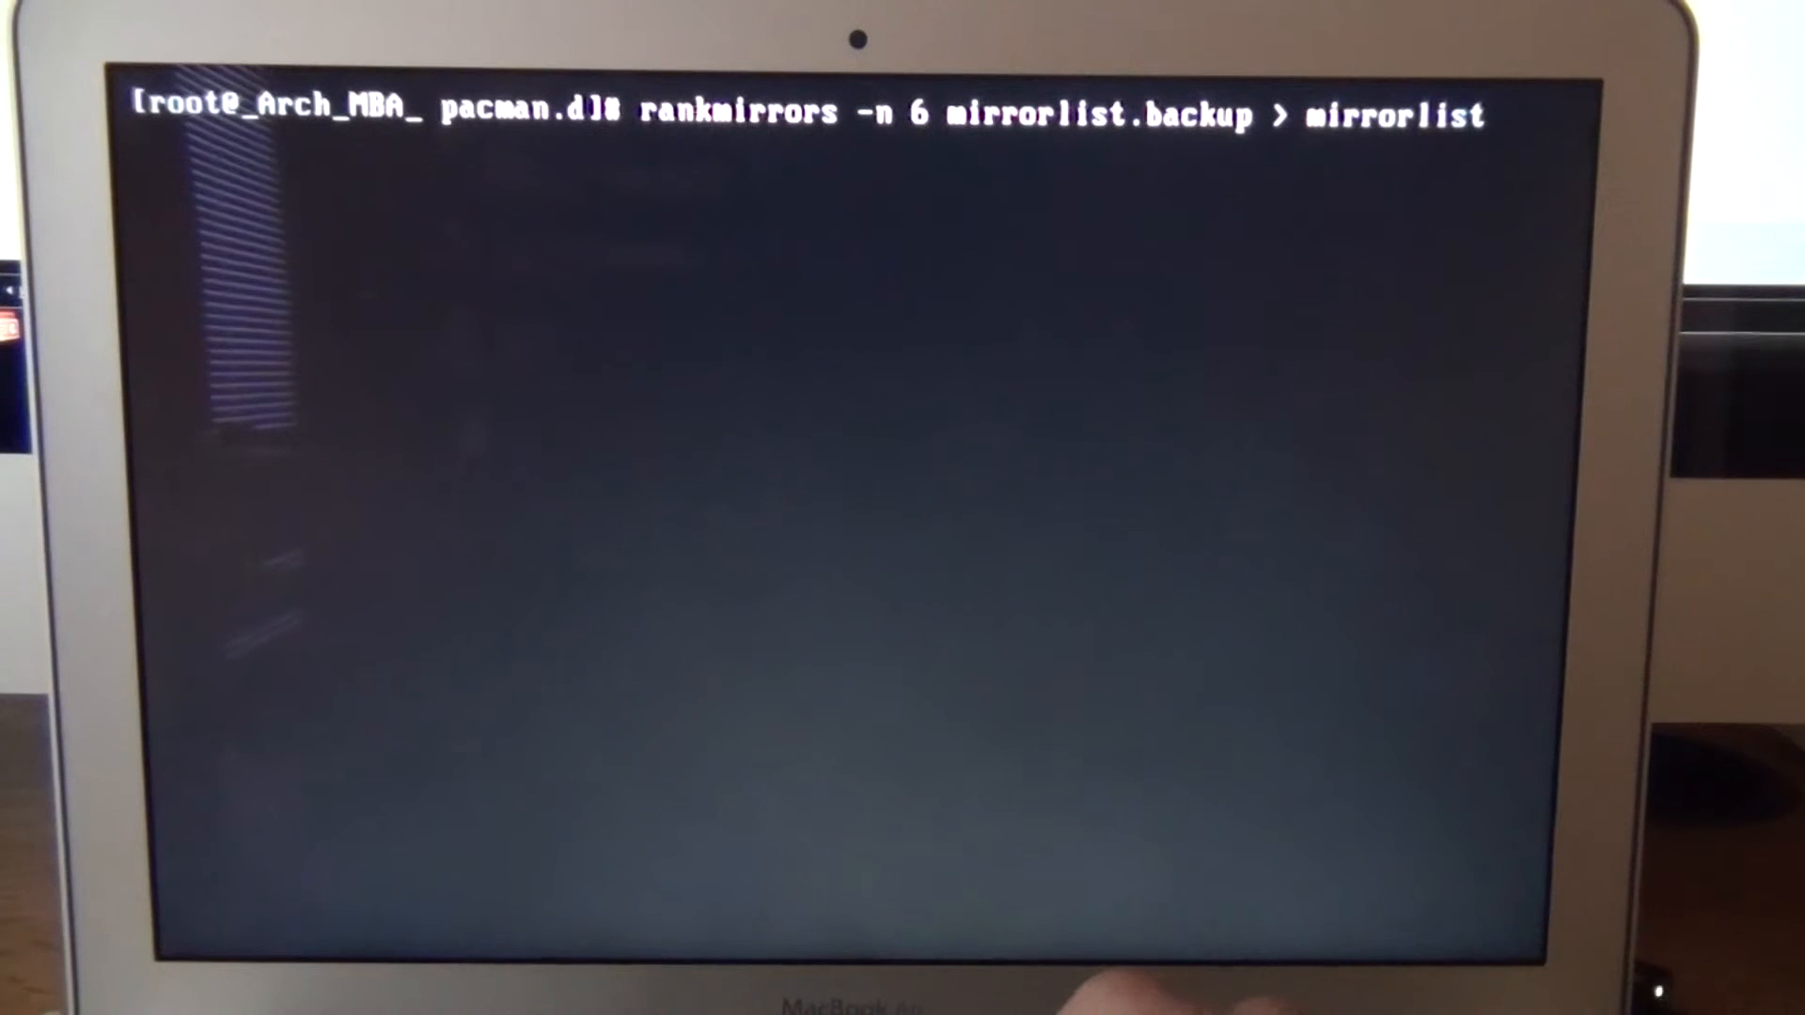
pyautogui.press('Return')
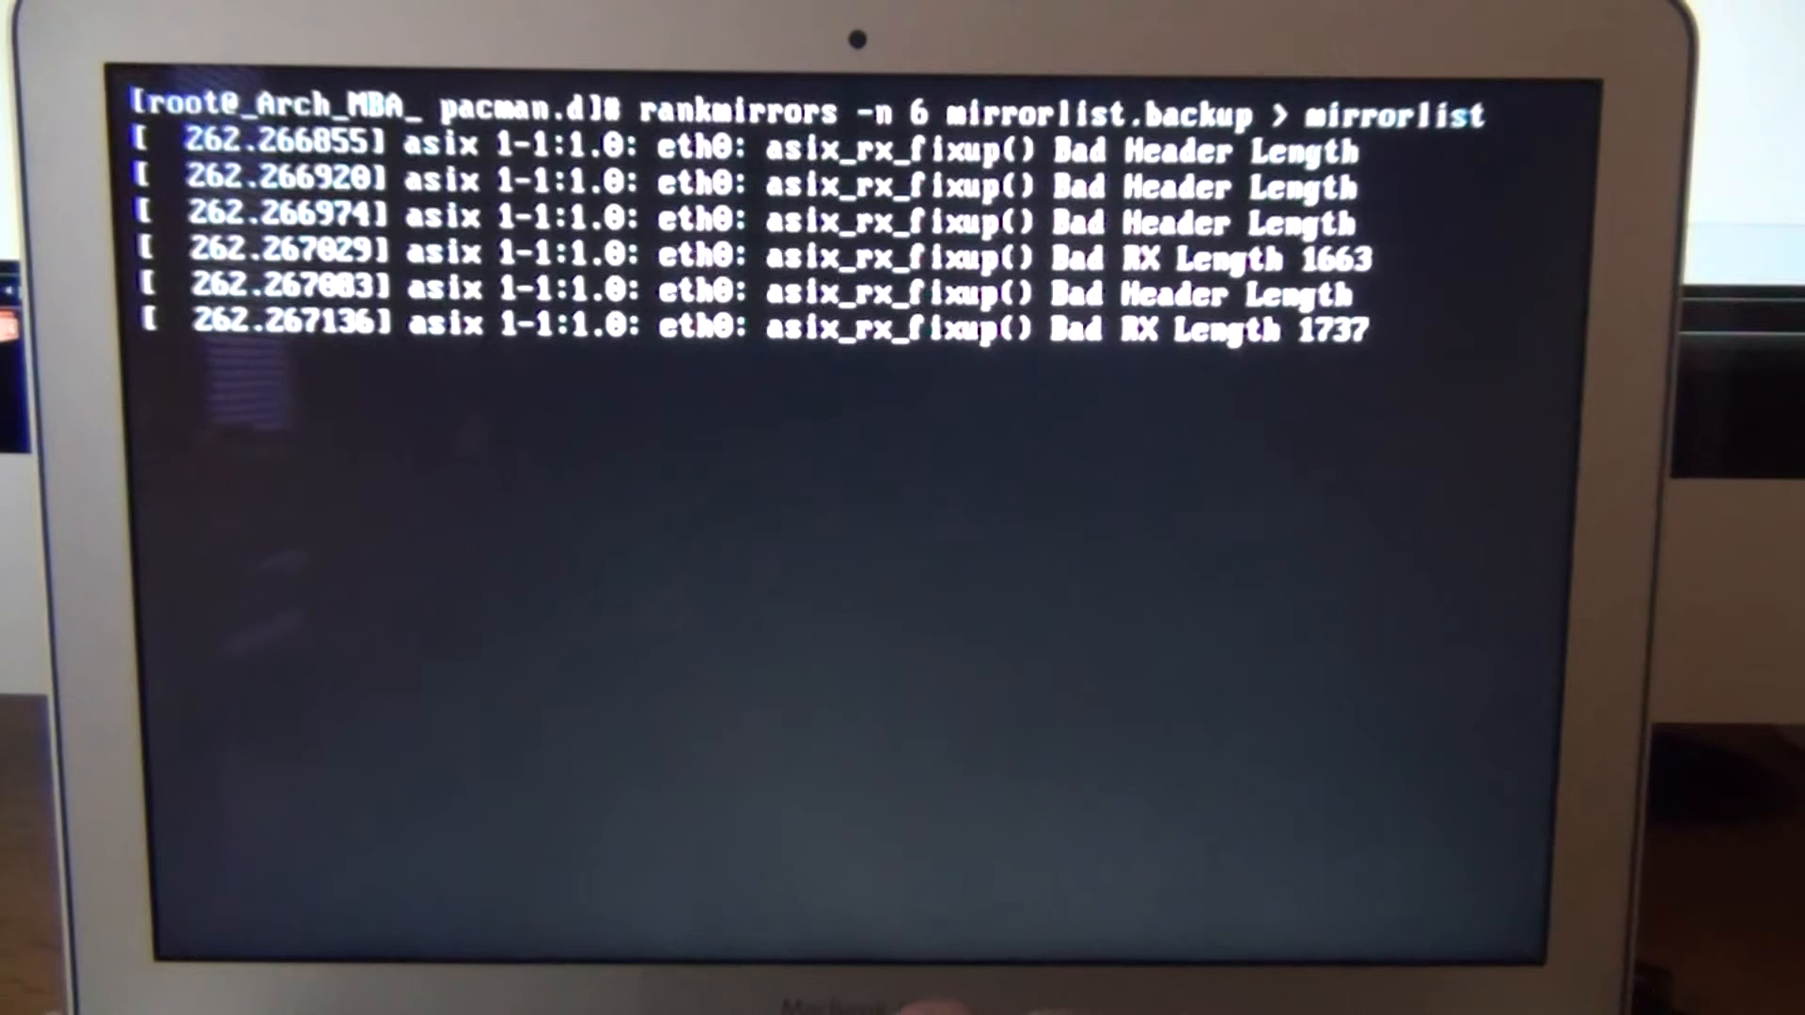
pyautogui.press('Return')
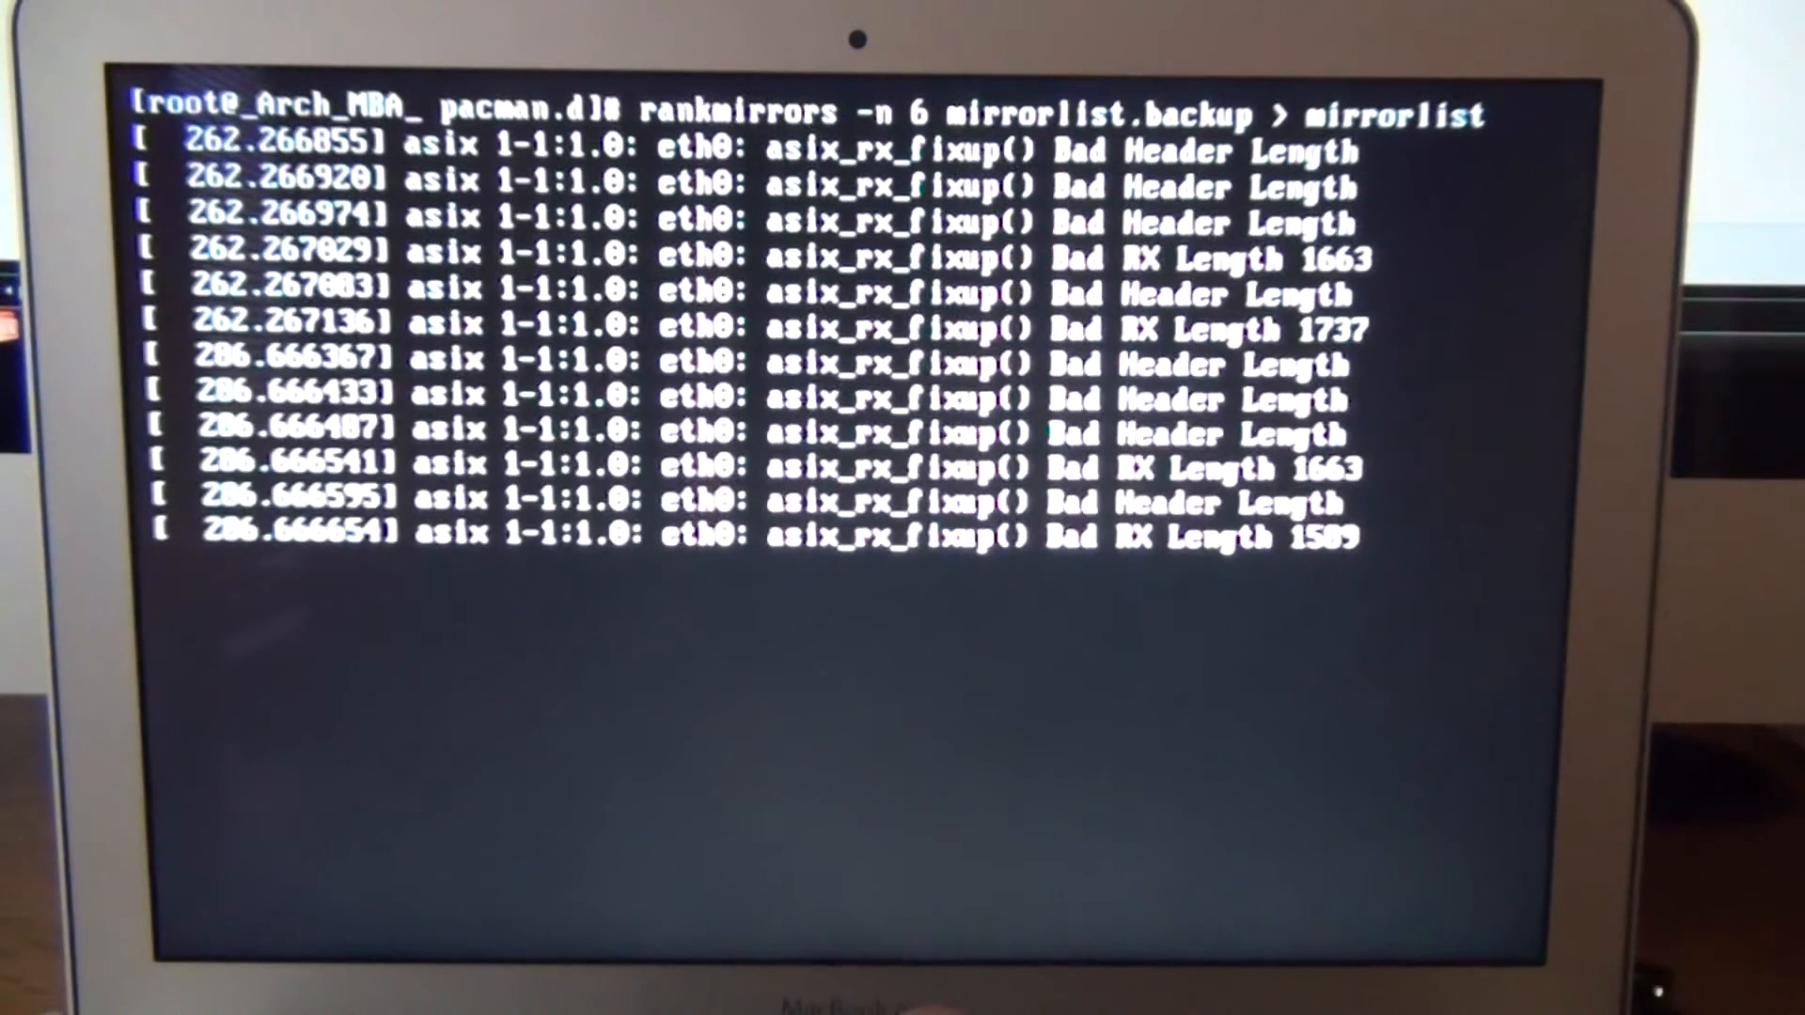
pyautogui.write('cle')
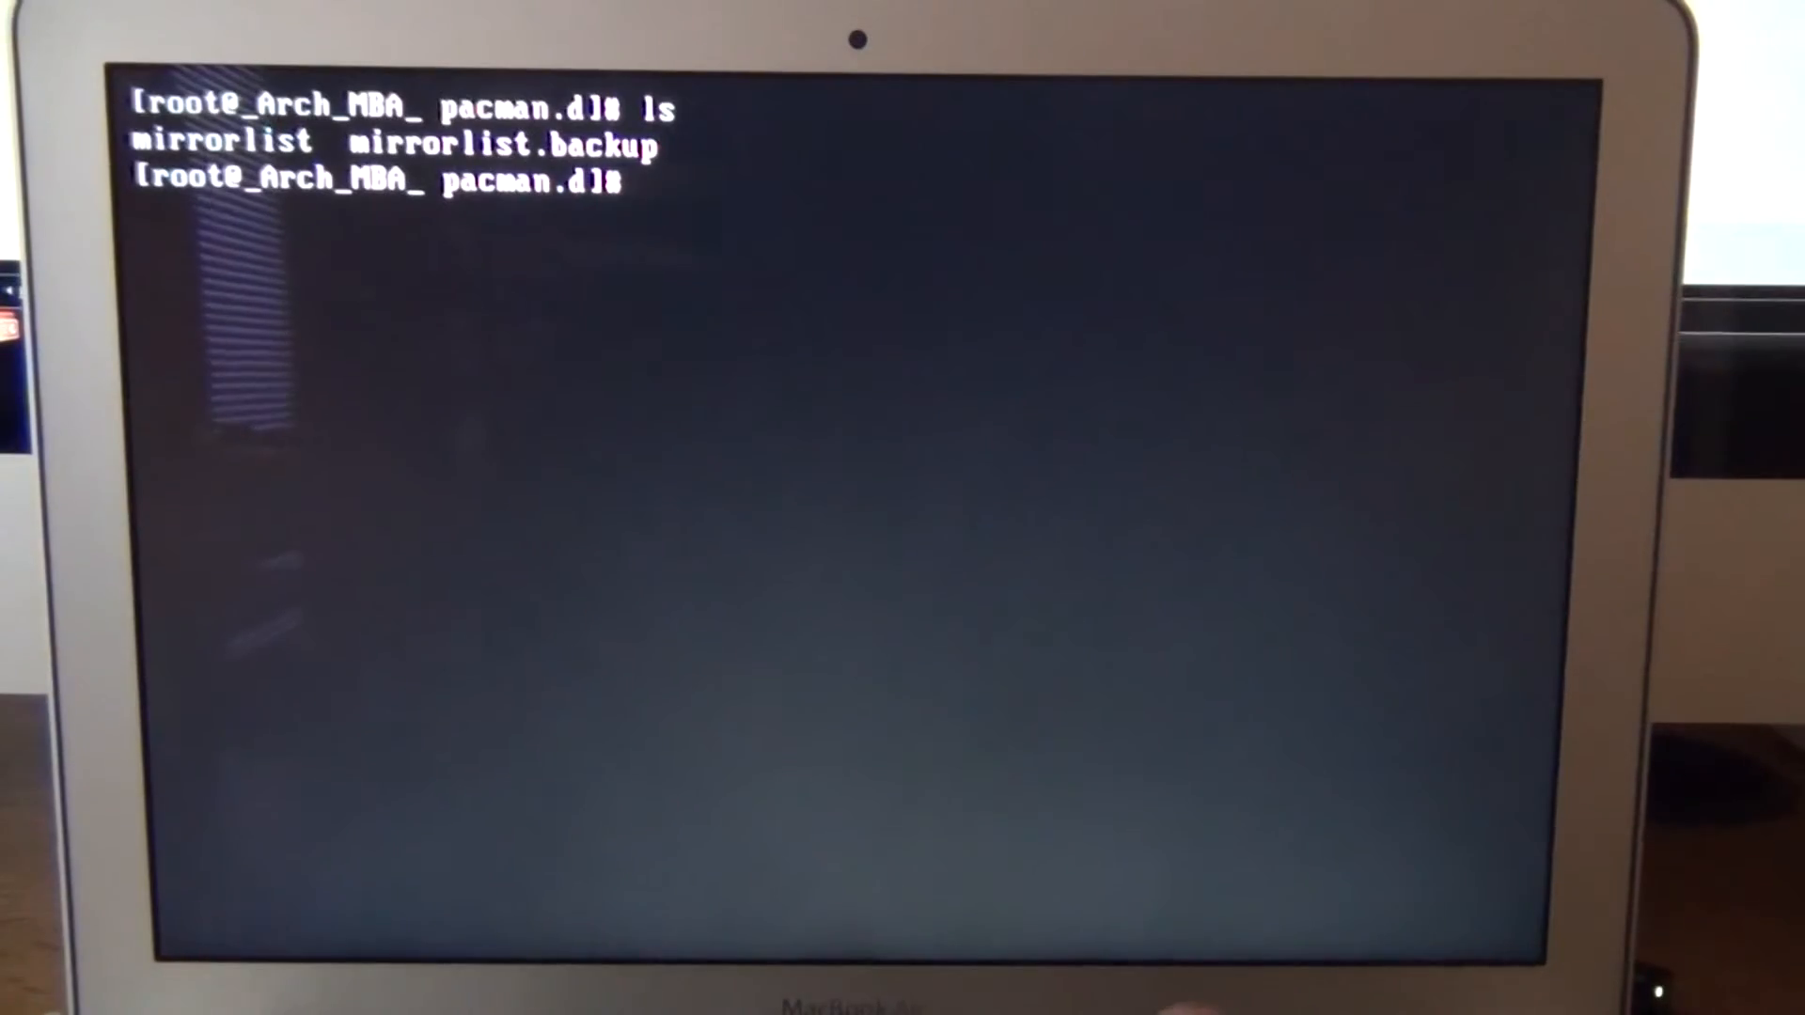
pyautogui.write('nano mirrorlist')
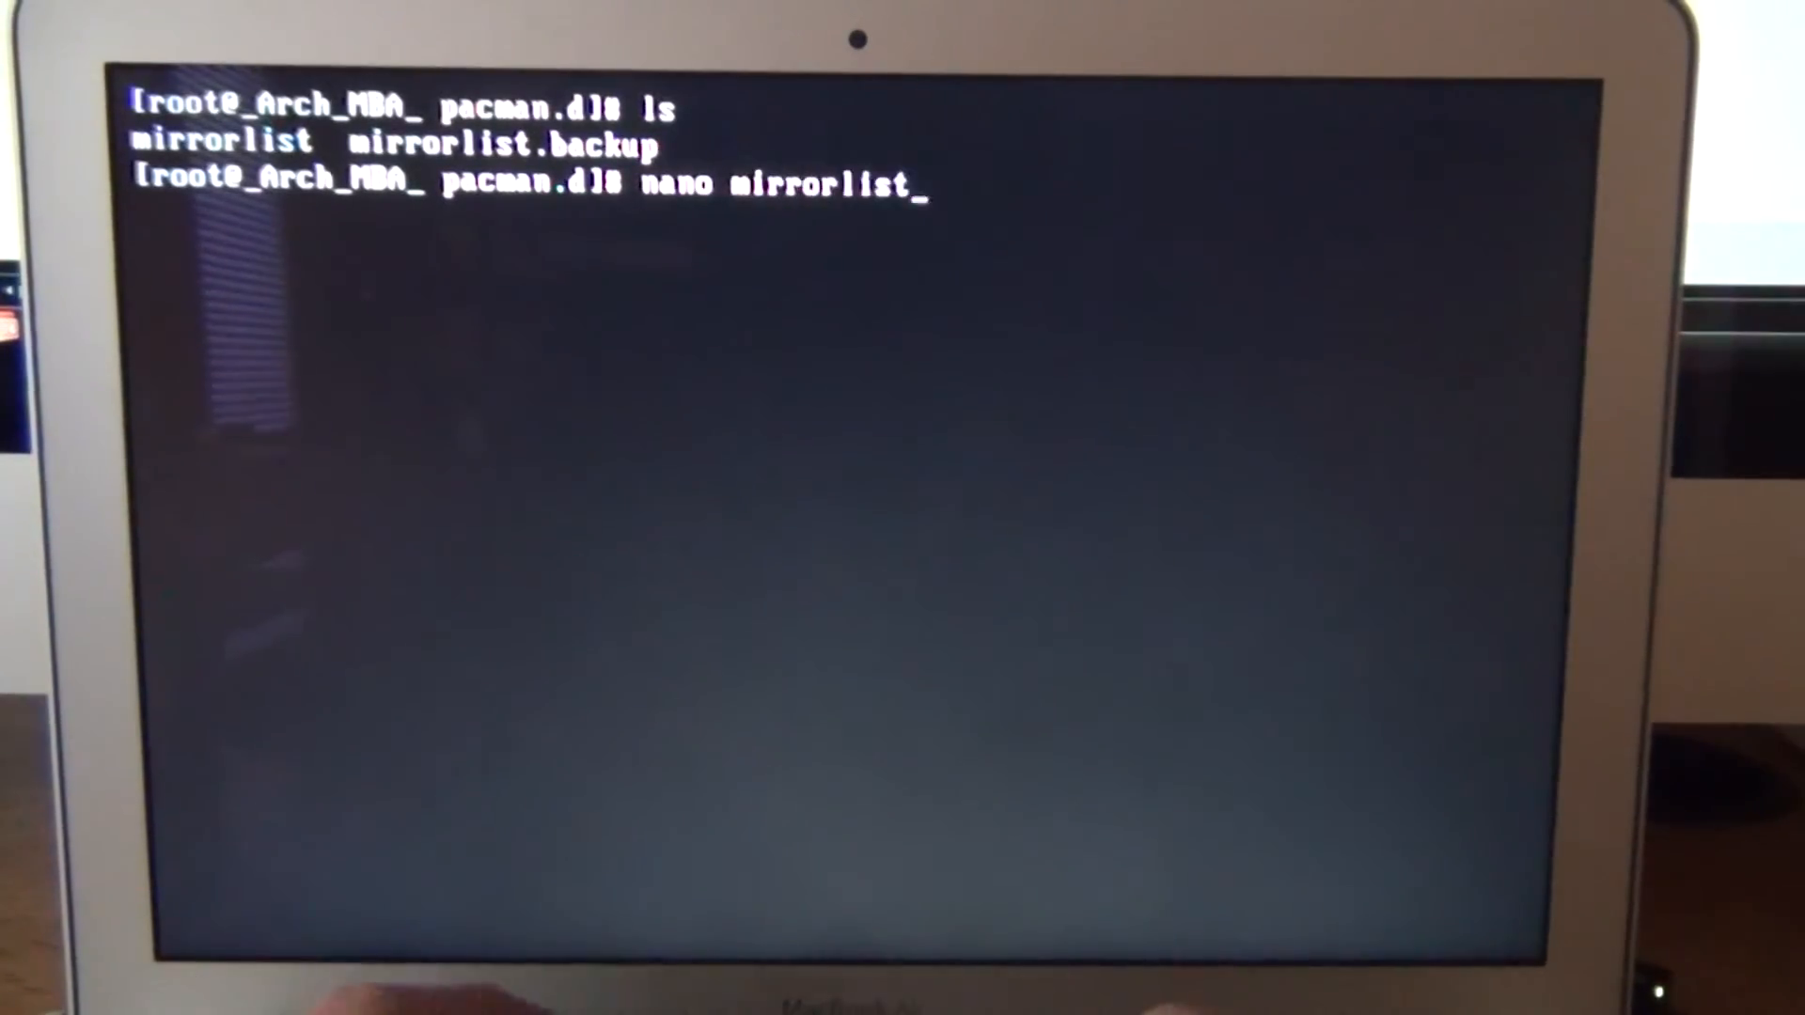
pyautogui.press('Return')
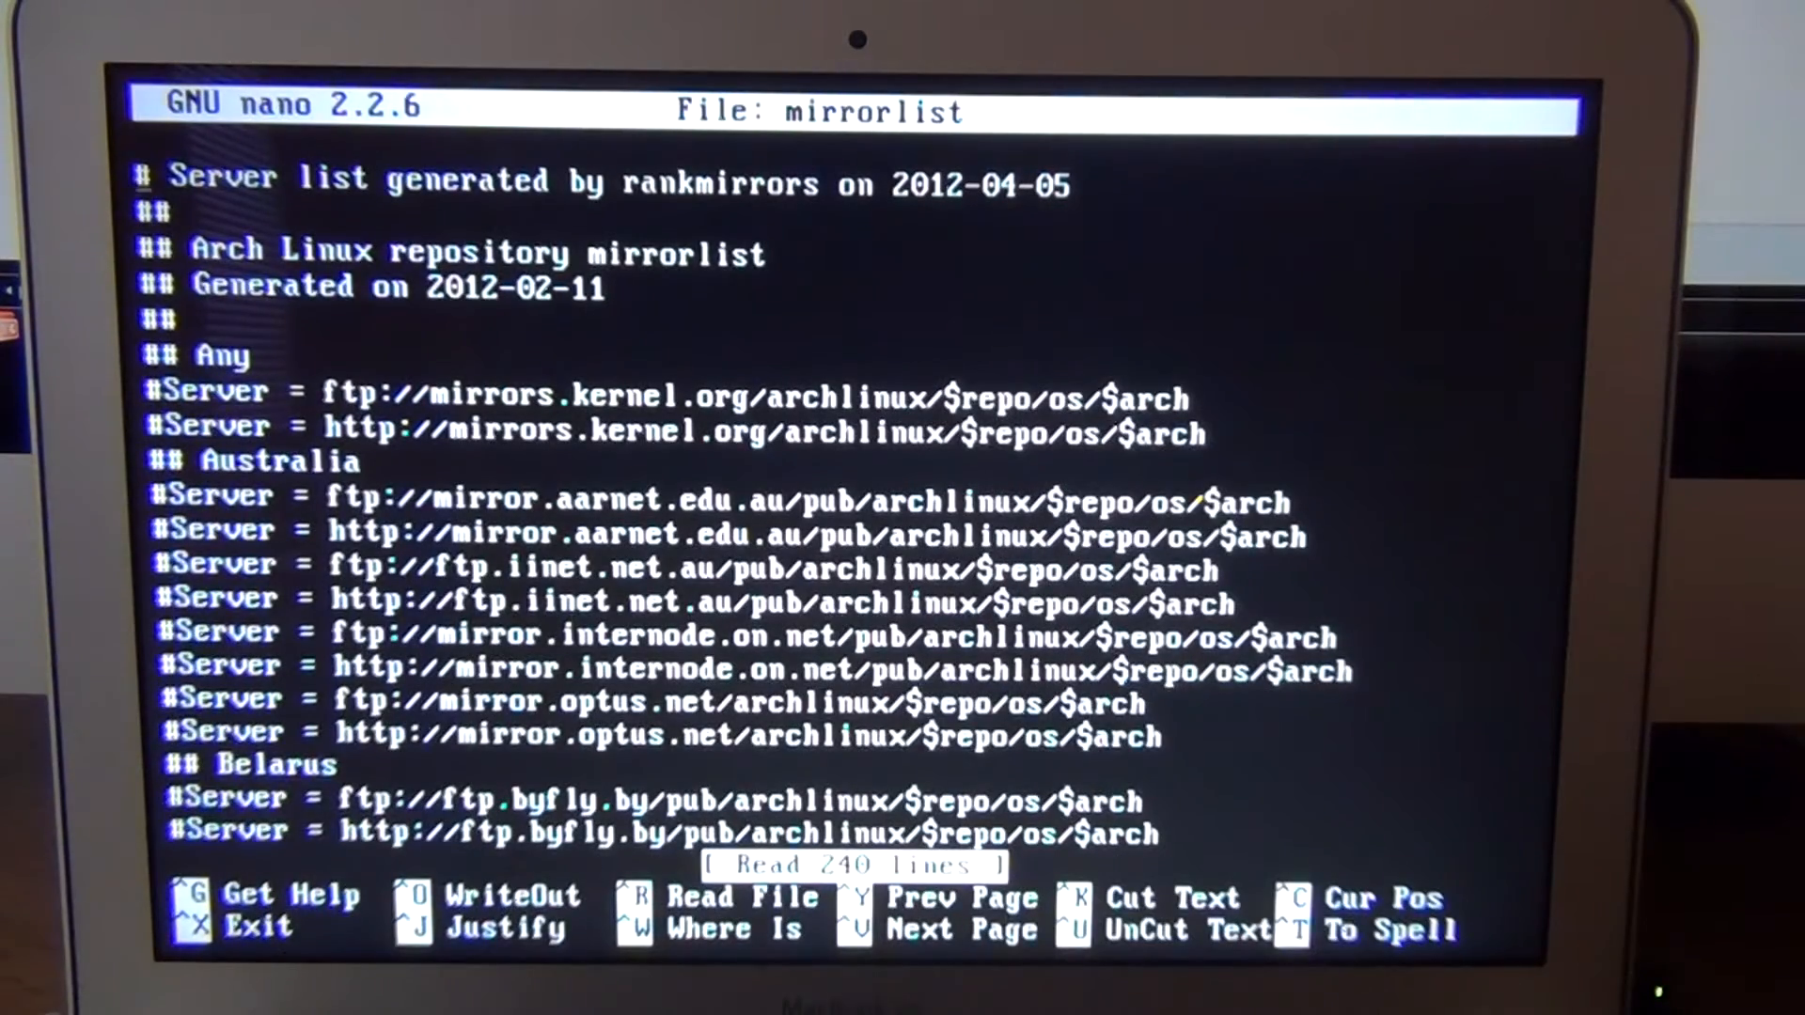
pyautogui.press('ctrl+x')
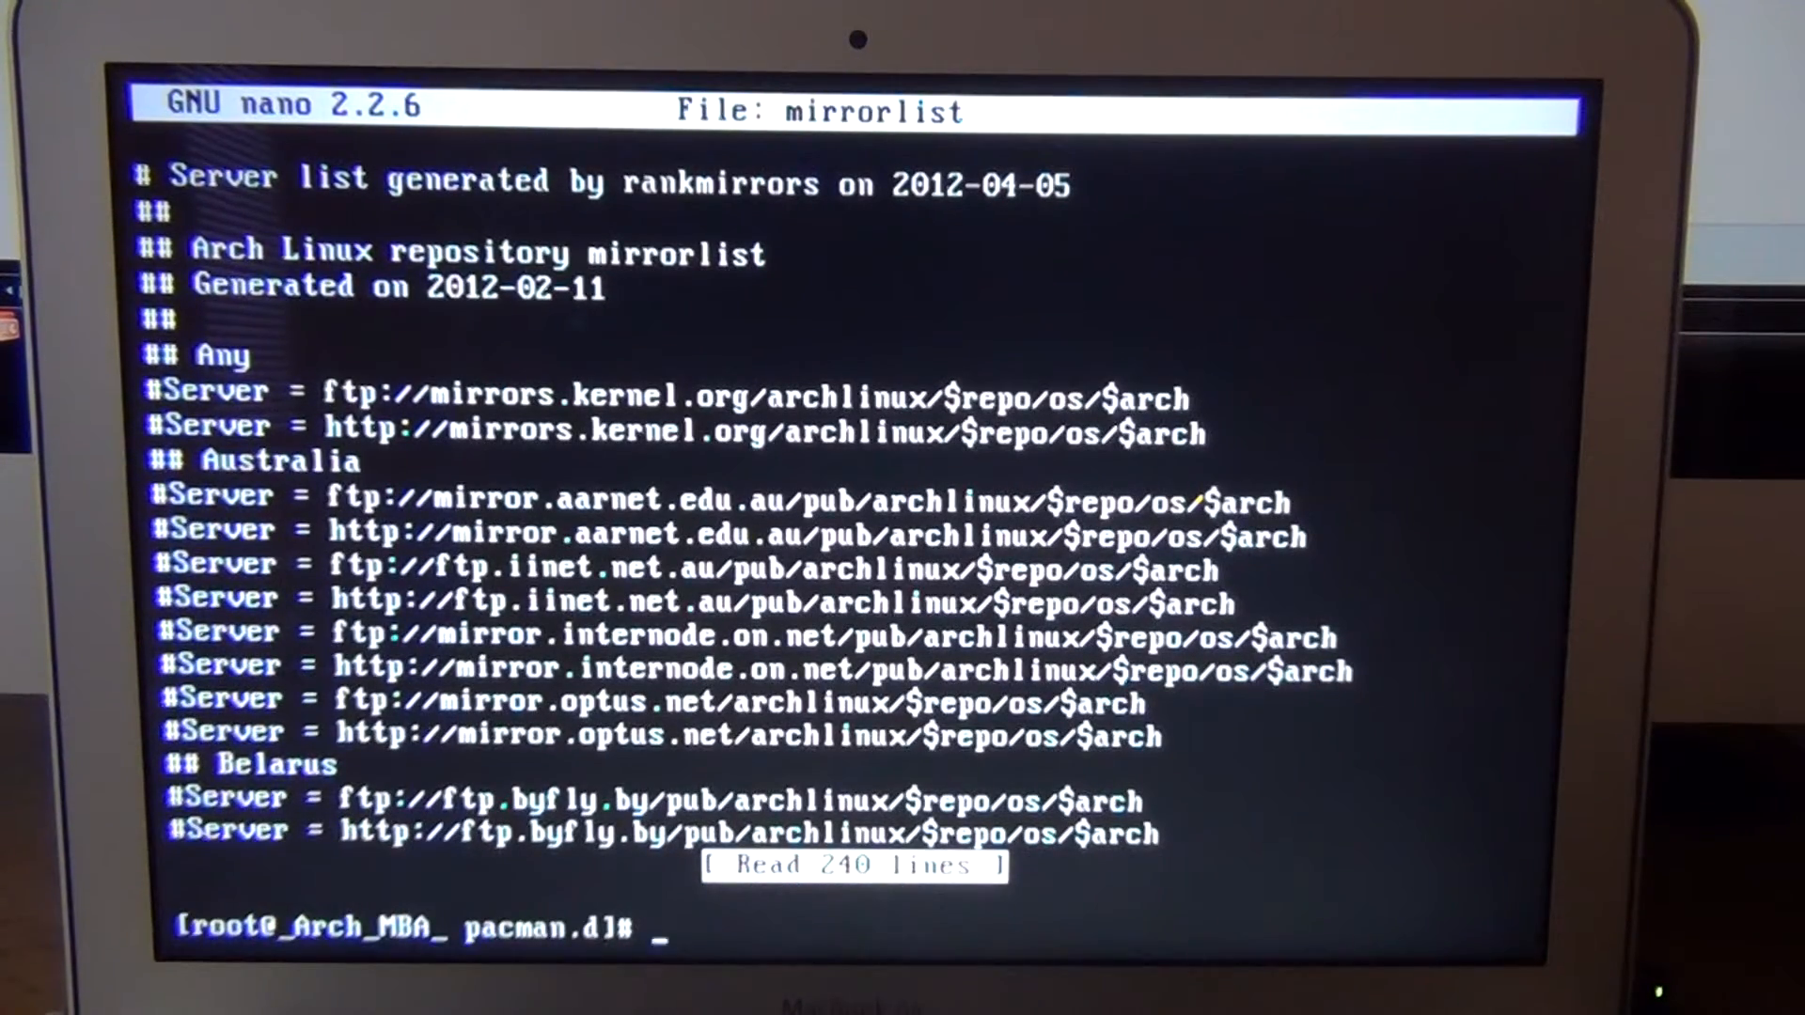
pyautogui.press('ctrl+x')
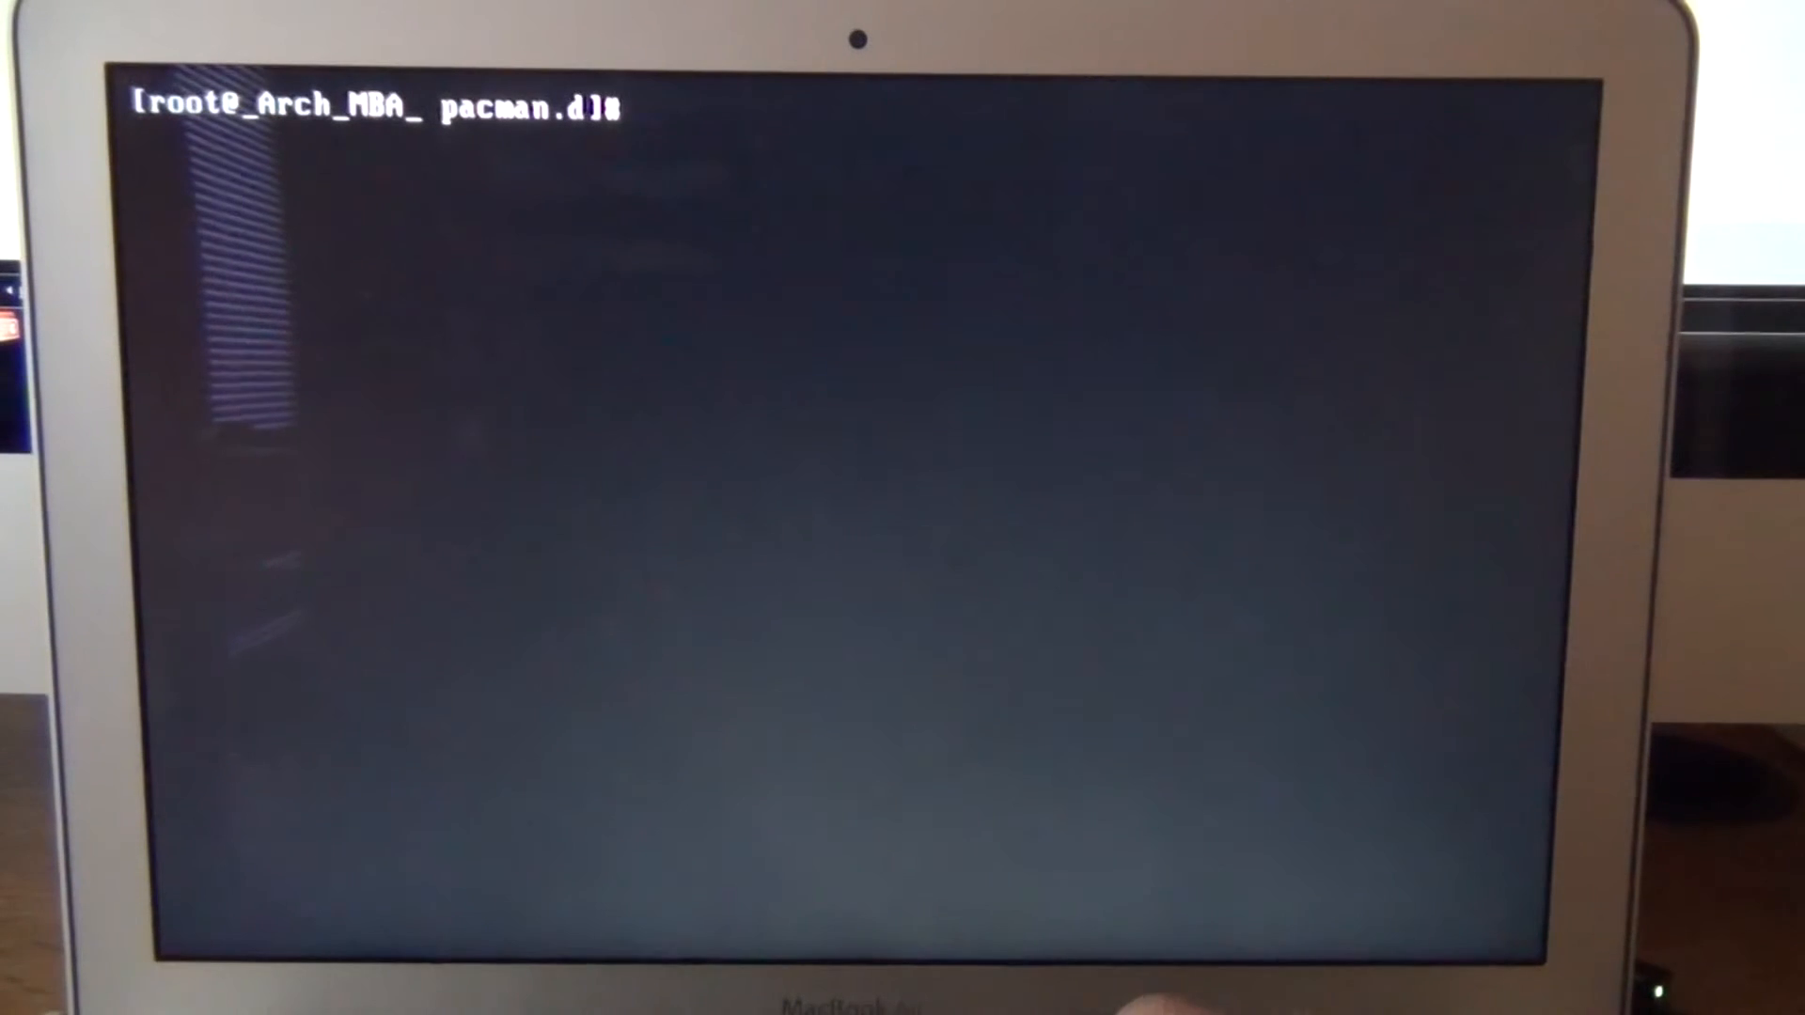
# - Force-refresh all package databases with pacman -Syy
pyautogui.write('pacmn')
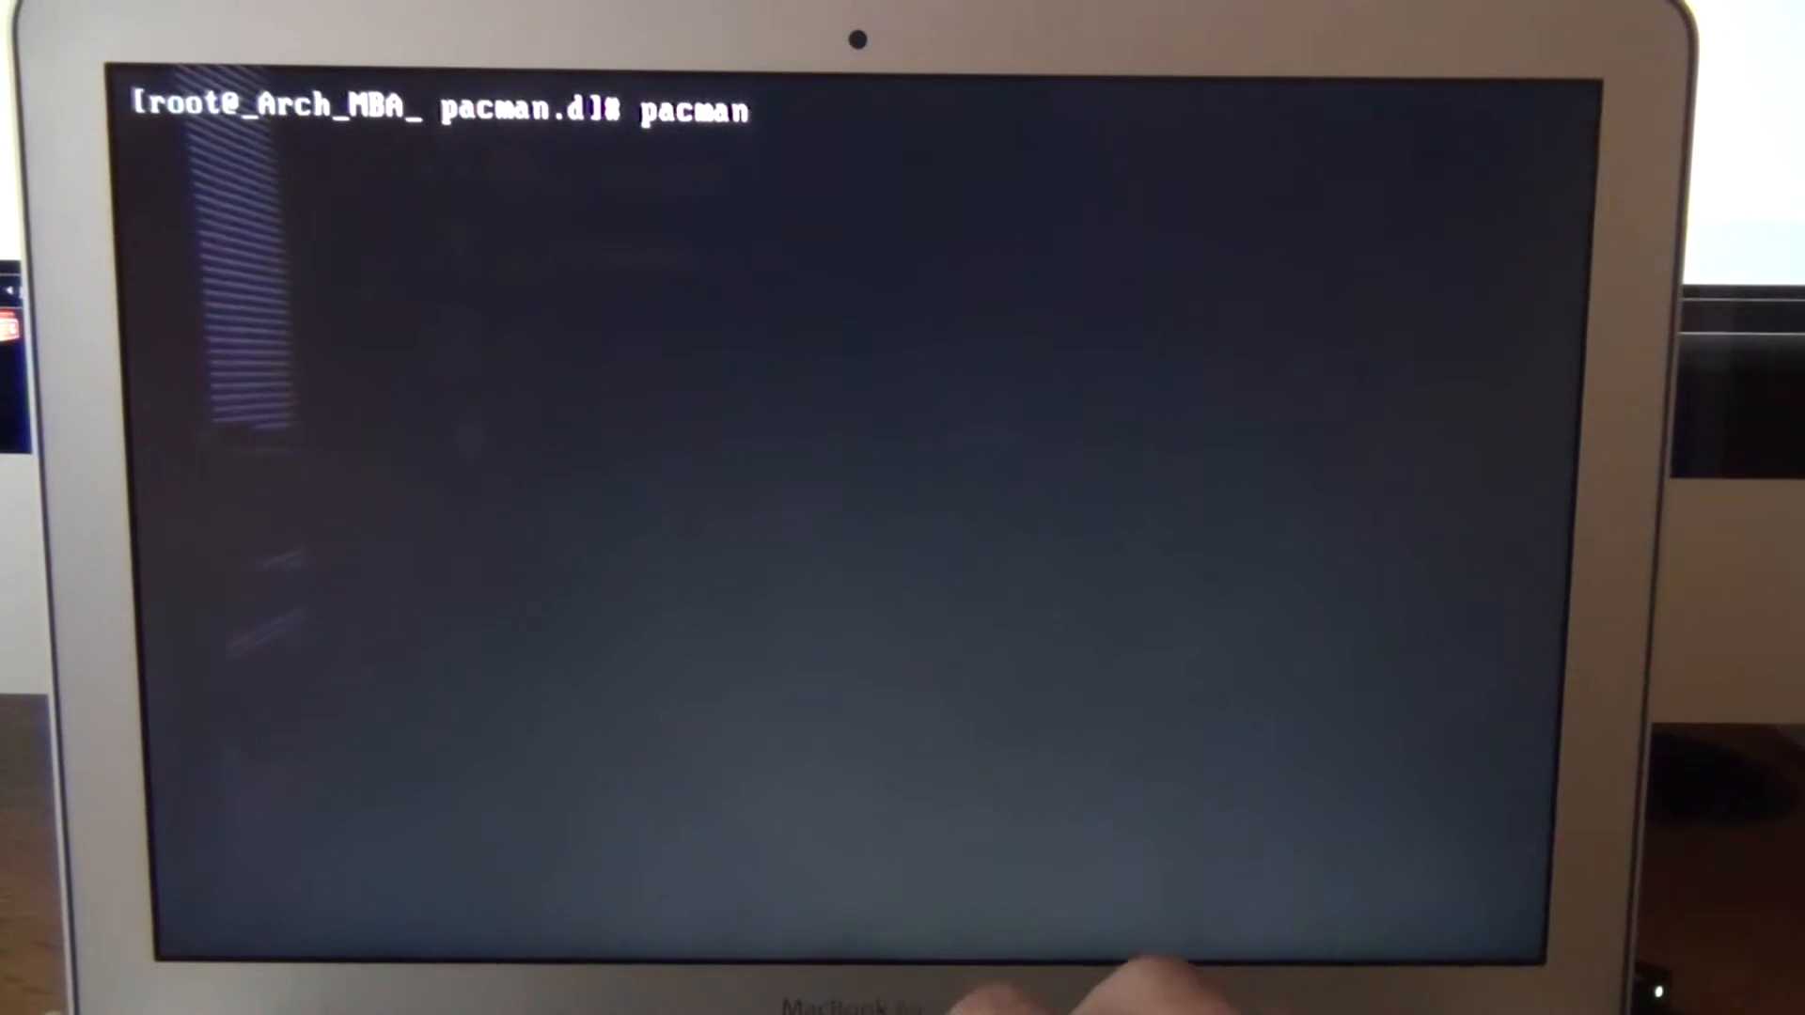
pyautogui.write('-Syy')
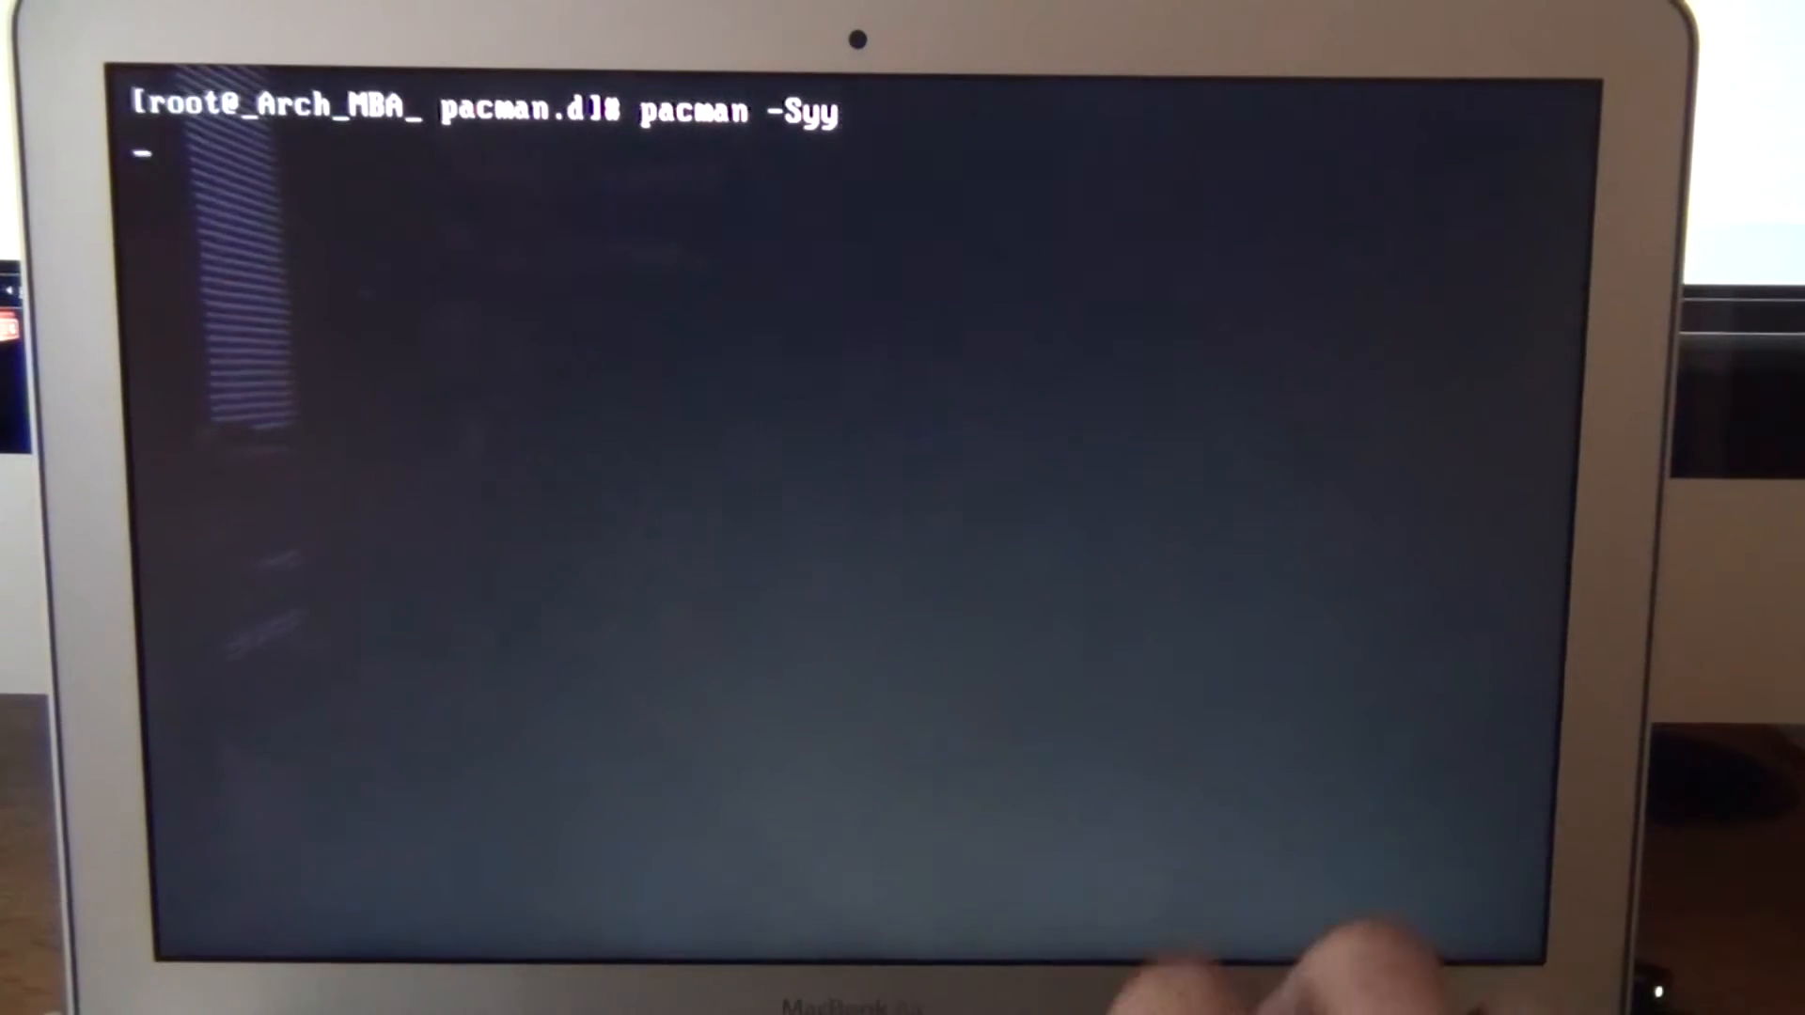
pyautogui.press('Return')
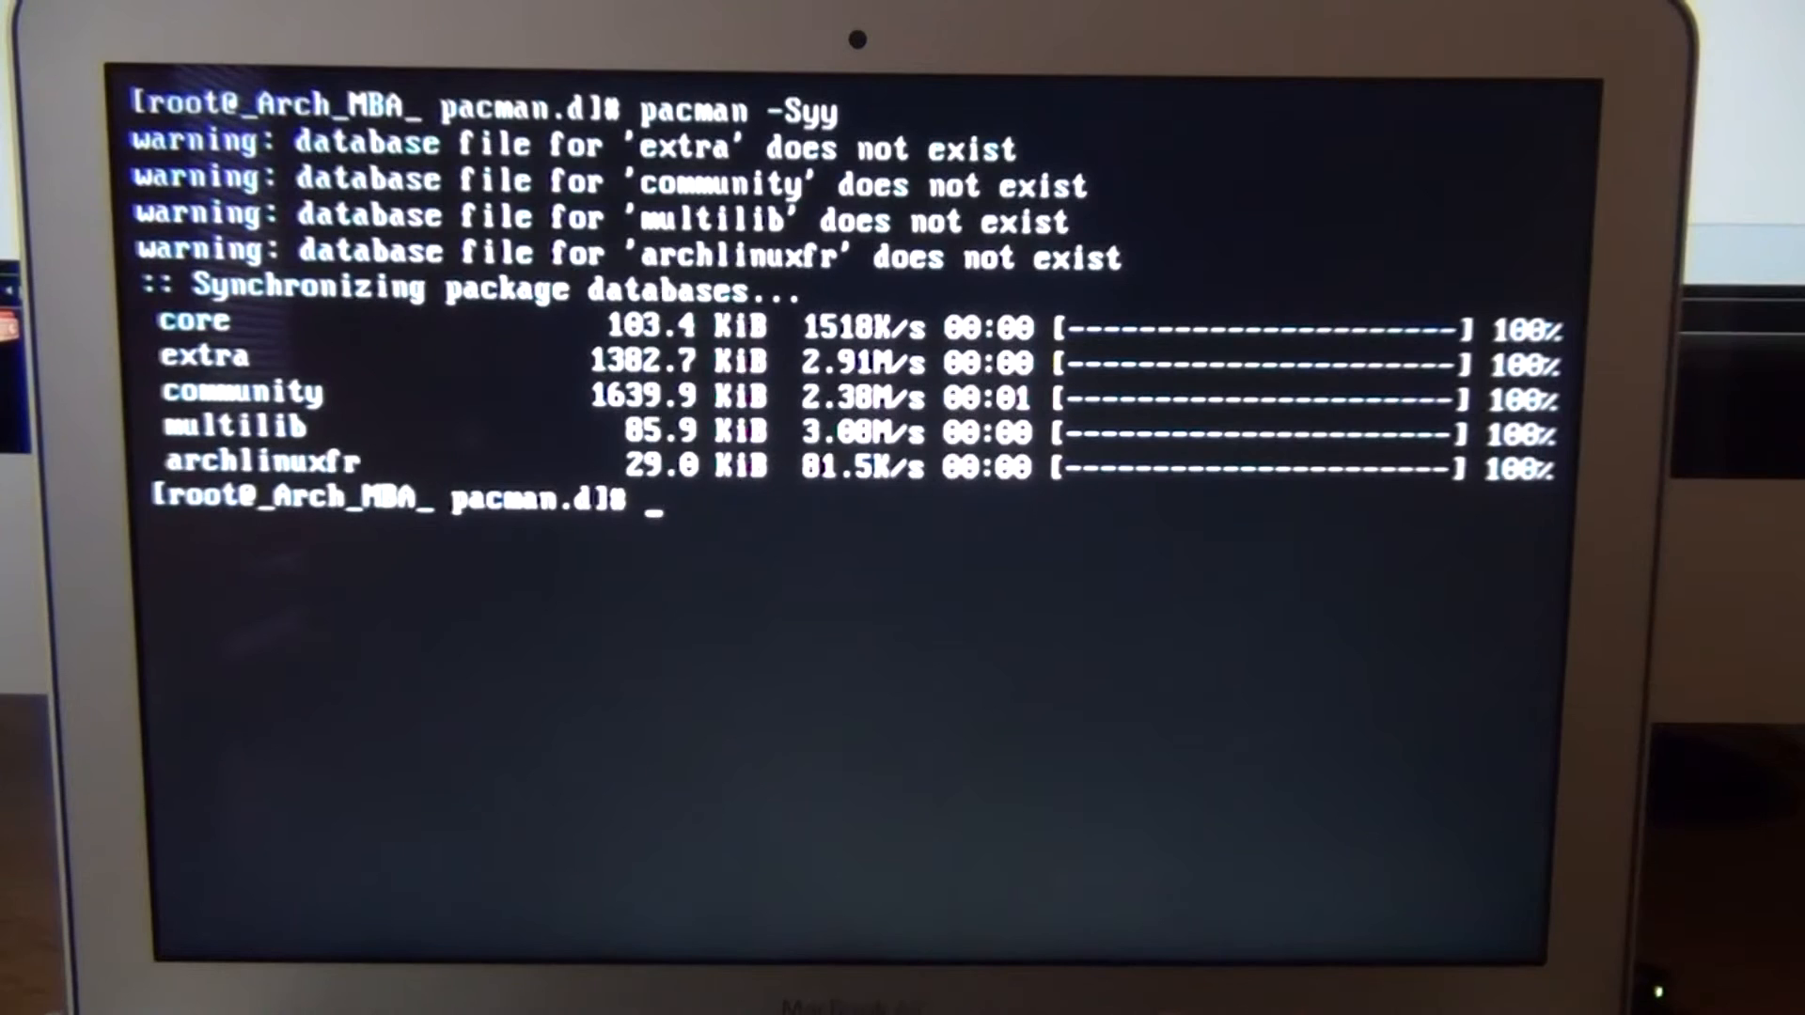
# - Request installation of yaourt with pacman -Sy yaourt
pyautogui.write('pacman -S')
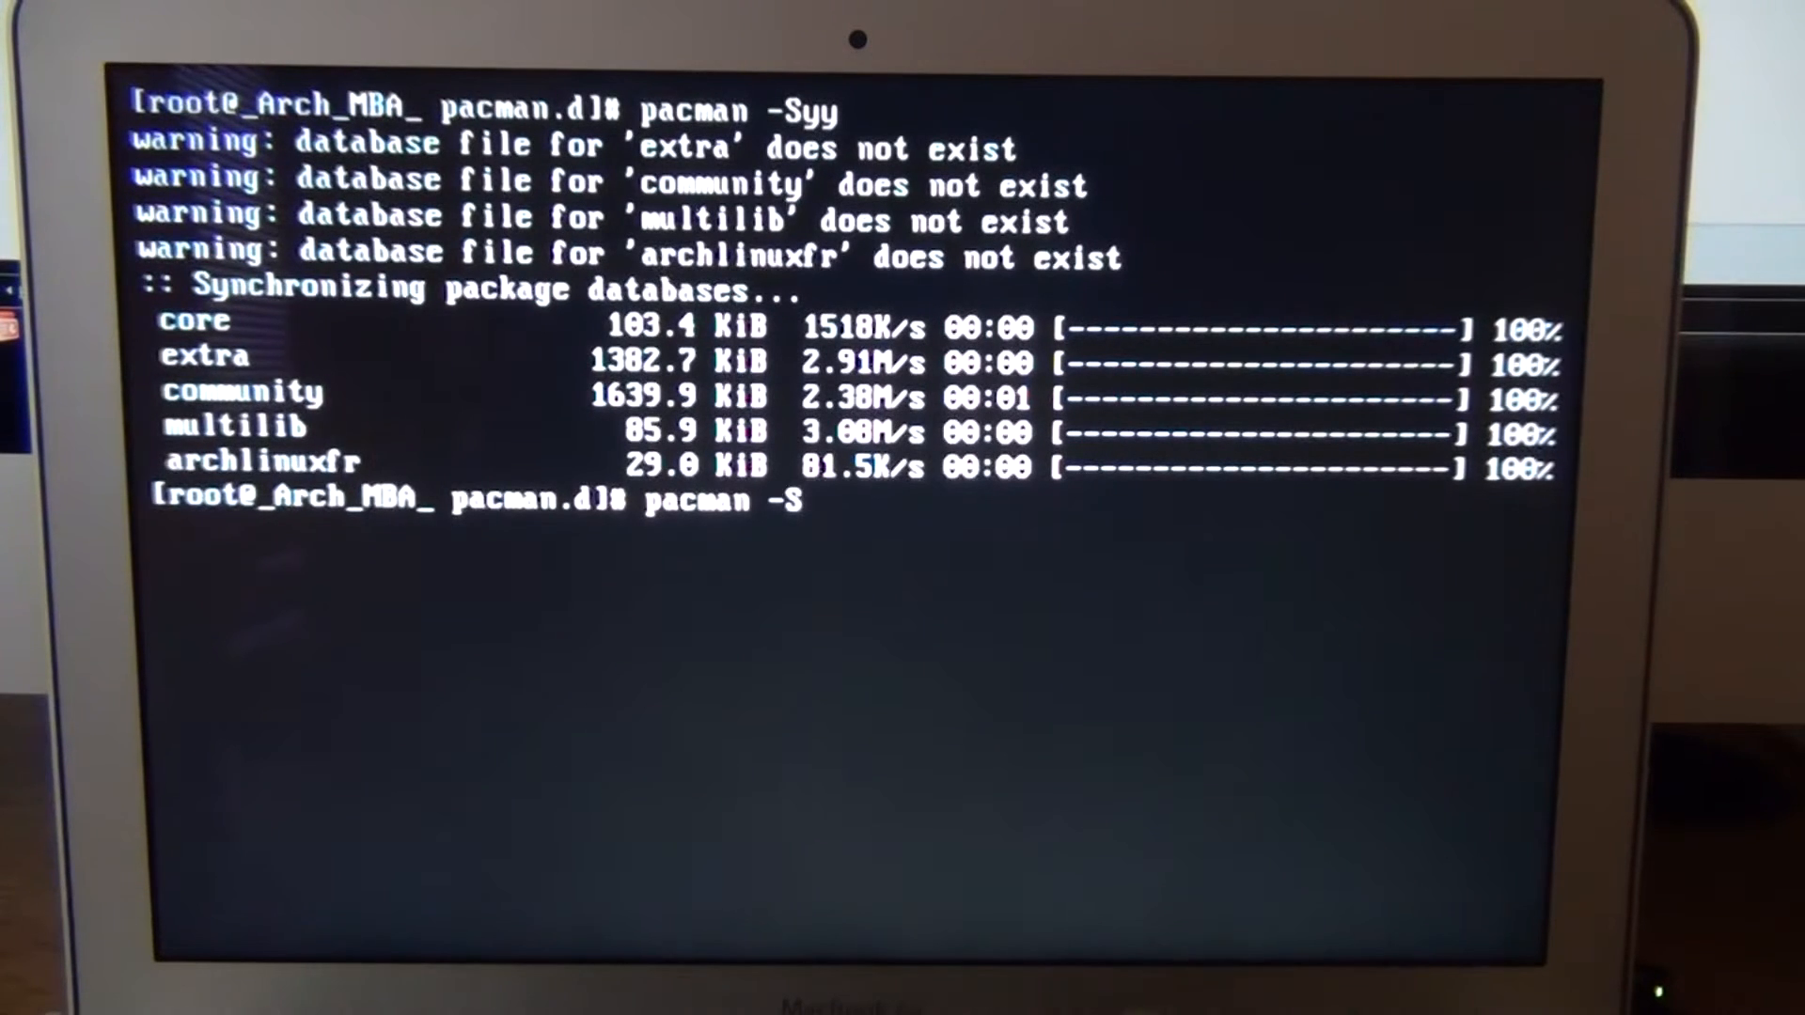
pyautogui.write('y yo')
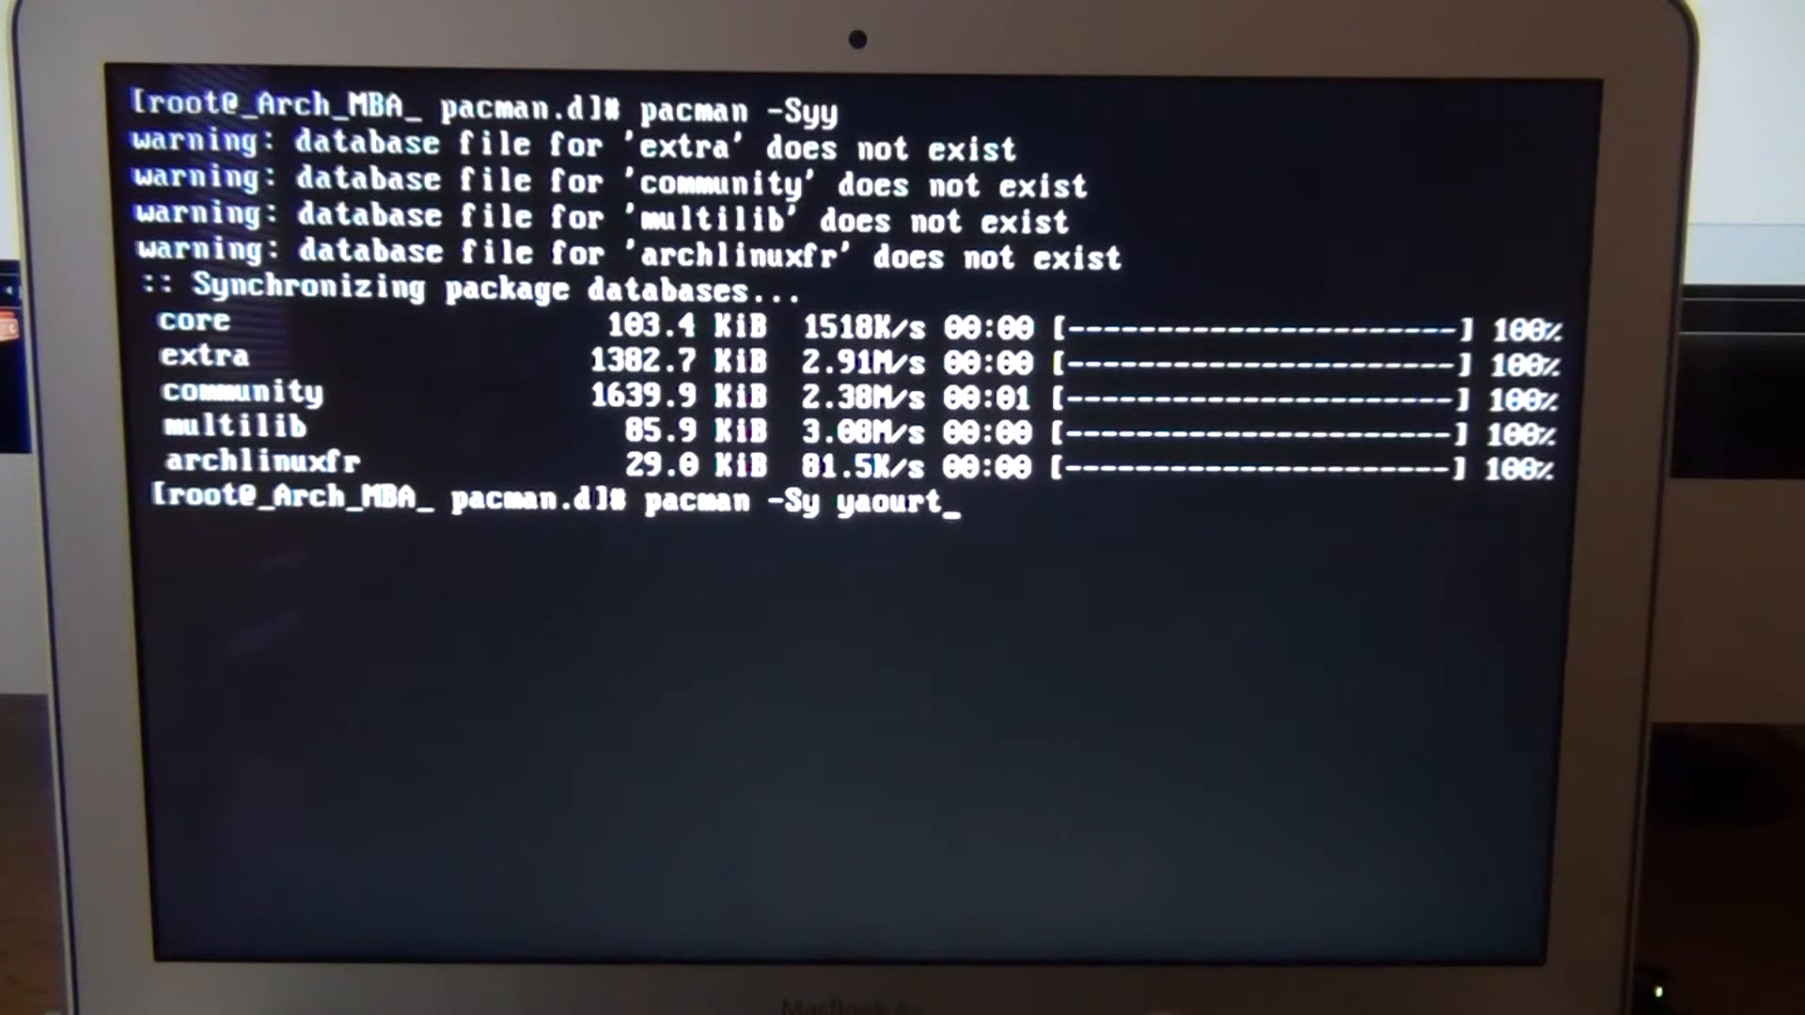
pyautogui.press('Return')
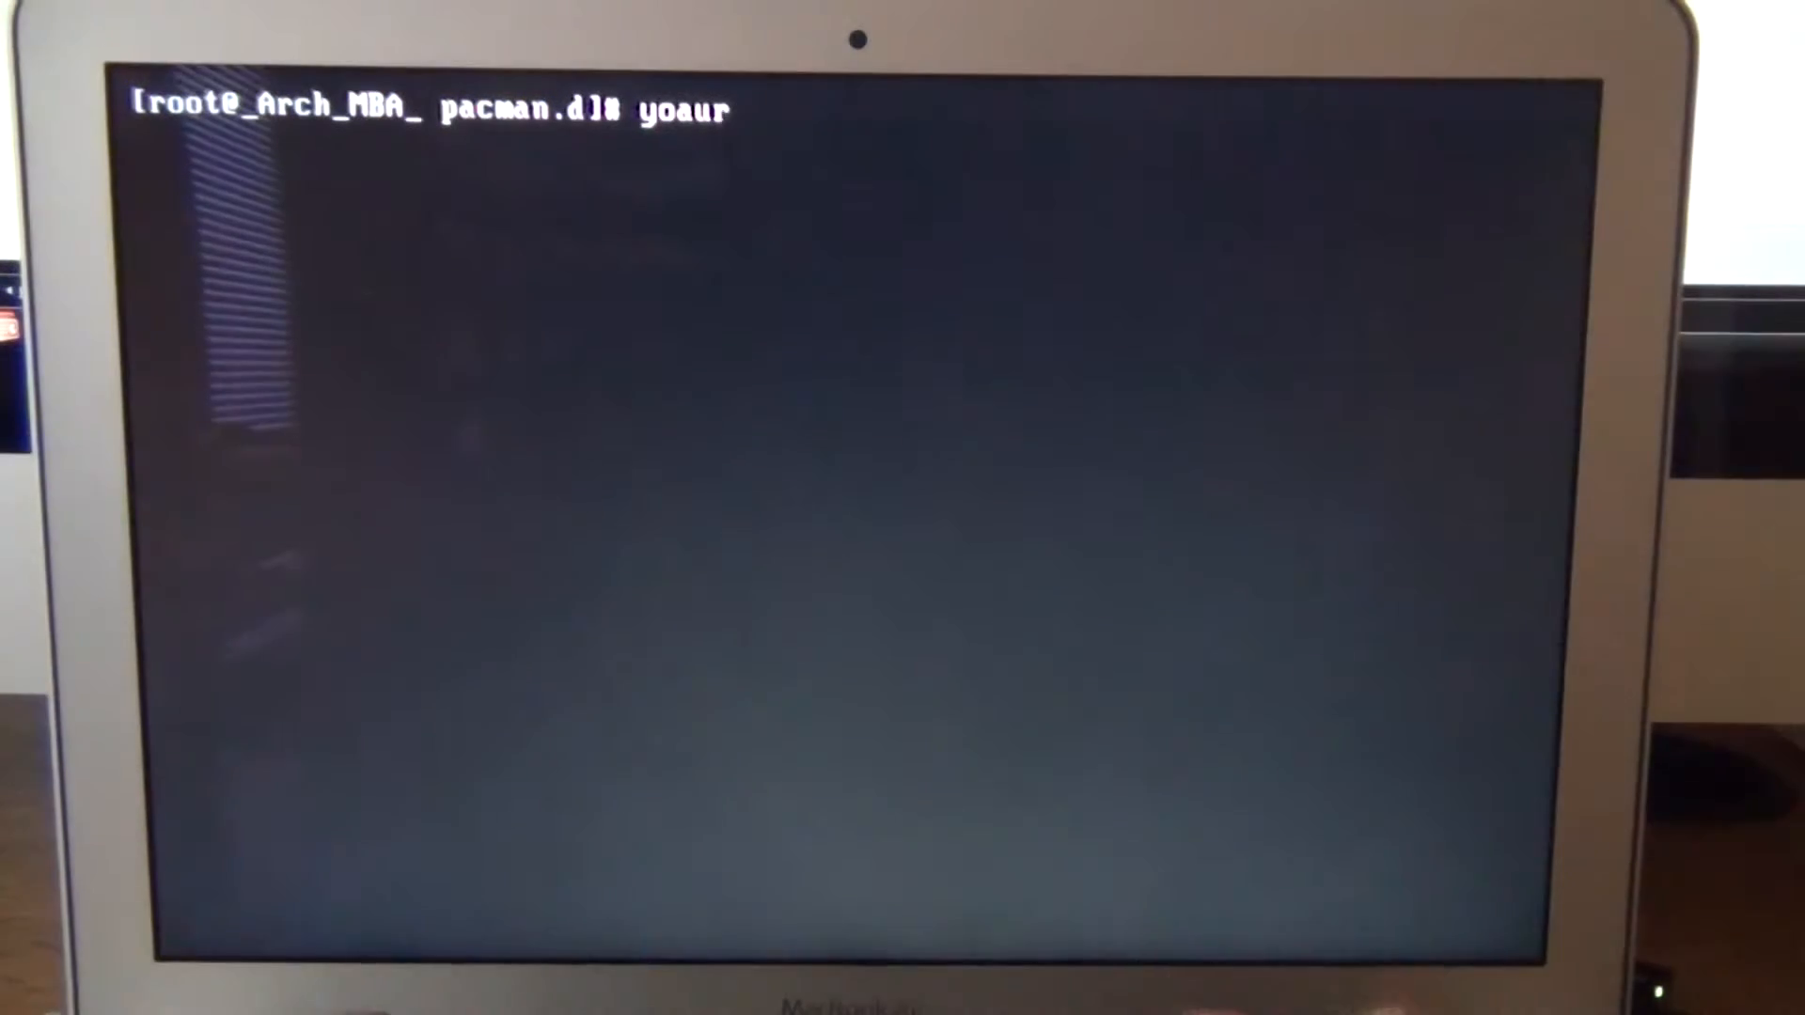
pyautogui.write('aourt alsa')
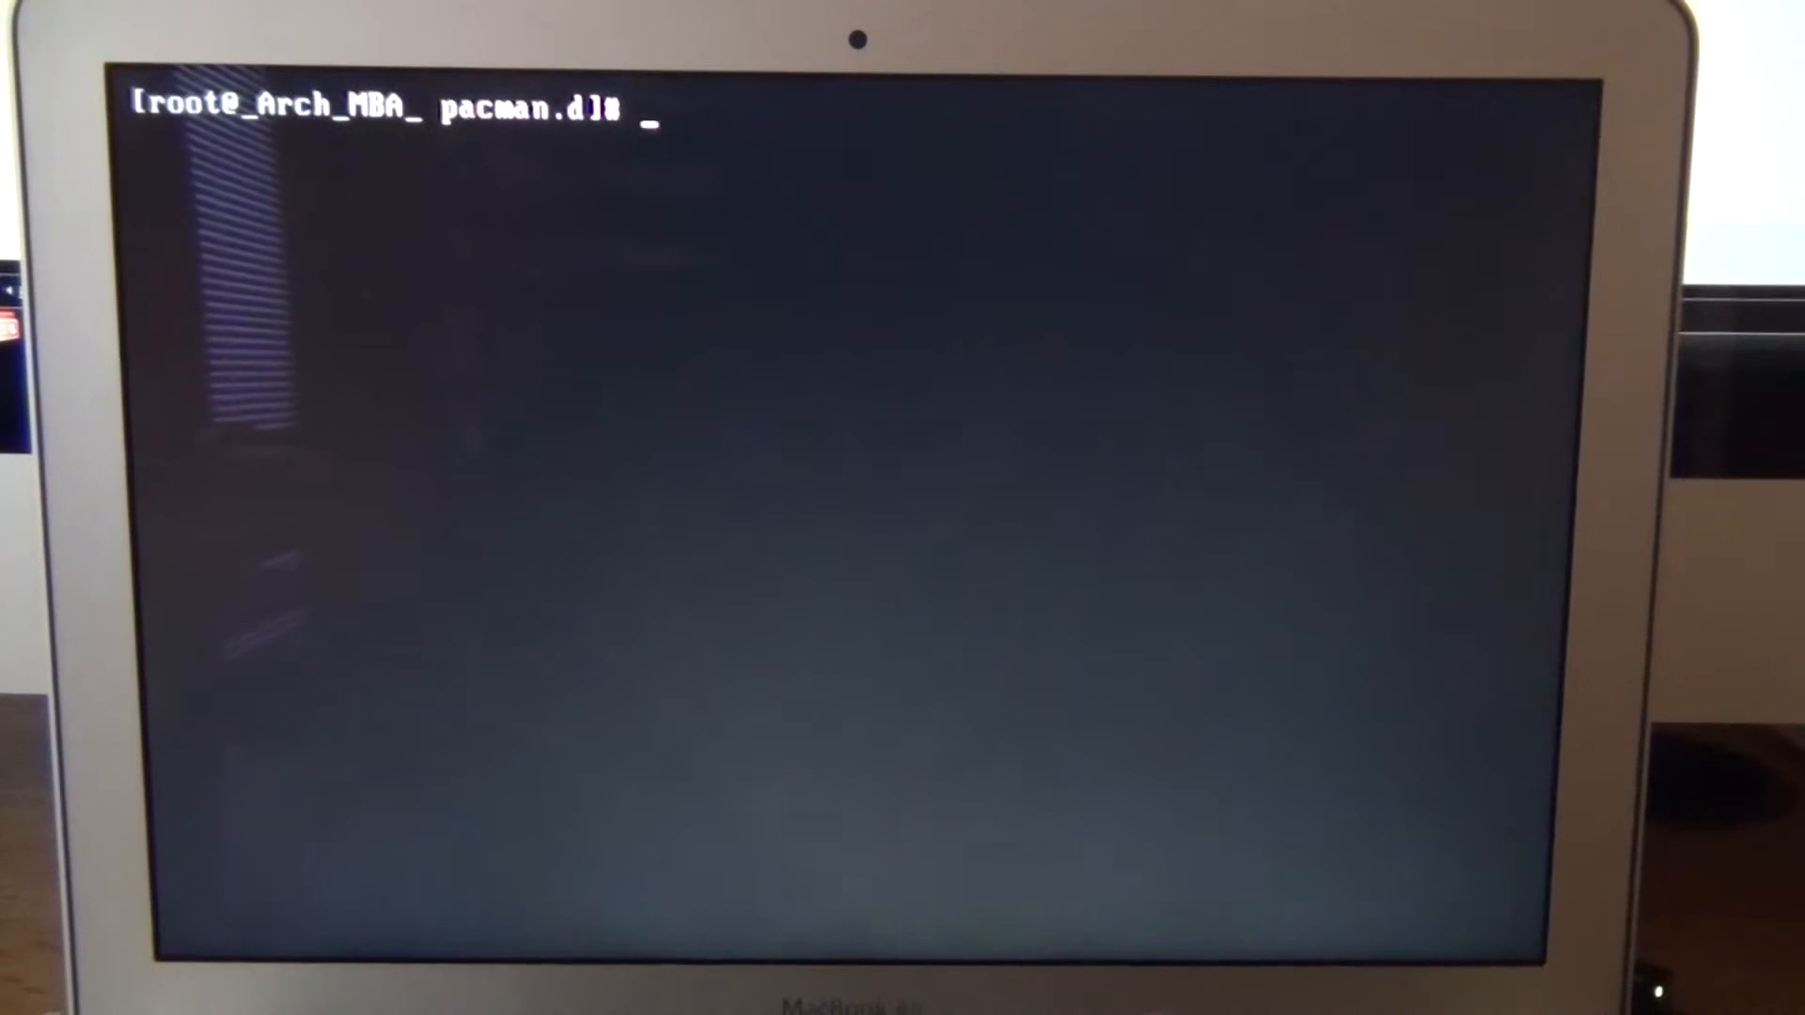
# - Run pacman -Syu, accept replacing gnupg2 with gnupg, and install the 30 packages
pyautogui.write('pacman -Syu')
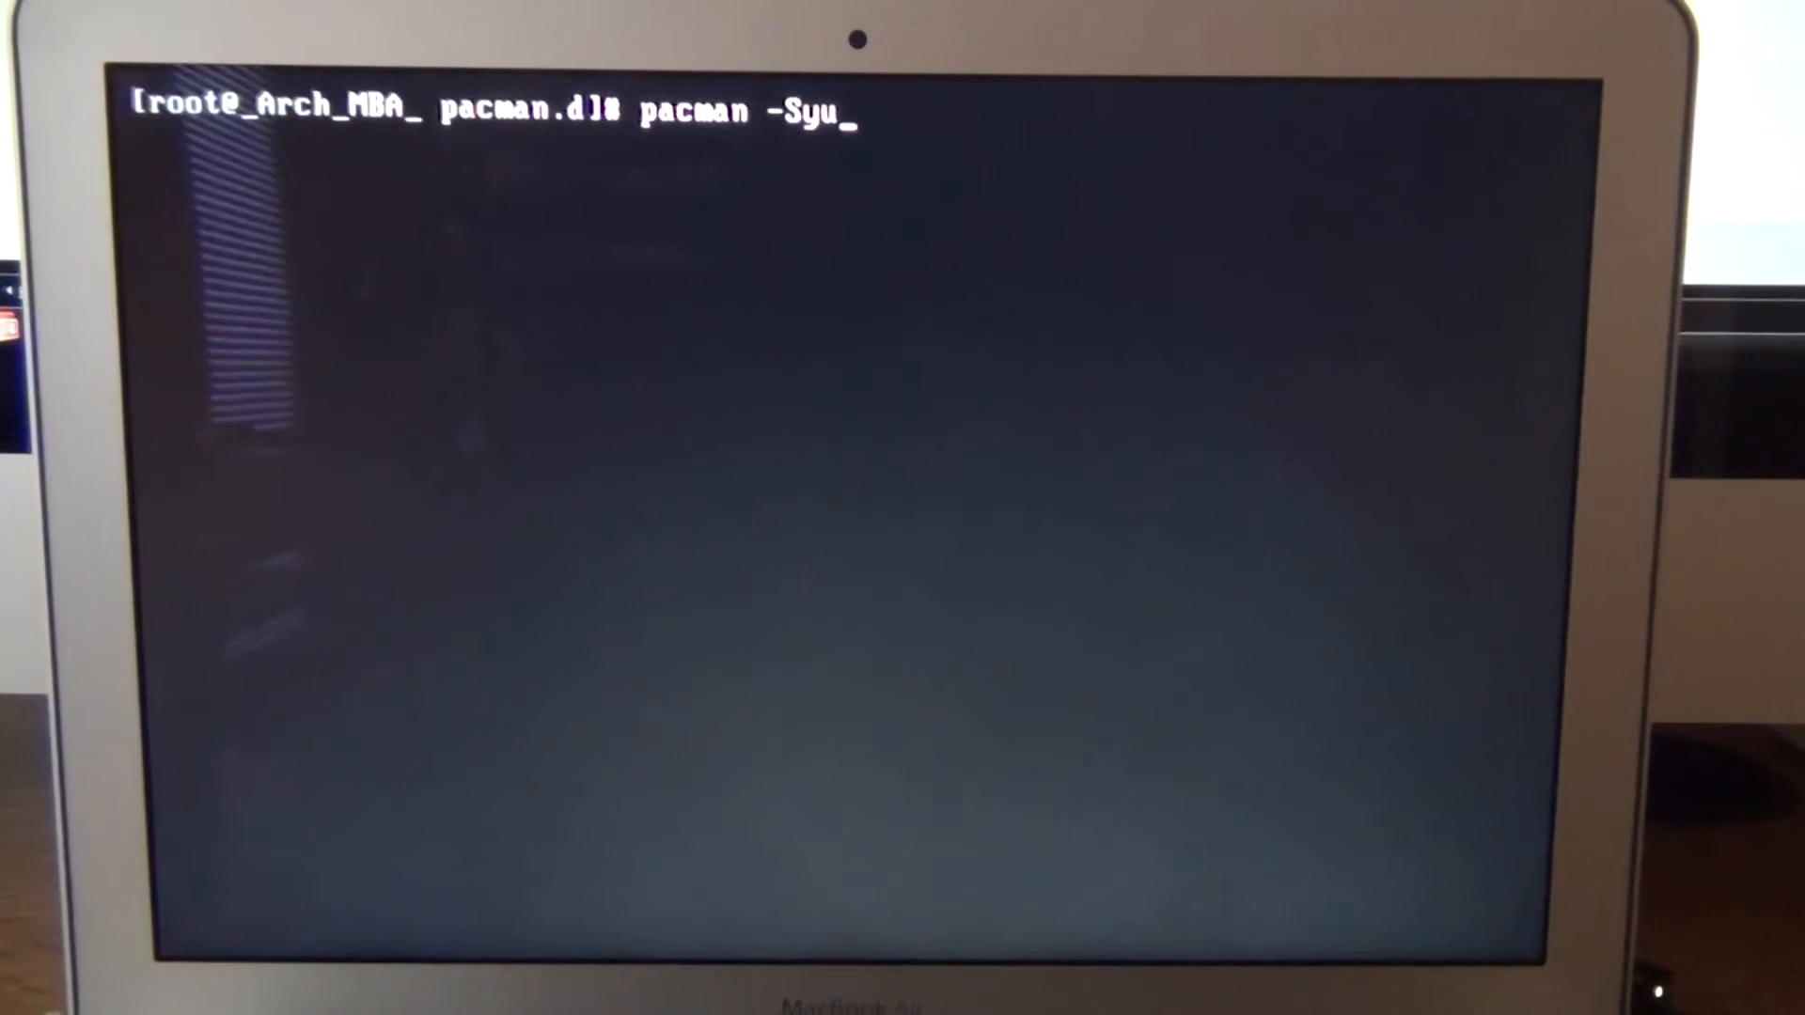
pyautogui.press('Return')
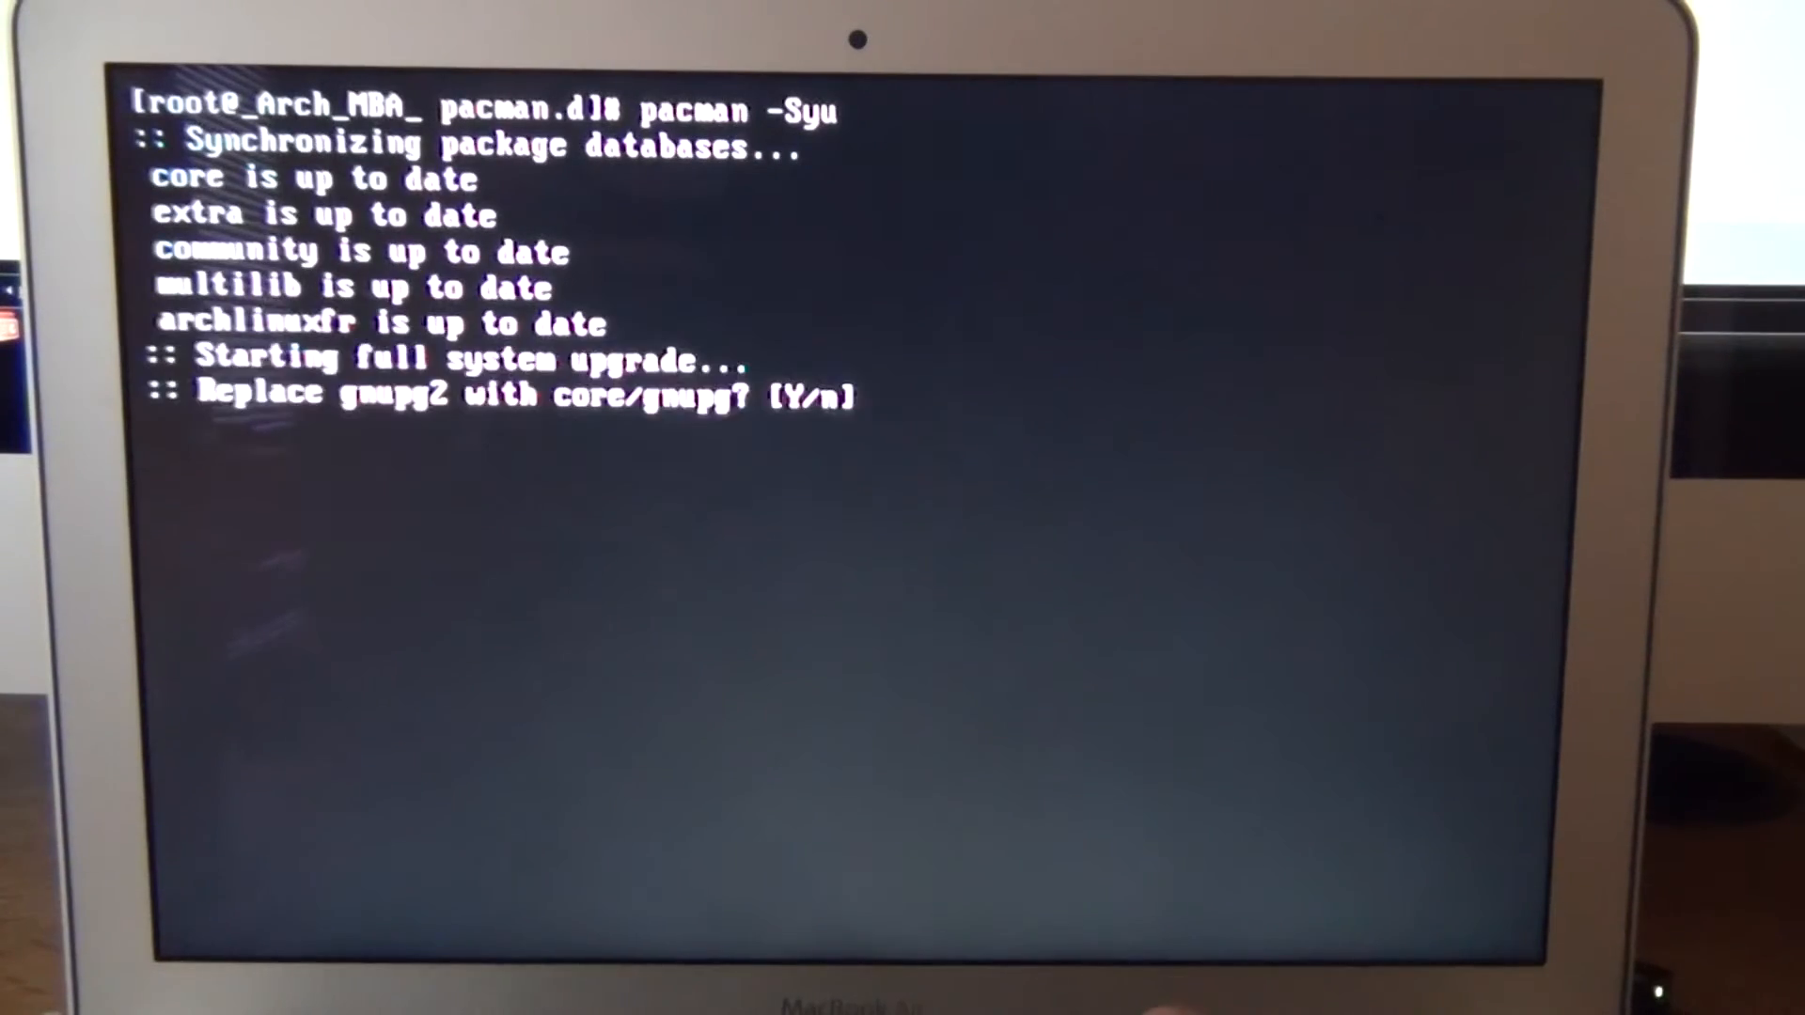
pyautogui.write('y')
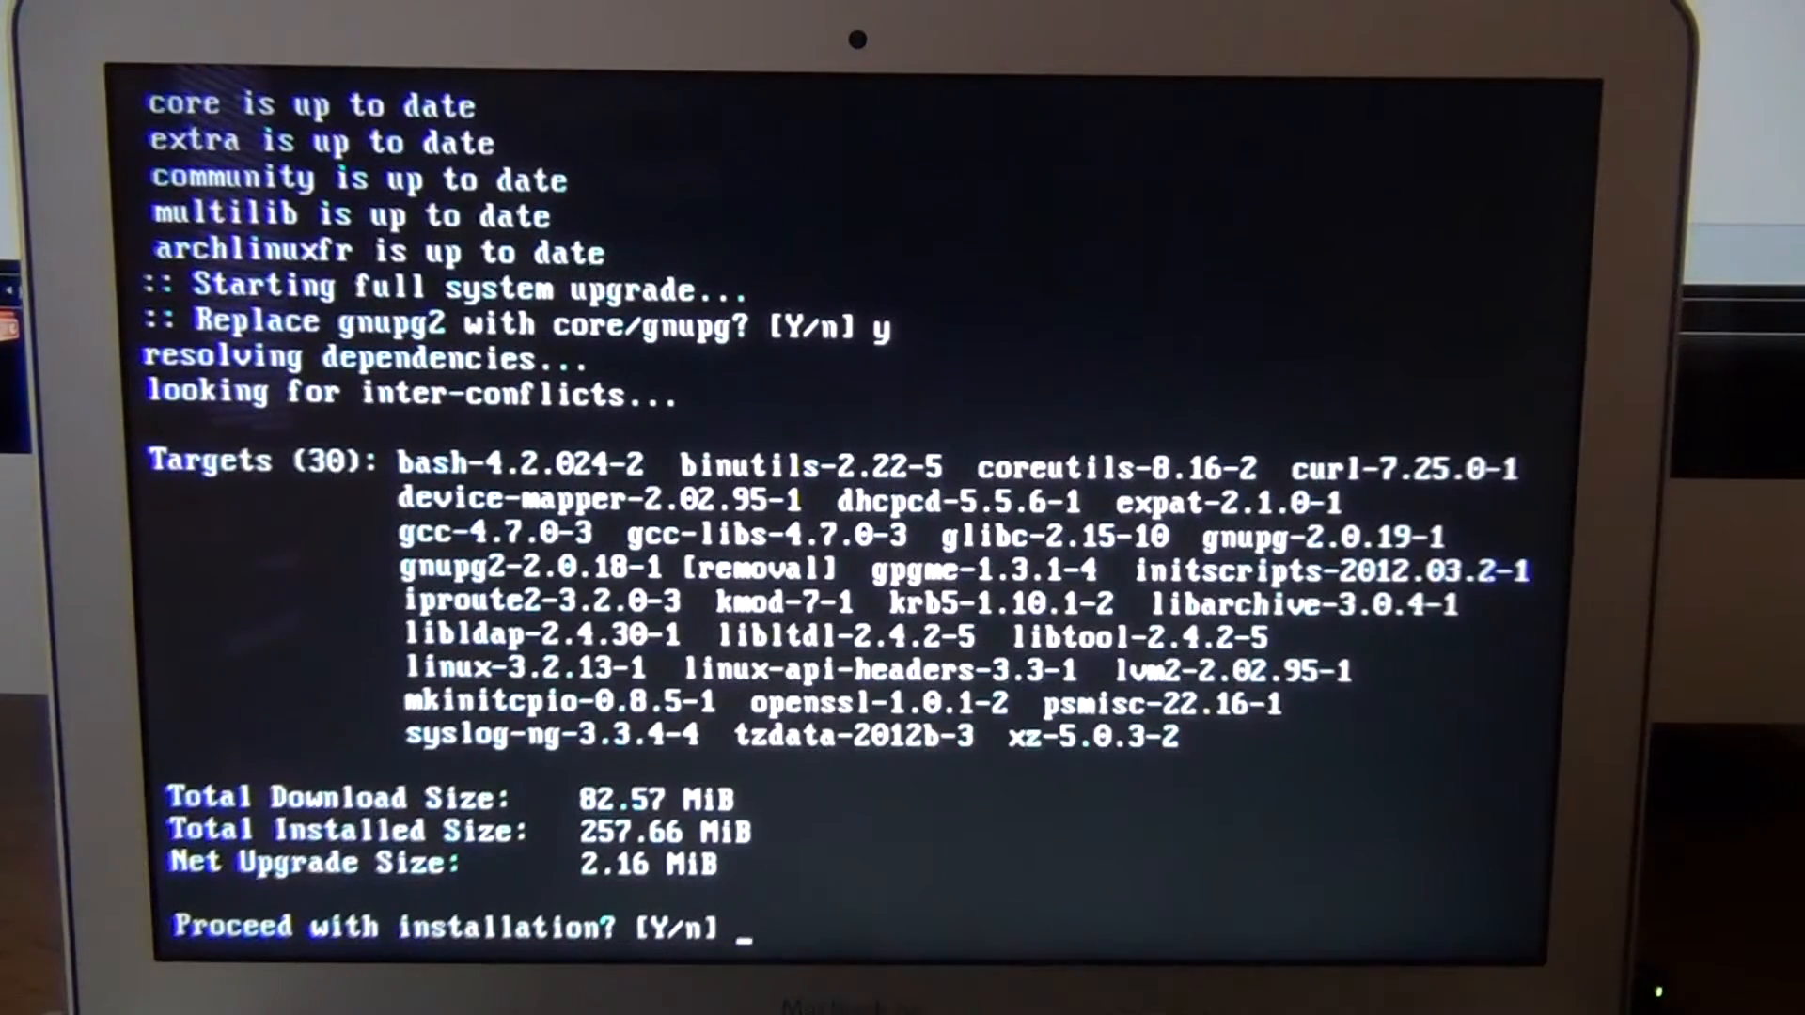
pyautogui.press('Return')
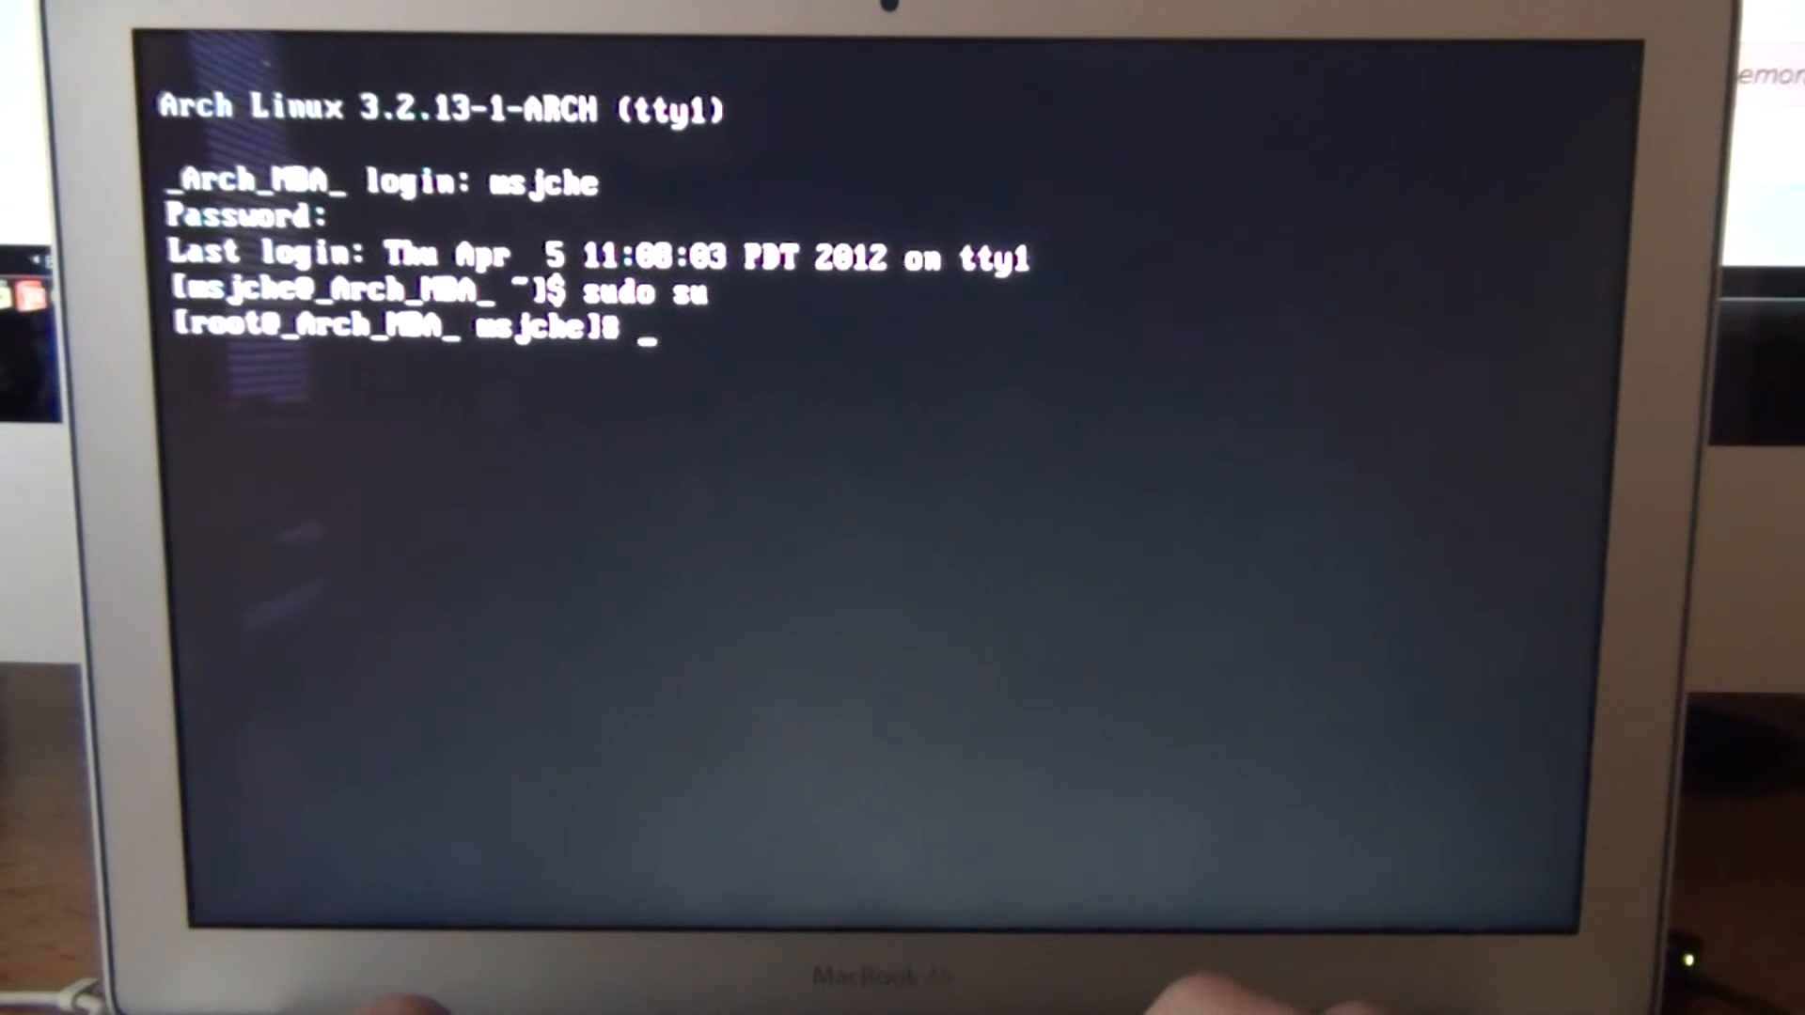
# - Try installing wicd with 'pacman S wicd', retrying after the no-operation error
pyautogui.write('pacman S wic')
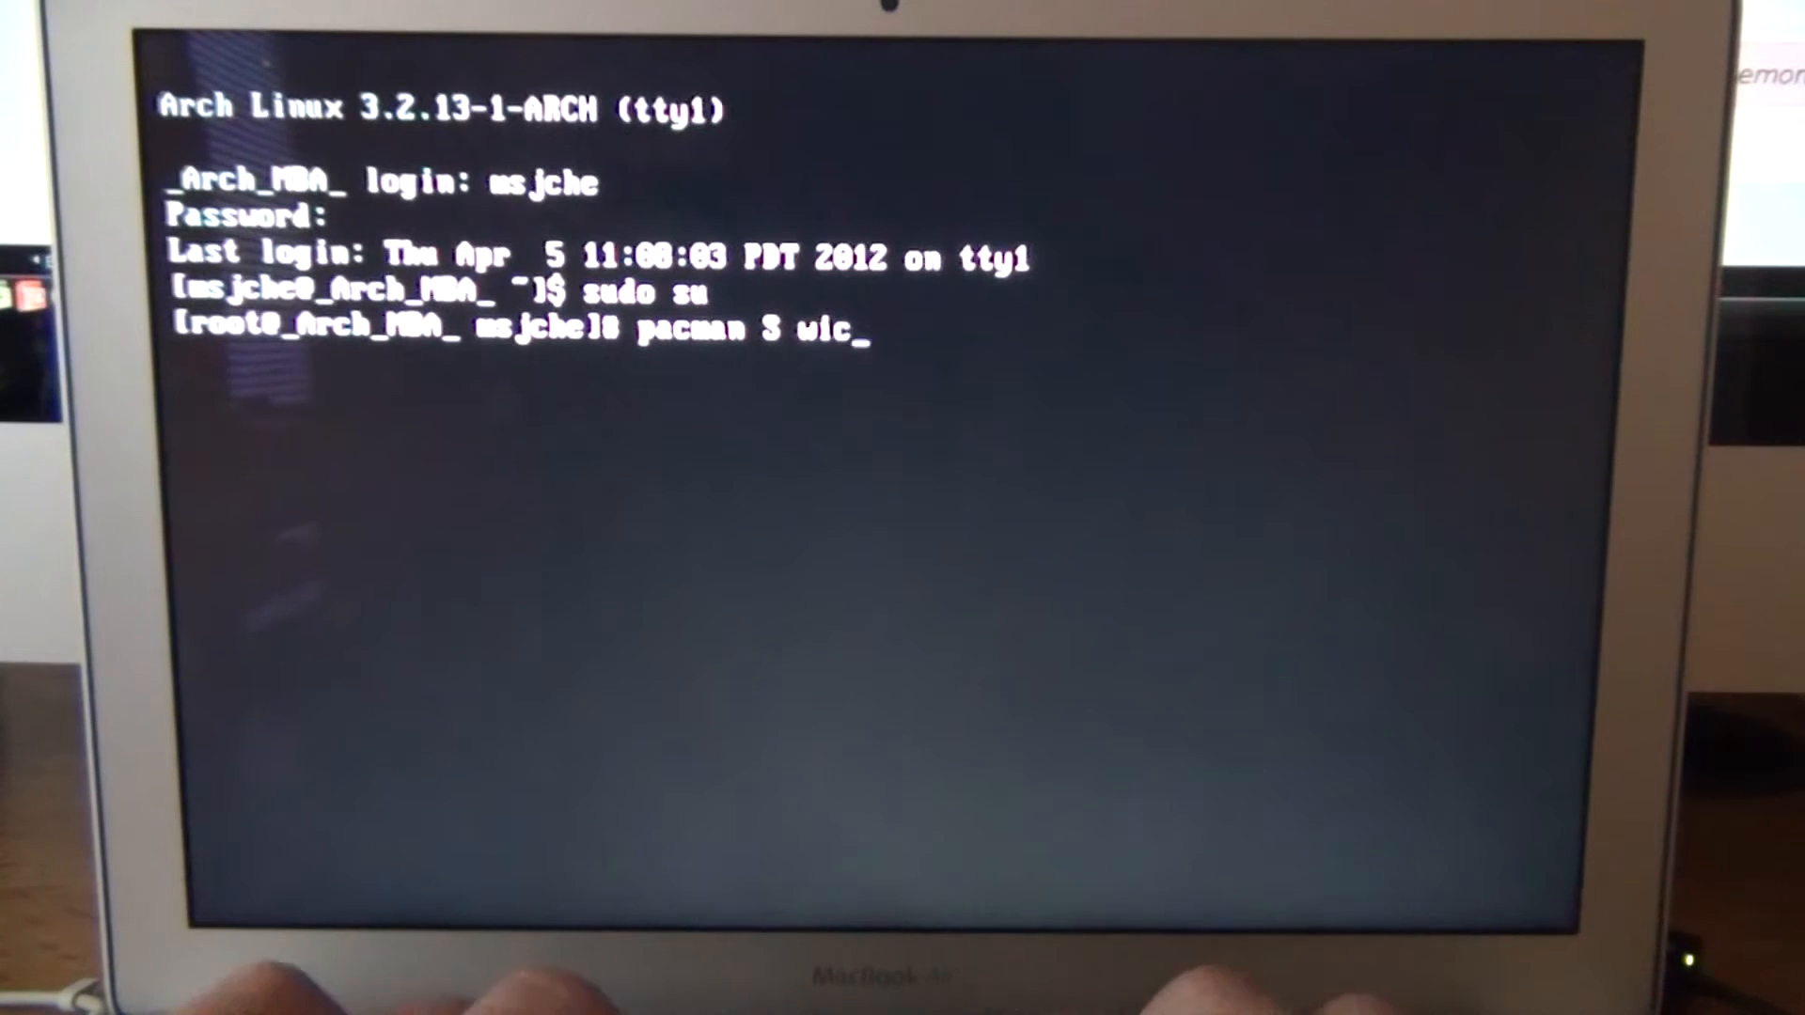
pyautogui.press('Return')
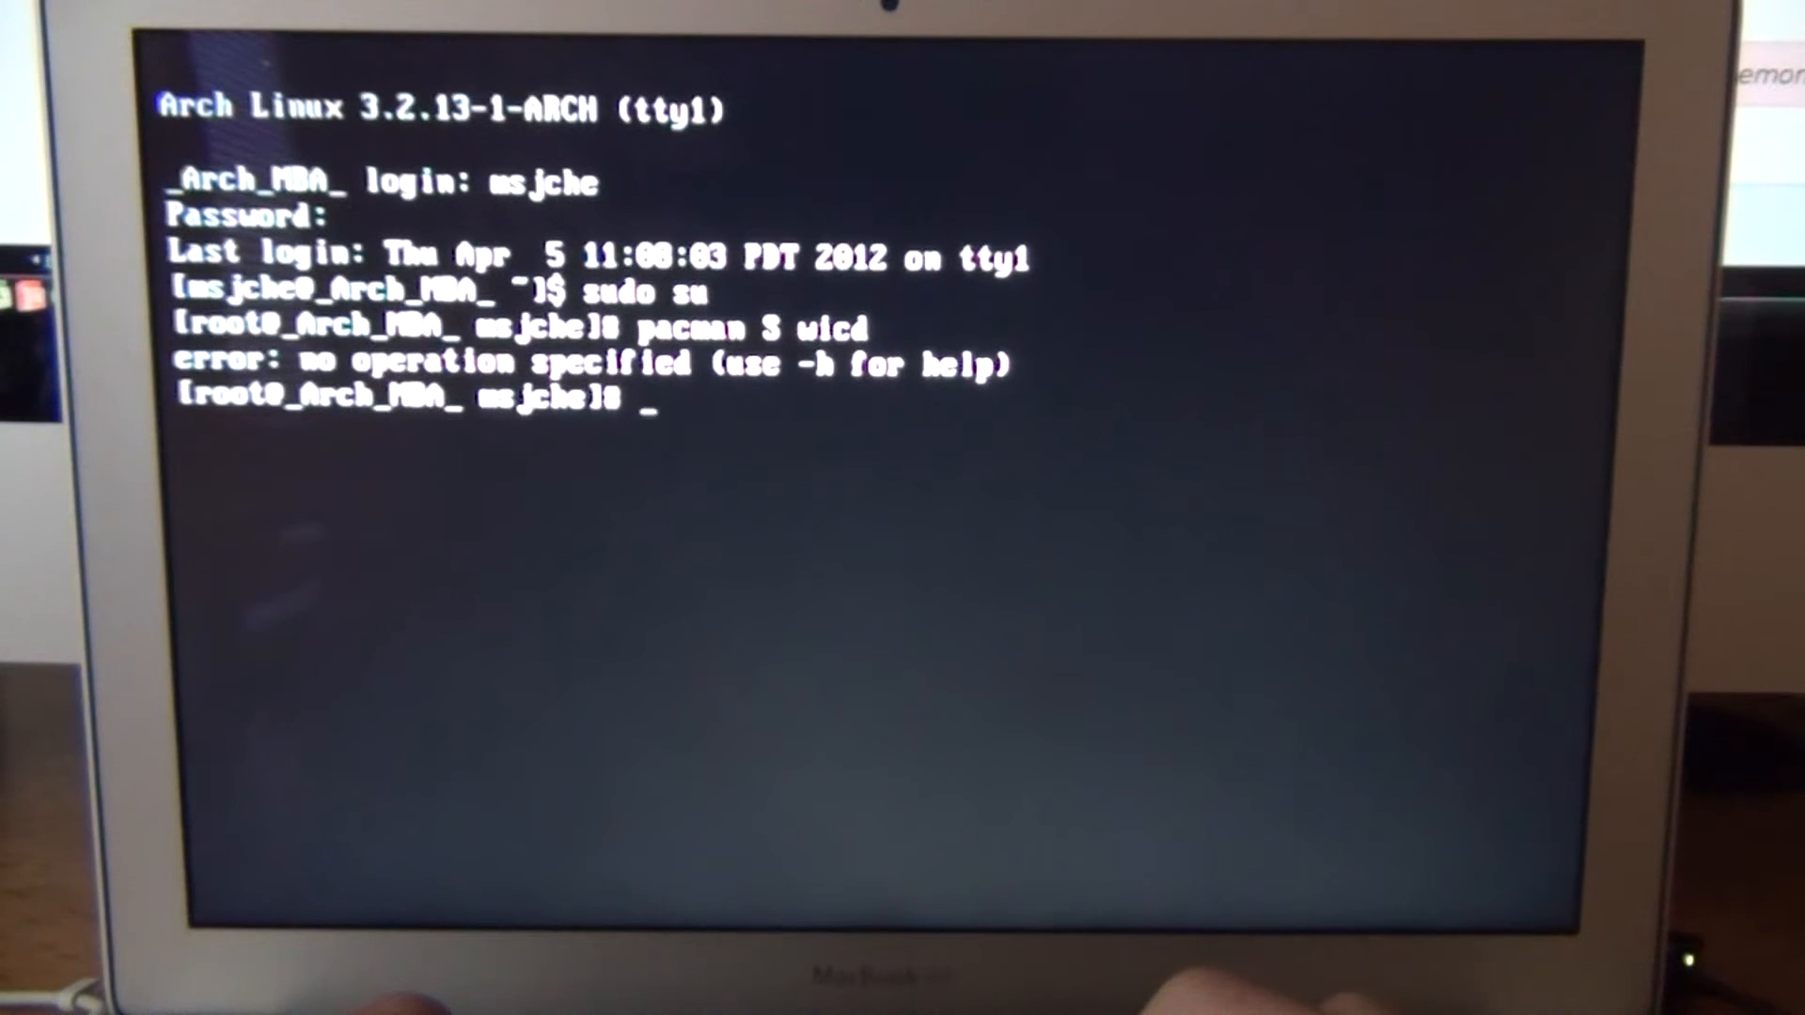
pyautogui.write('pacman S wicd')
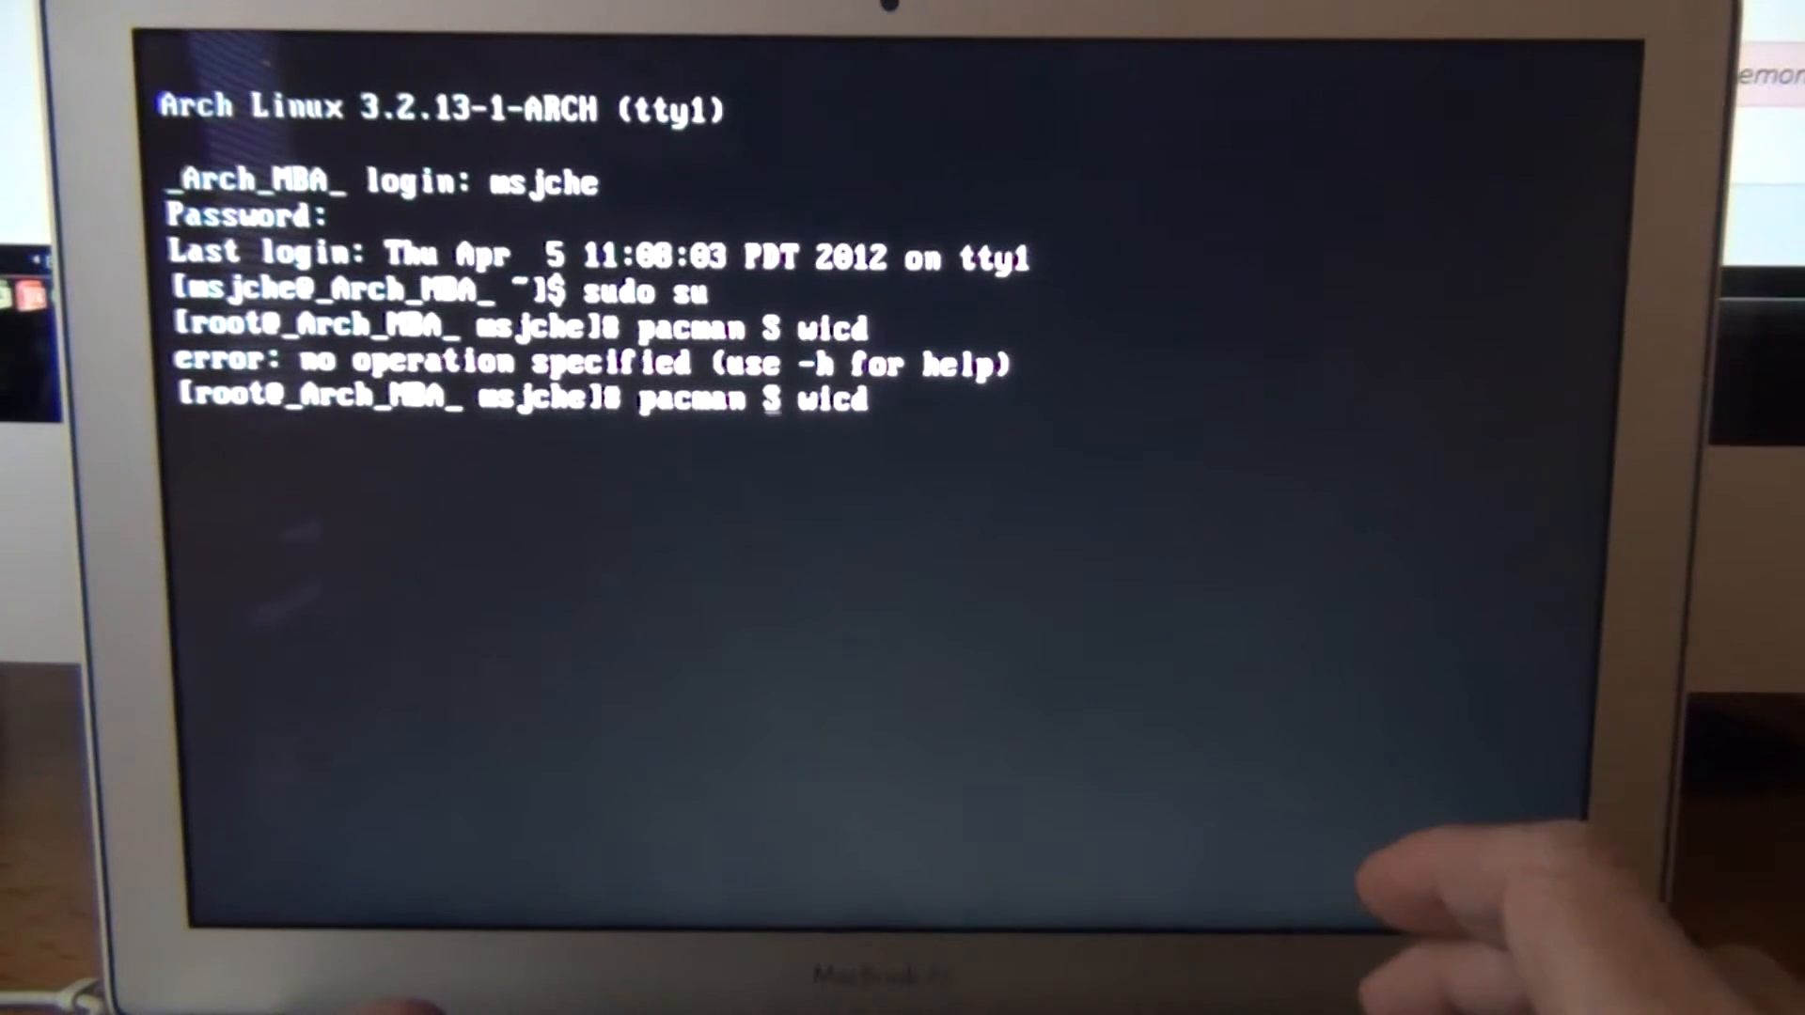
pyautogui.press('Return')
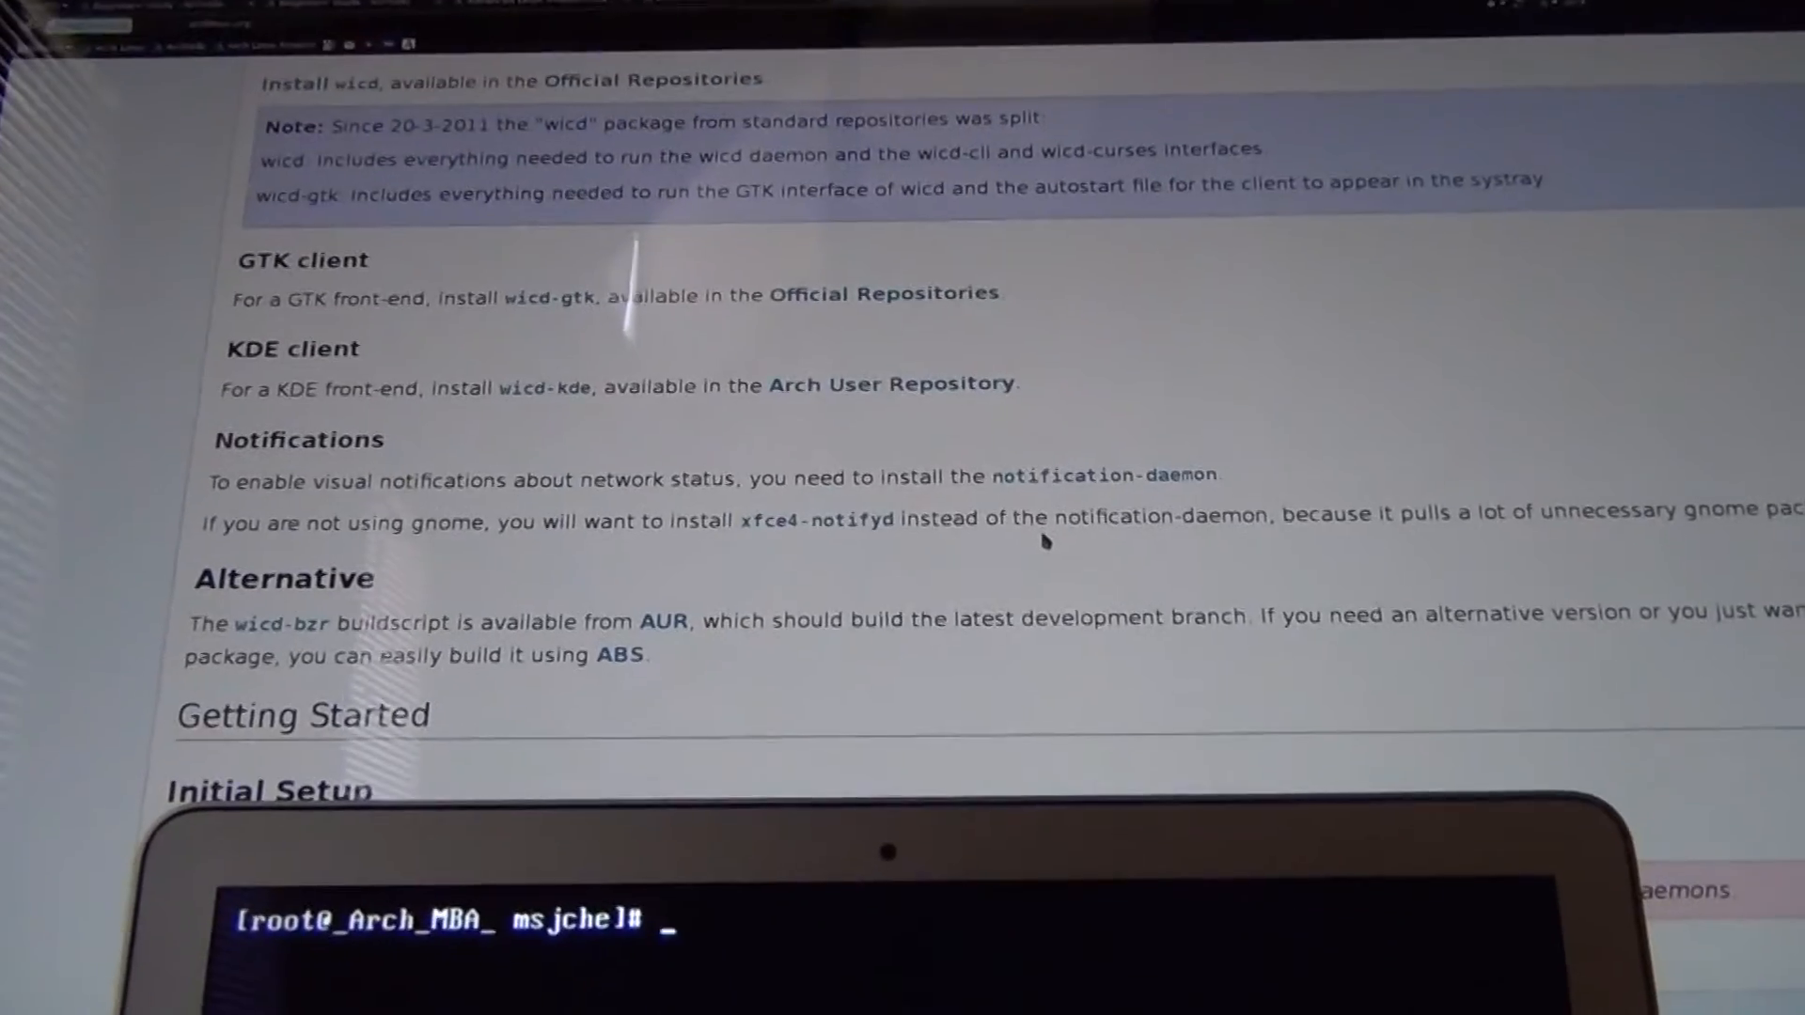
# - Scroll the Arch Wiki Wicd page to the Initial Setup rc.d and DAEMONS instructions
pyautogui.scroll(3)
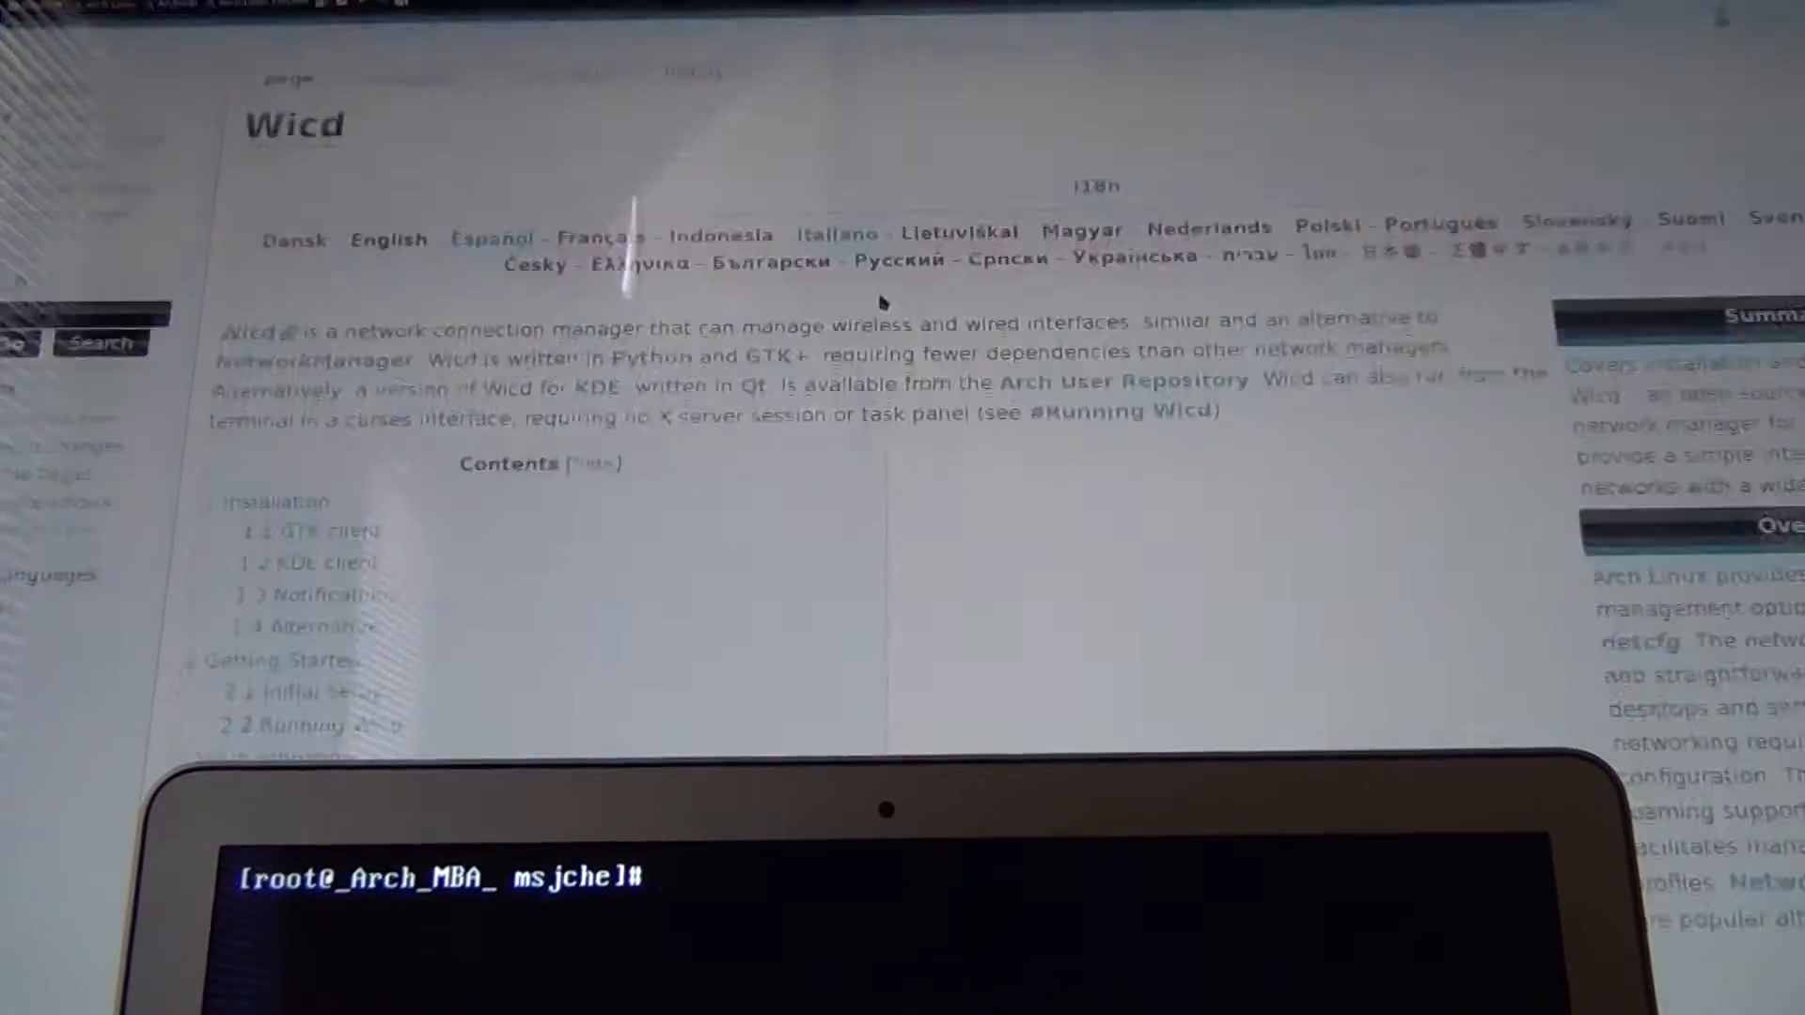
pyautogui.scroll(-3)
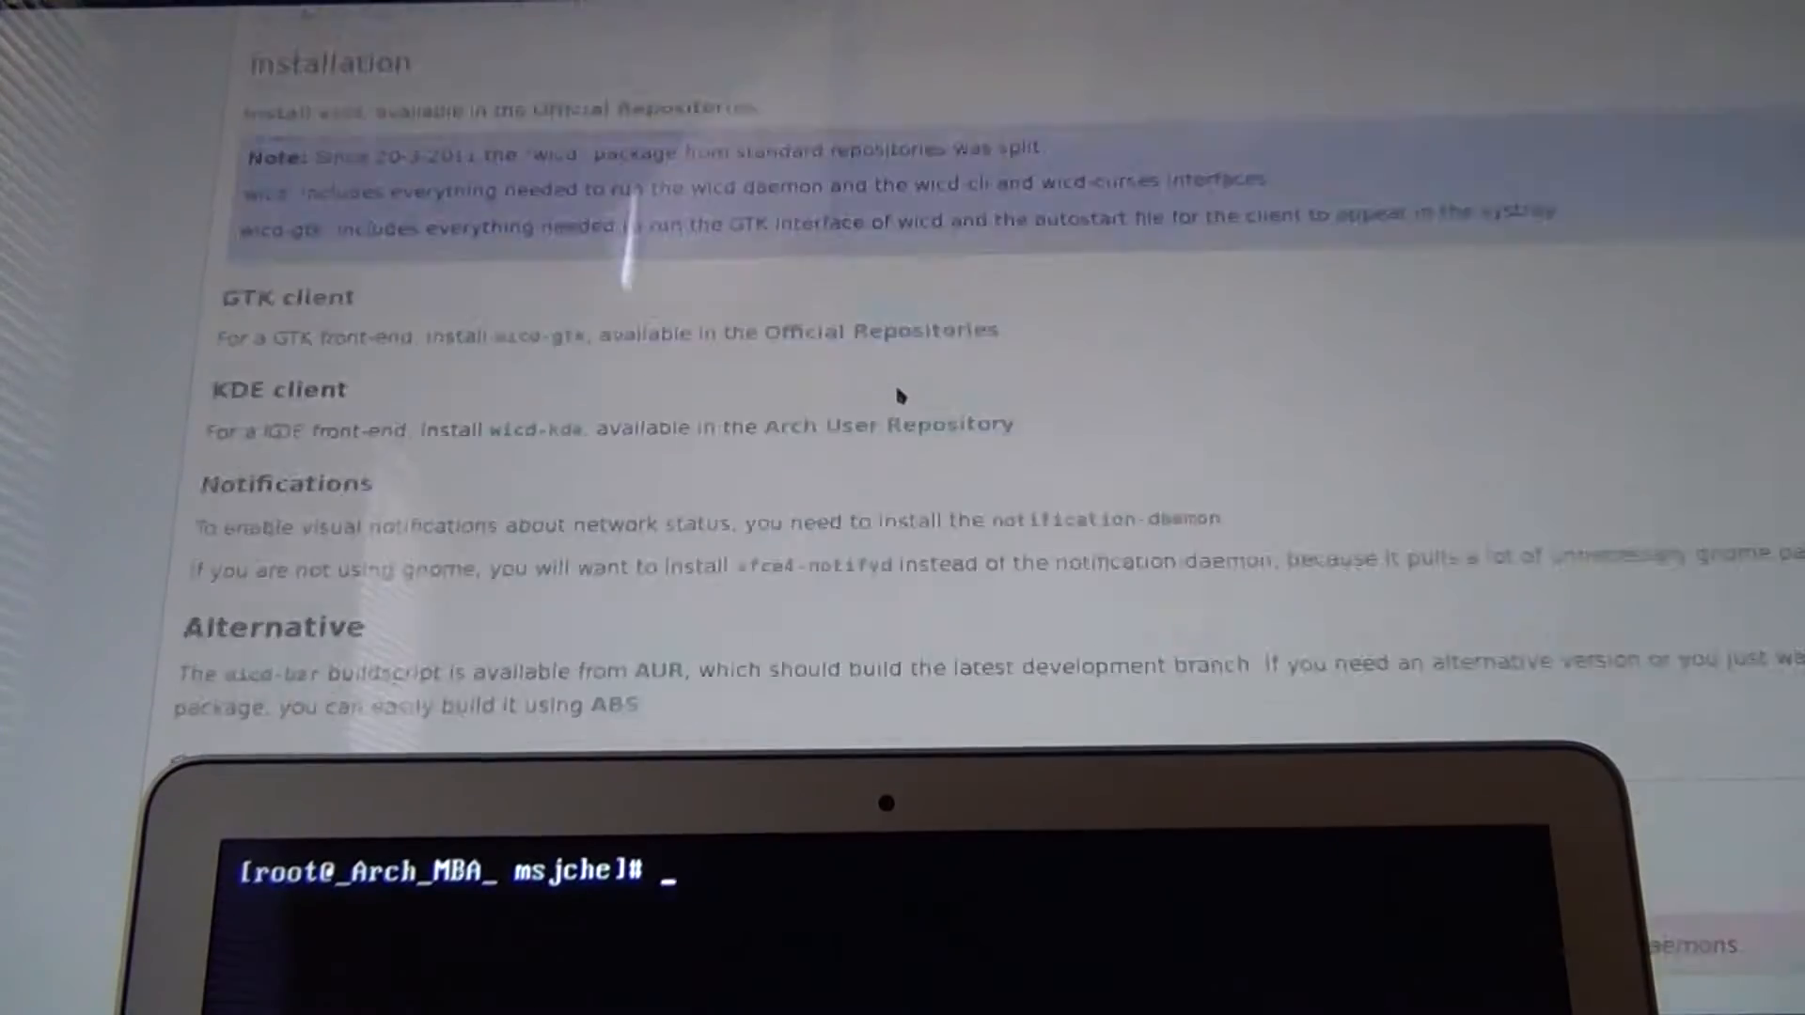
pyautogui.scroll(3)
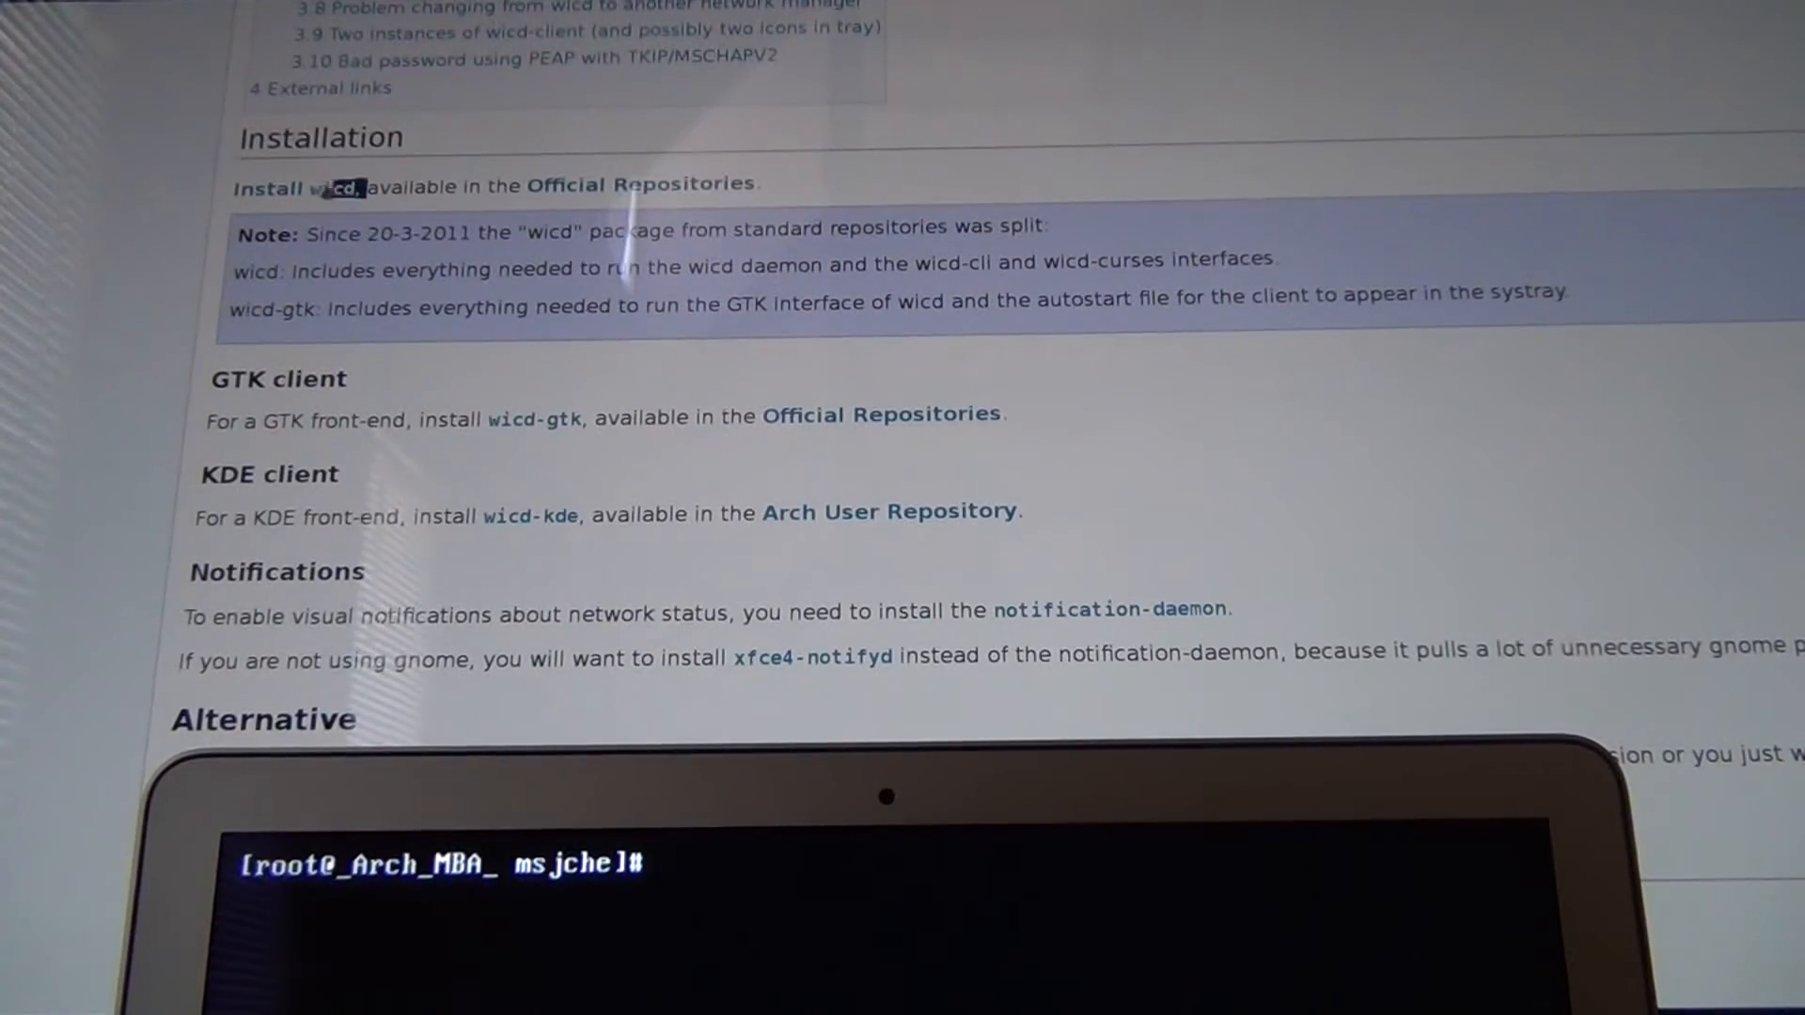
pyautogui.scroll(-3)
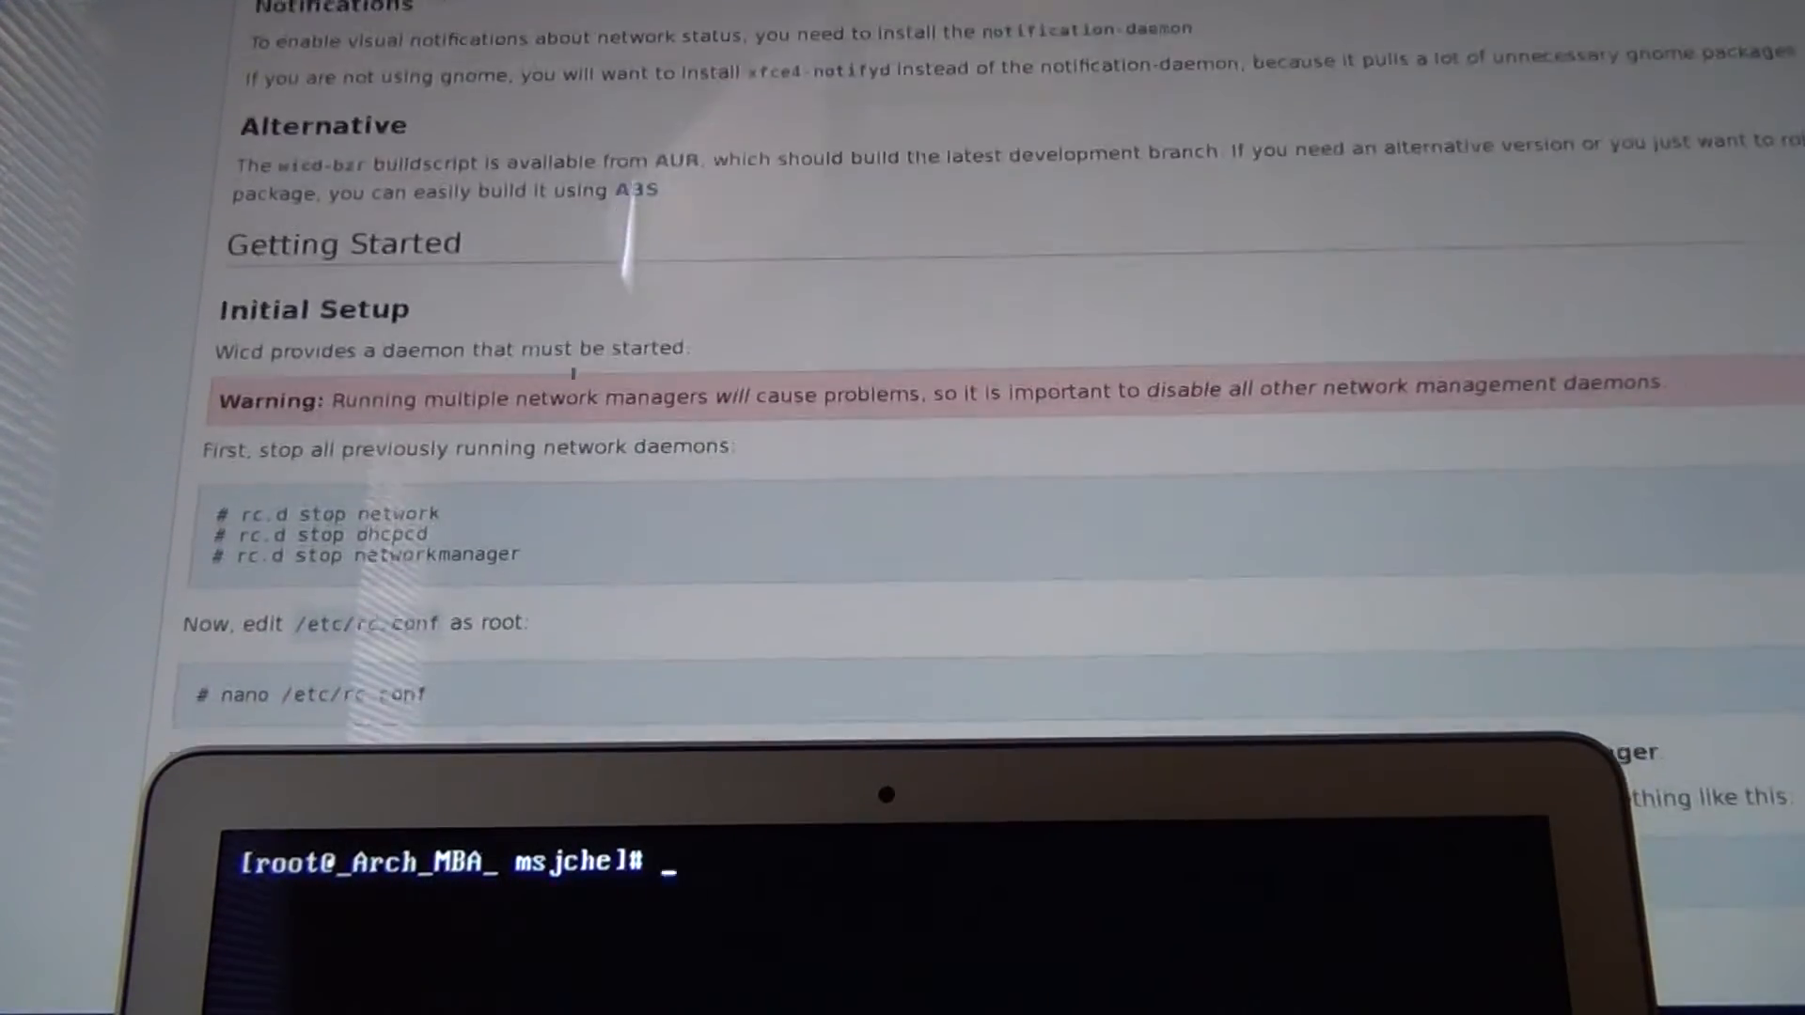
pyautogui.scroll(3)
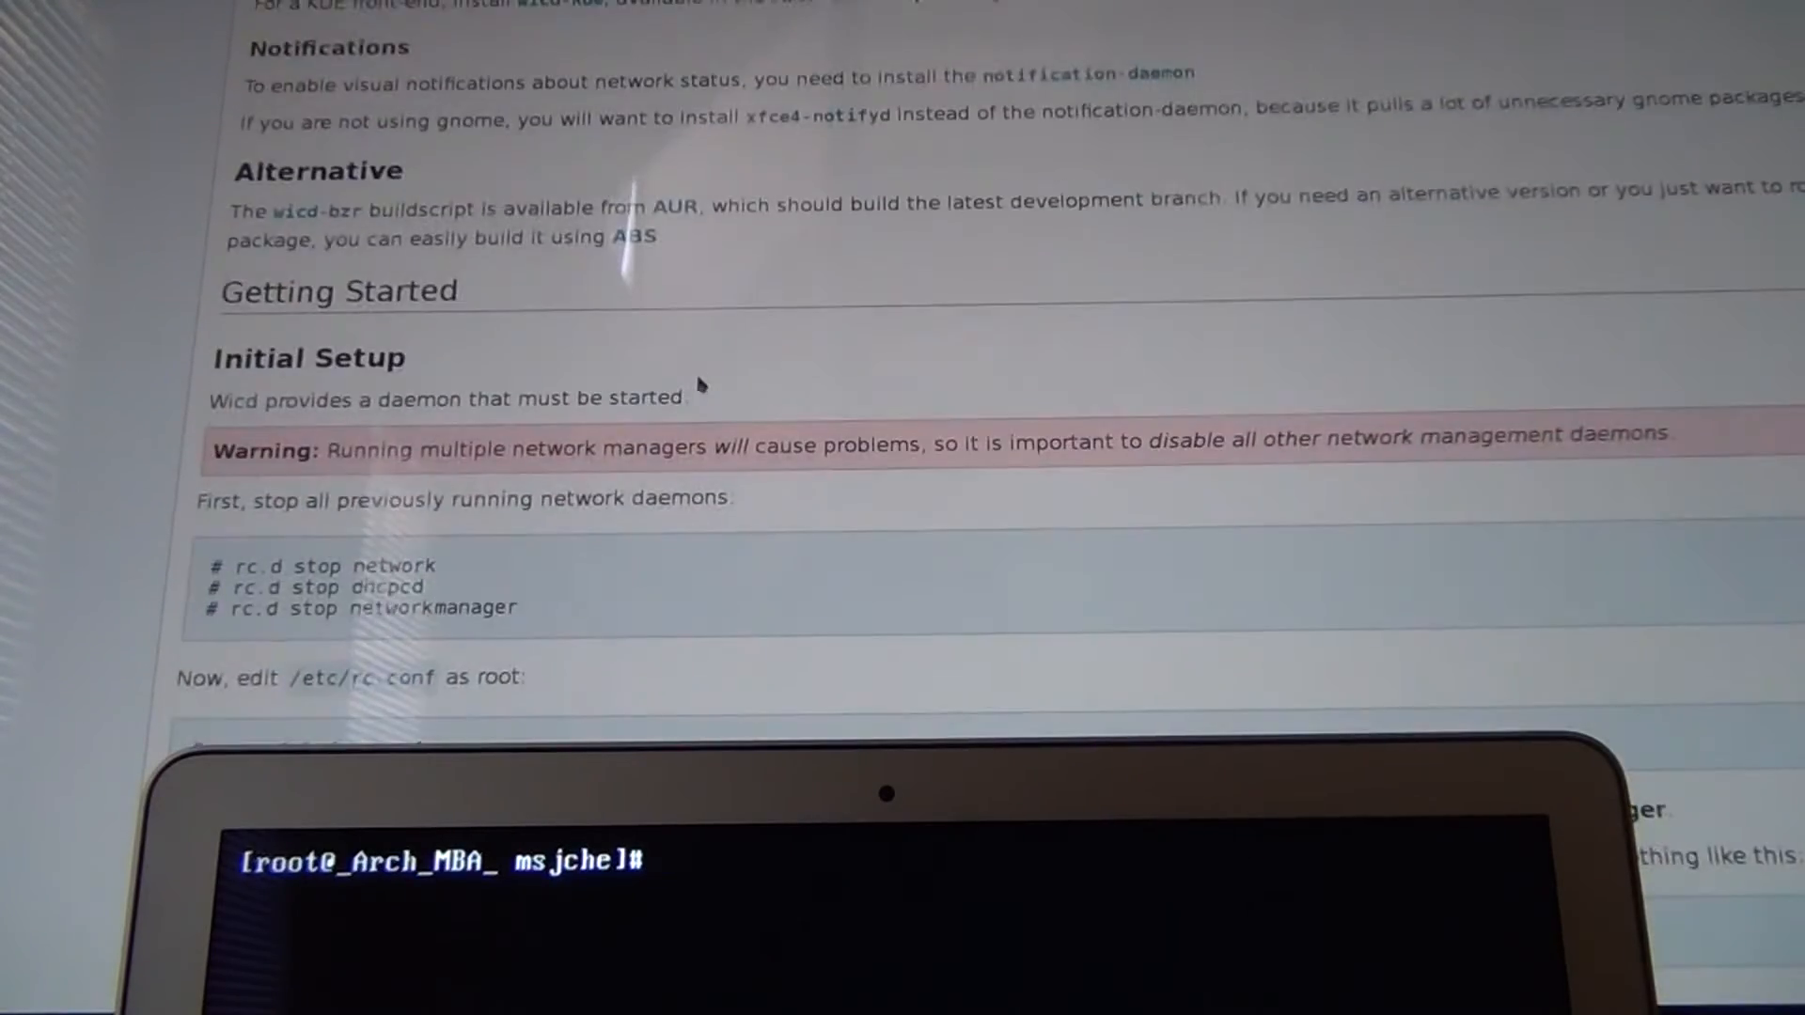
pyautogui.scroll(-3)
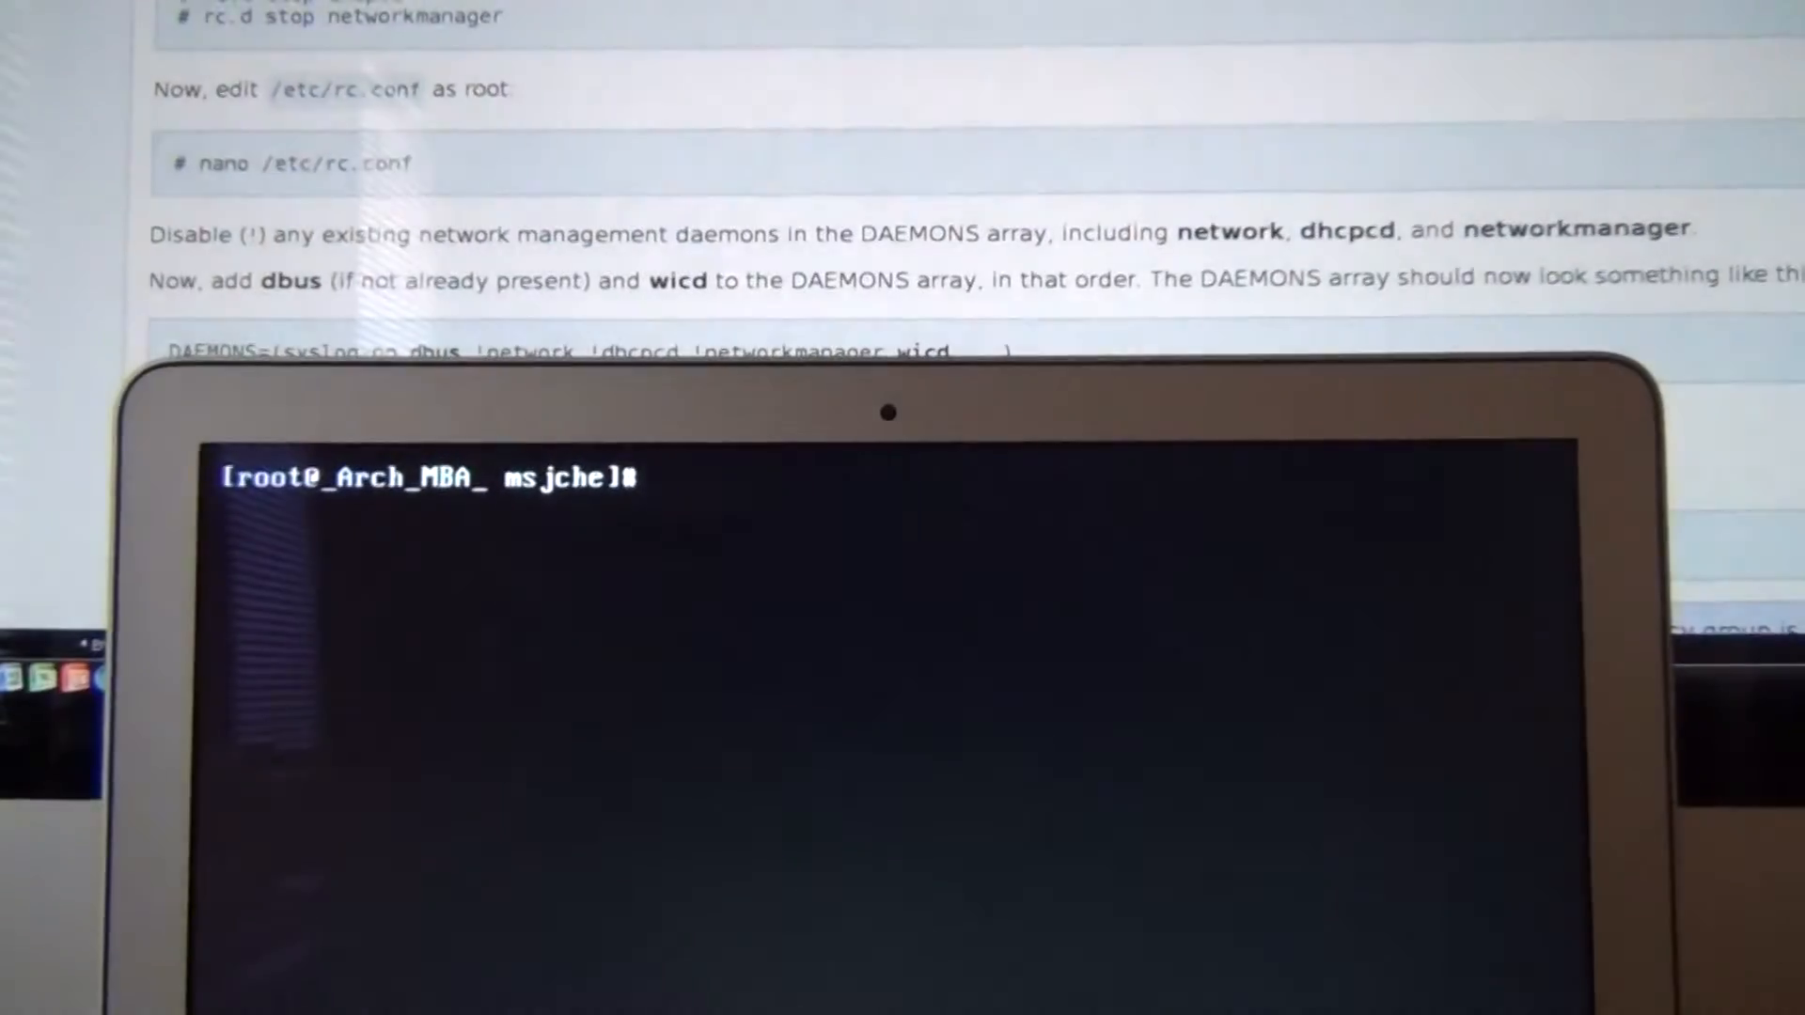
# - Stop the network daemon with rc.d, and try stopping dhcpcd and networkmanager
pyautogui.write('rc.d stop netw')
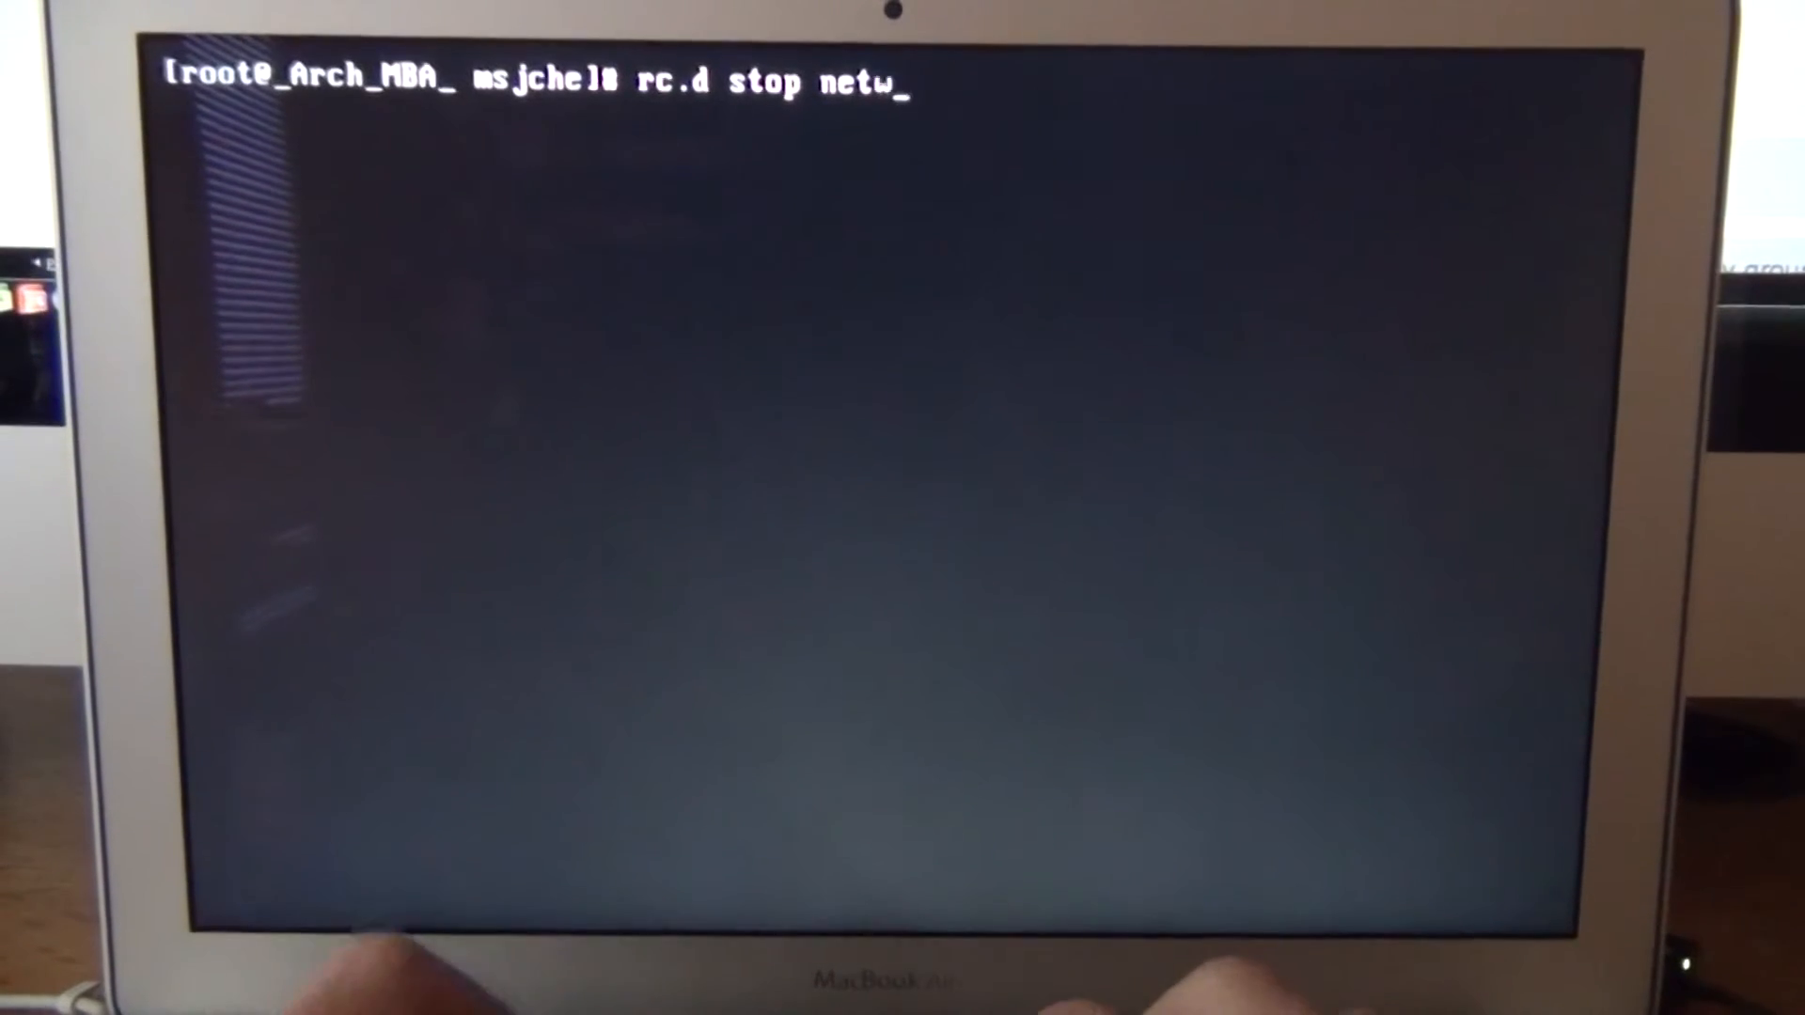
pyautogui.press('Return')
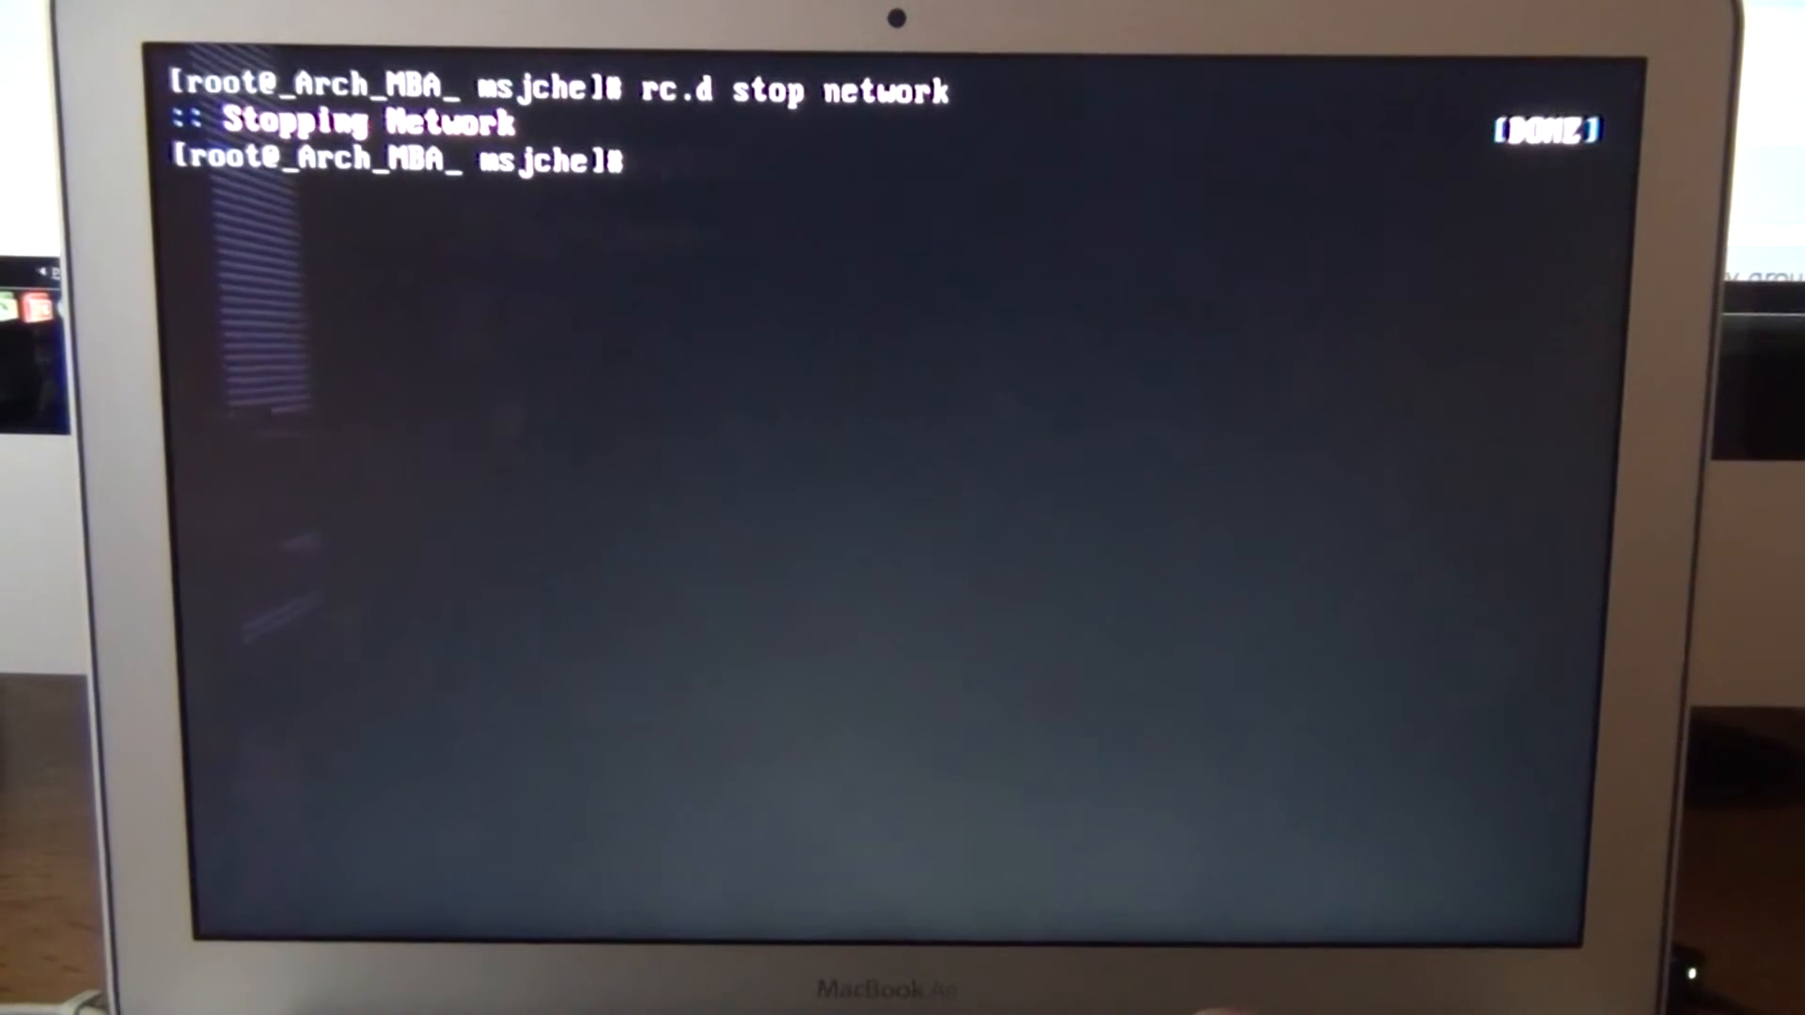
pyautogui.write('rc.d stop net')
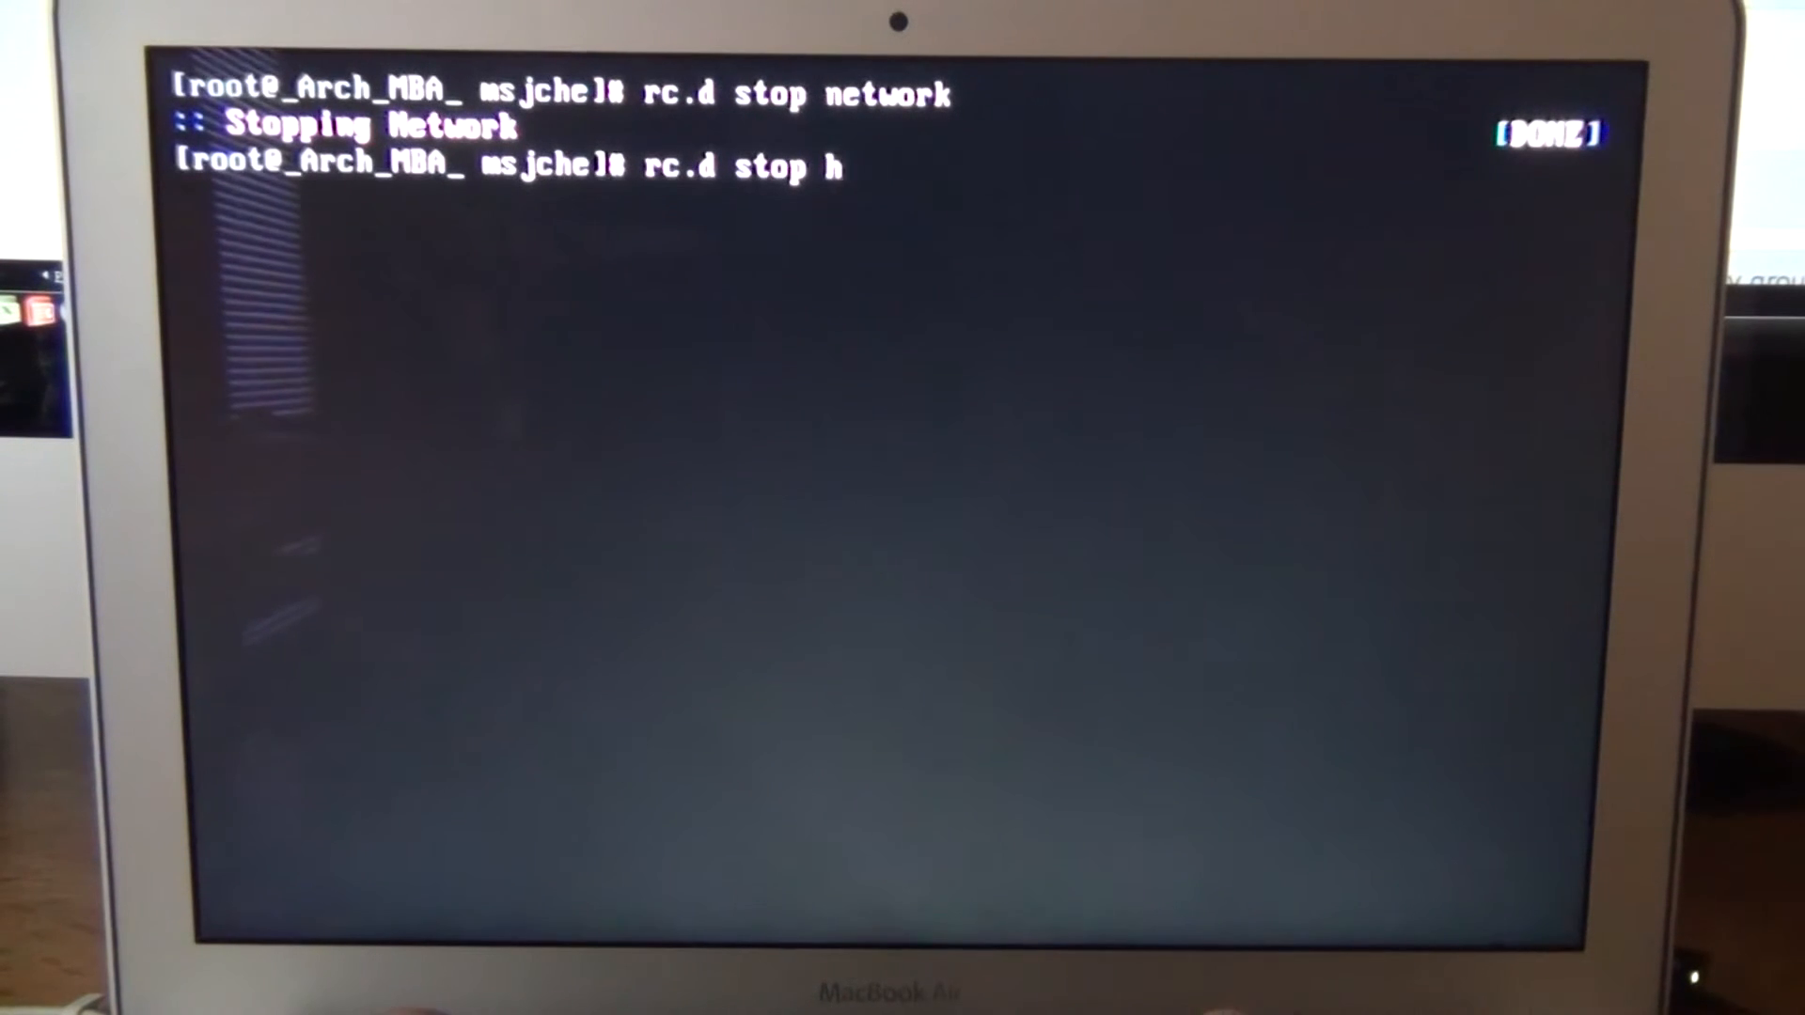
pyautogui.write('dhcp')
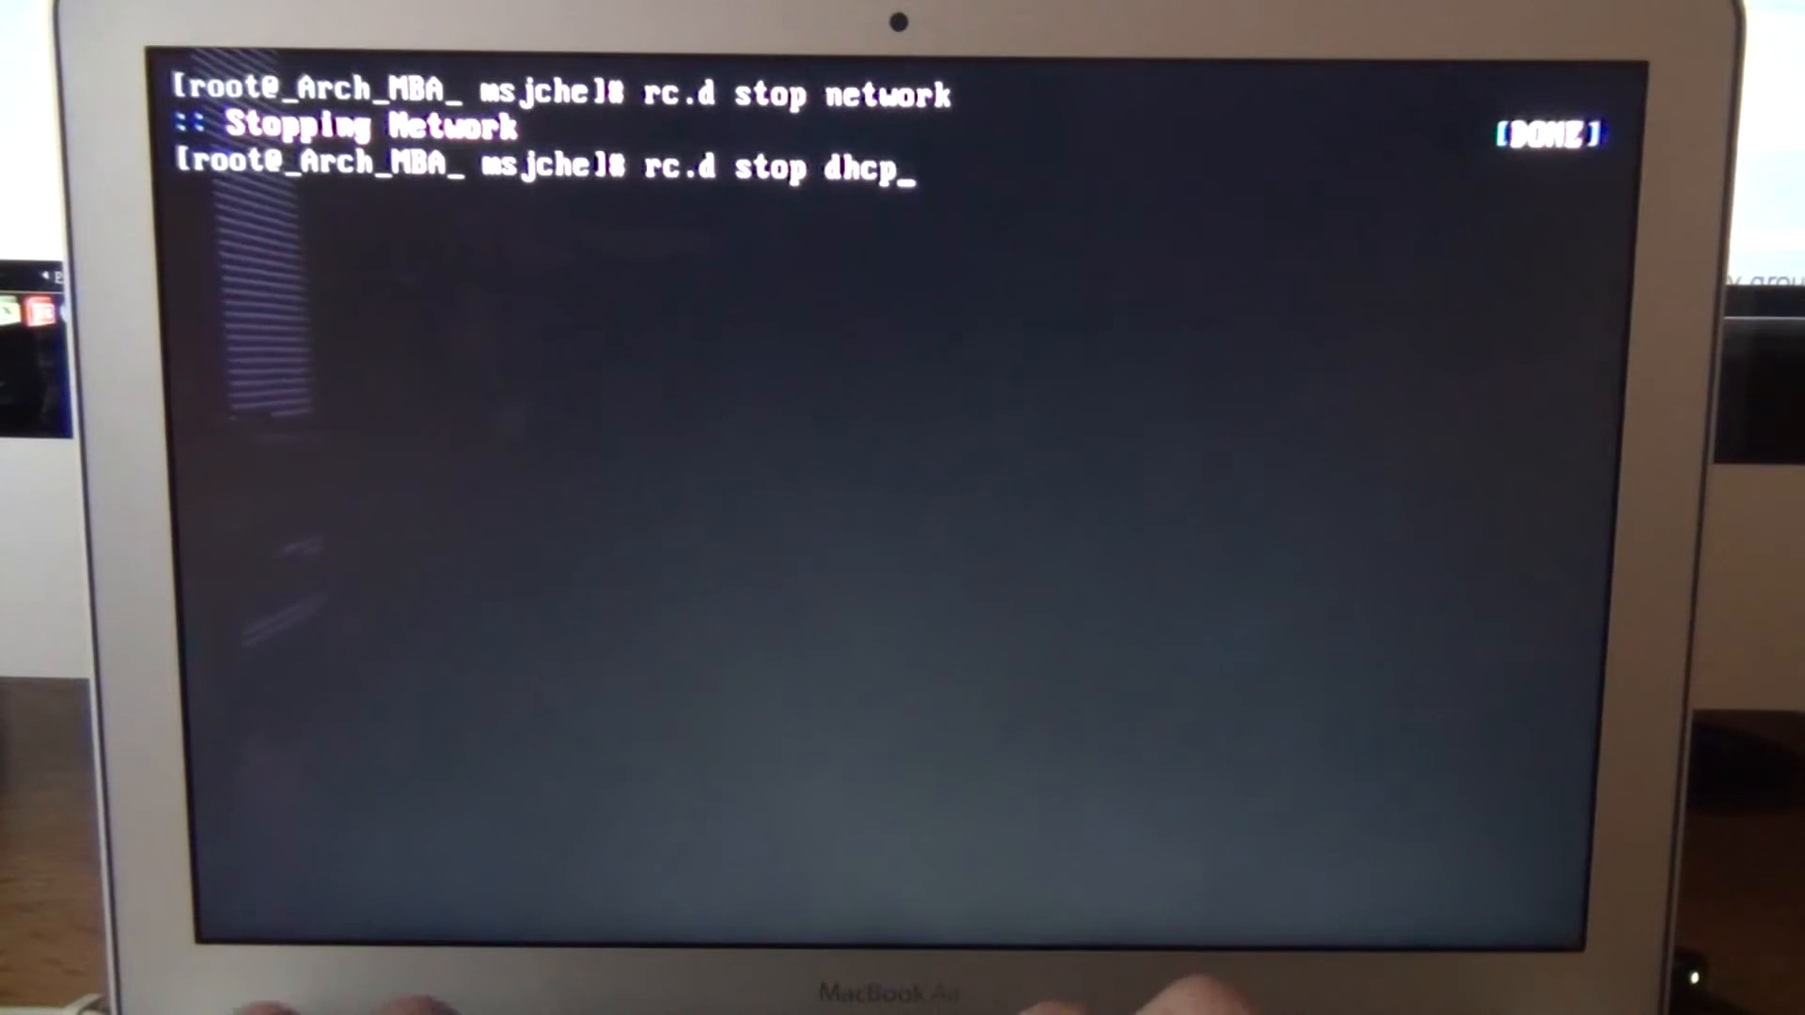
pyautogui.press('Return')
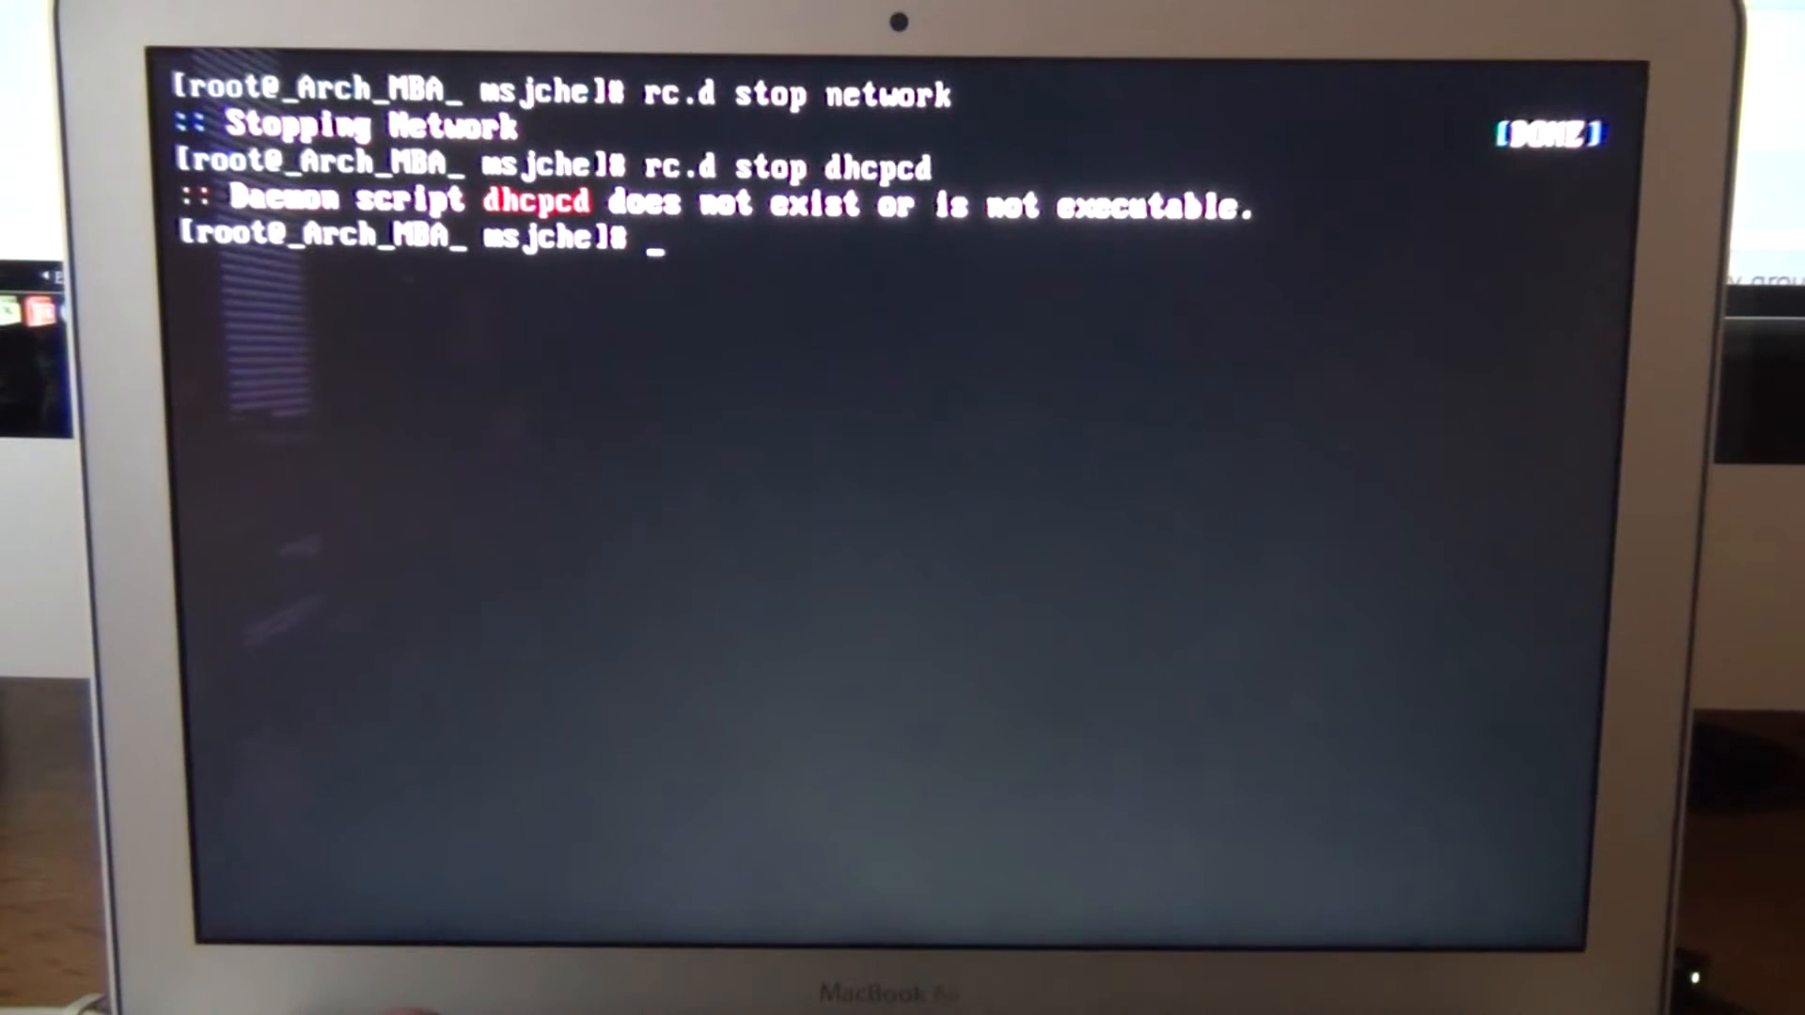
pyautogui.write('rc.d stop nt')
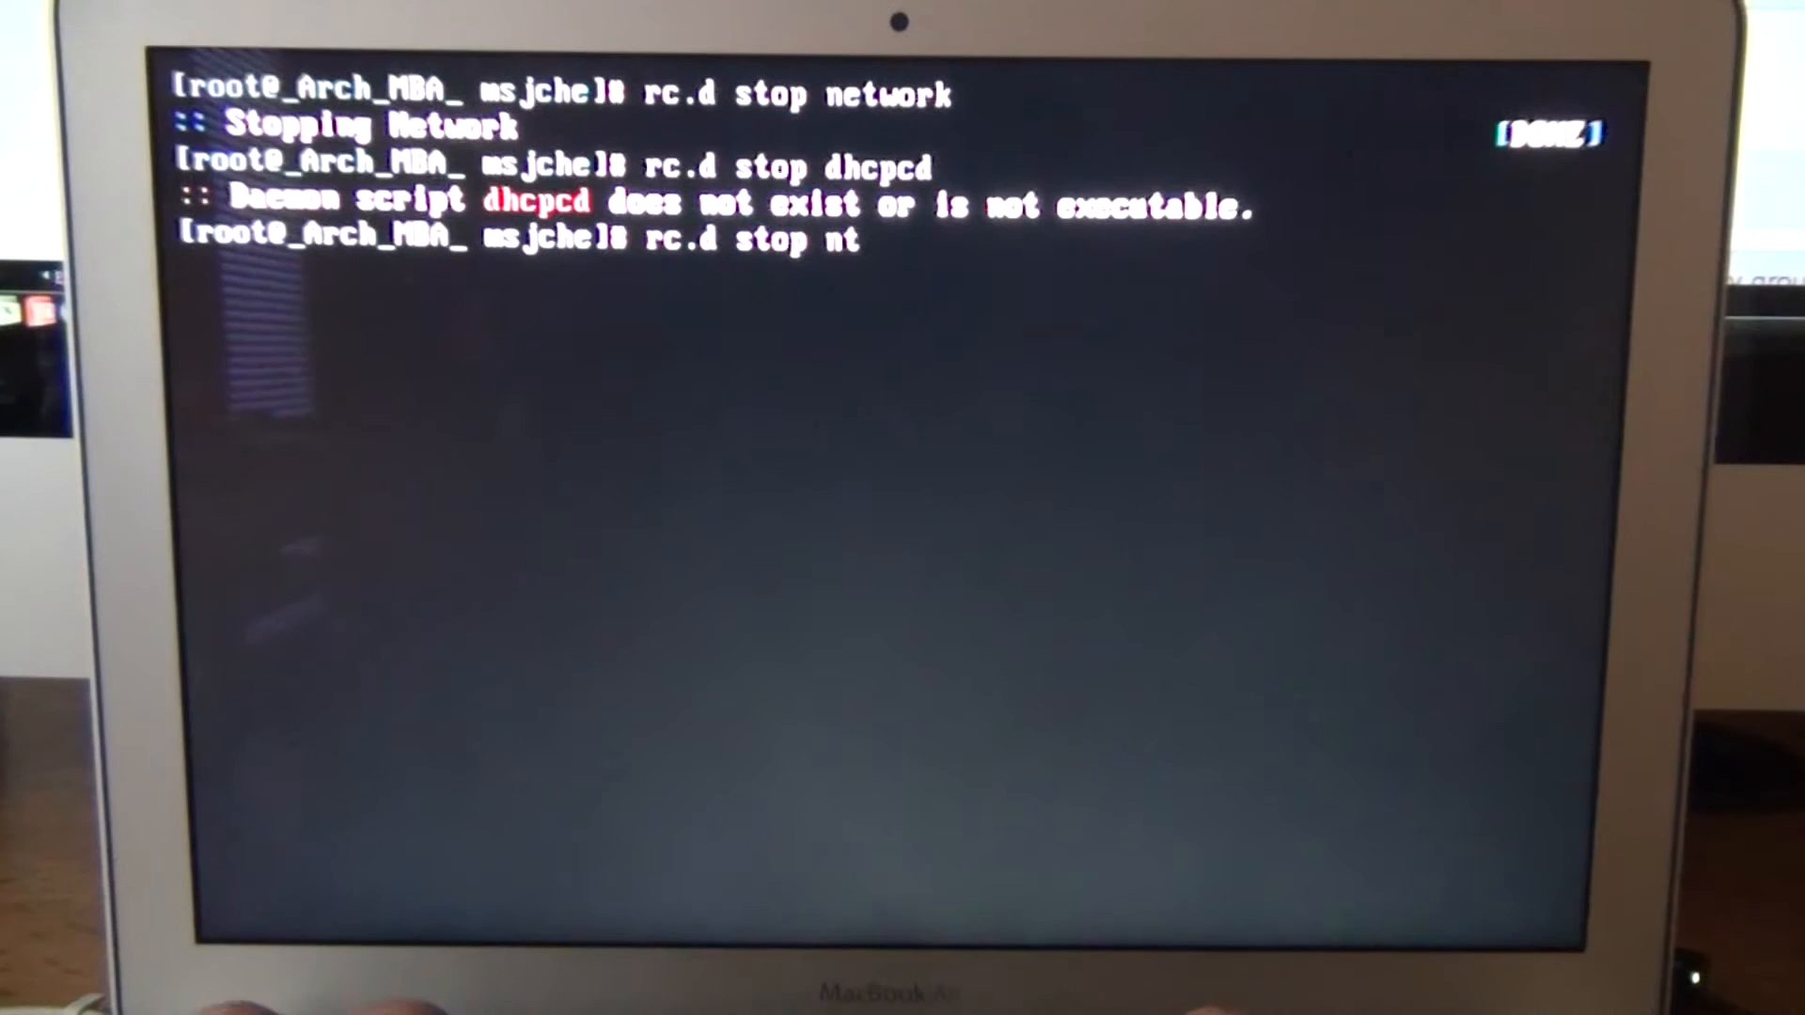
pyautogui.write('etworkmanager')
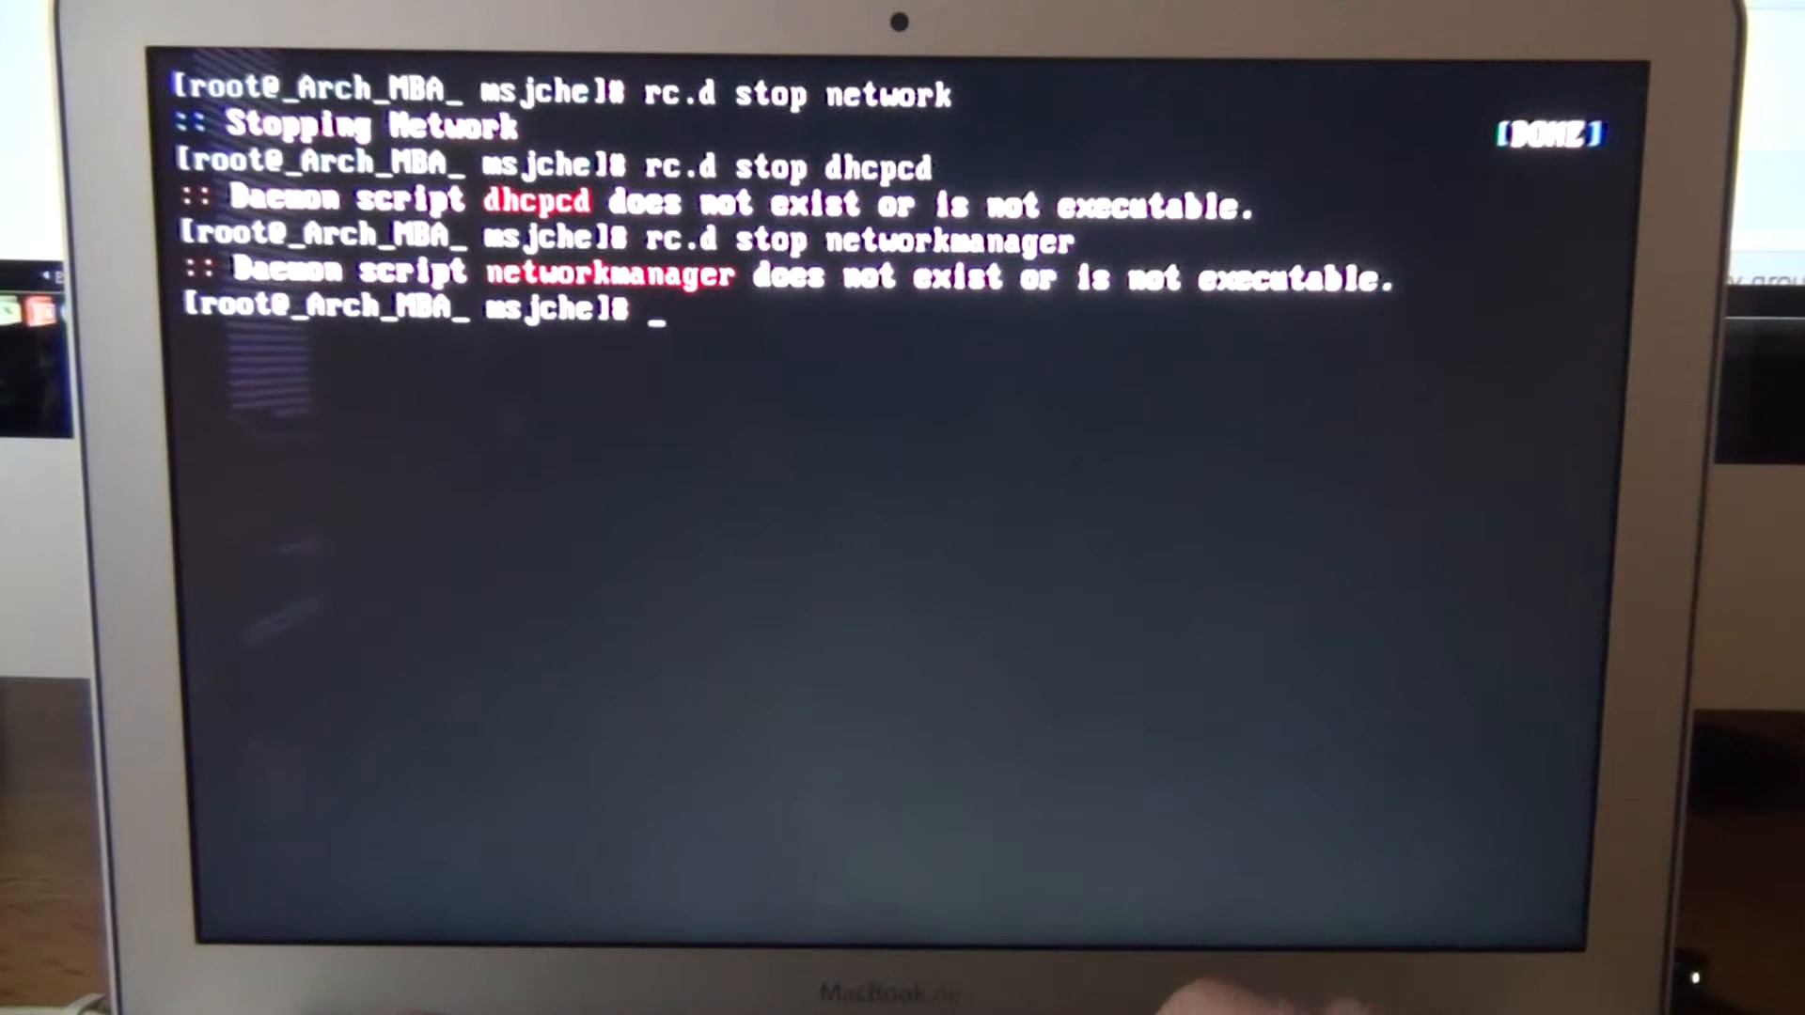
pyautogui.write('nano')
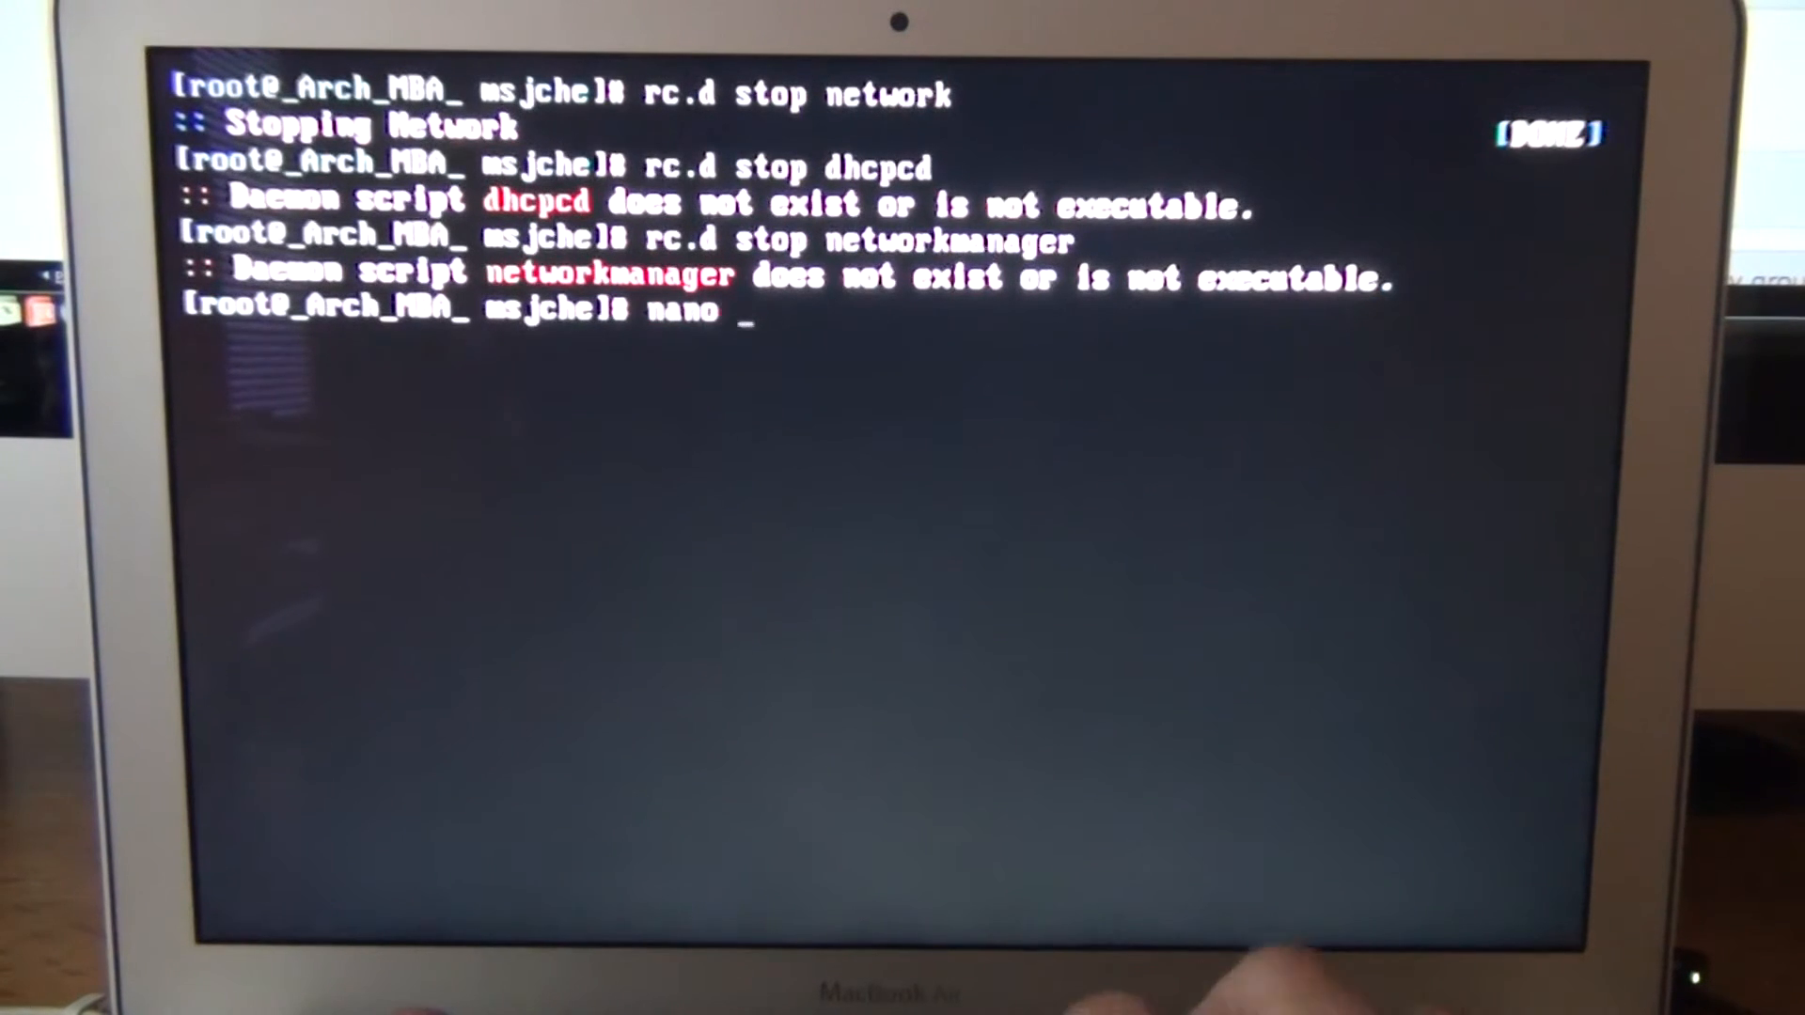
# - Set DAEMONS in /etc/rc.conf to (syslog-ng !network wicd crond) and save
pyautogui.write('/etc/r')
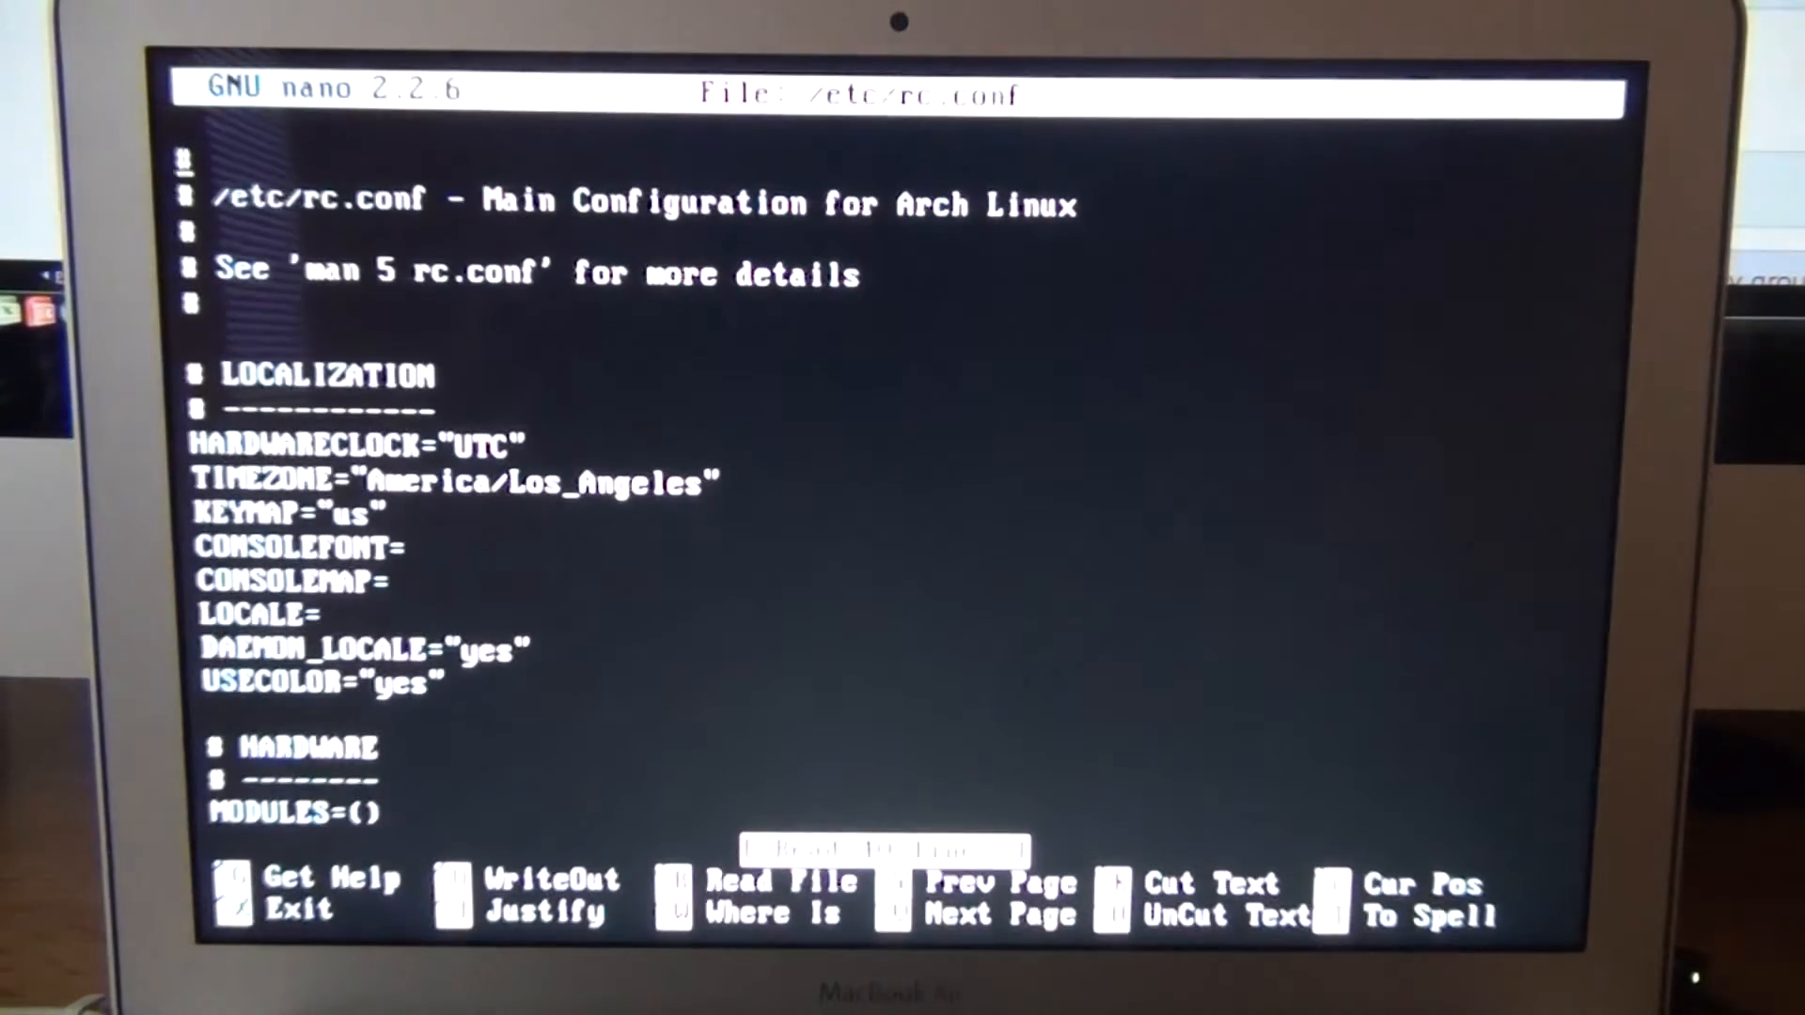
pyautogui.scroll(-3)
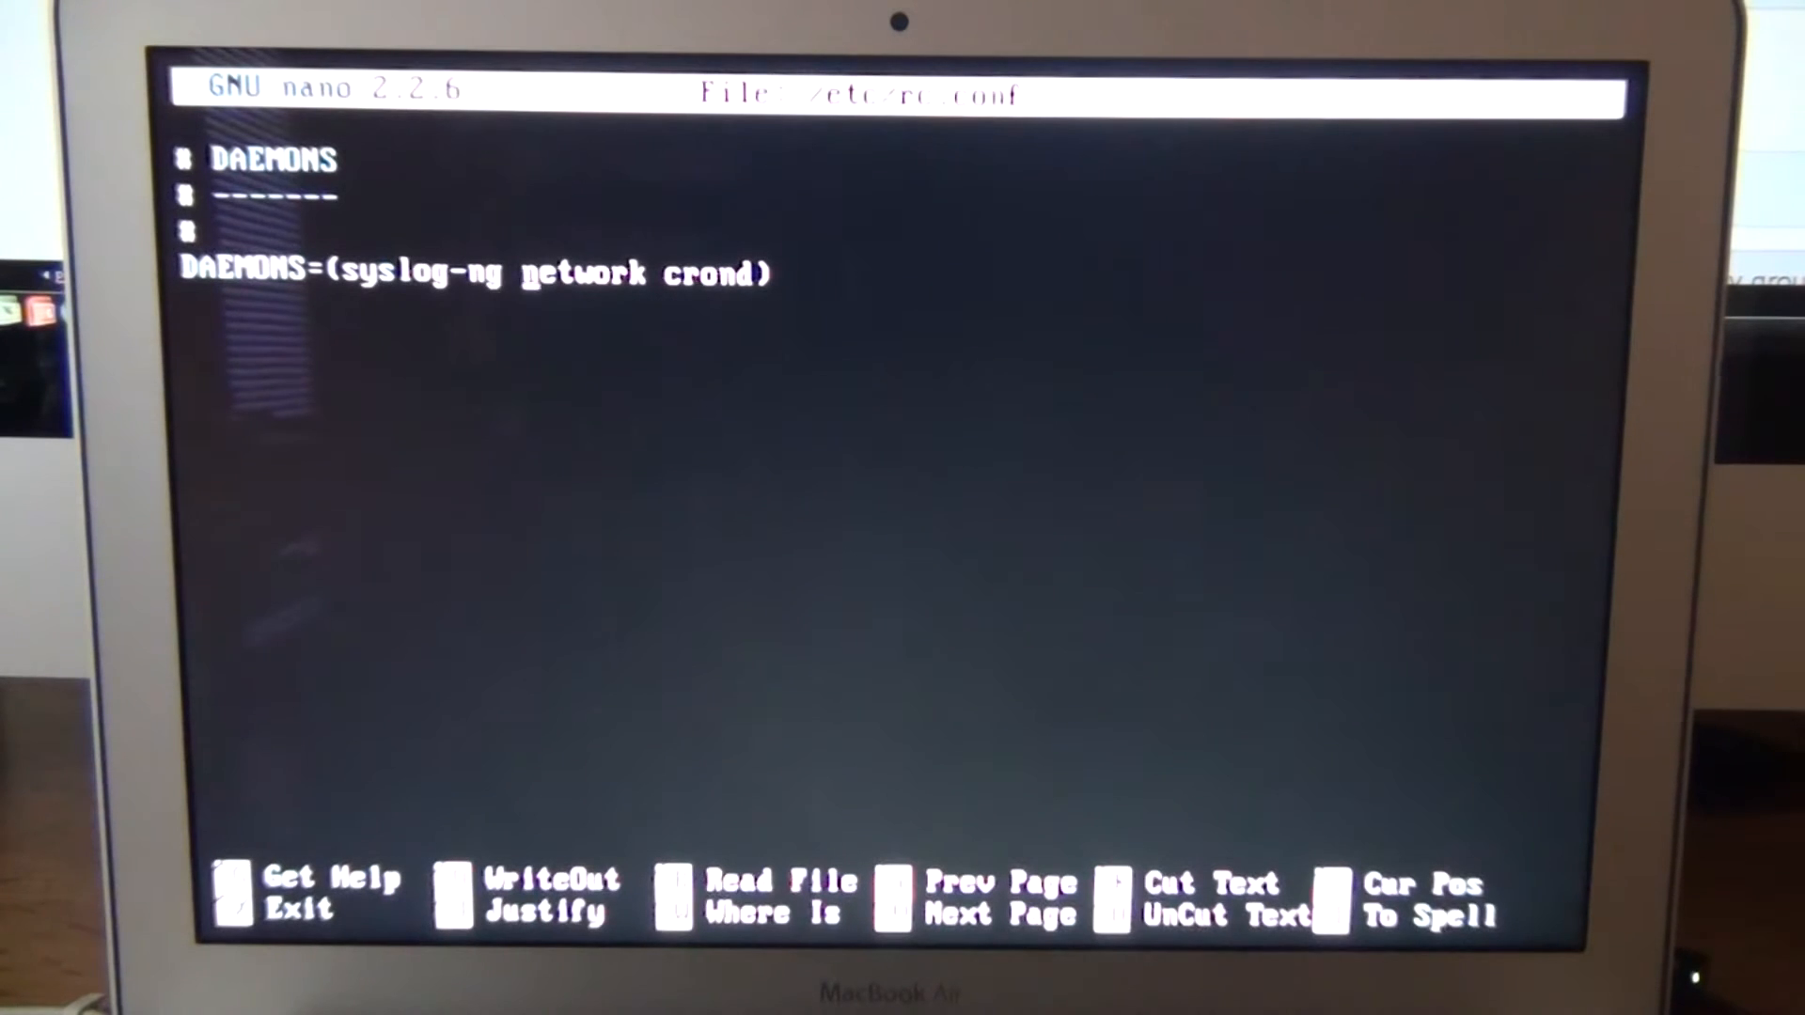
pyautogui.write('!')
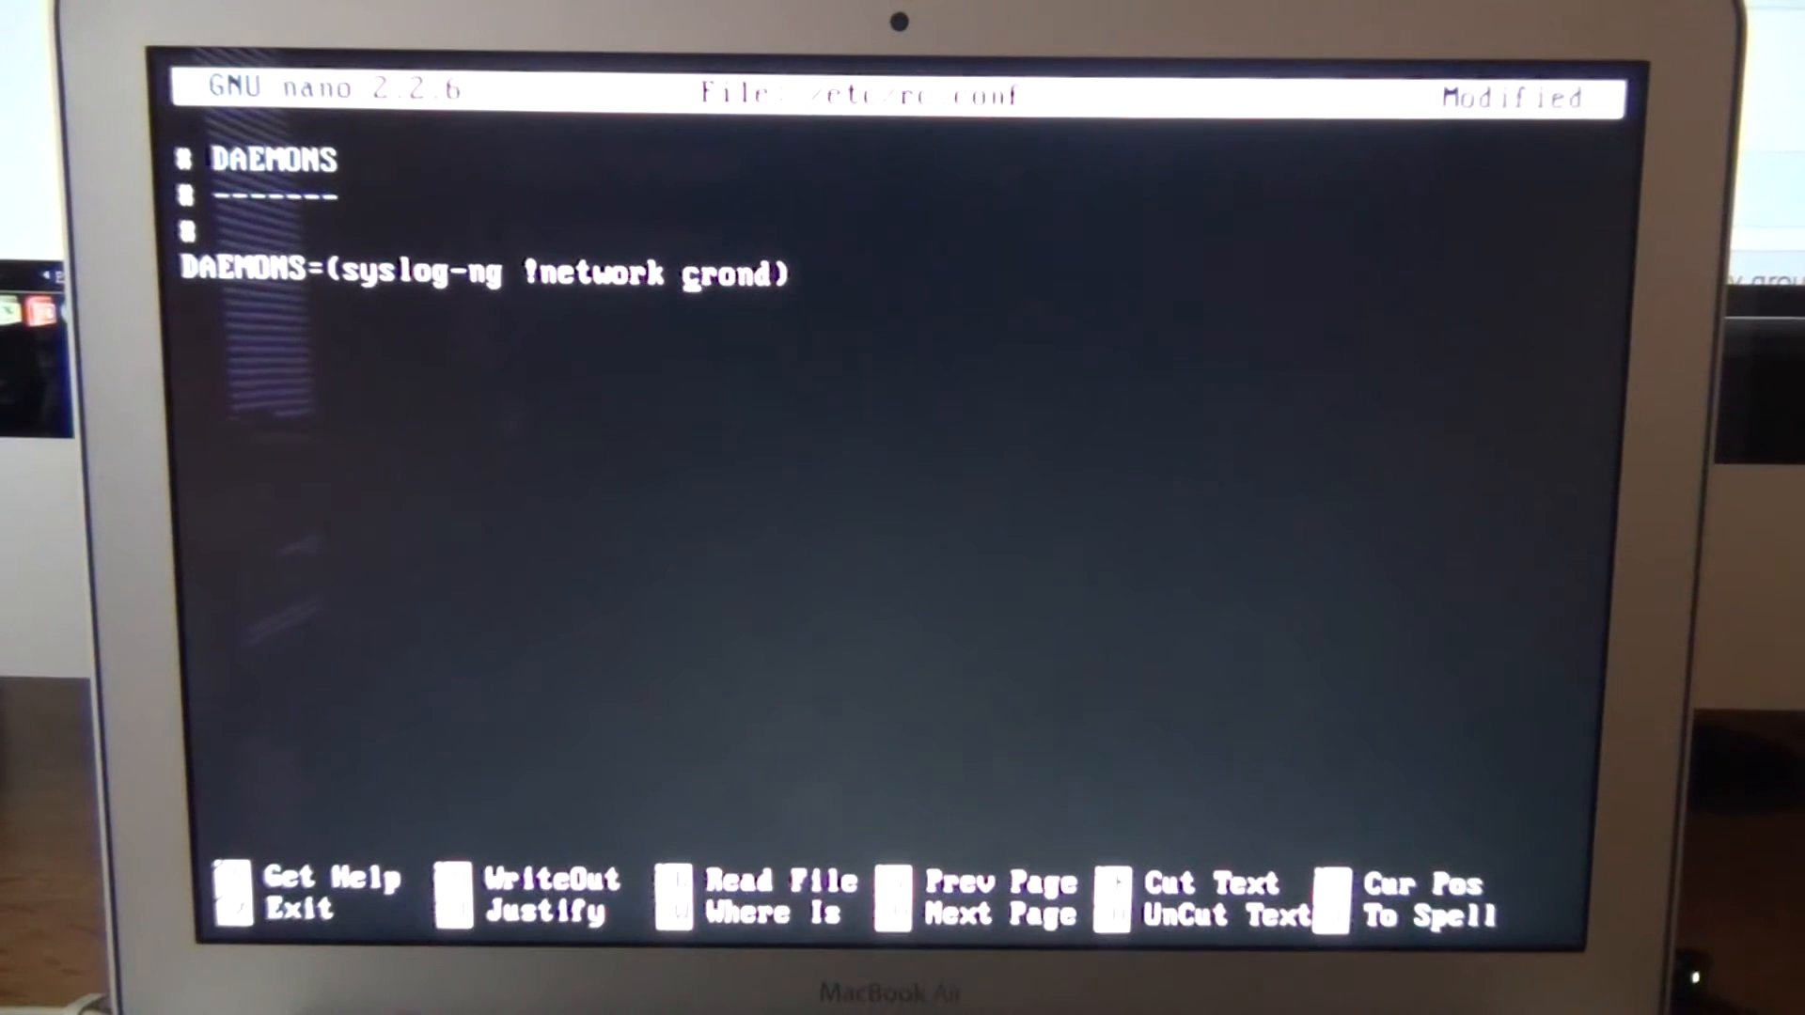
pyautogui.write('wicde')
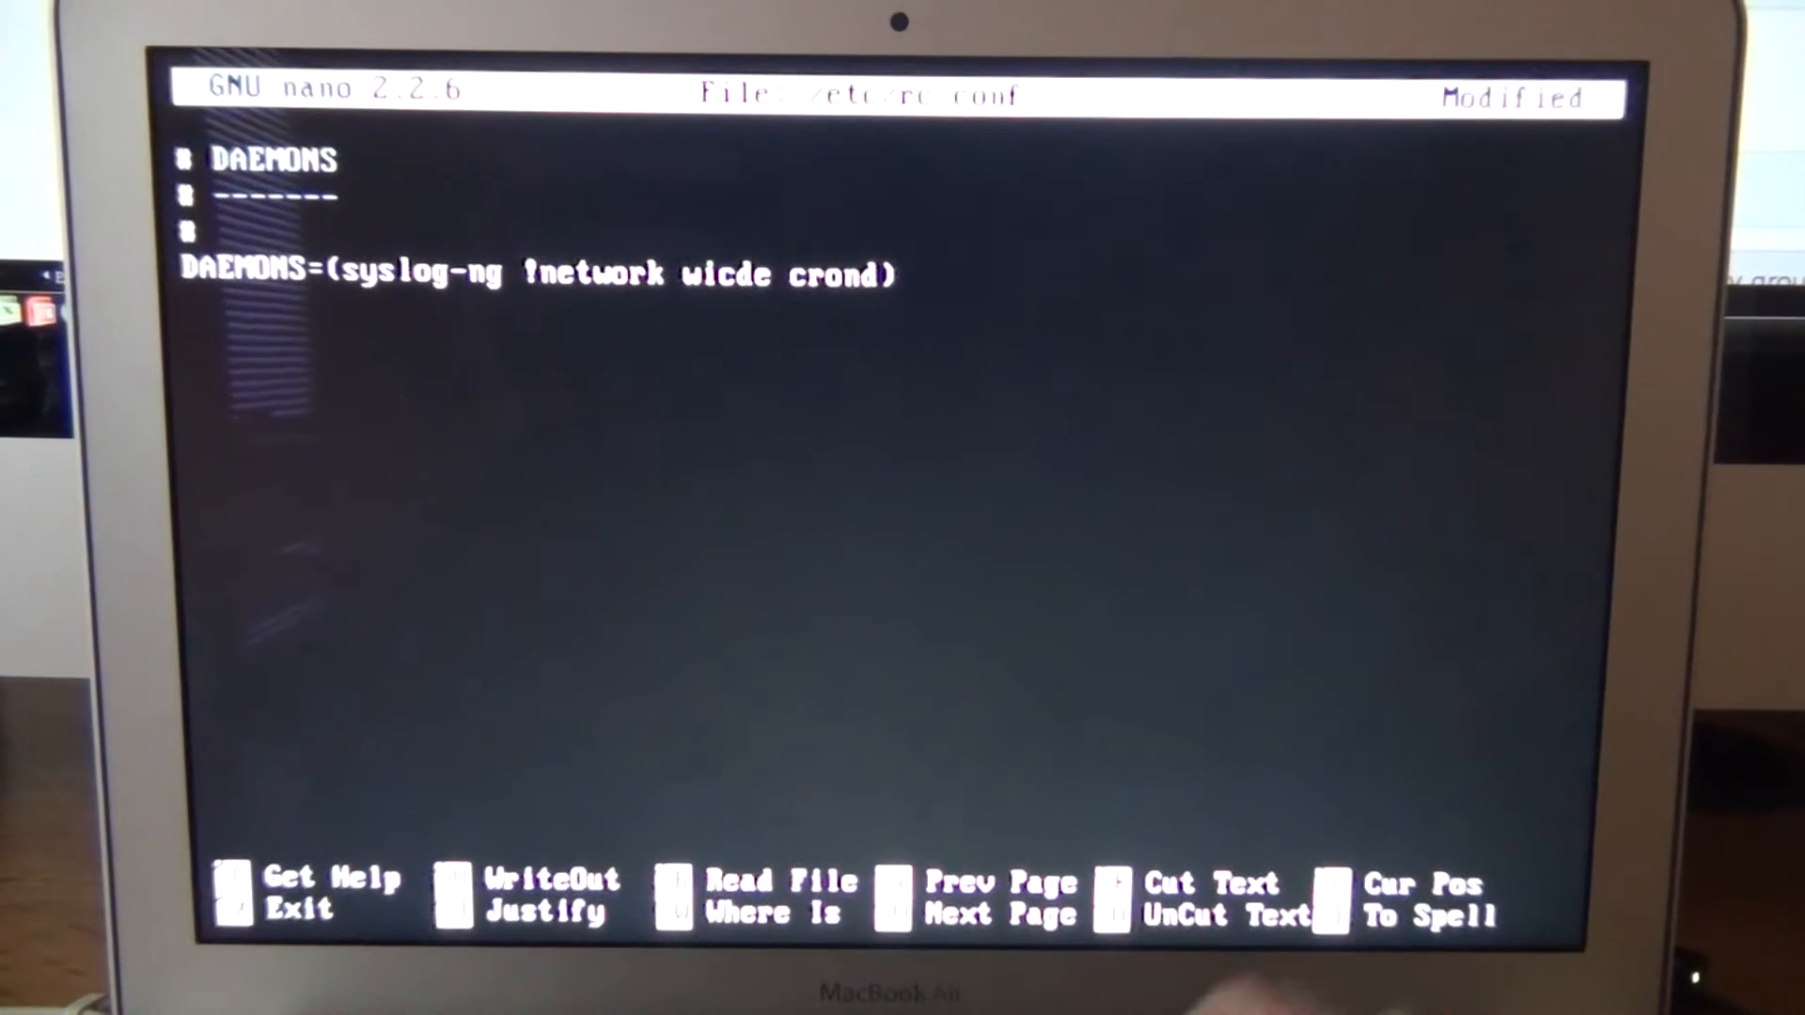
pyautogui.press('Backspace')
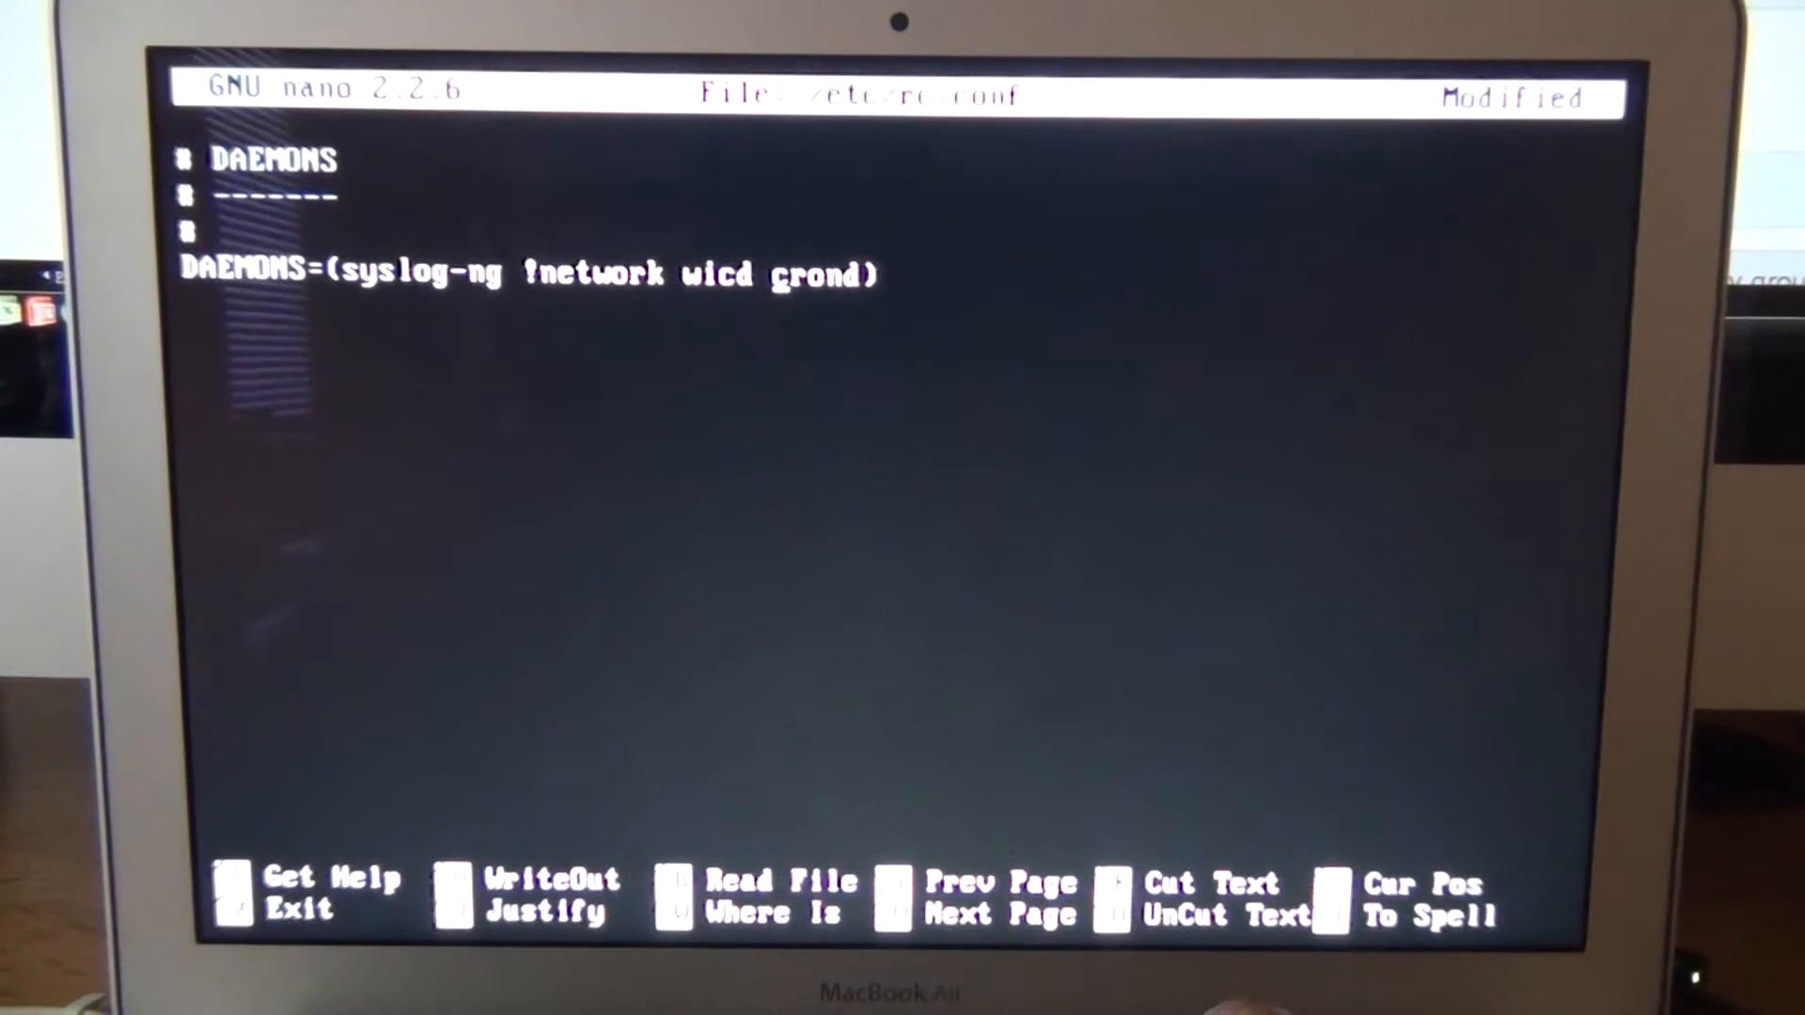
pyautogui.press('ctrl+x')
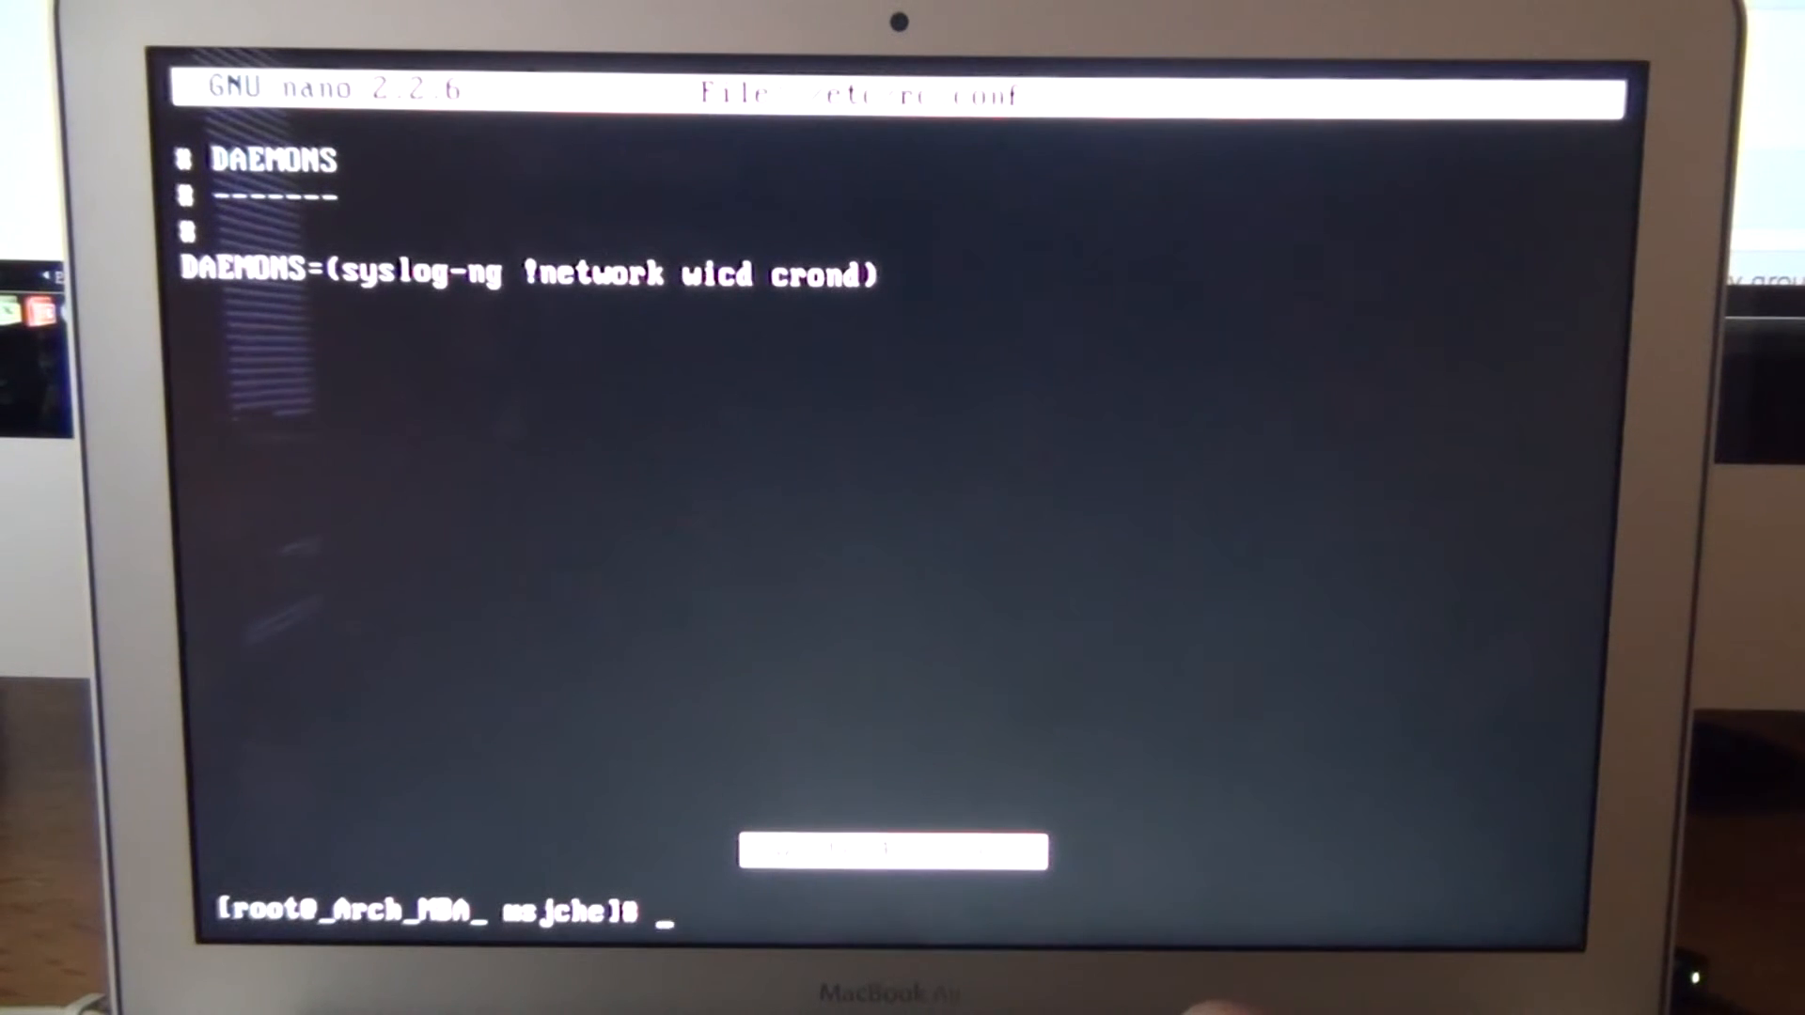
pyautogui.write('clea')
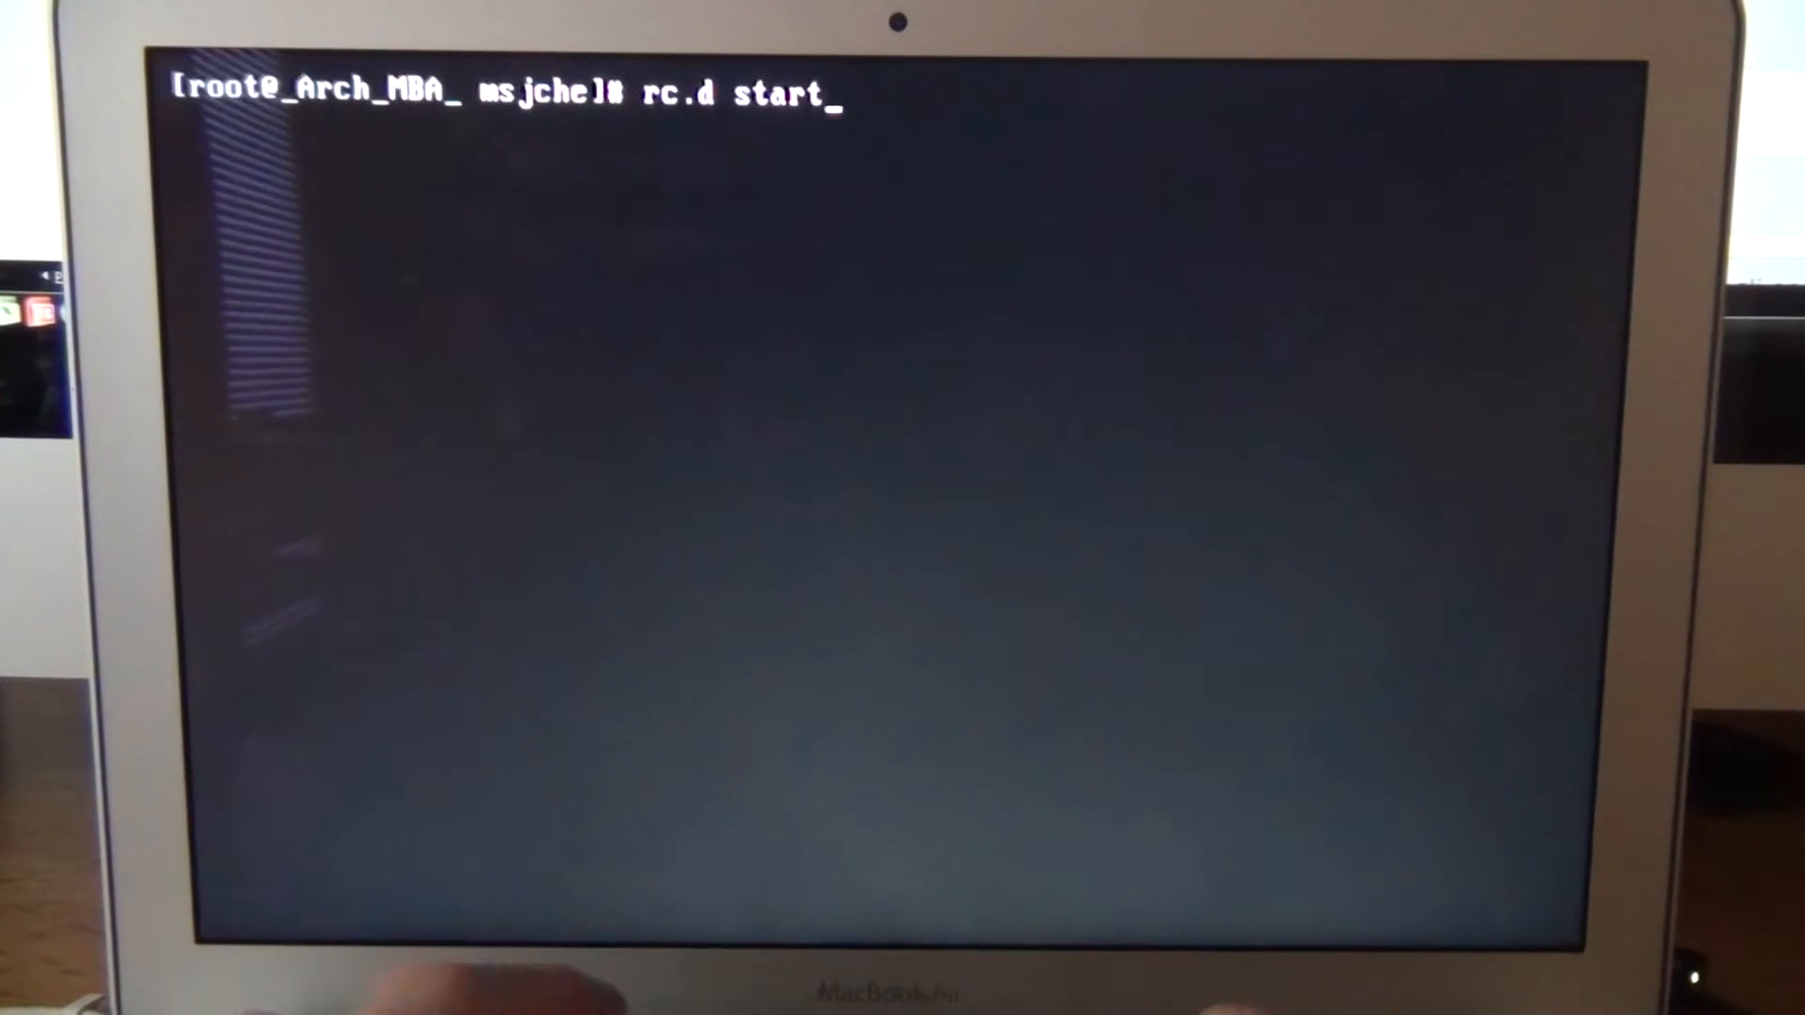
# - Start the dbus and wicd daemons with rc.d and recover the prompt with Ctrl+C
pyautogui.write('dbu')
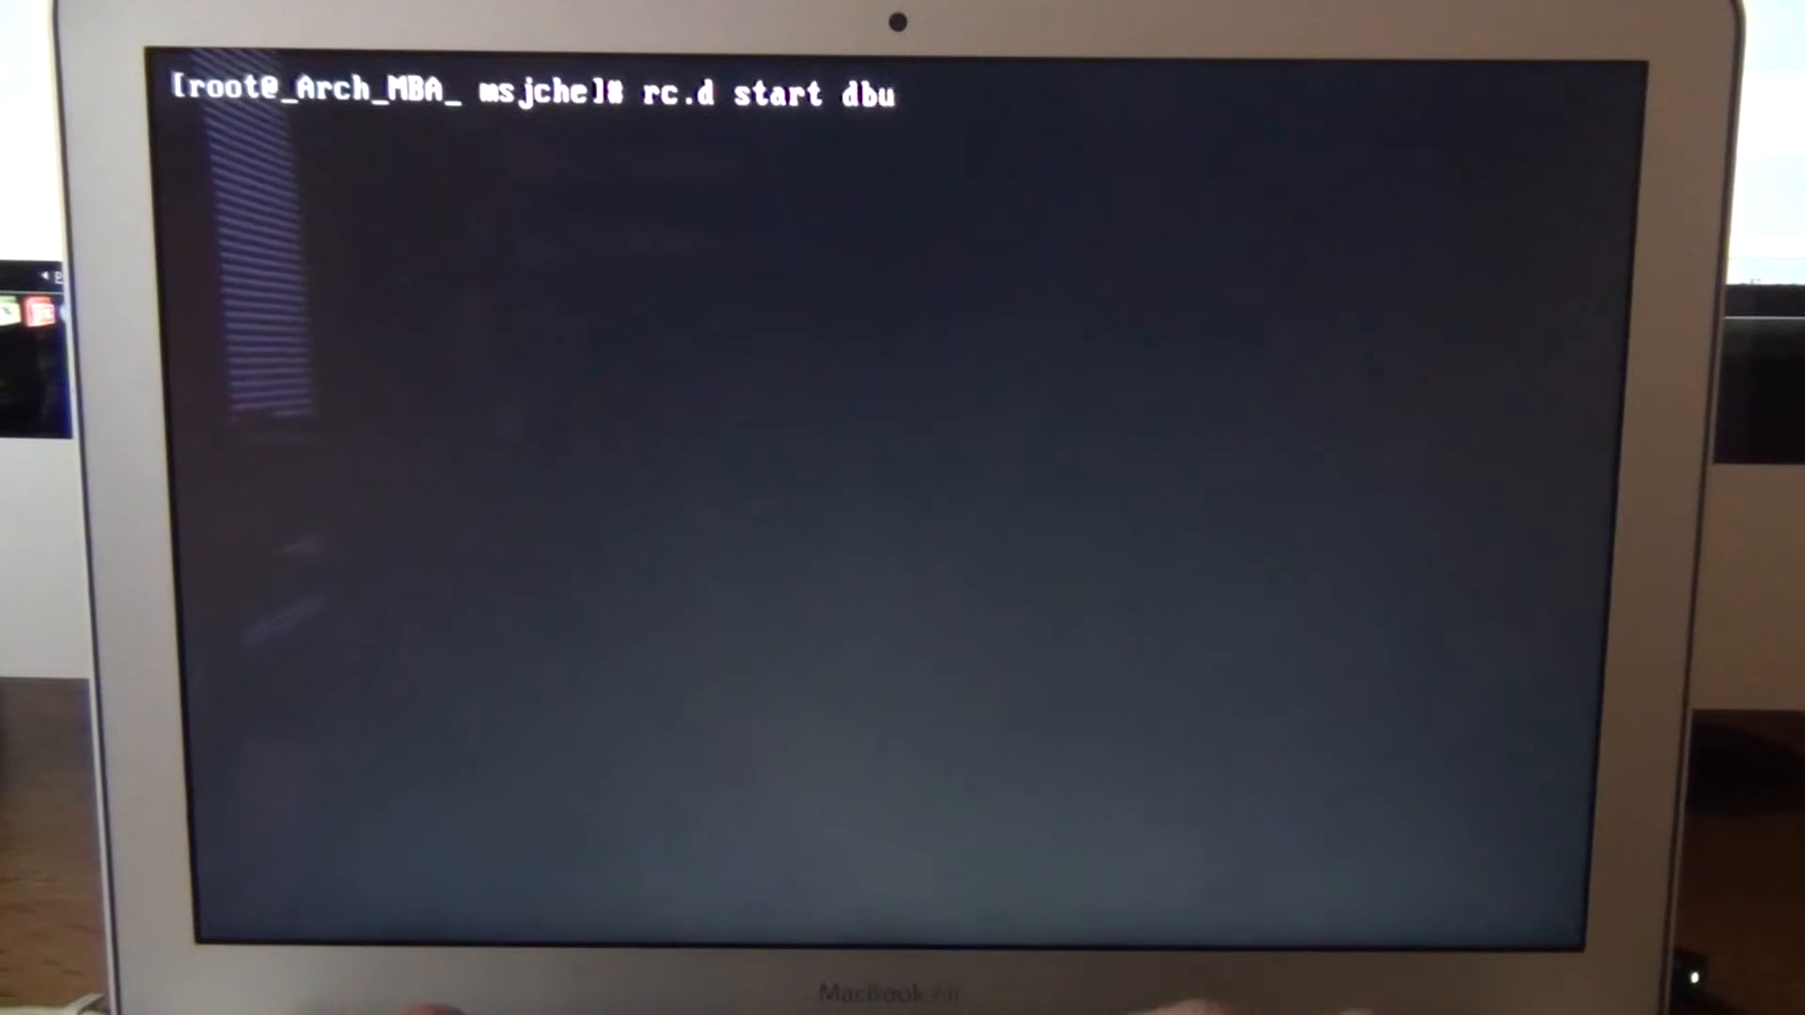
pyautogui.press('Return')
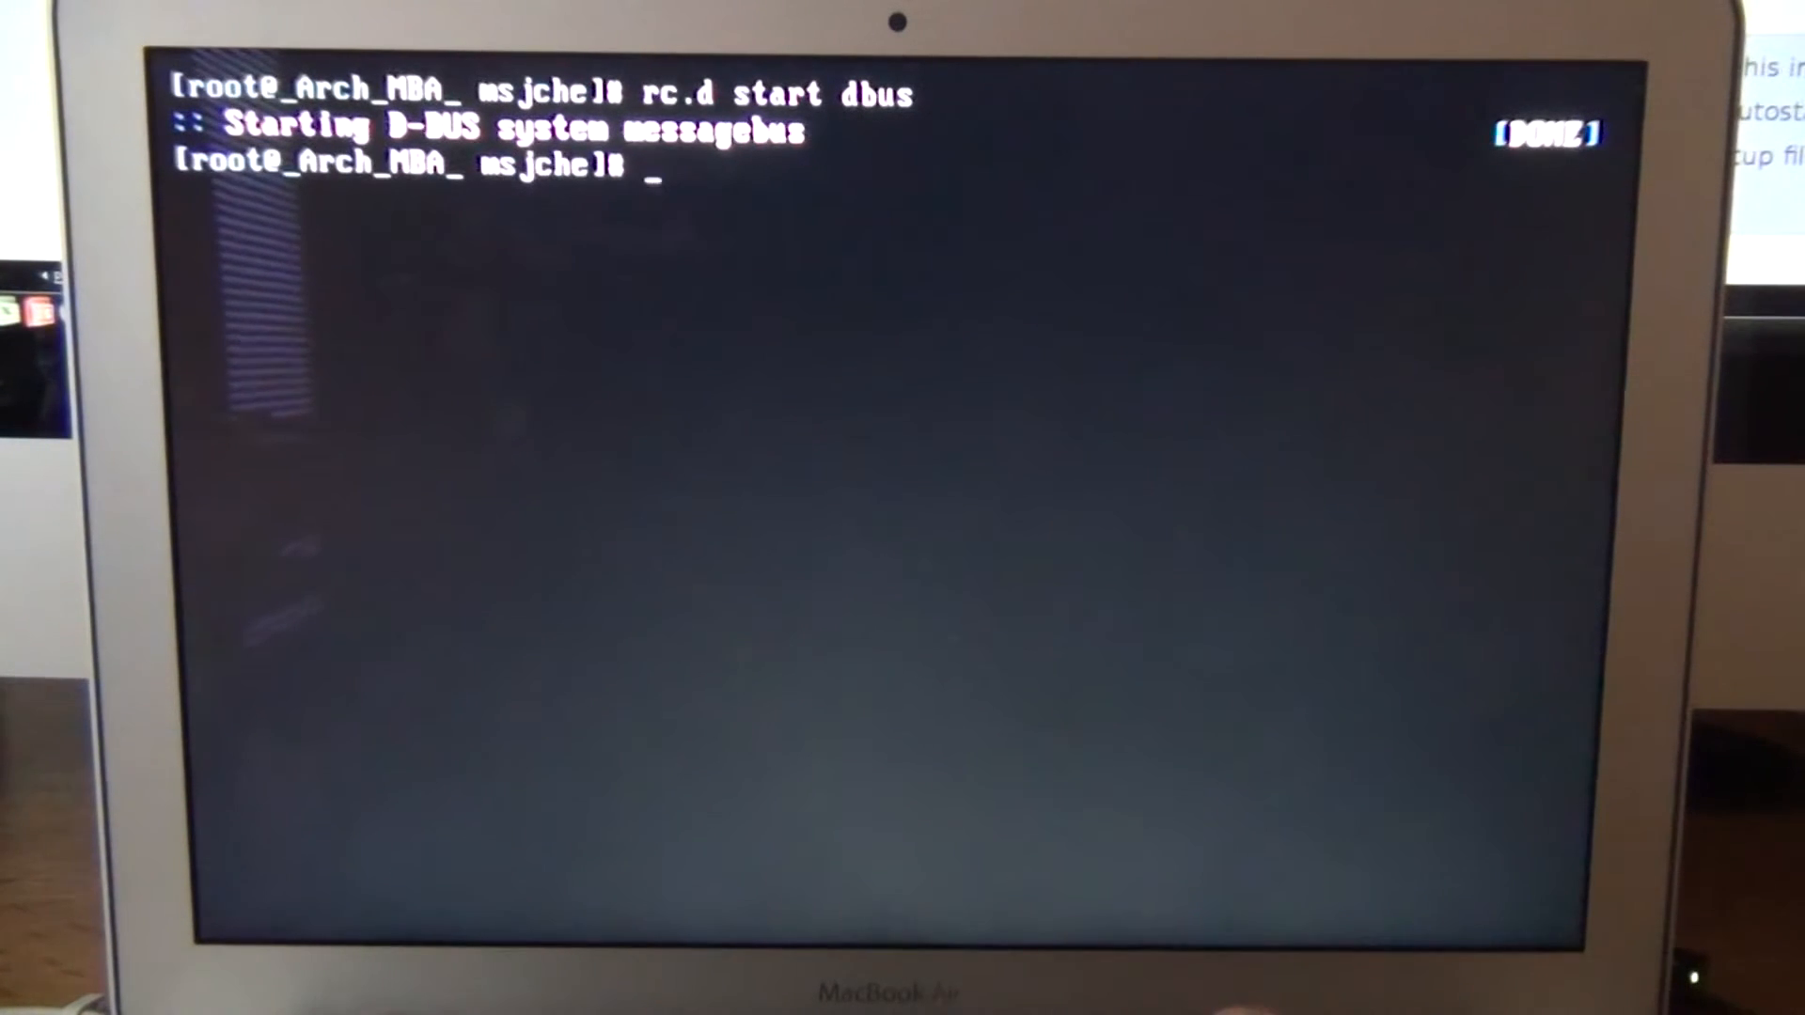
pyautogui.write('rc.d st')
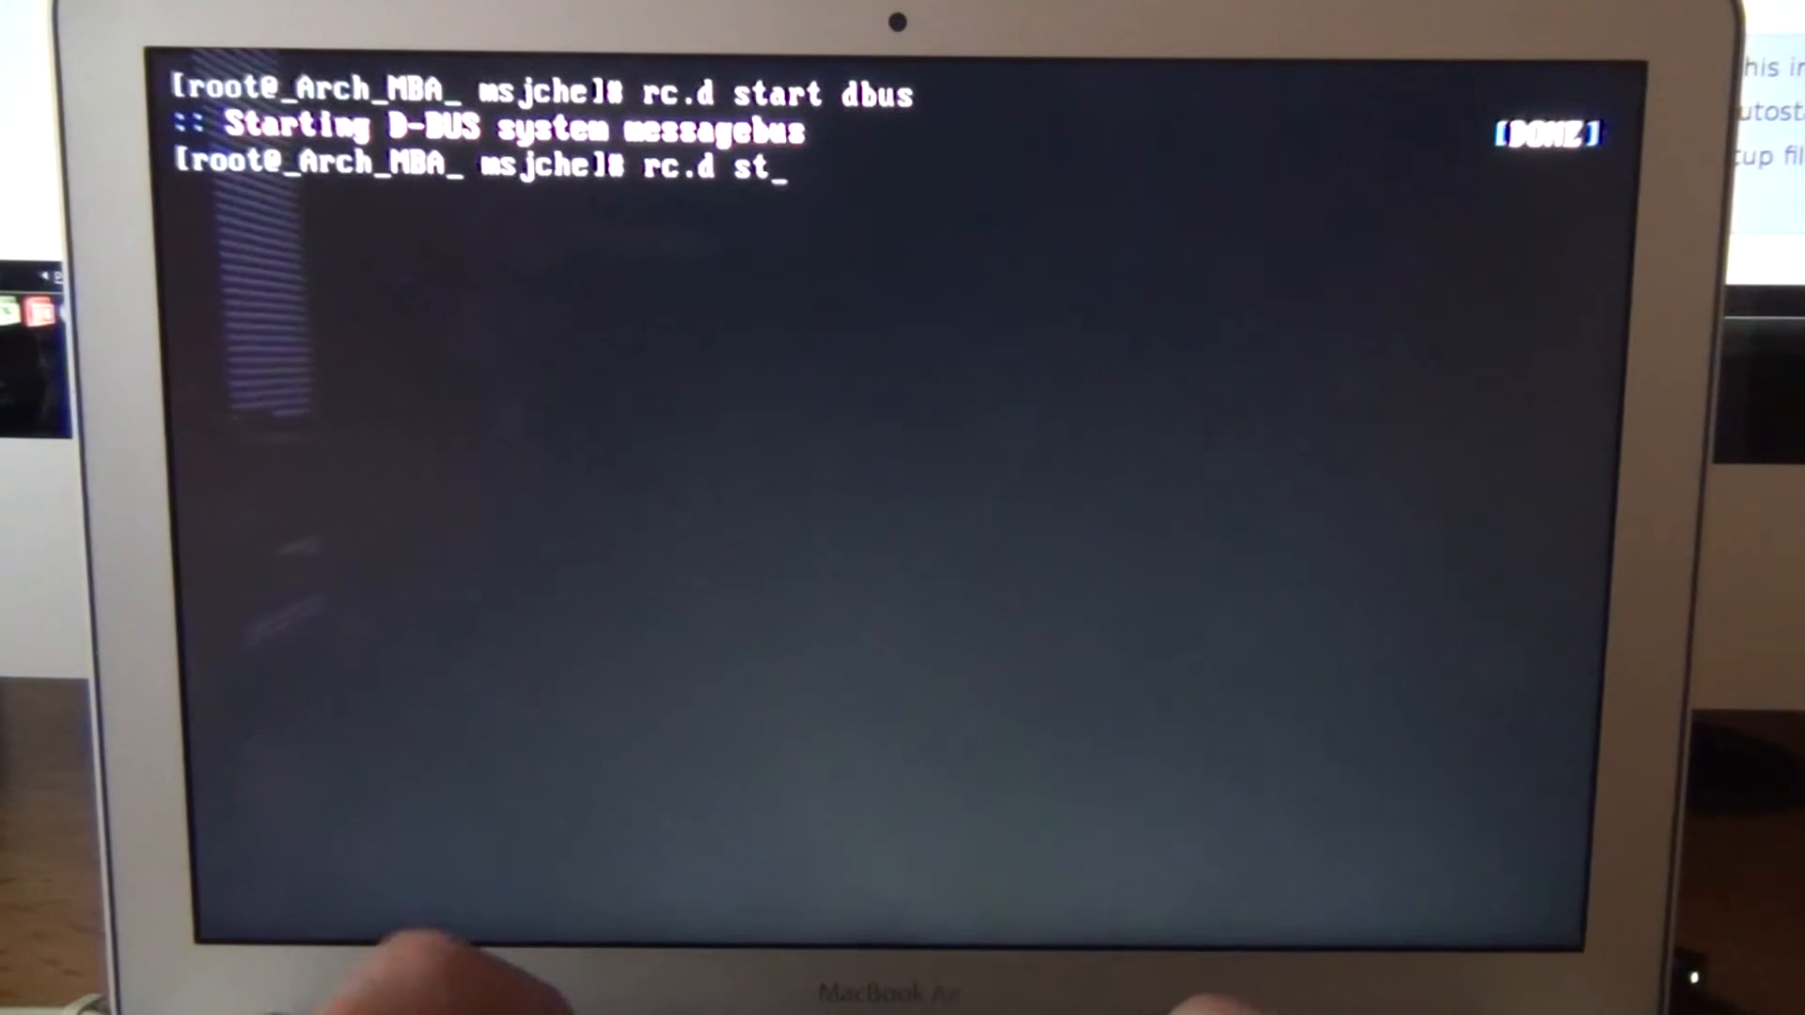
pyautogui.write('art wicd')
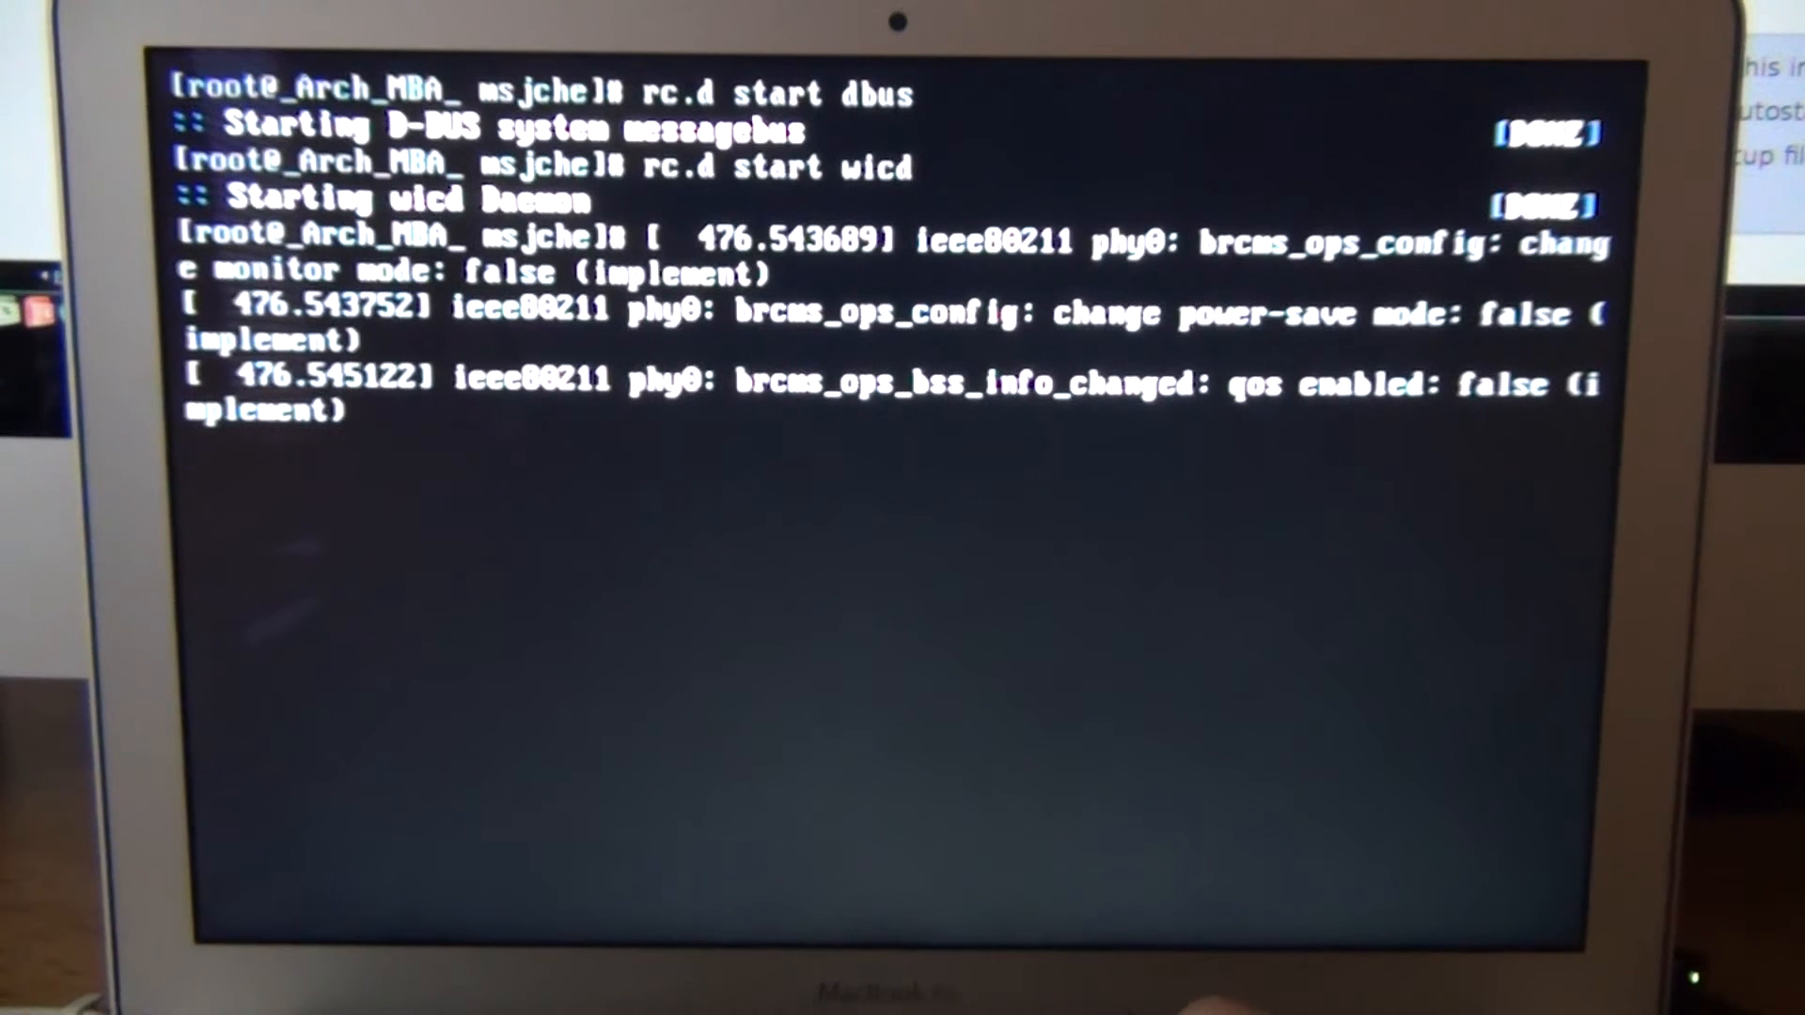
pyautogui.press('ctrl+c')
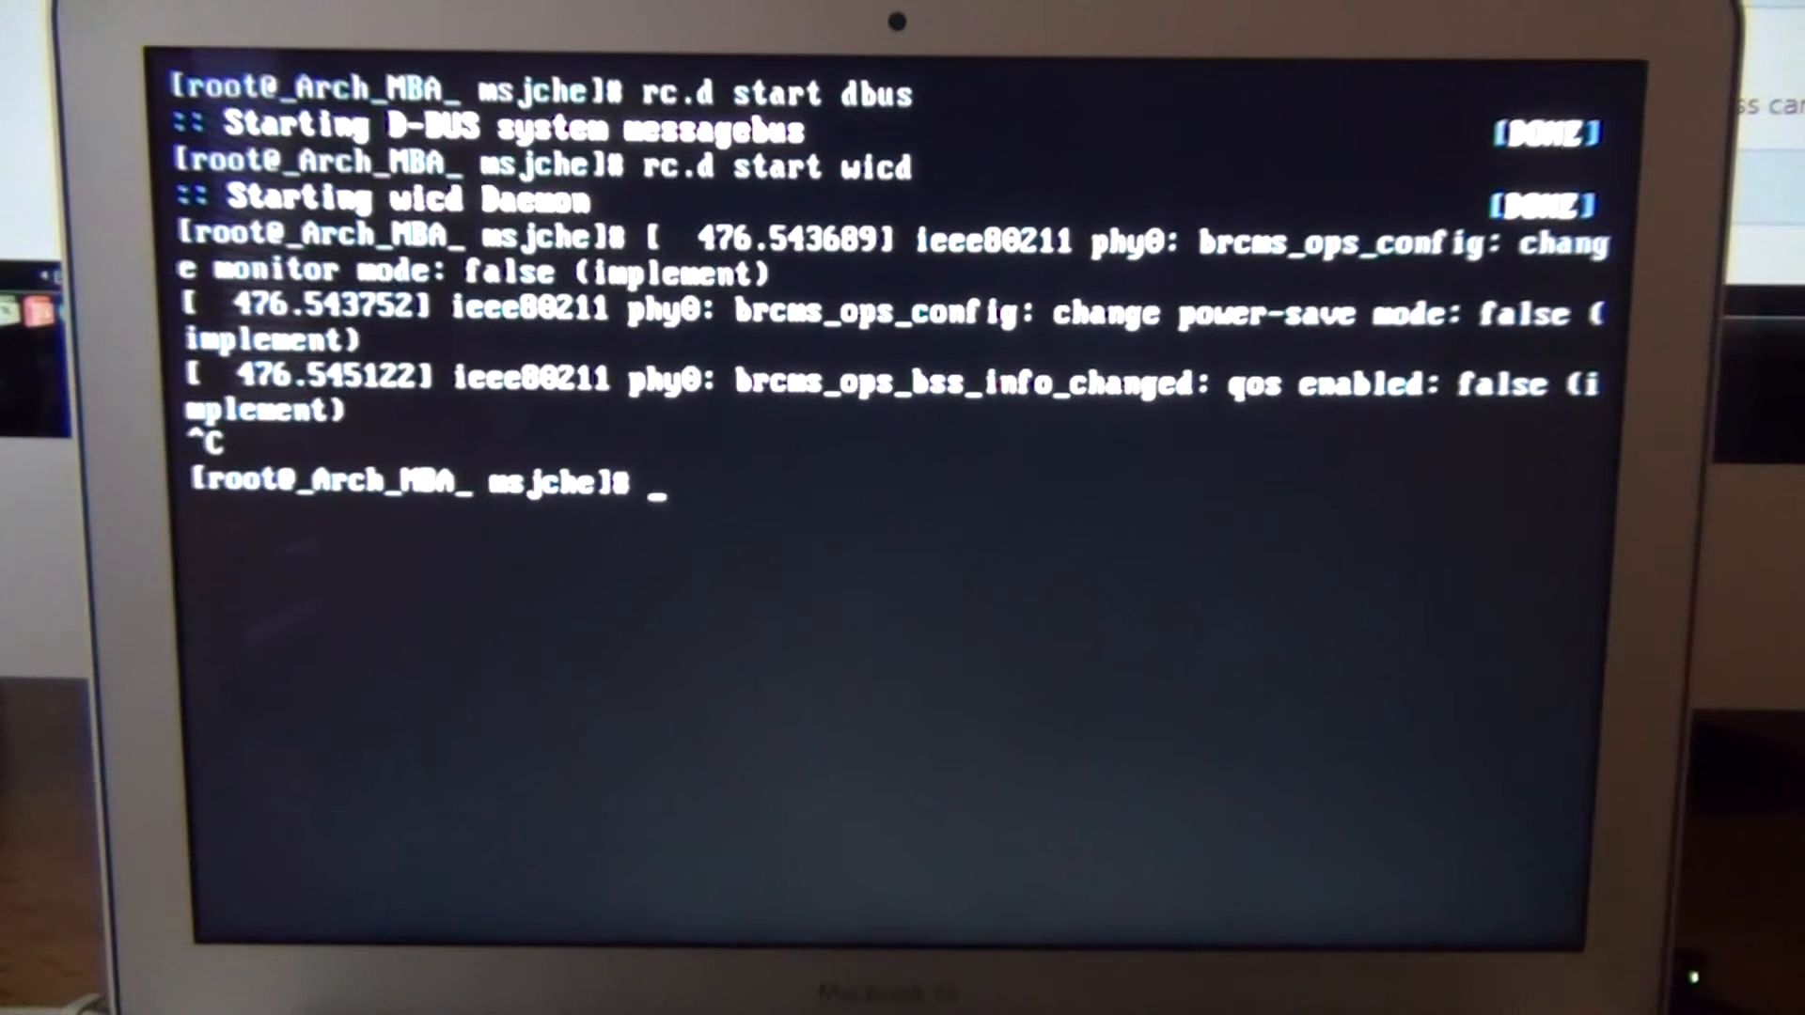
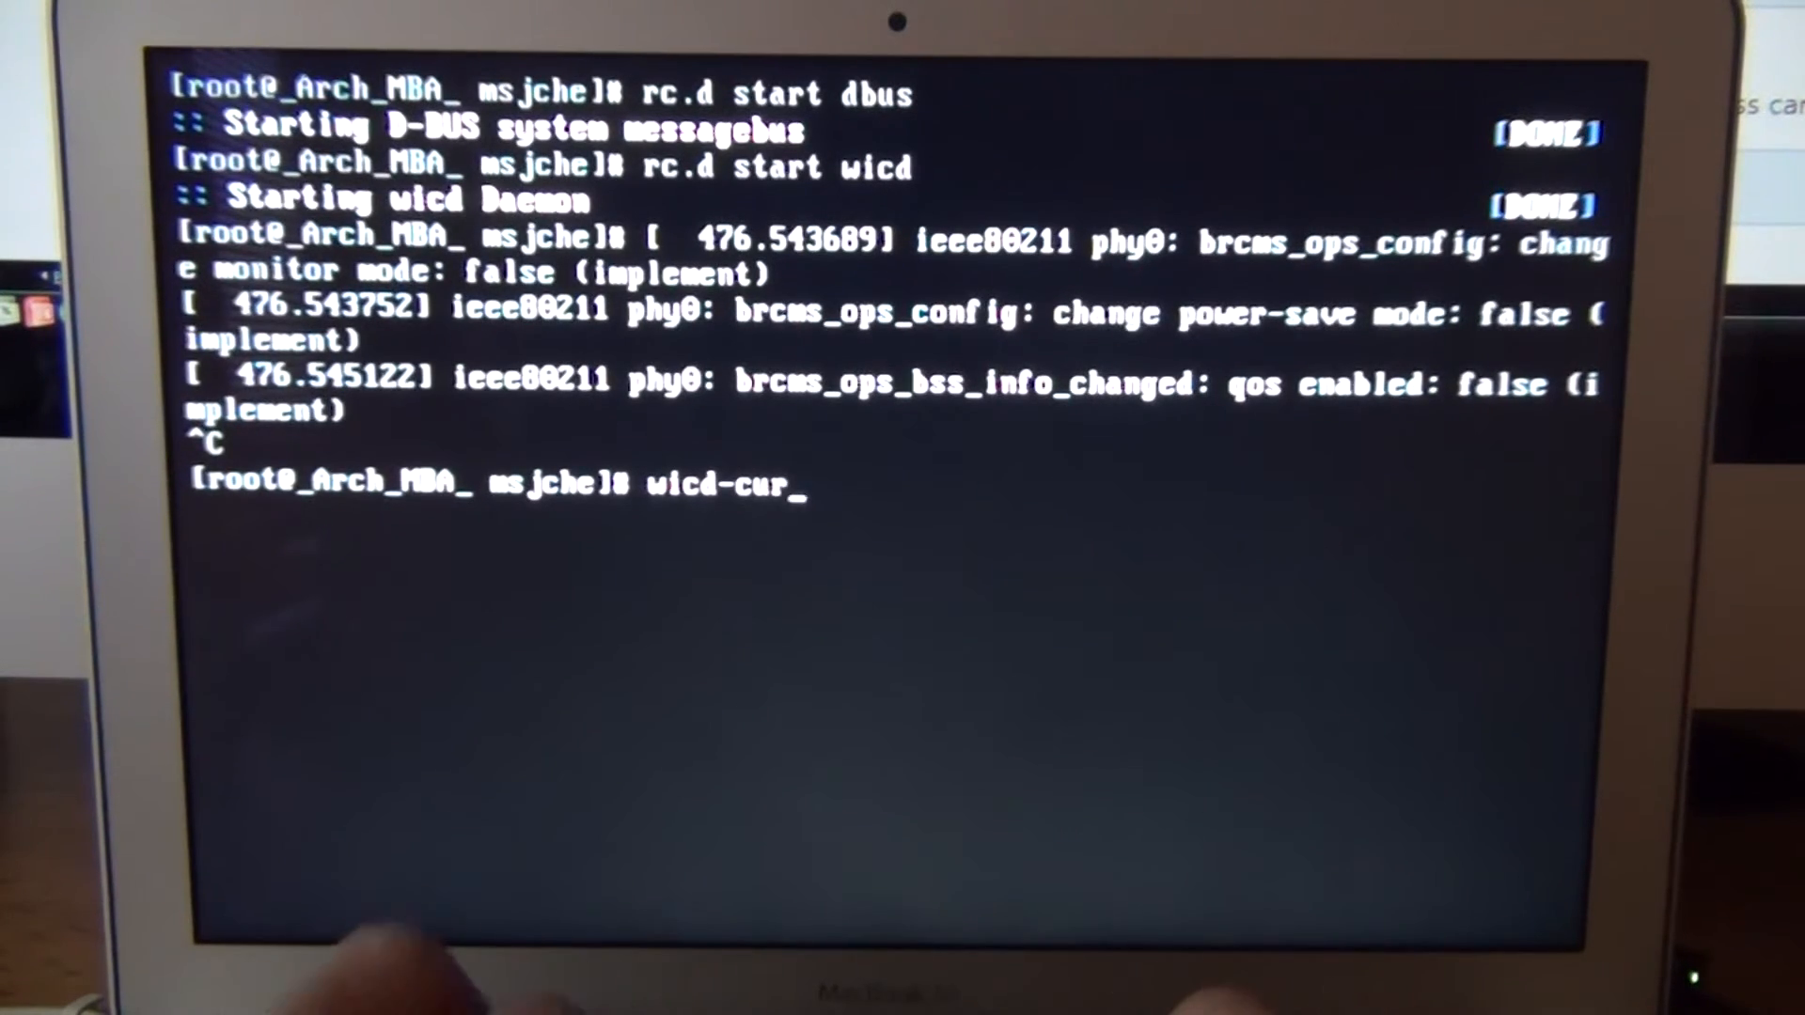
# - Launch wicd-curses
pyautogui.press('Return')
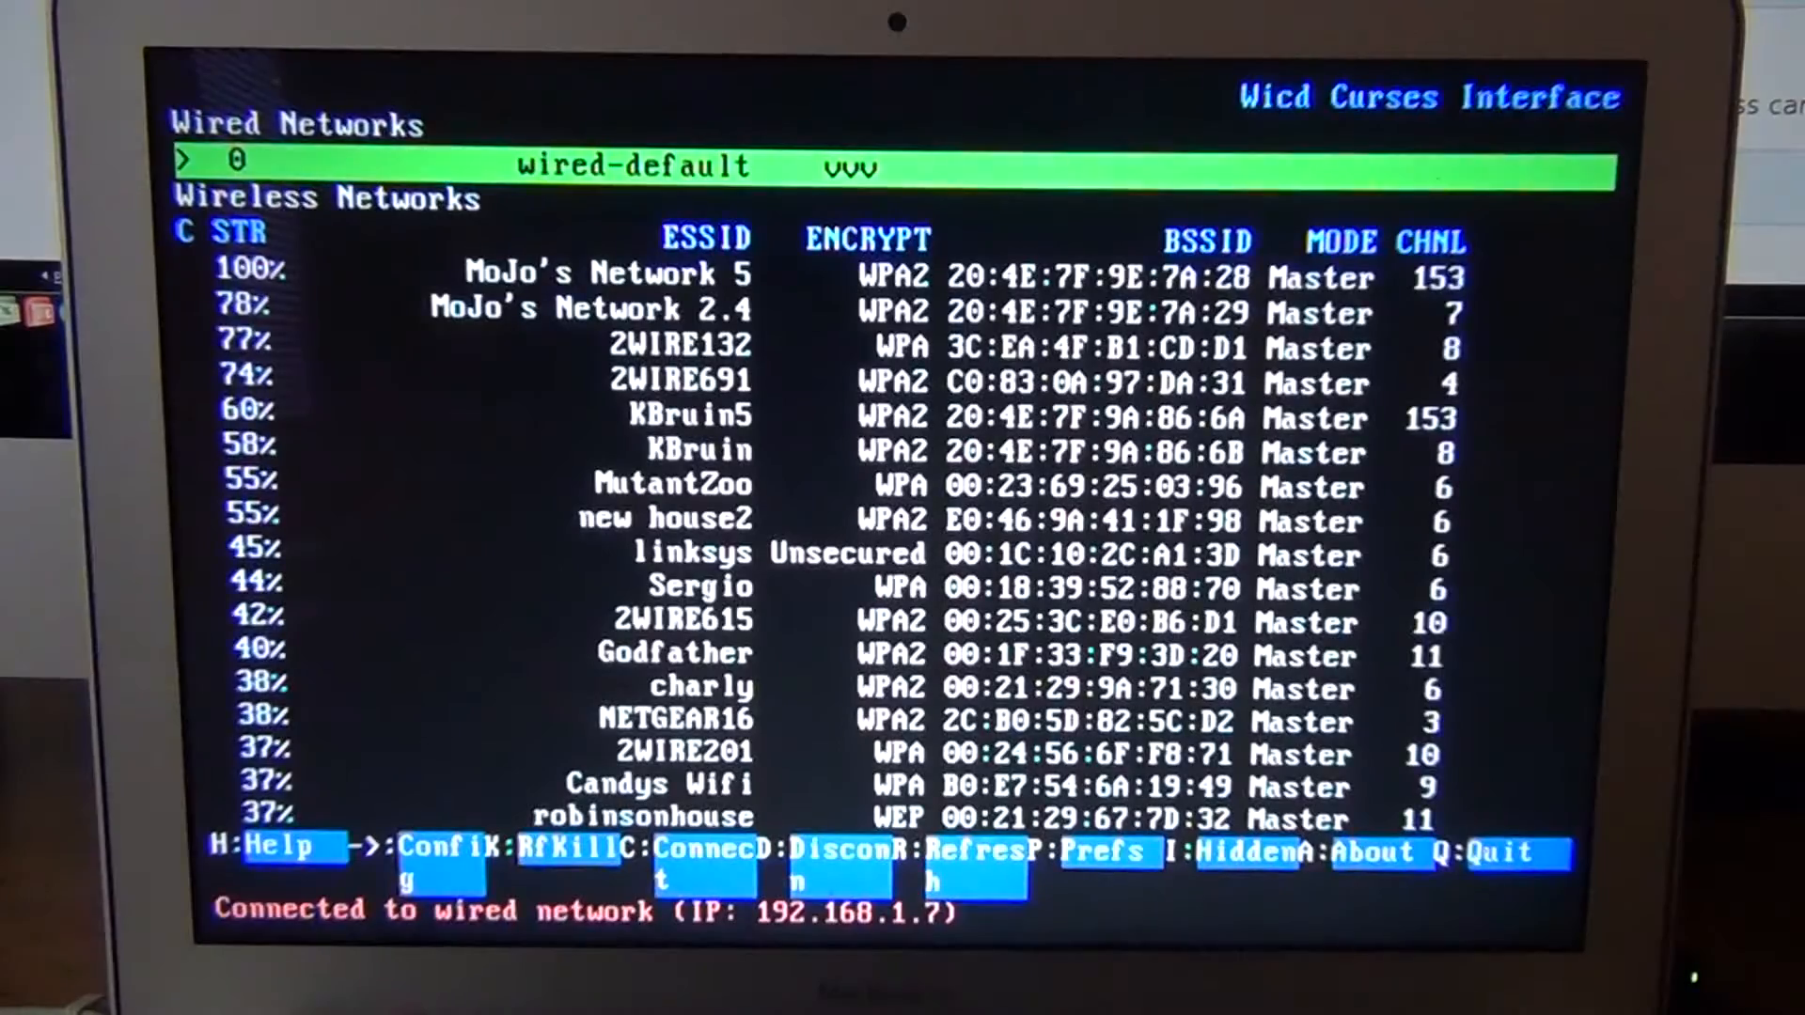
pyautogui.press('Down')
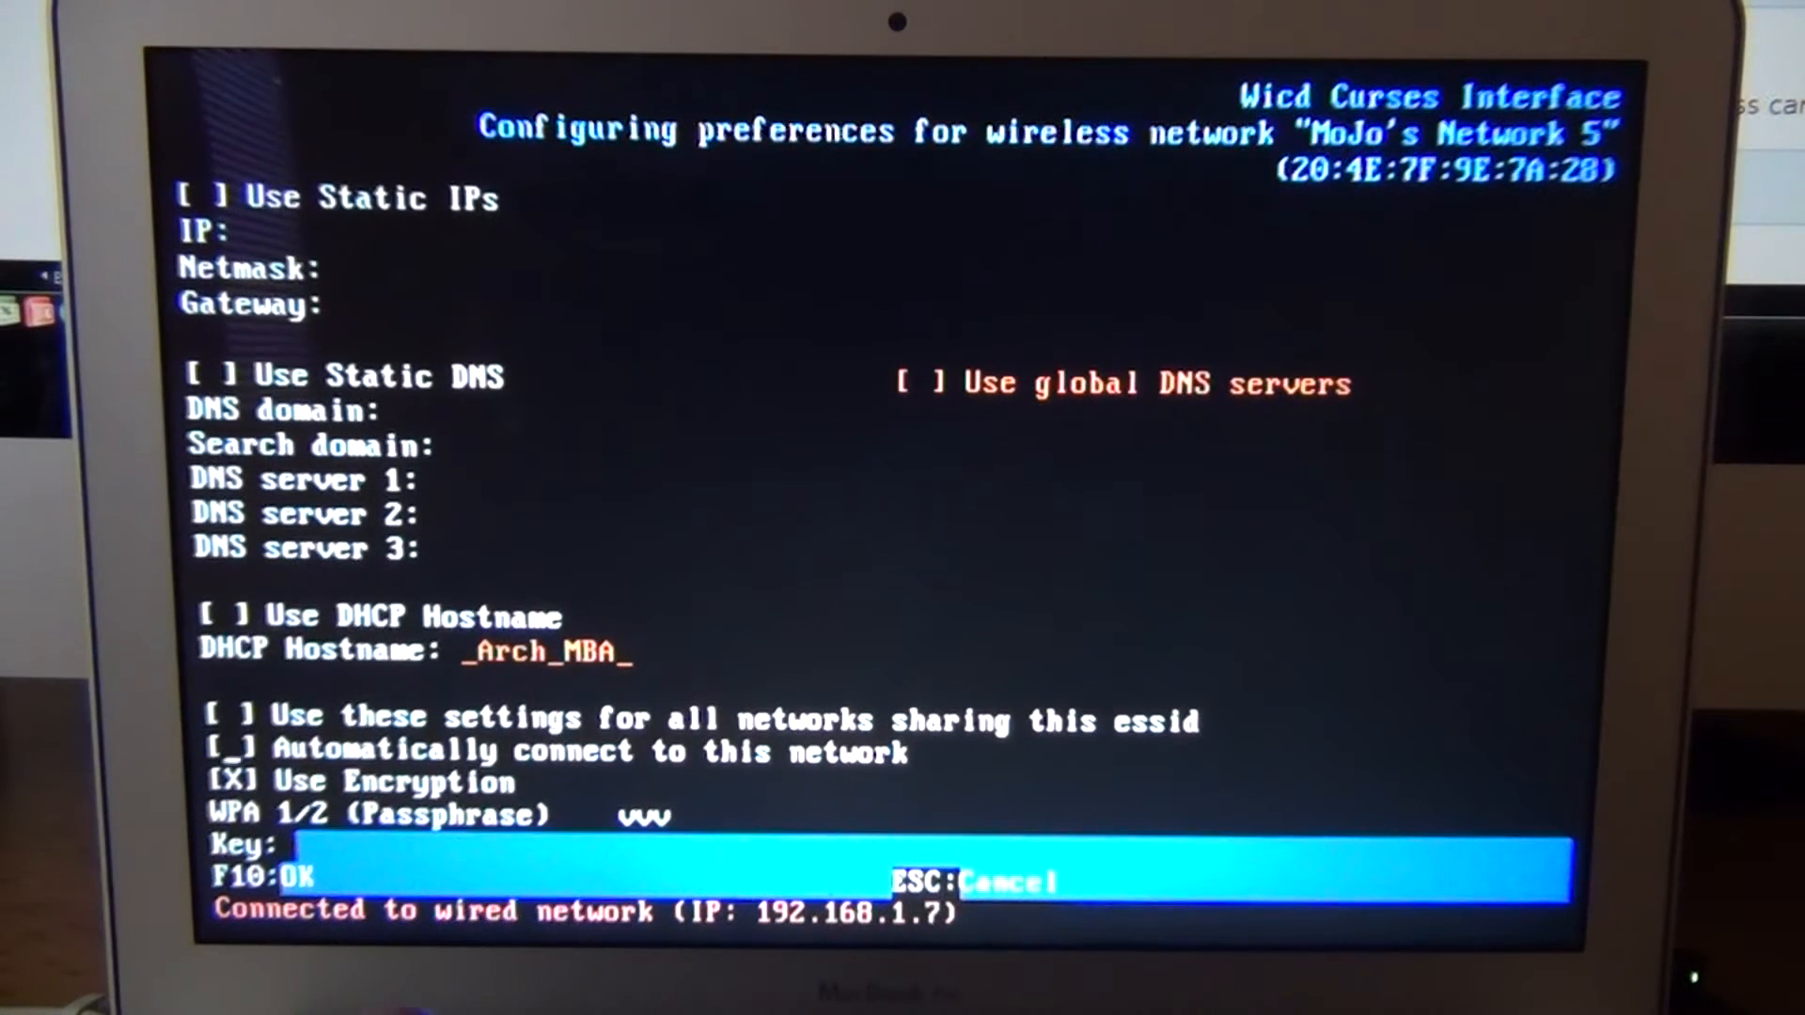
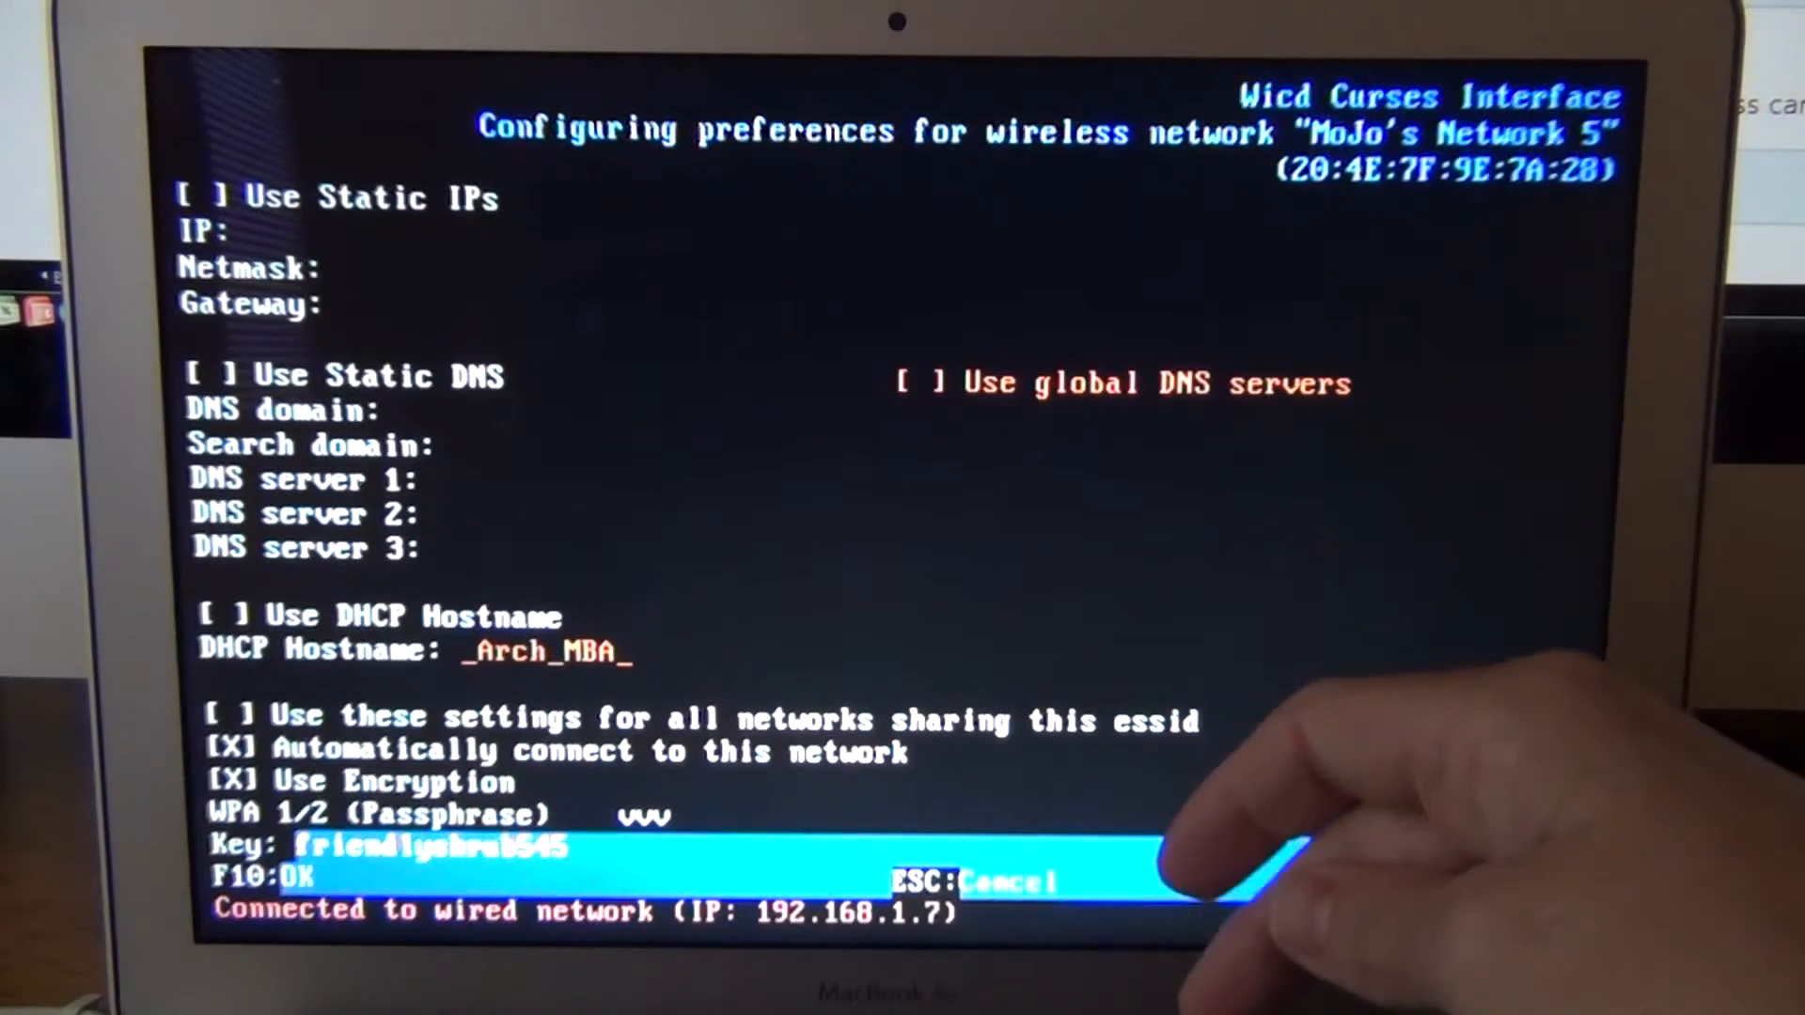
pyautogui.press('F10')
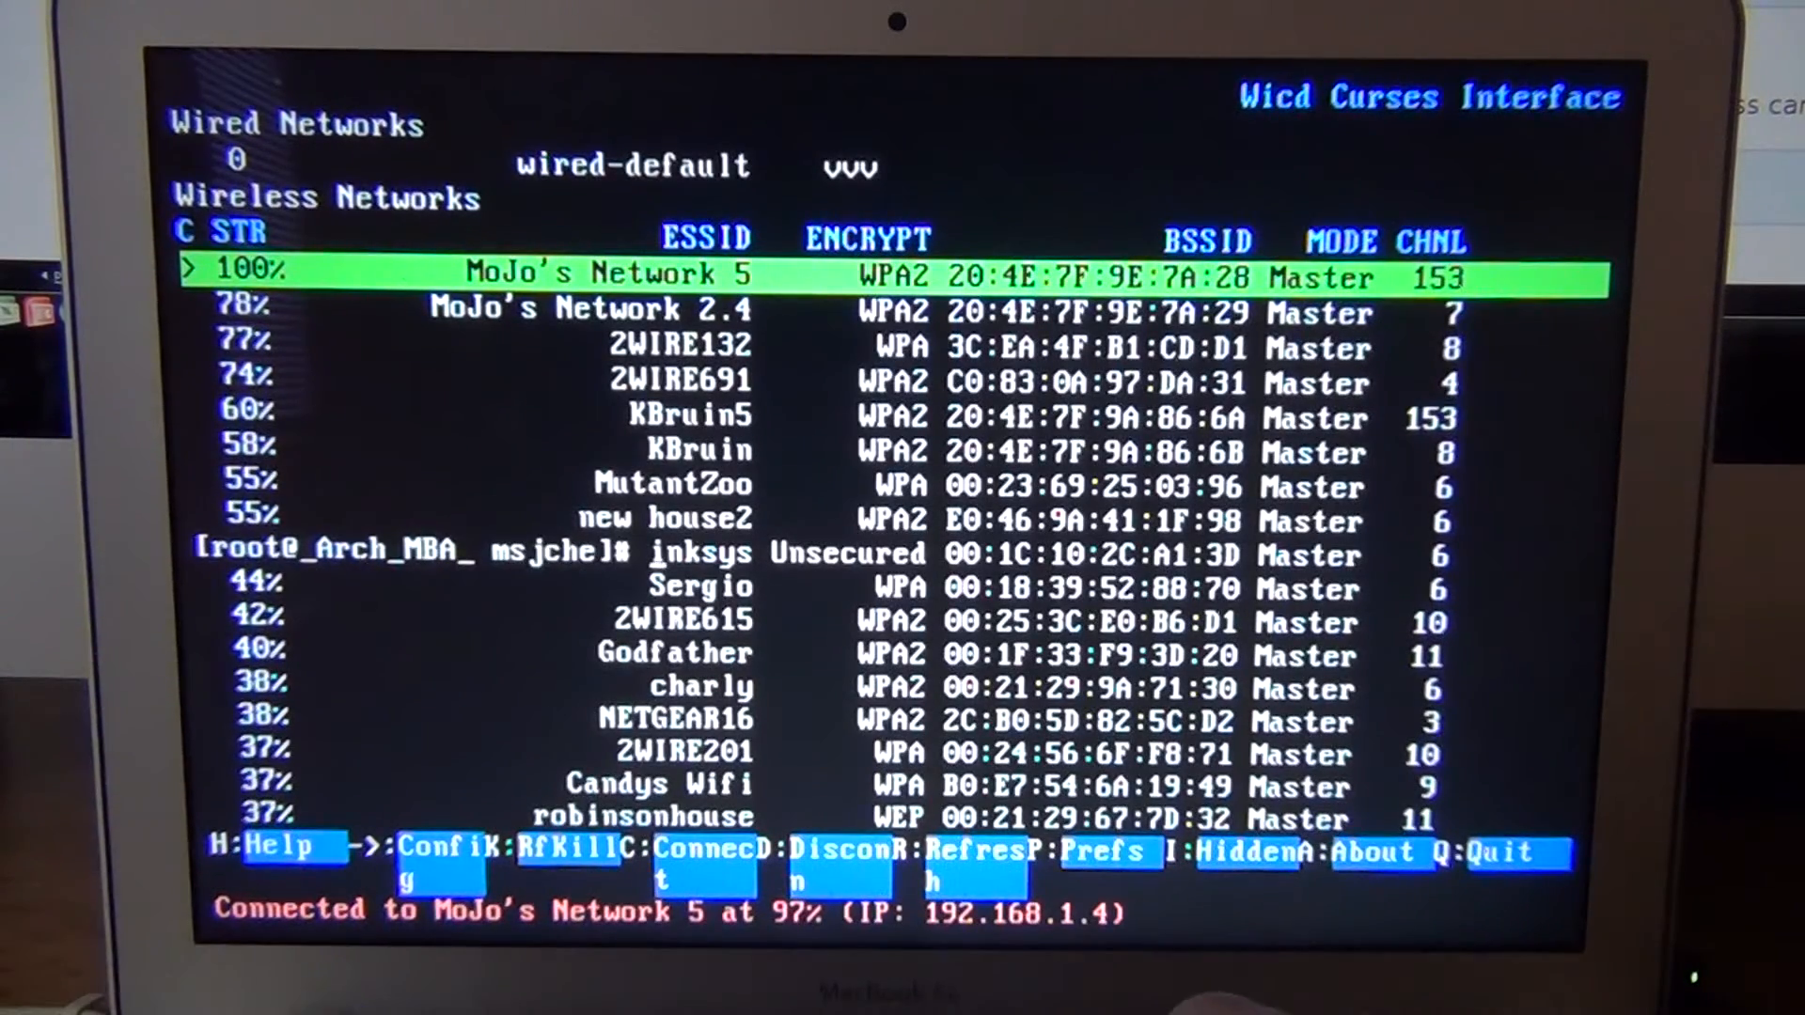
# - Quit wicd-curses back to the root shell prompt
pyautogui.press('q')
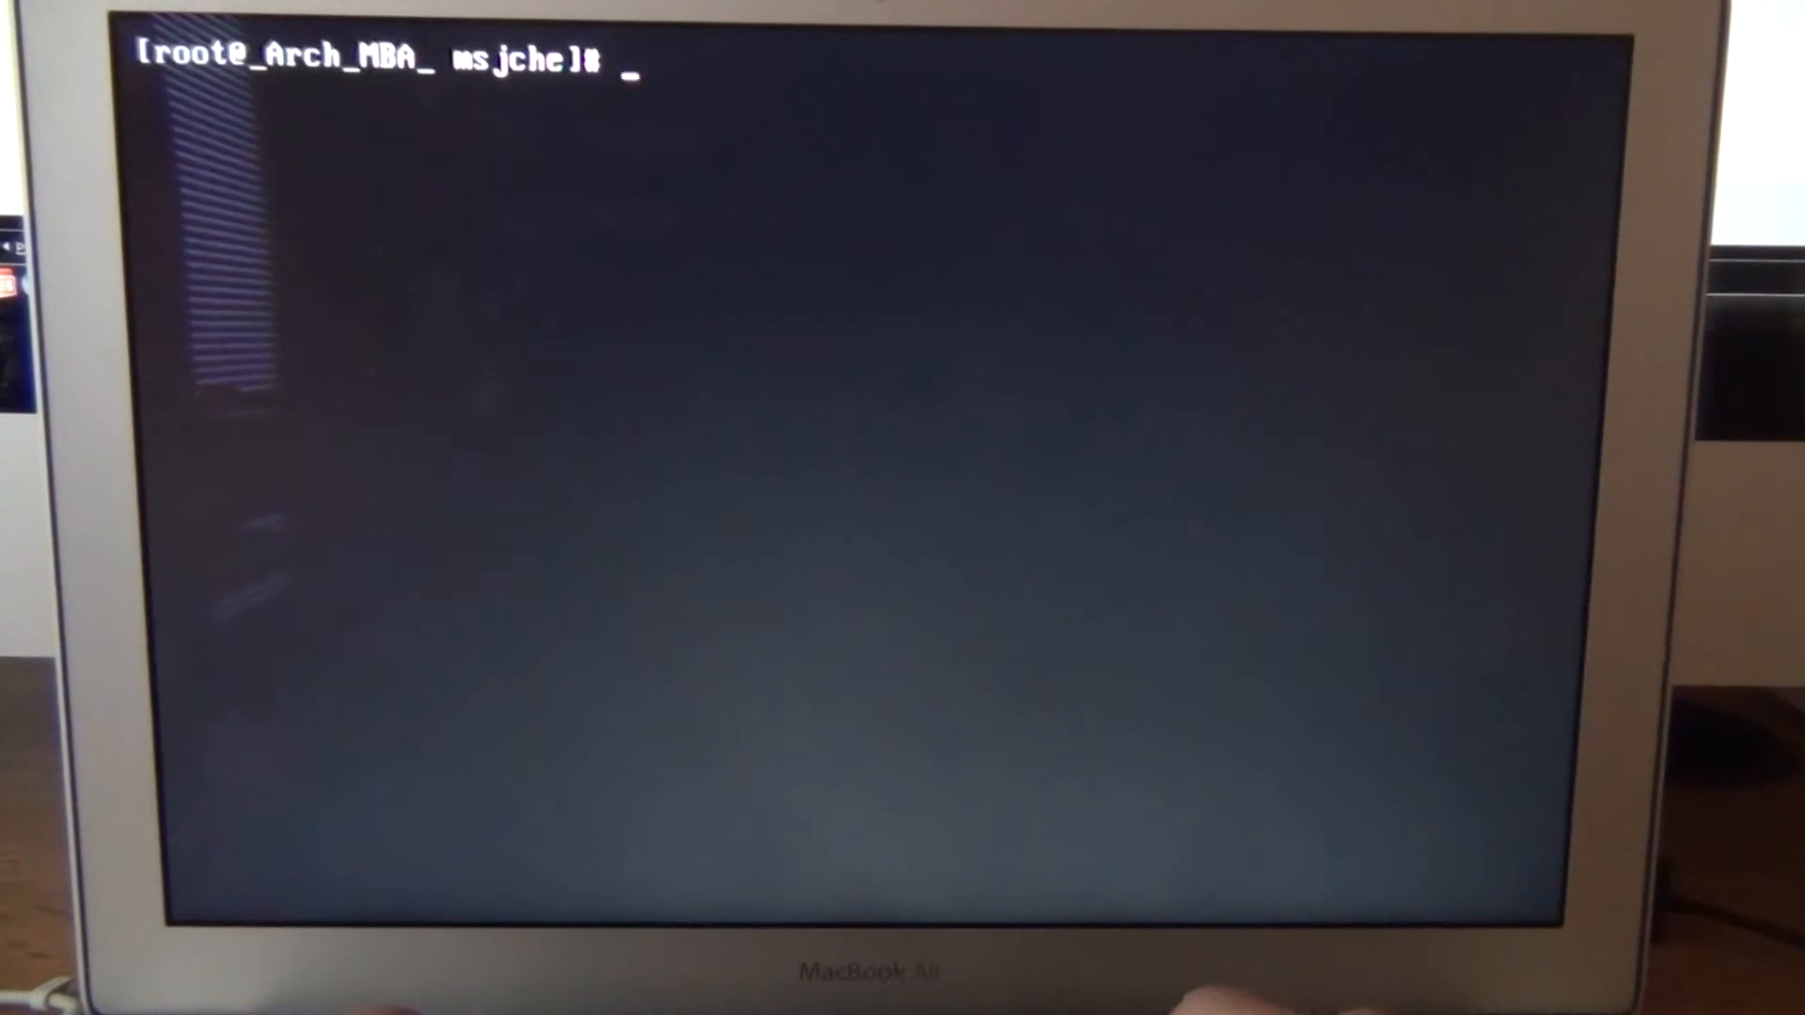
# - Type 'pacman -S pulseaudio-alsa lib32-libpulse lib32-alsa-plugins' at the prompt
pyautogui.write('pacman -S')
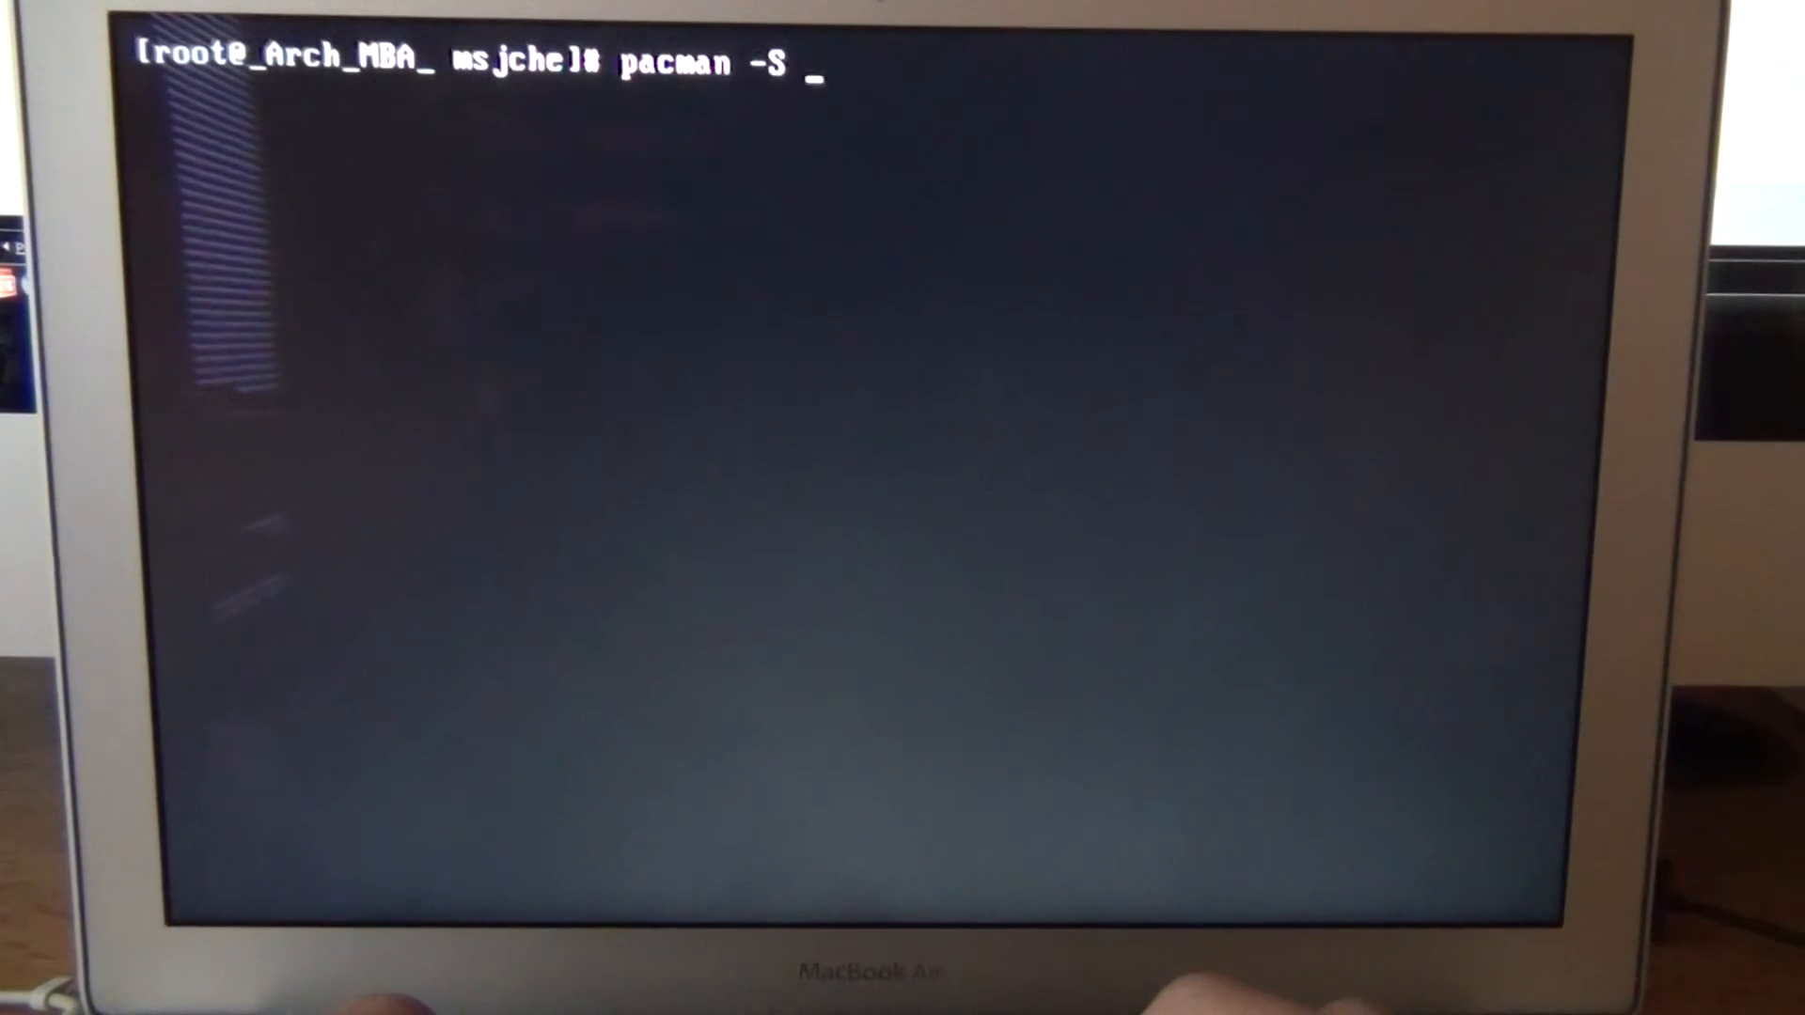
pyautogui.write('pulseaud')
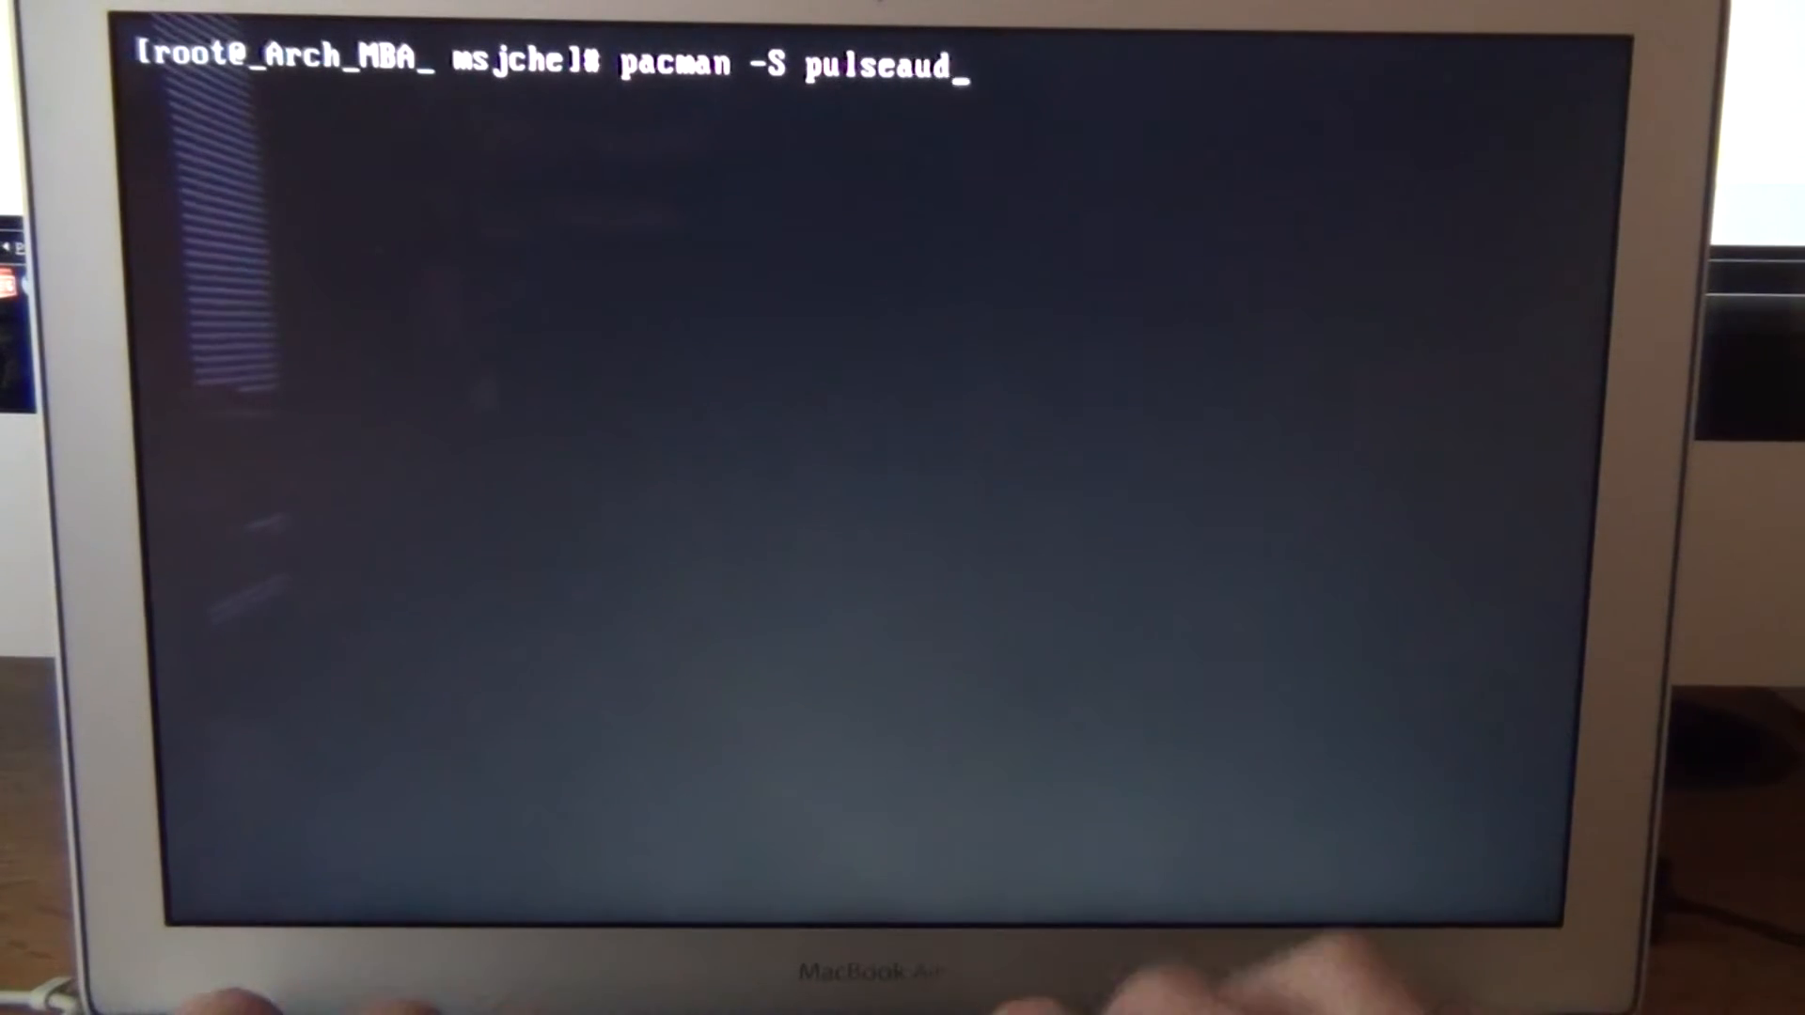
pyautogui.write('io-a')
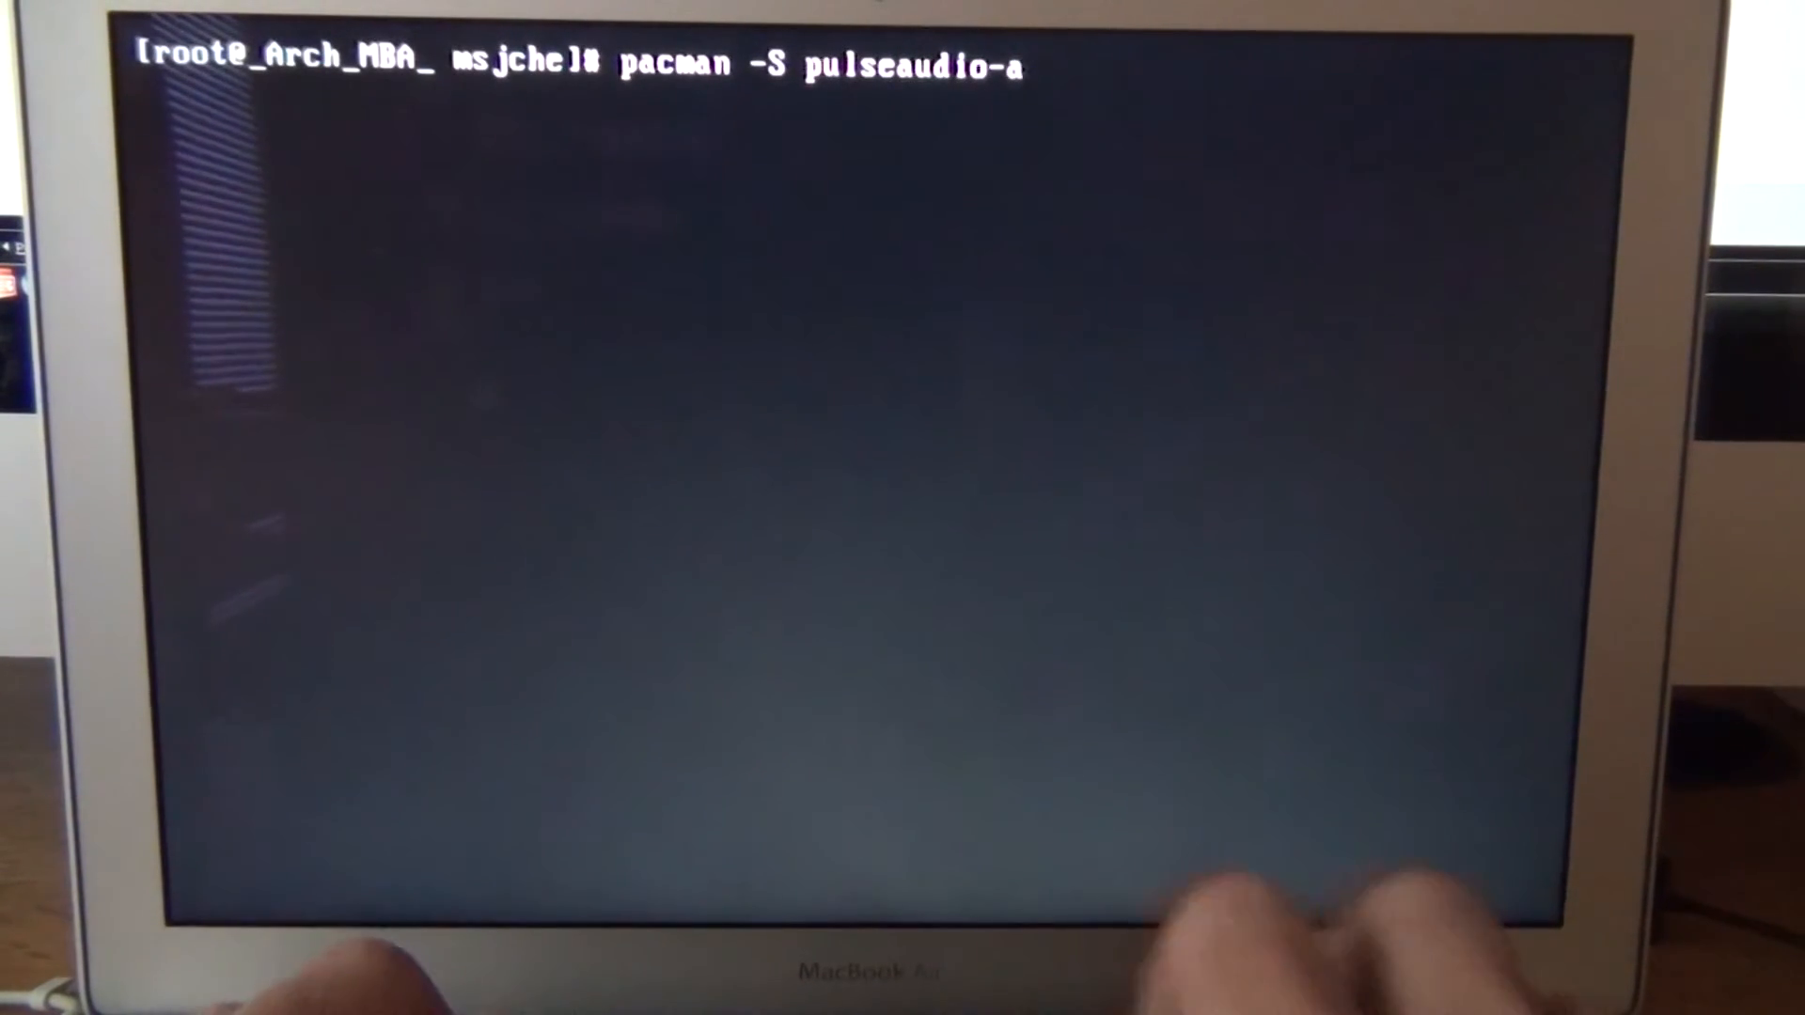
pyautogui.write('lsa lib')
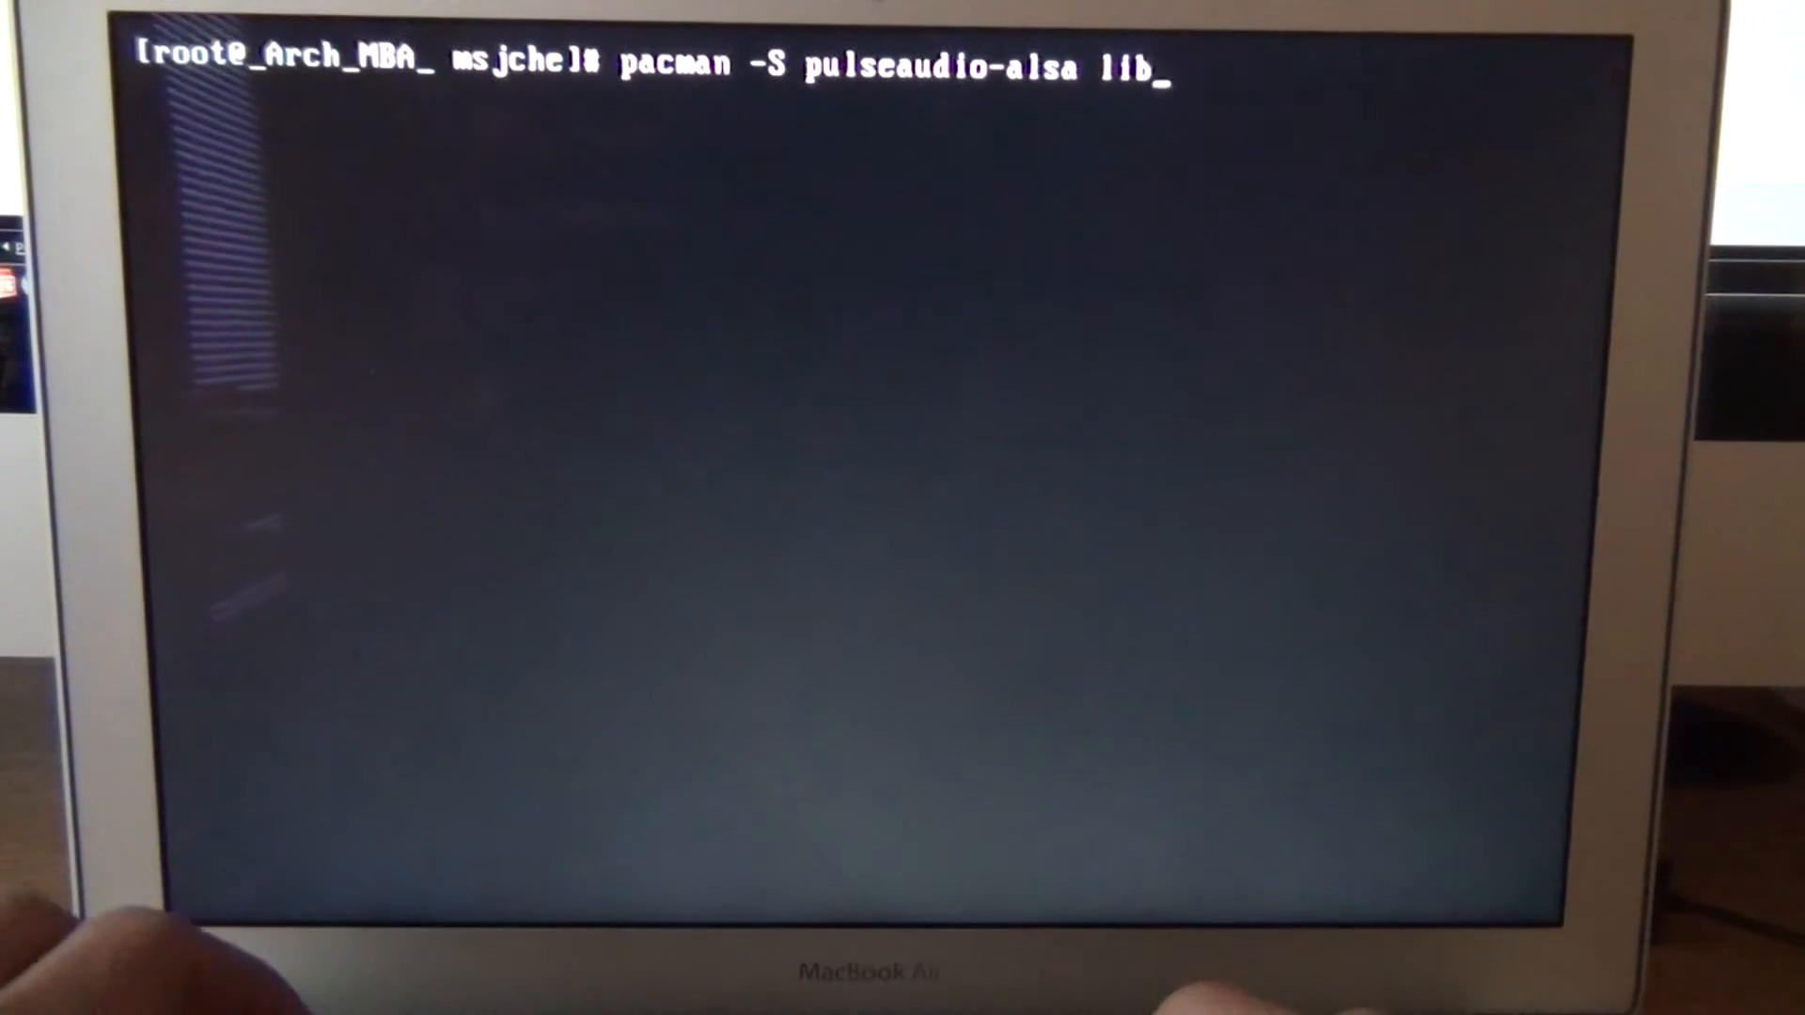
pyautogui.write('32-')
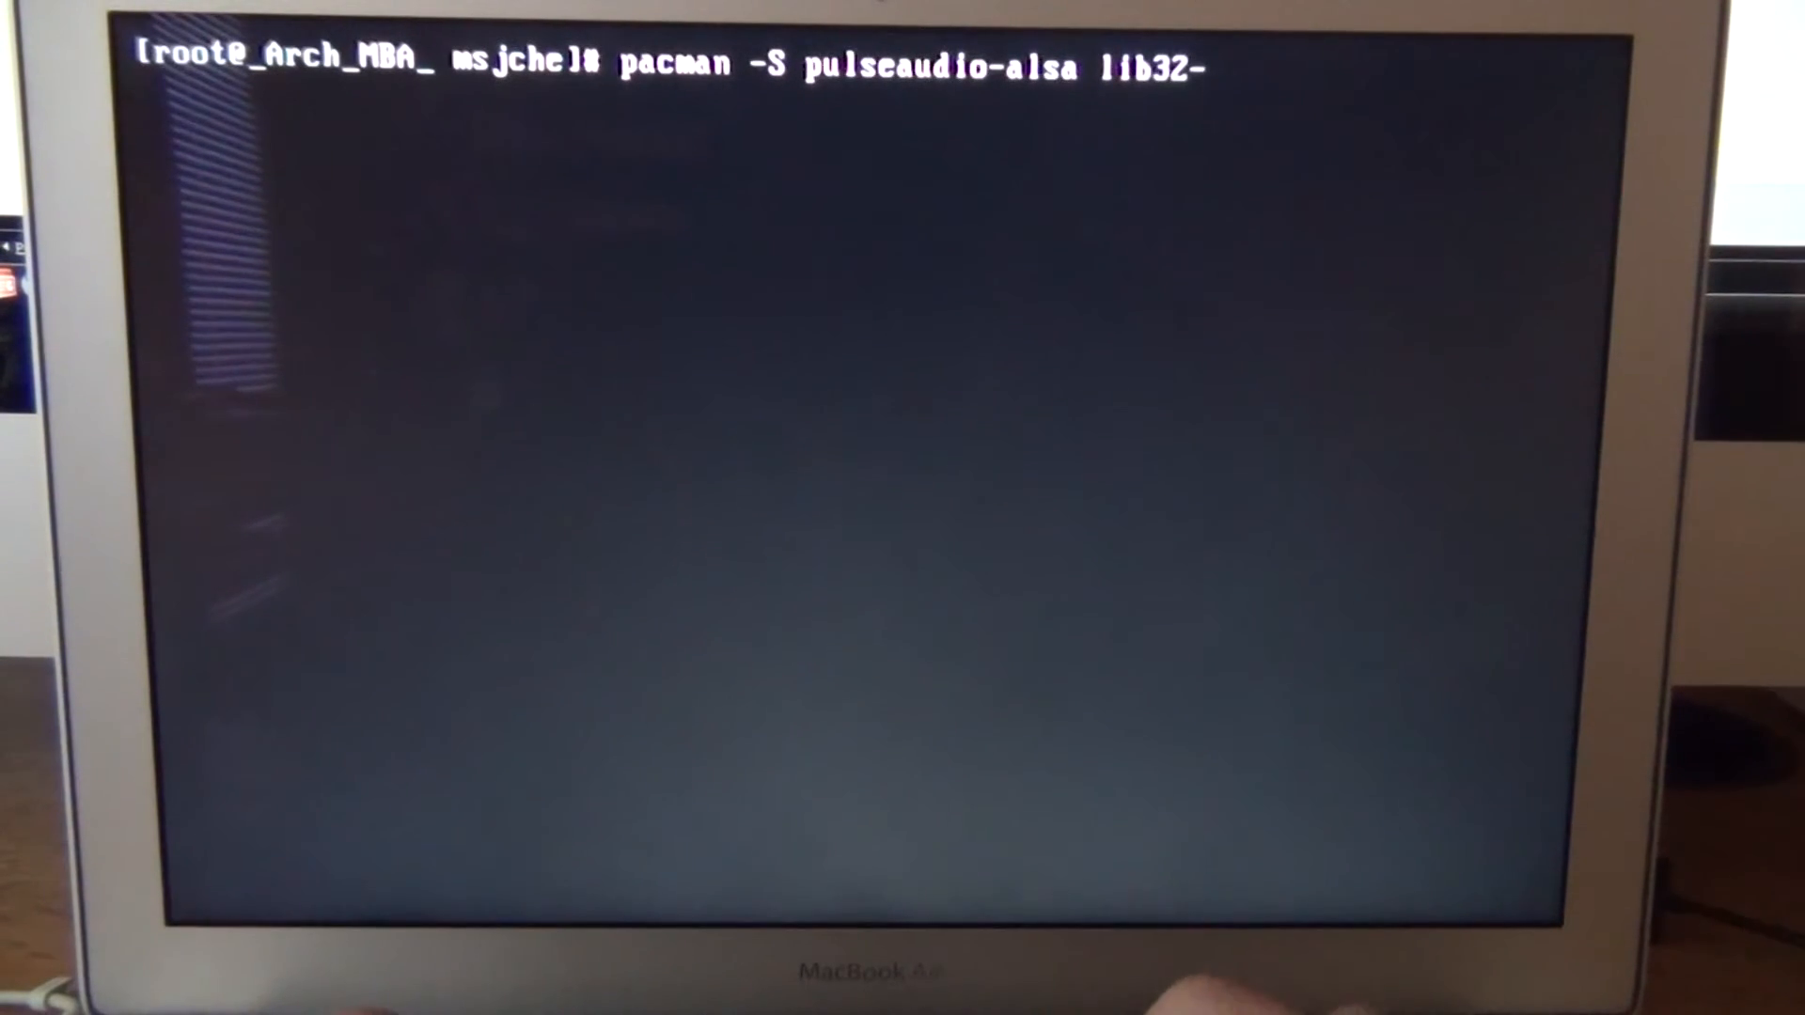
pyautogui.write('libpulse')
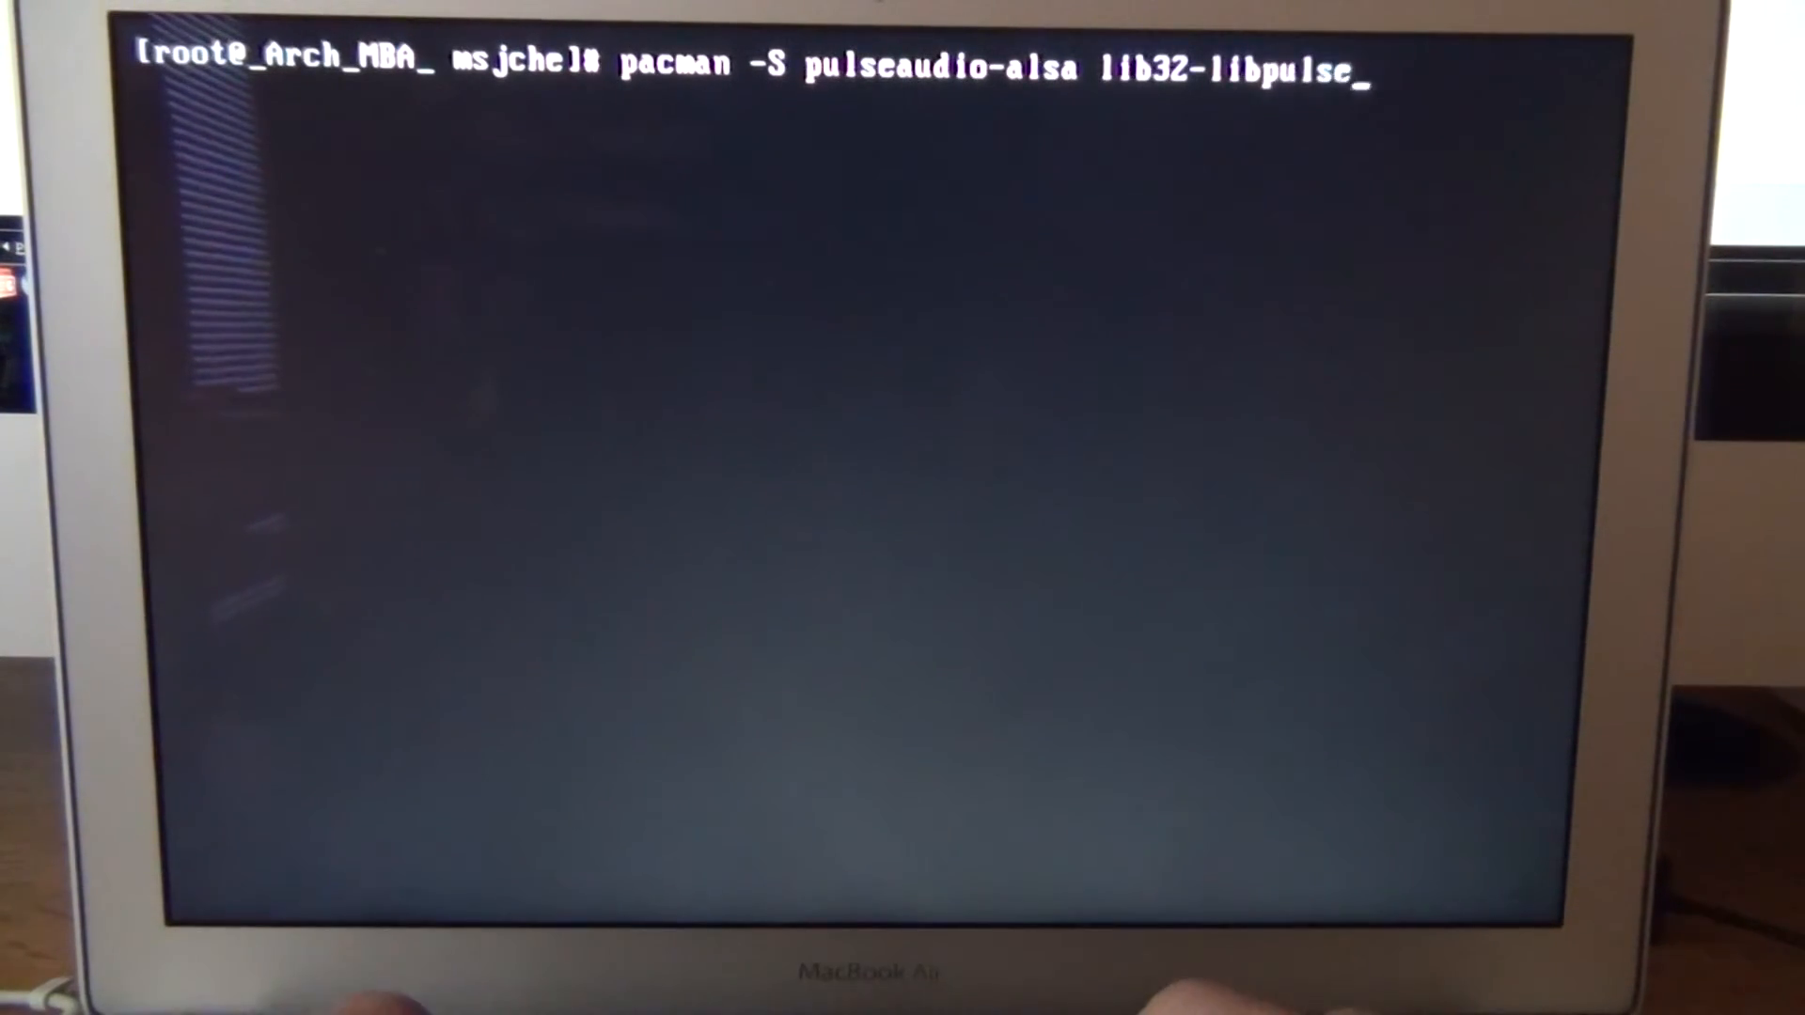
pyautogui.write('lib')
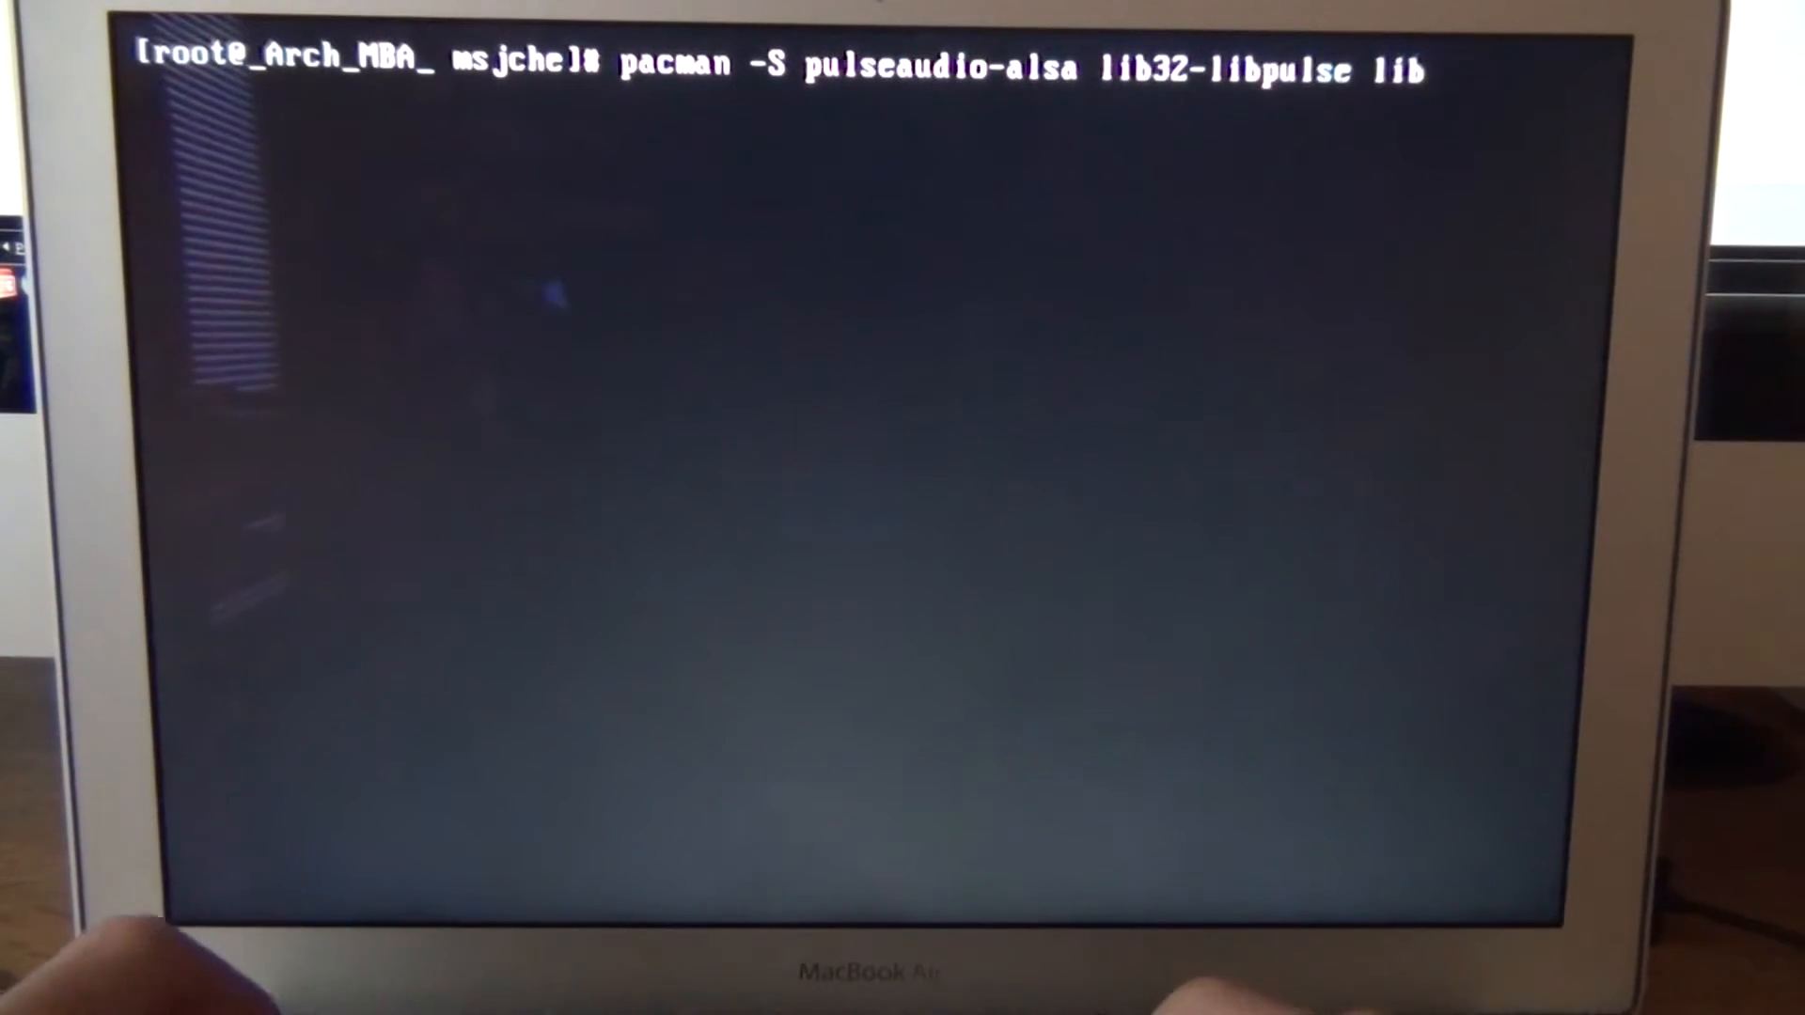
pyautogui.write('32')
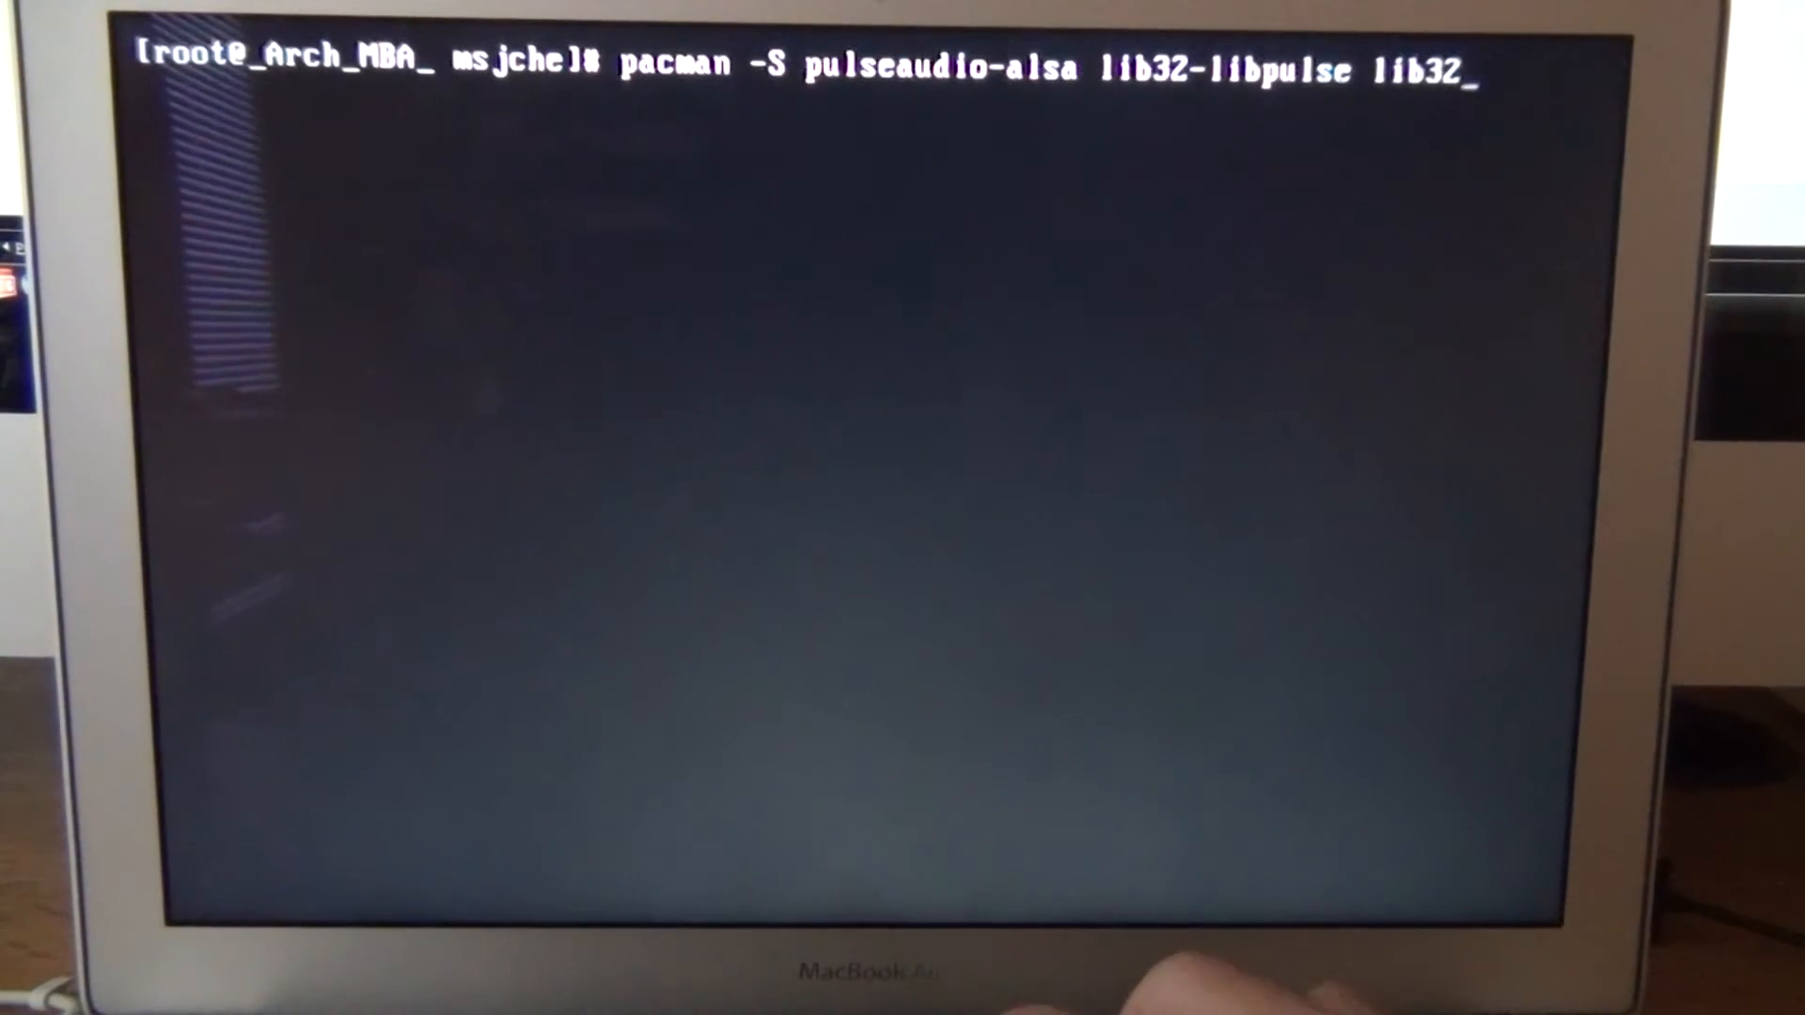
pyautogui.write('-alsa-plu')
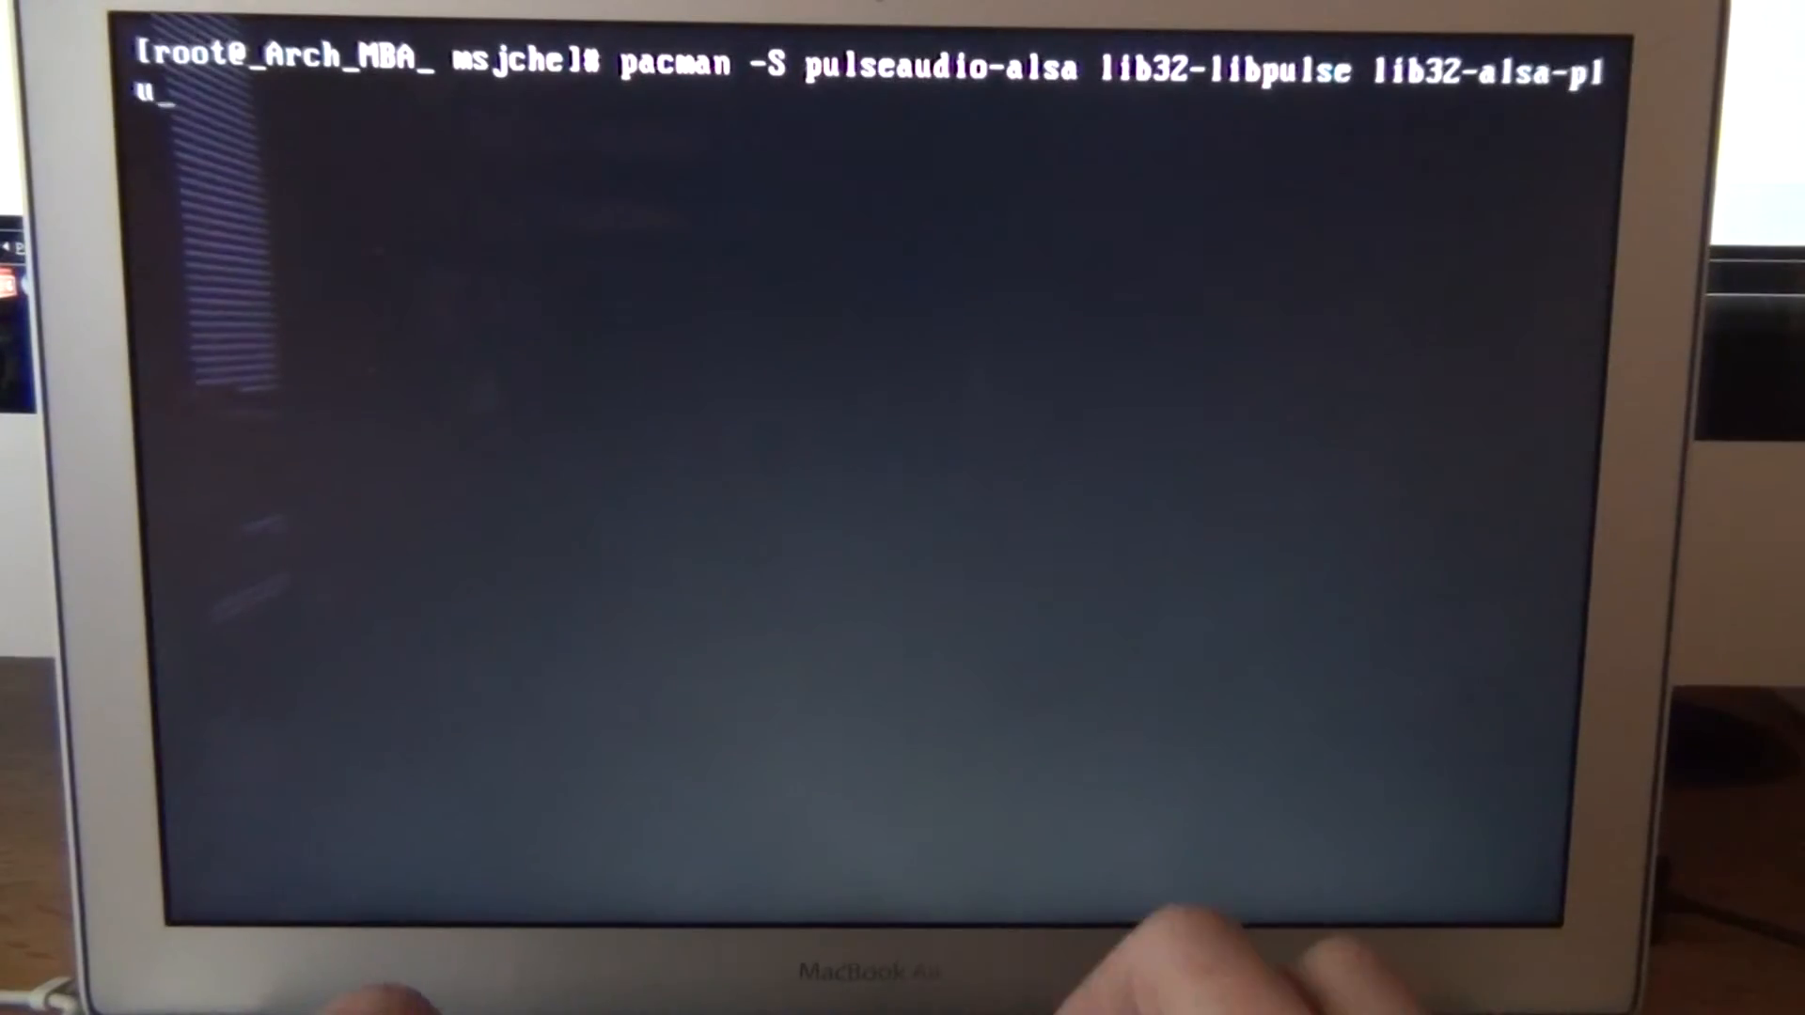
pyautogui.write('gins')
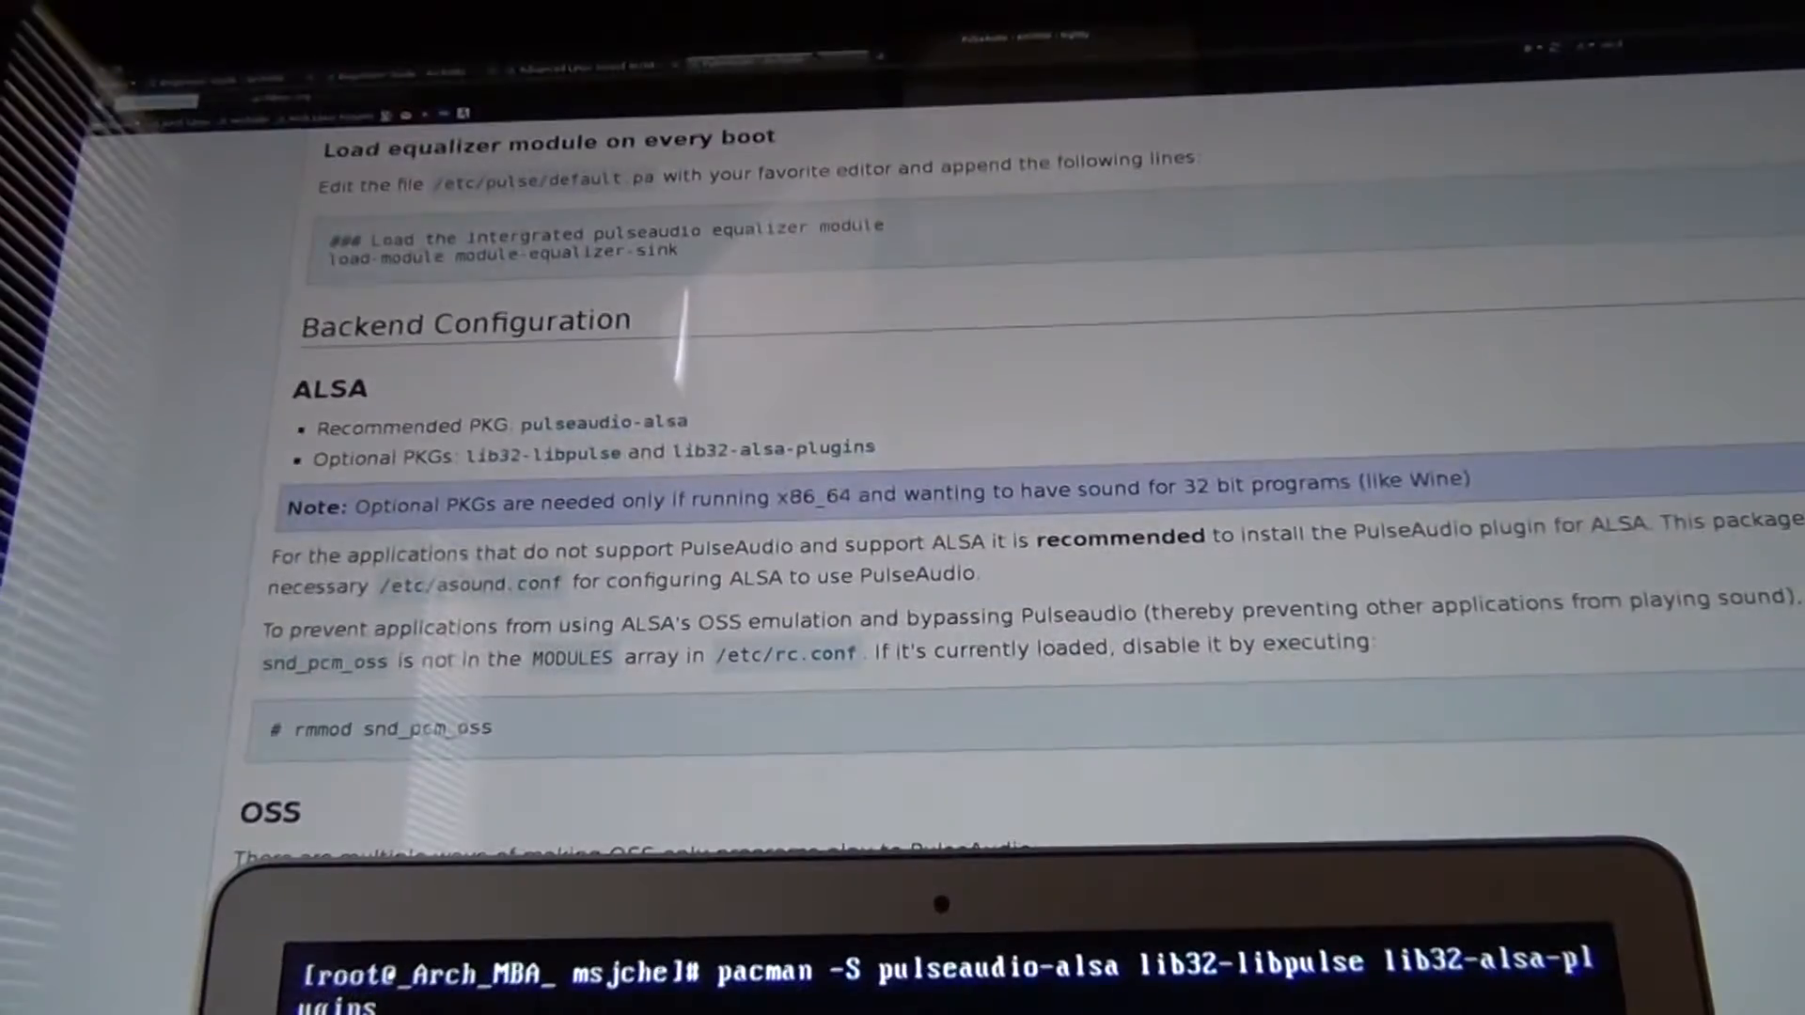
# - Add pavucontrol to the pacman install command
pyautogui.scroll(3)
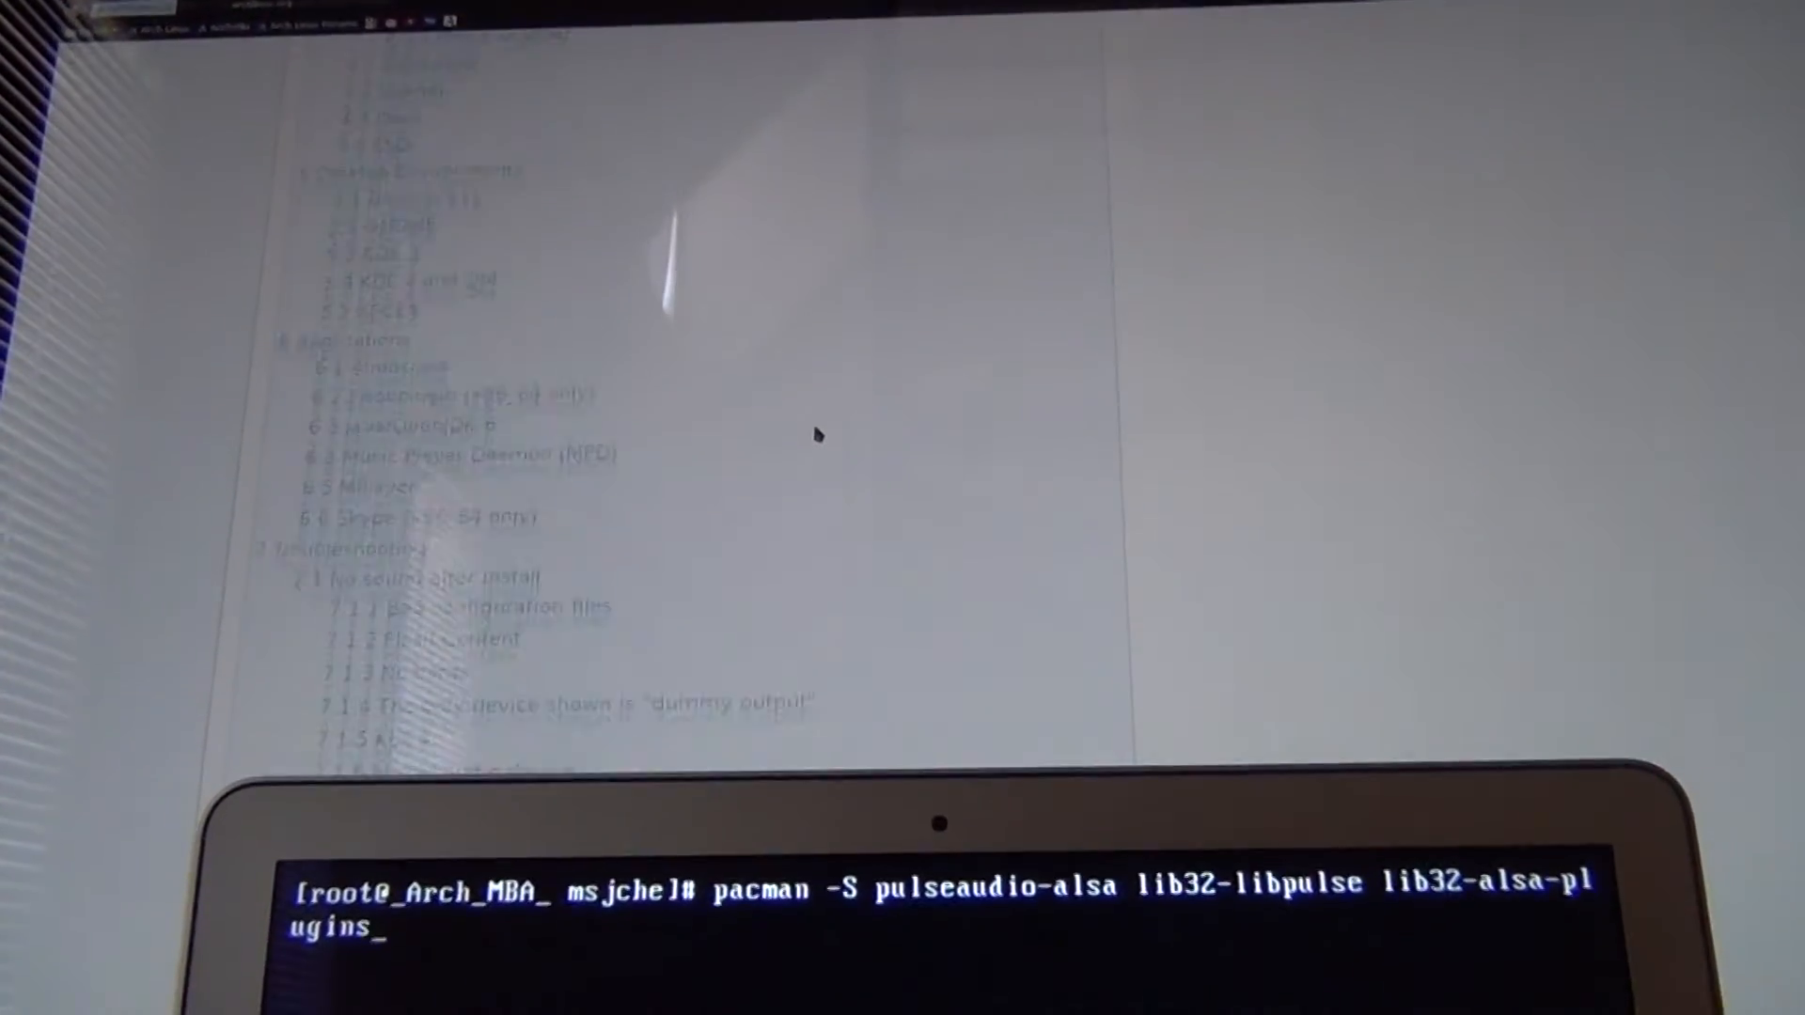
pyautogui.scroll(-3)
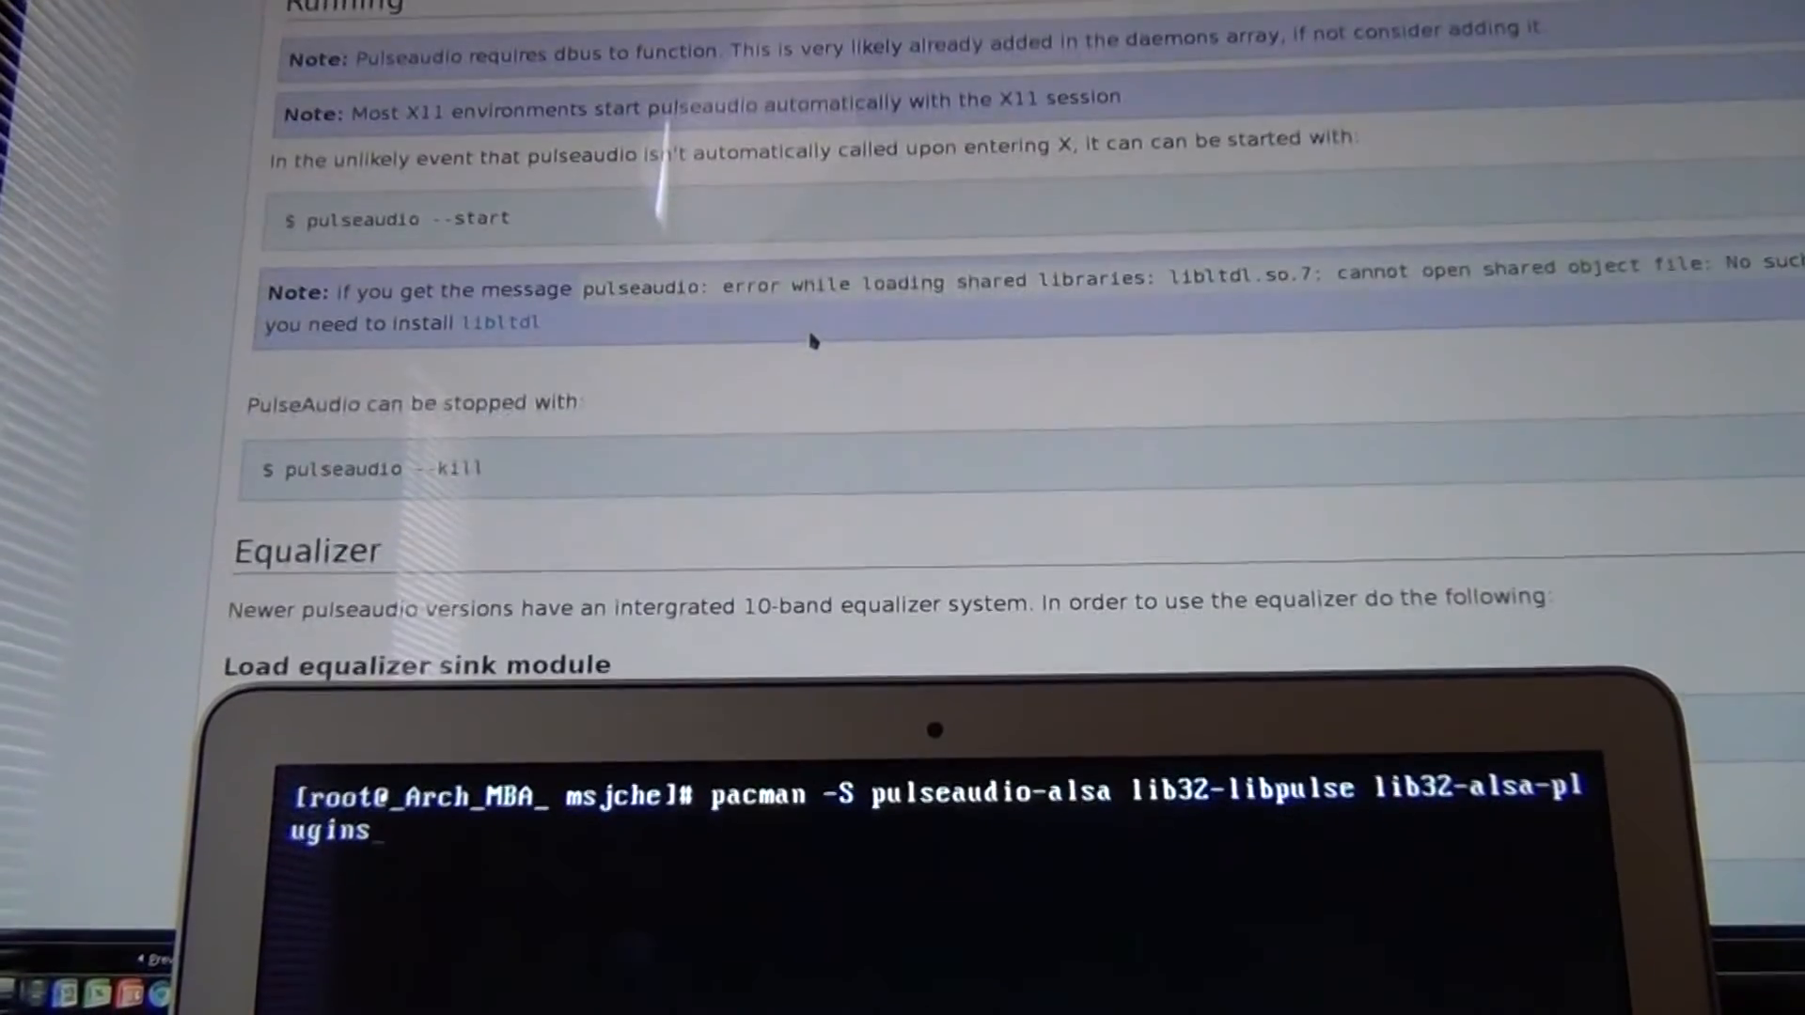
pyautogui.scroll(3)
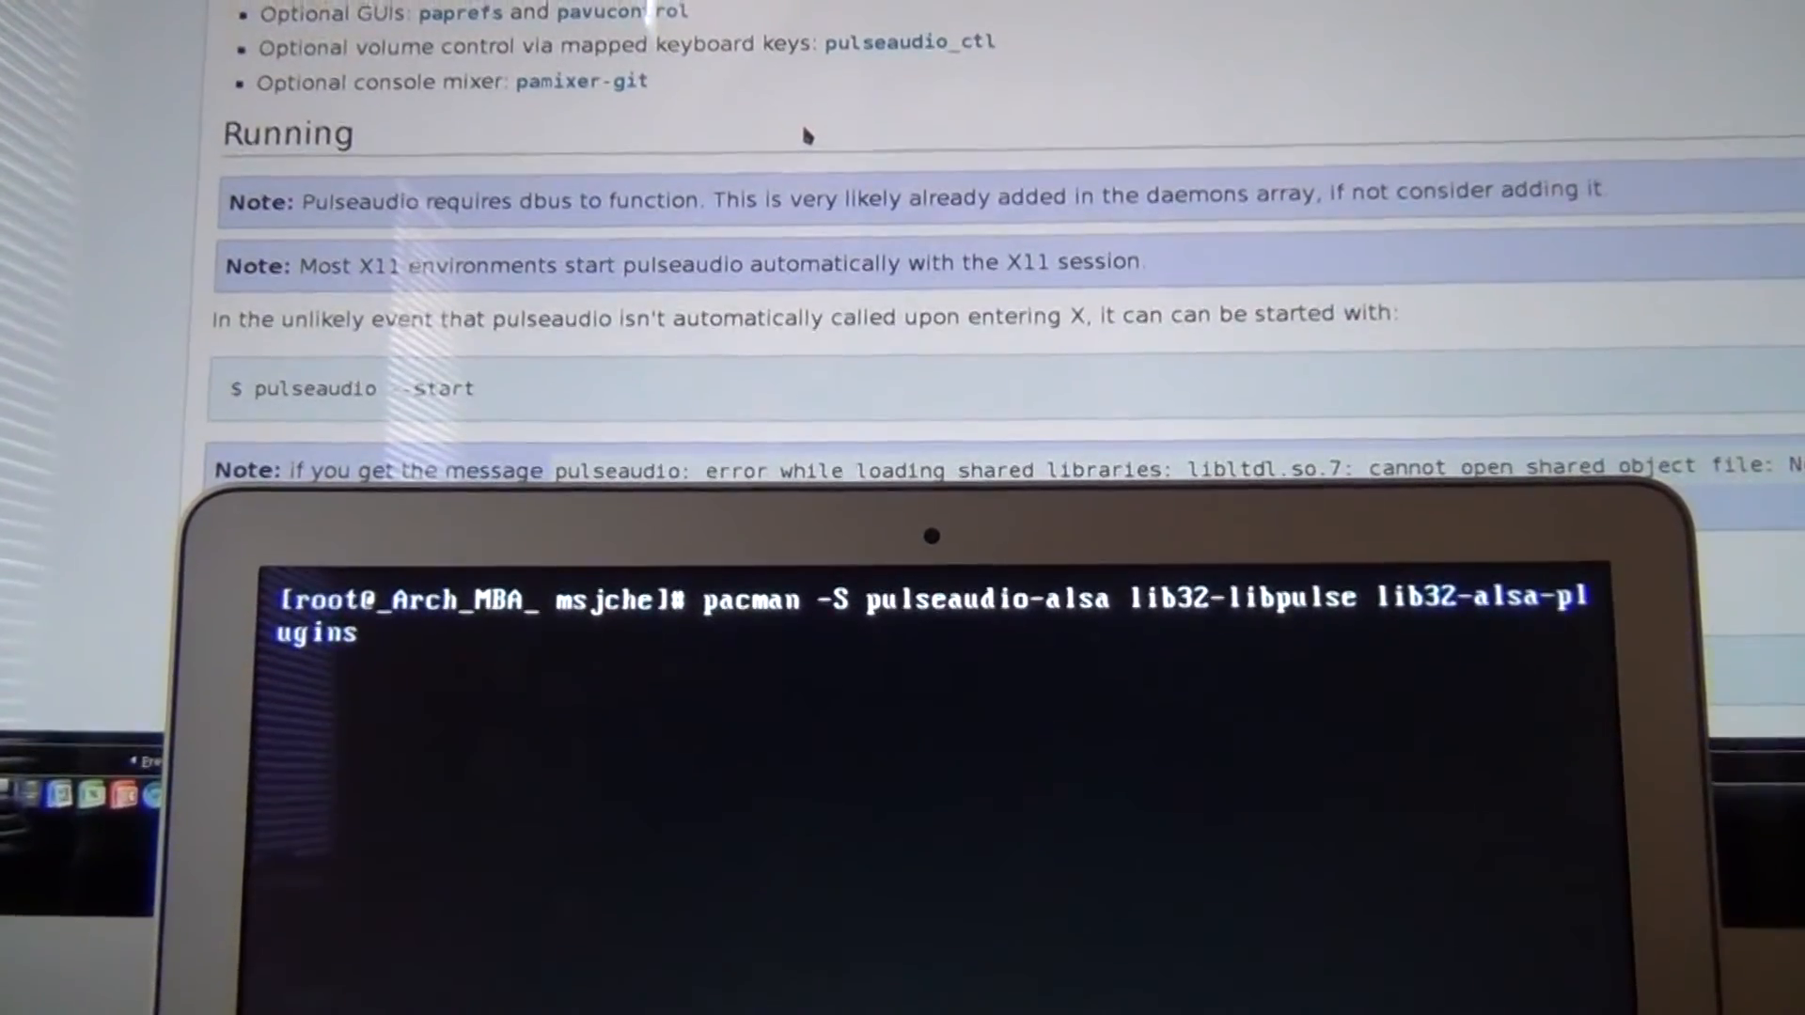
pyautogui.write('pavucon')
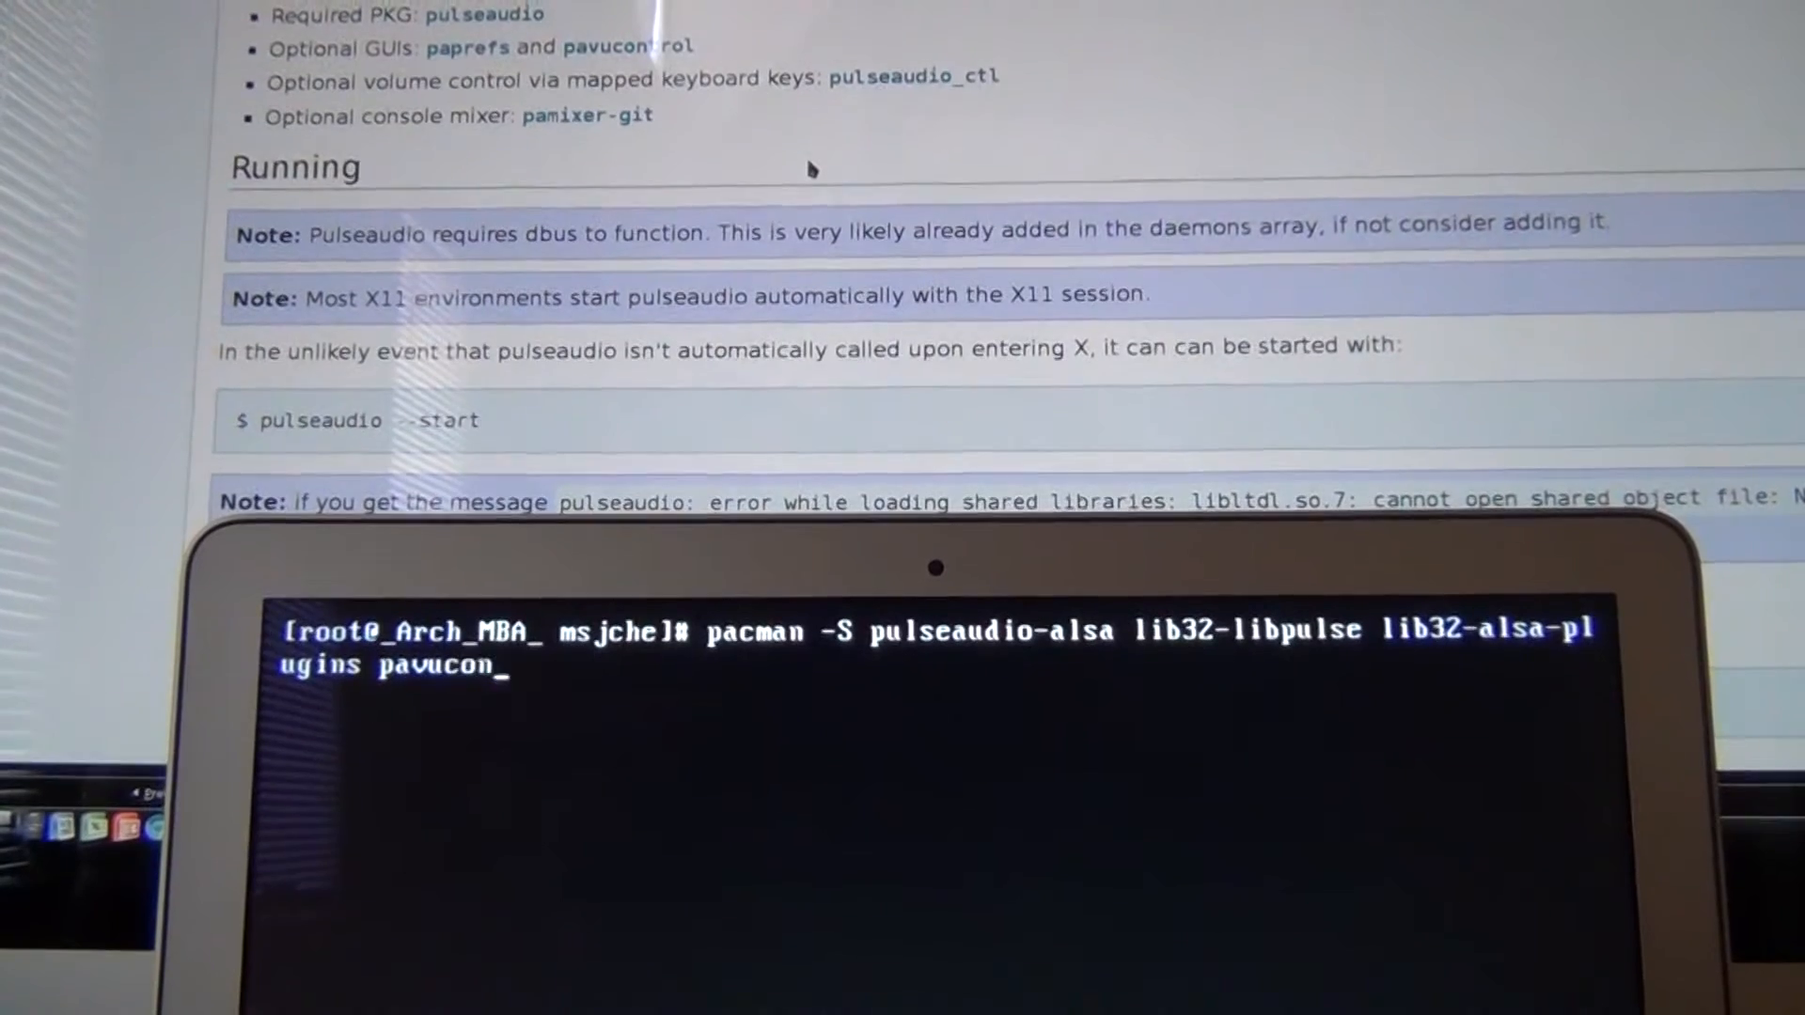
pyautogui.write('trol')
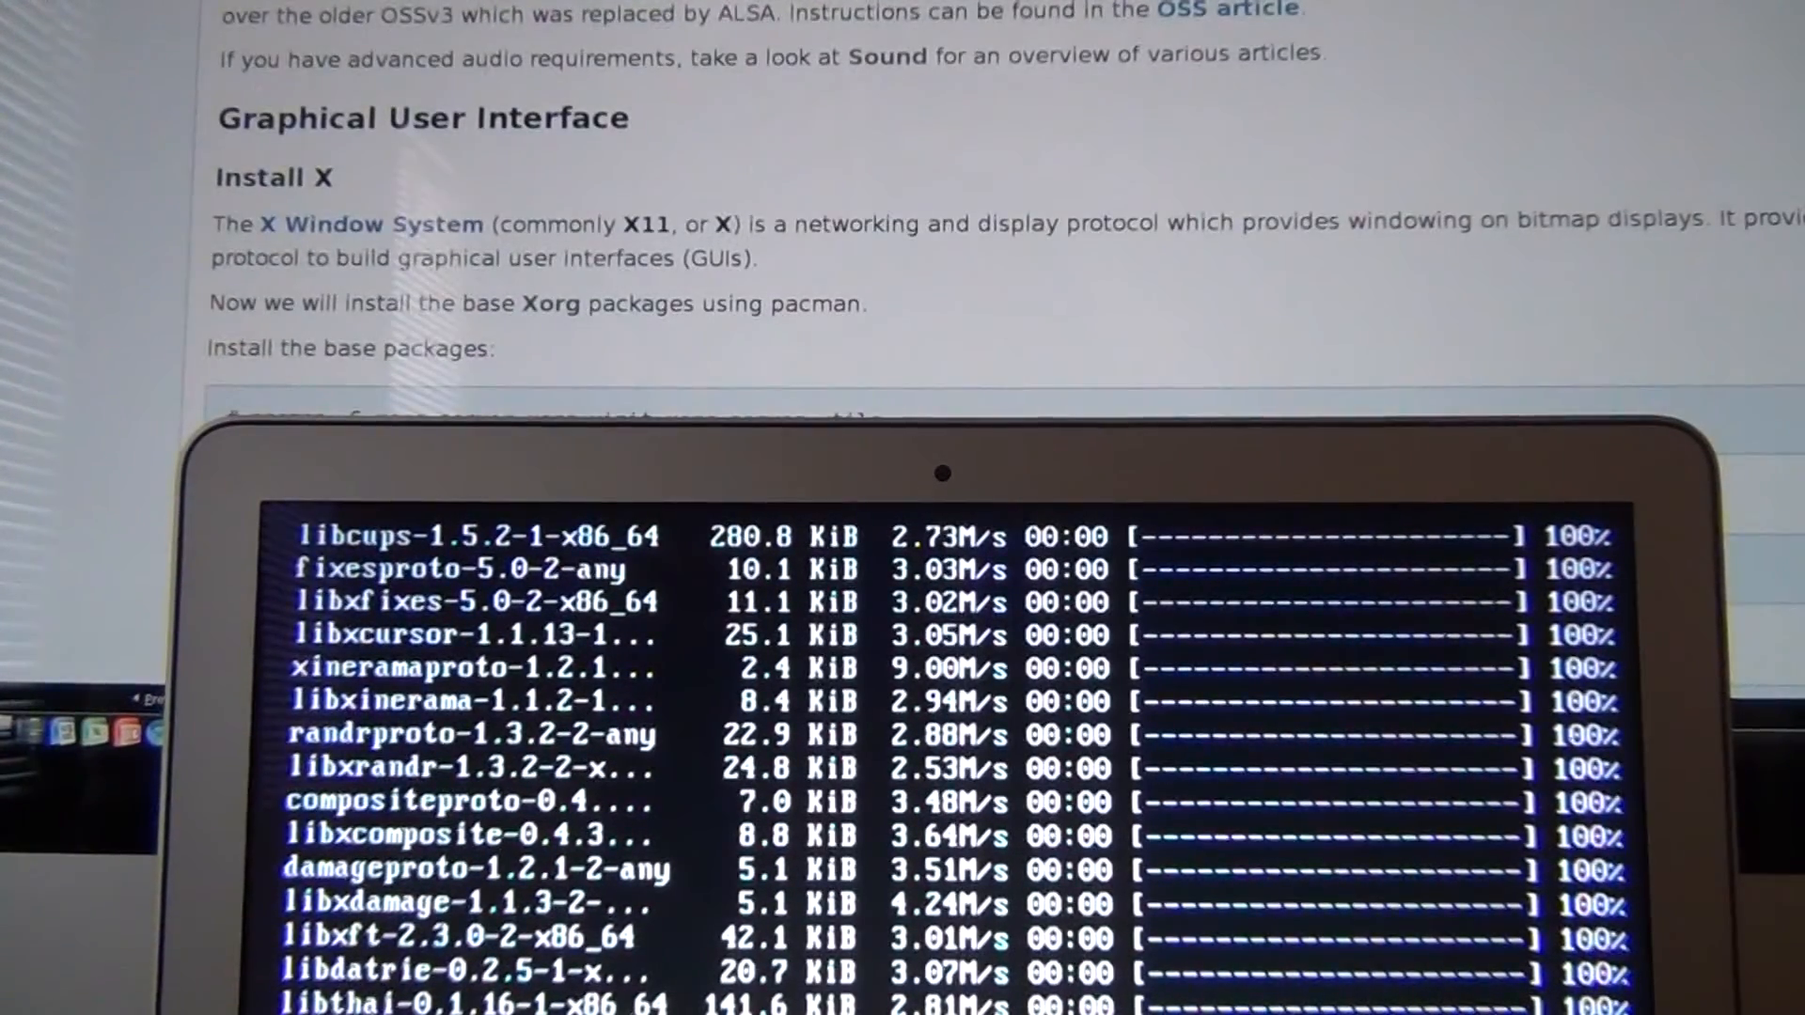
# - Read the ALSA wiki page while pacman installs all 109 packages
pyautogui.scroll(3)
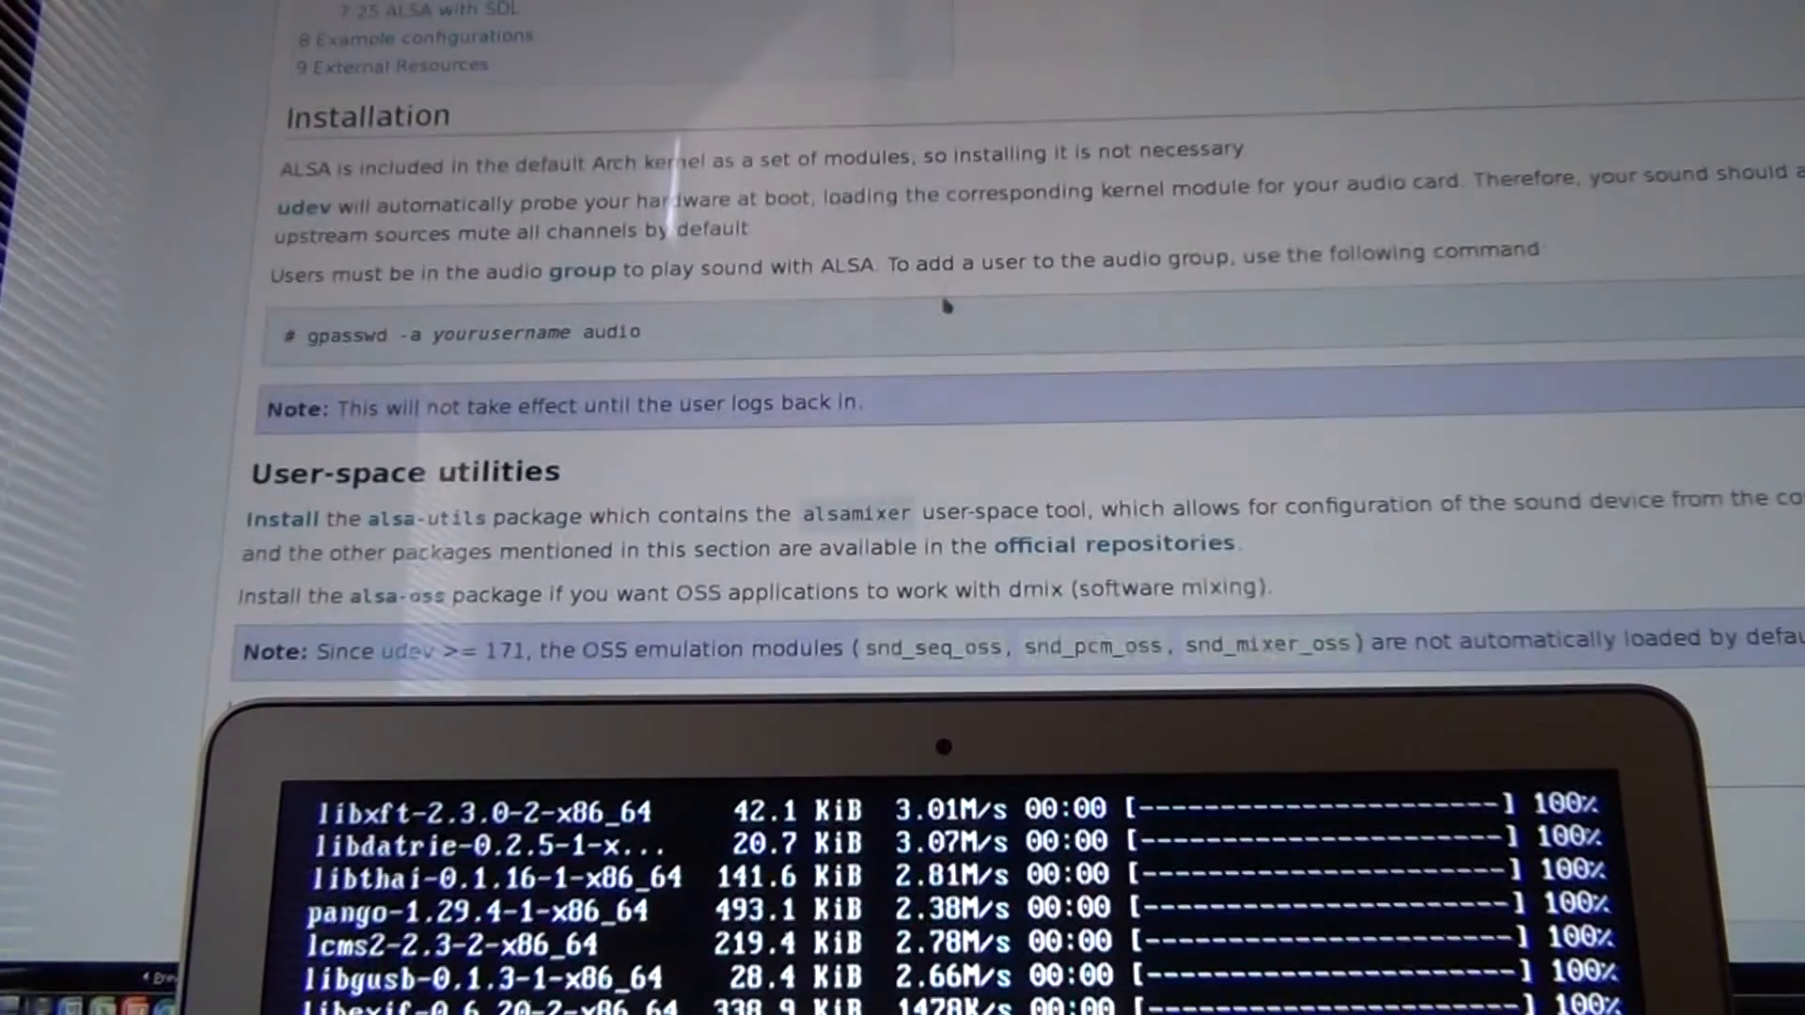
pyautogui.scroll(-3)
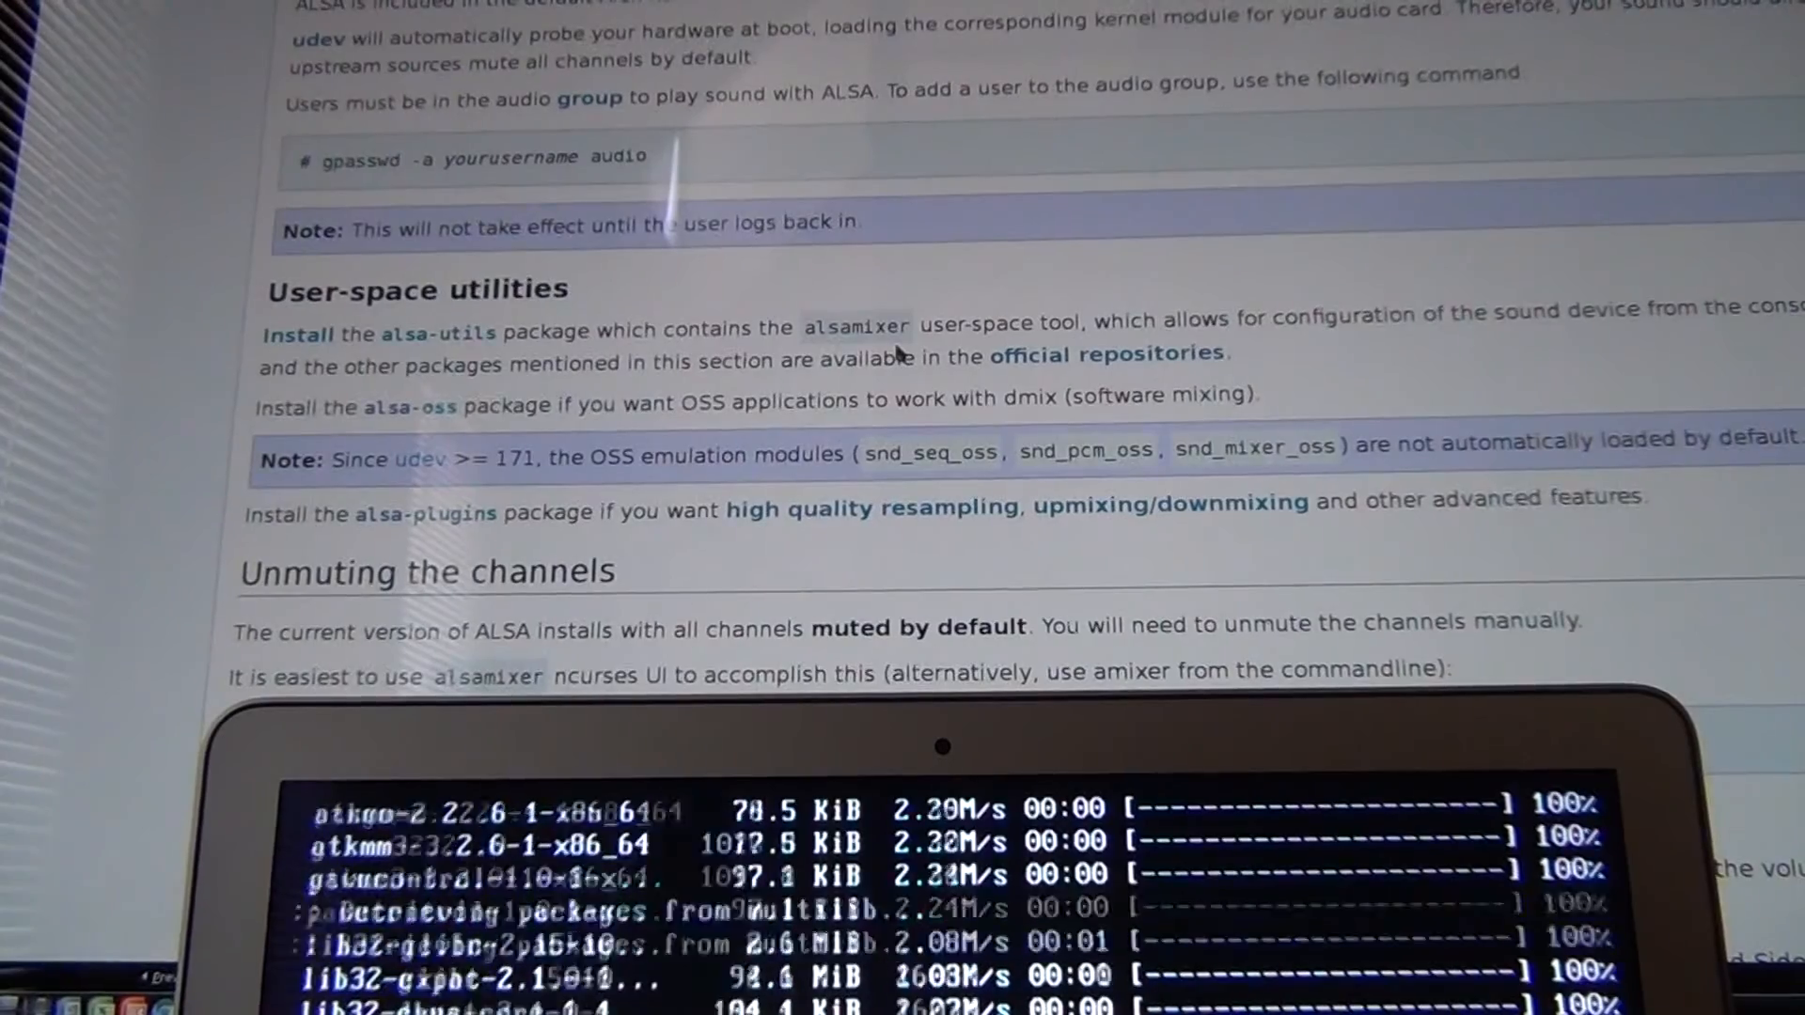
pyautogui.scroll(-3)
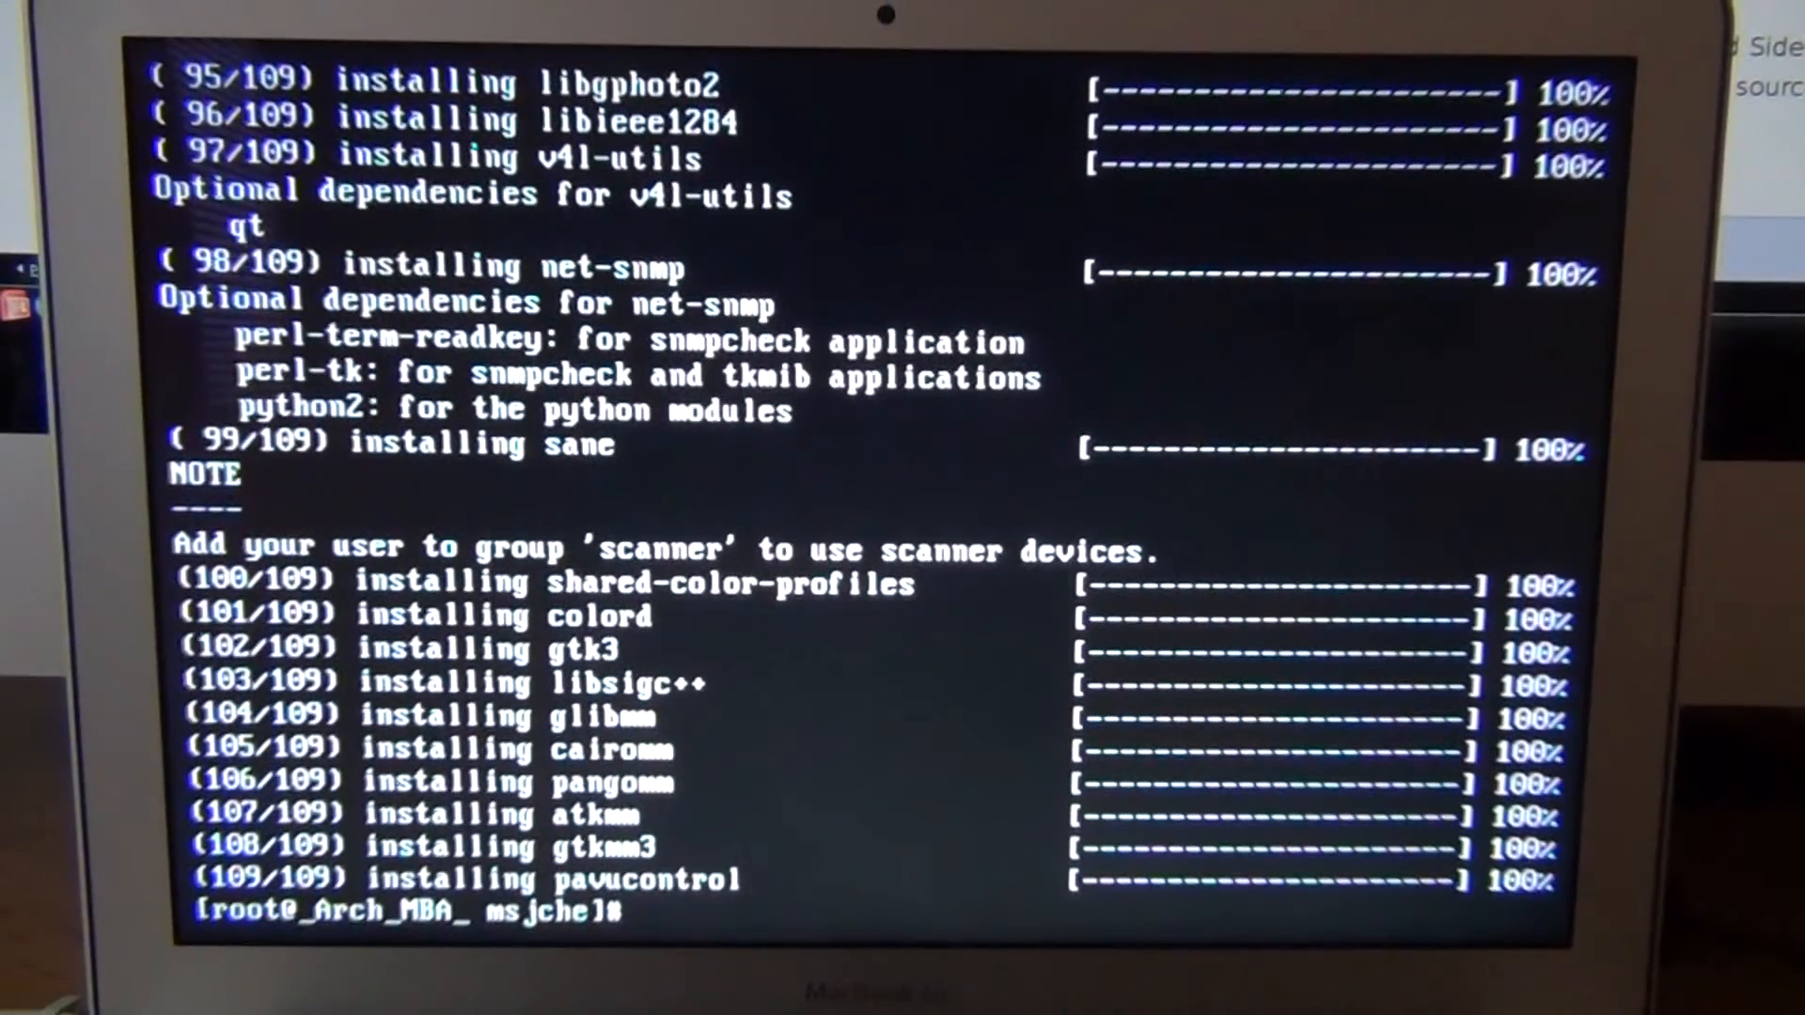
pyautogui.write('pacm')
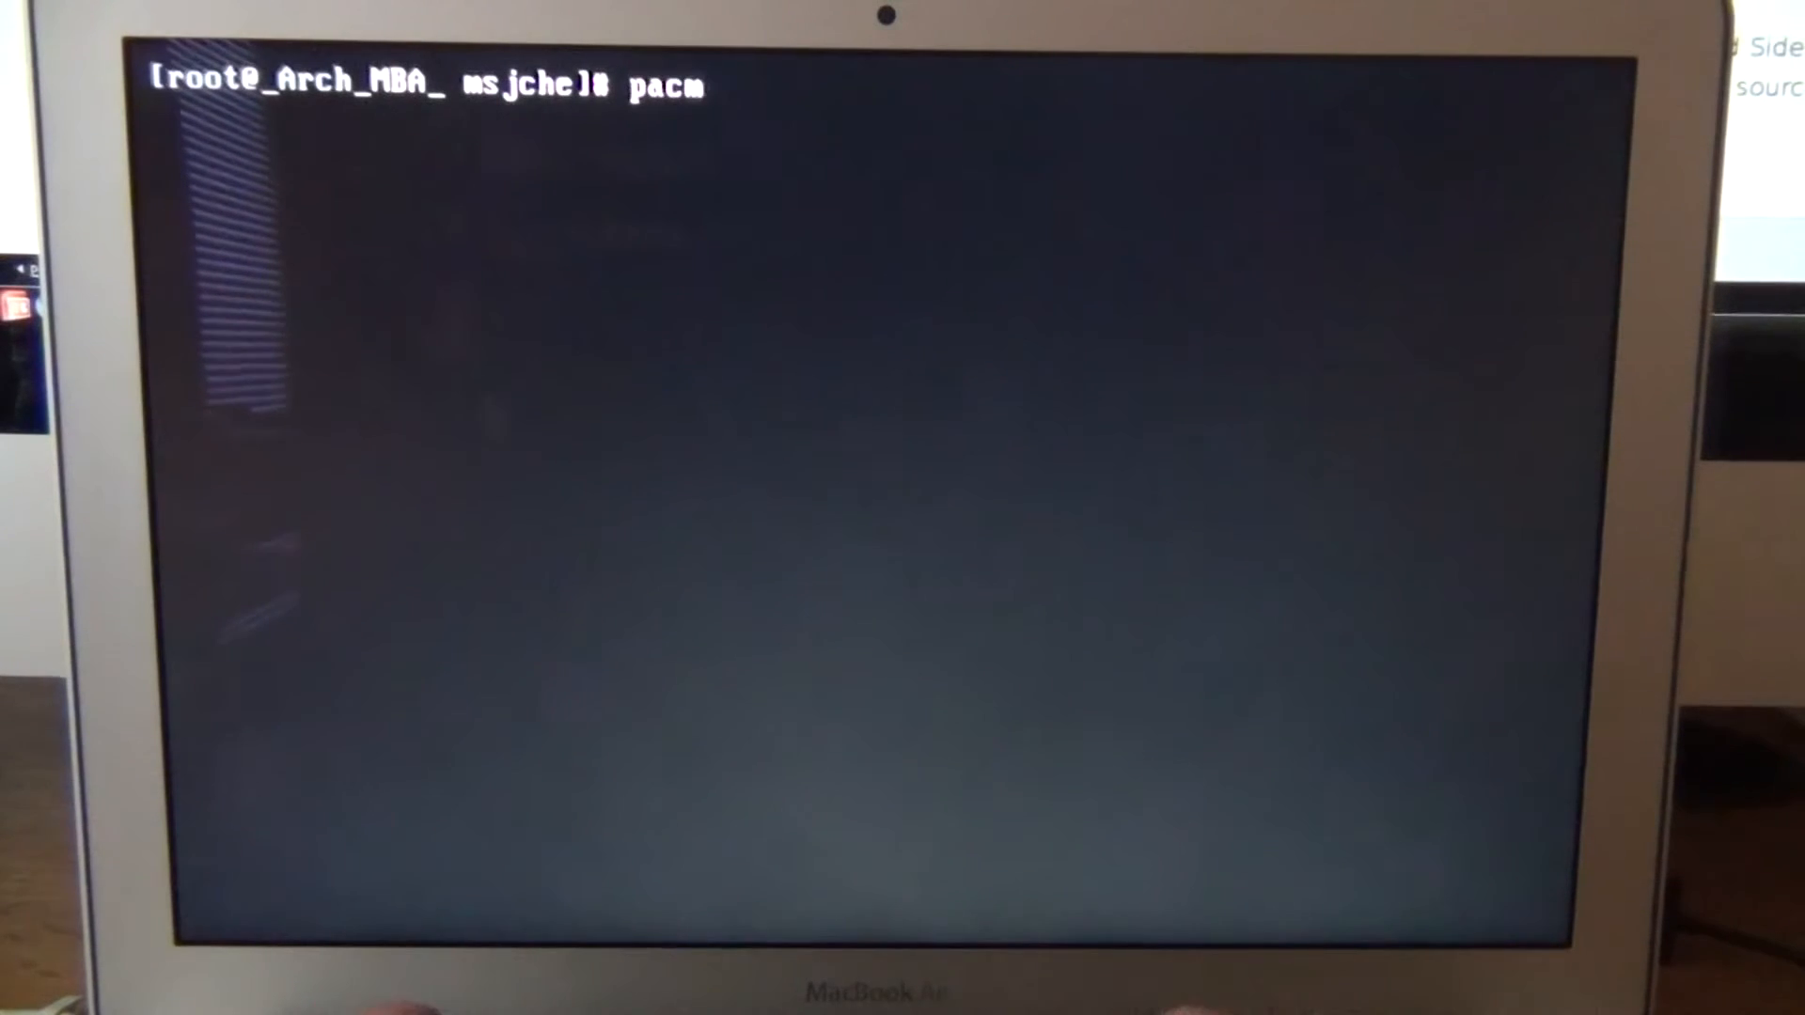
# - Install alsa-utils and alsa-plugins with pacman -S
pyautogui.write('an -S al')
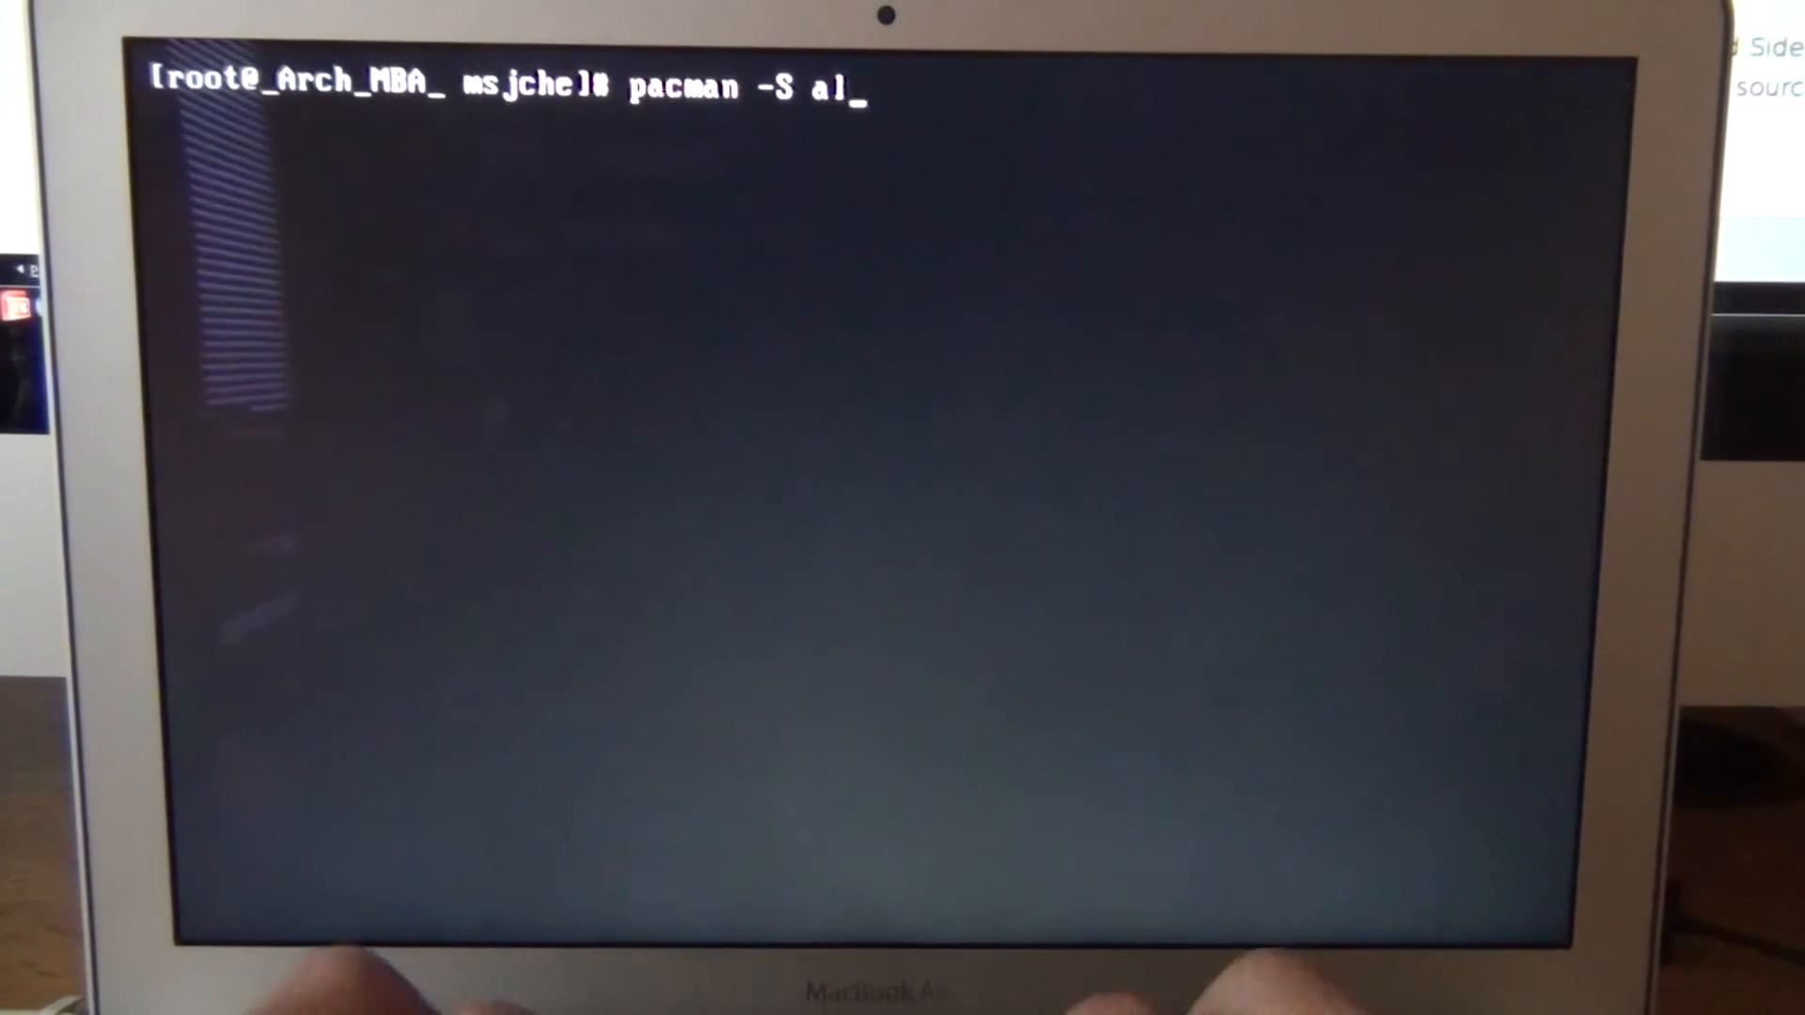
pyautogui.write('sa-utils')
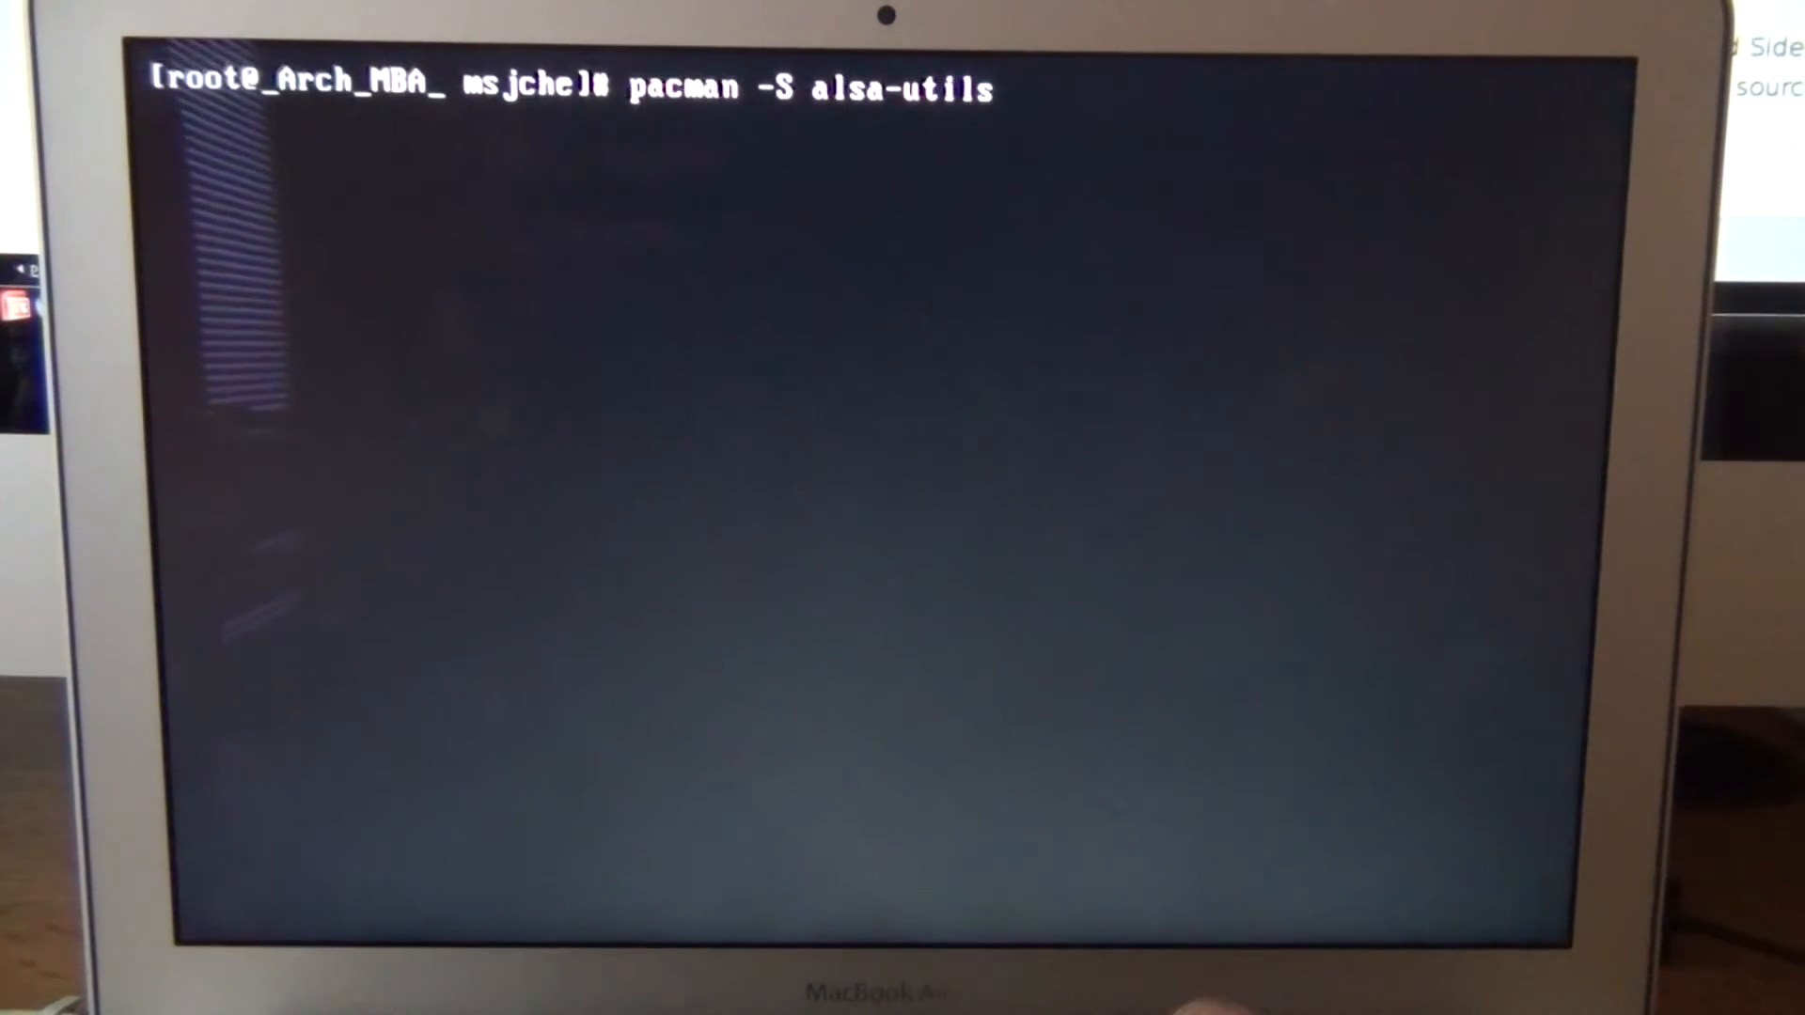
pyautogui.write('alsa-pl')
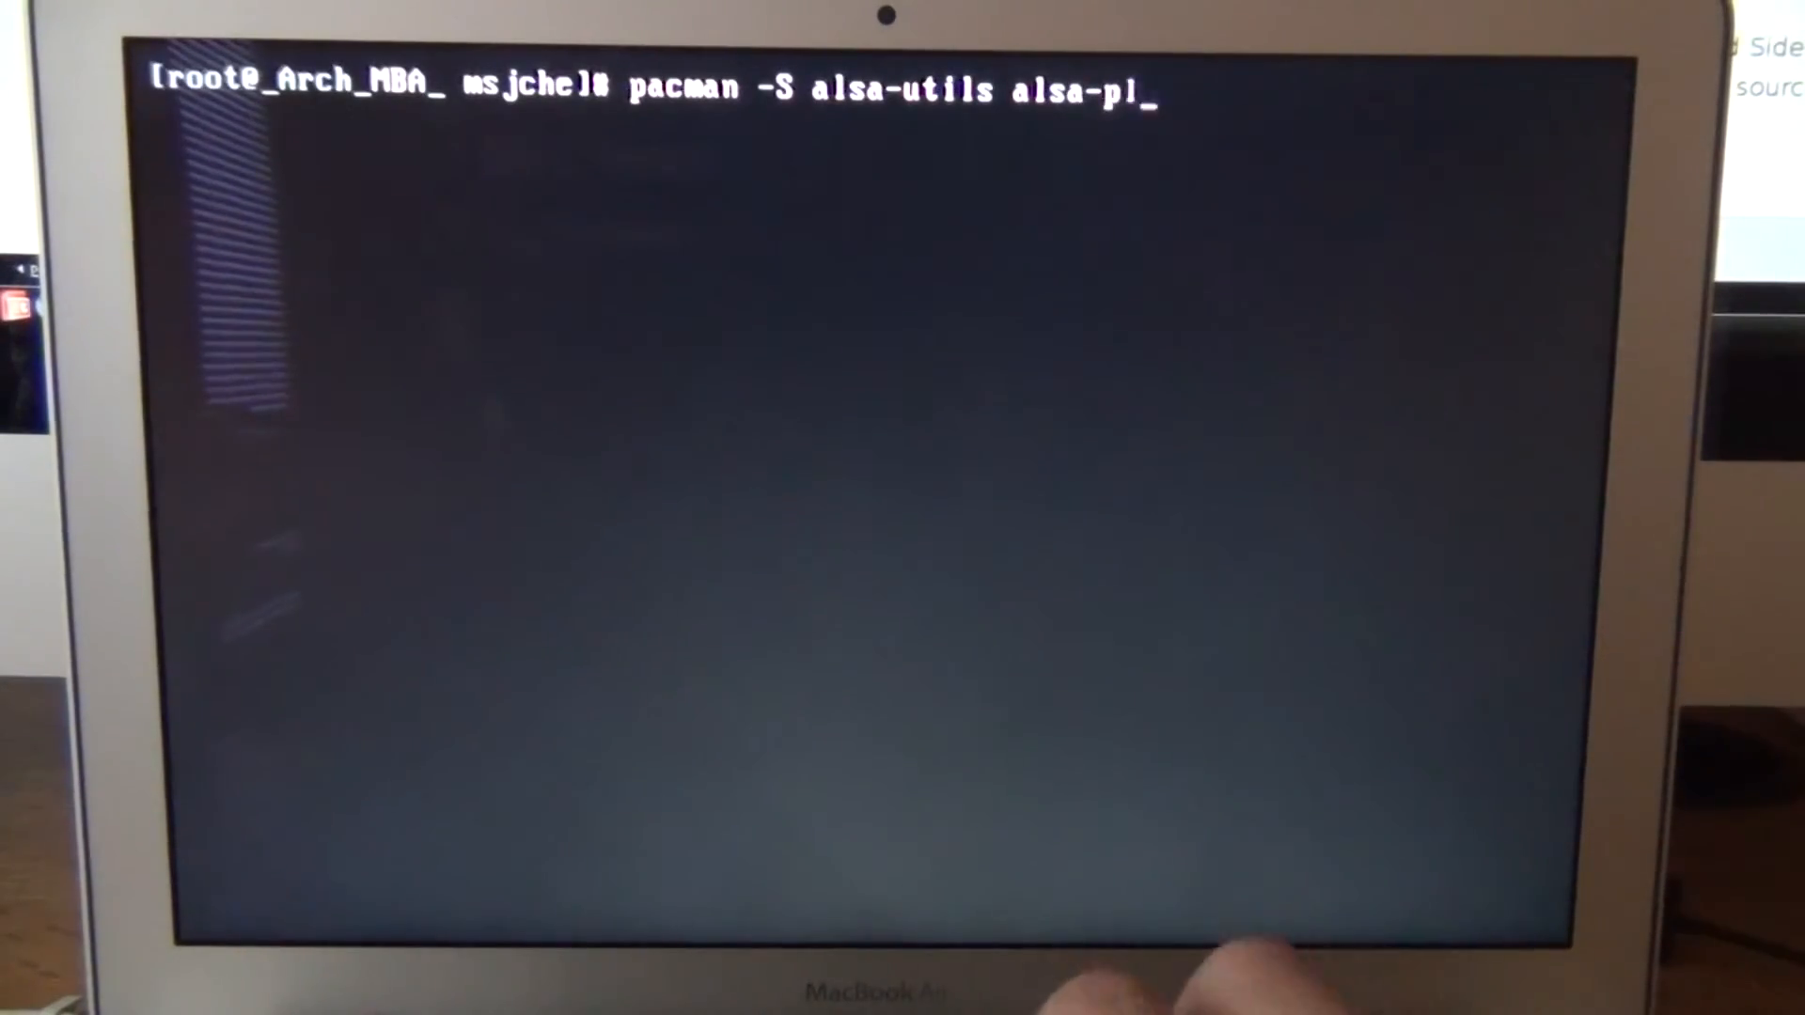
pyautogui.press('Return')
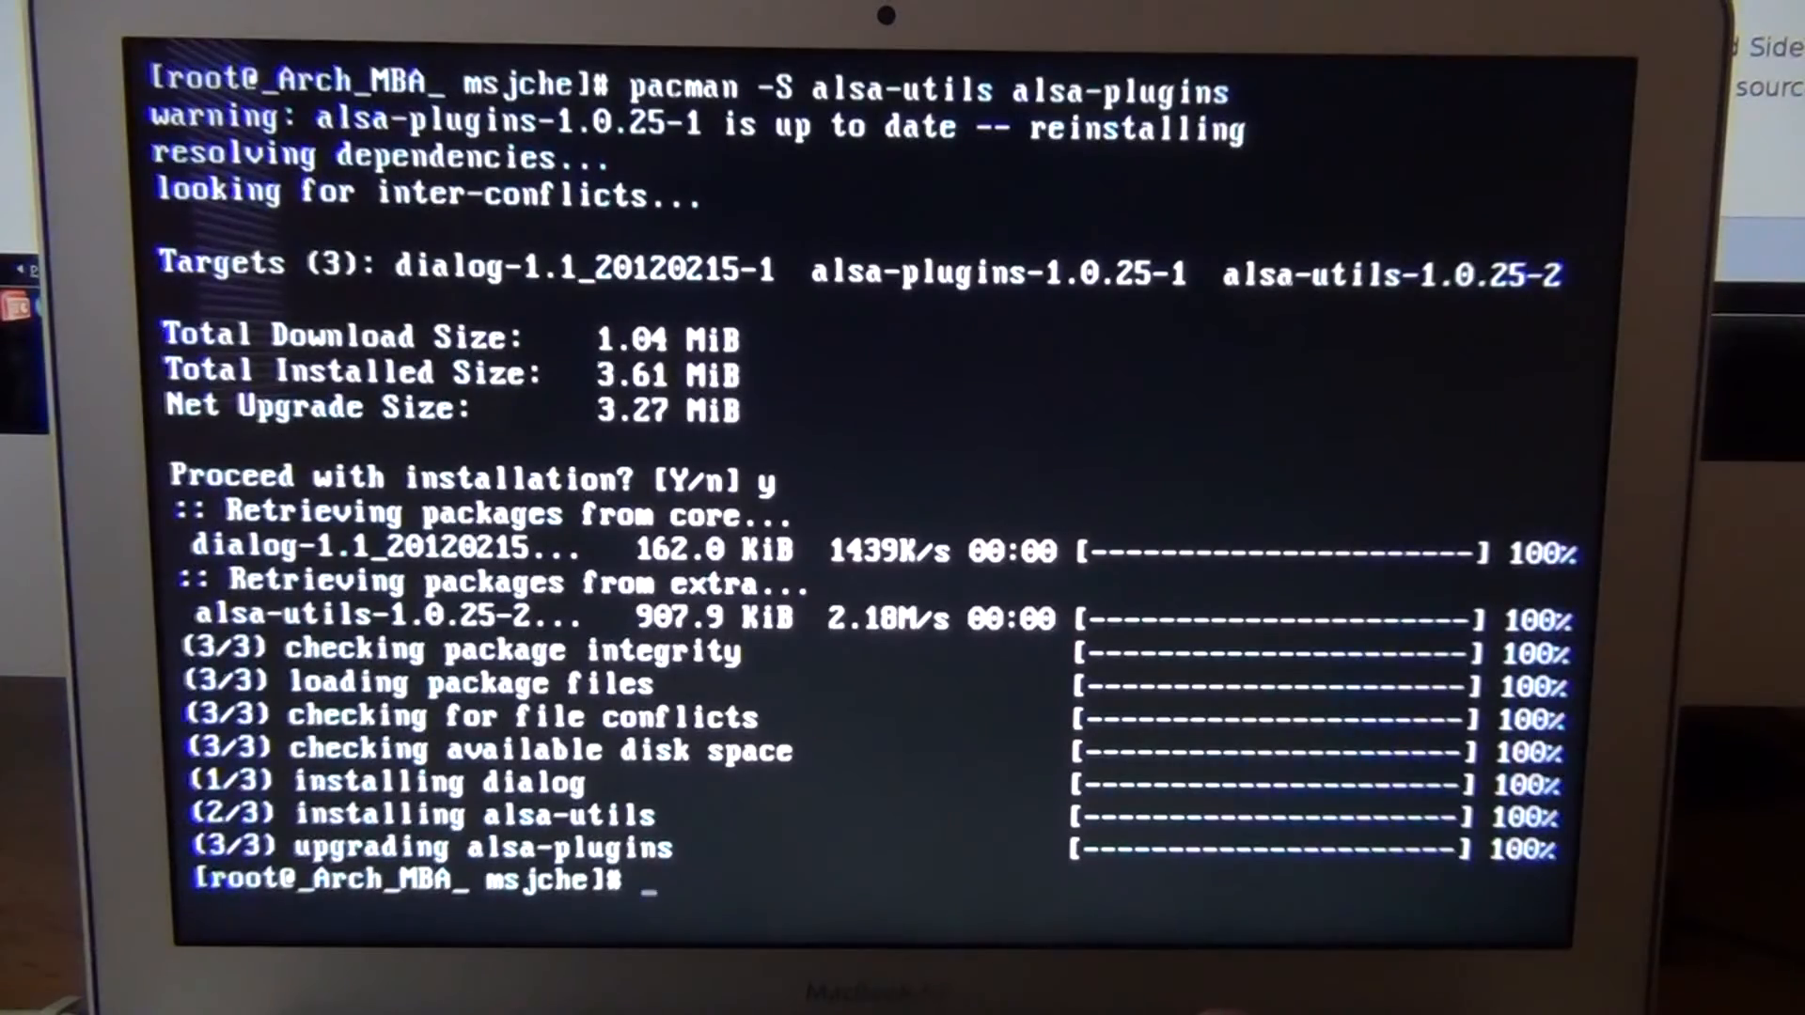
pyautogui.write('alsamixer')
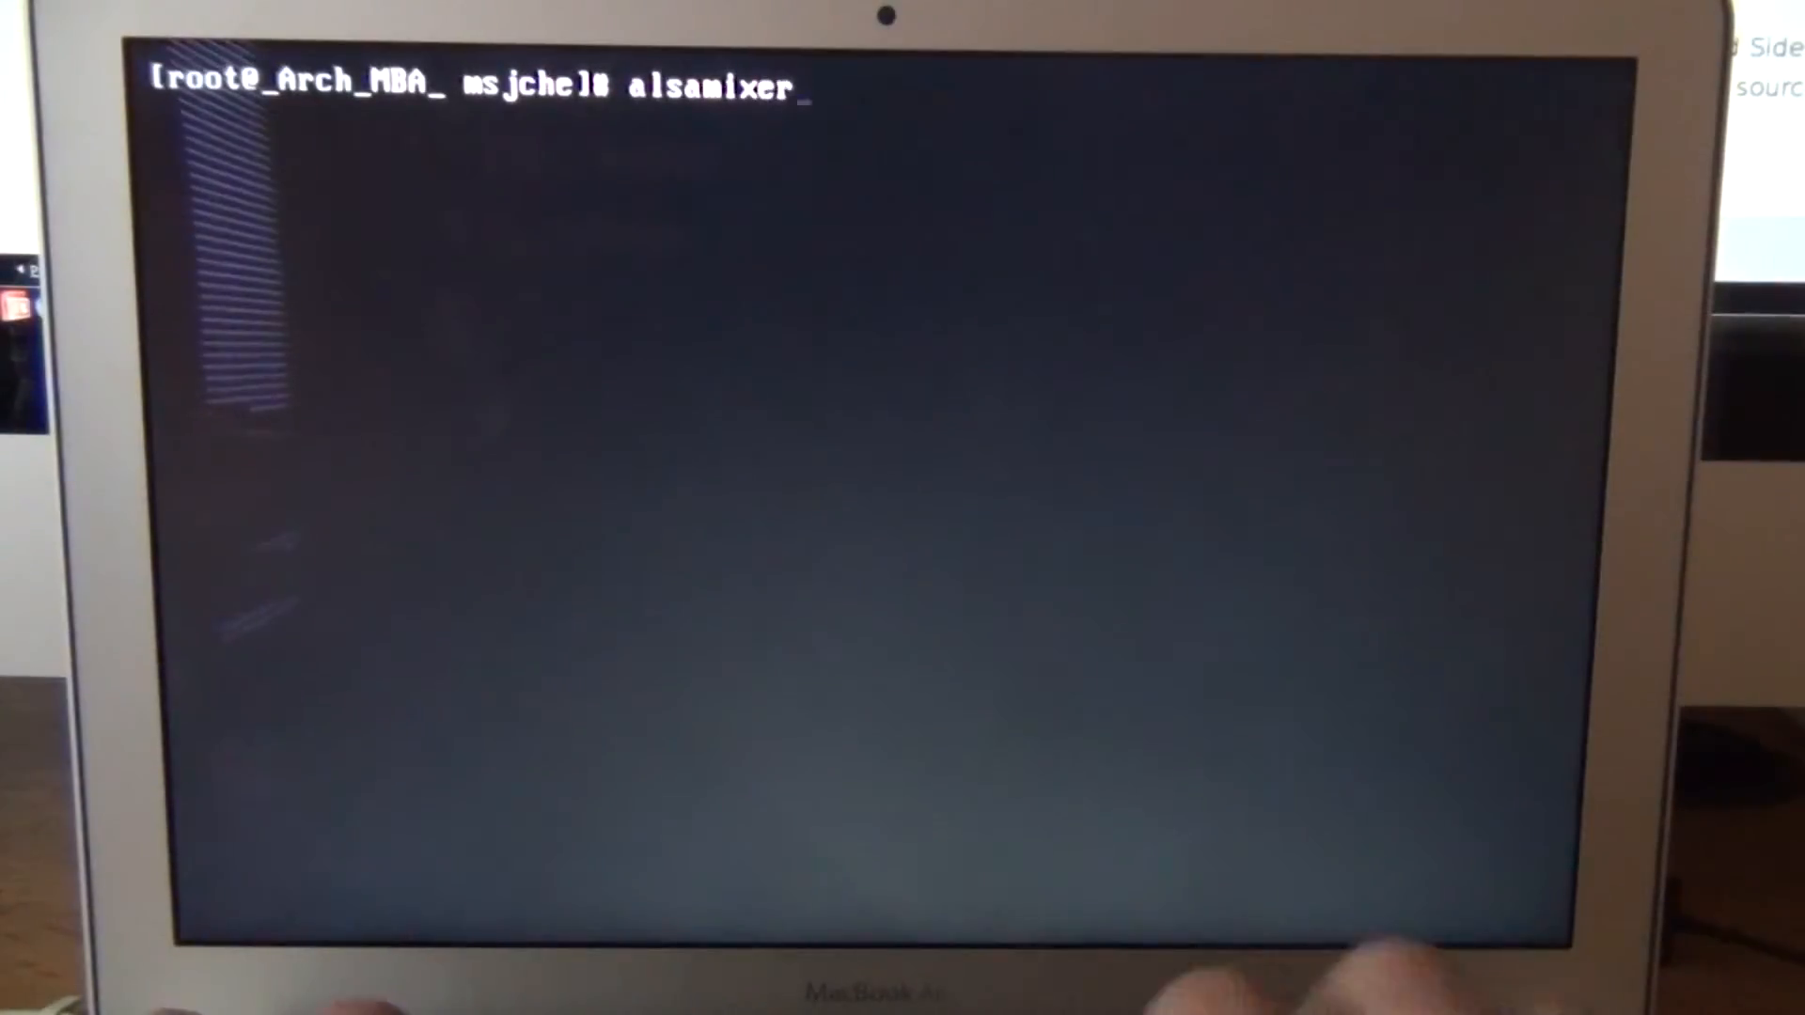
# - Launch alsamixer, dismiss the card chooser, and show all HDA NVidia controls
pyautogui.press('Return')
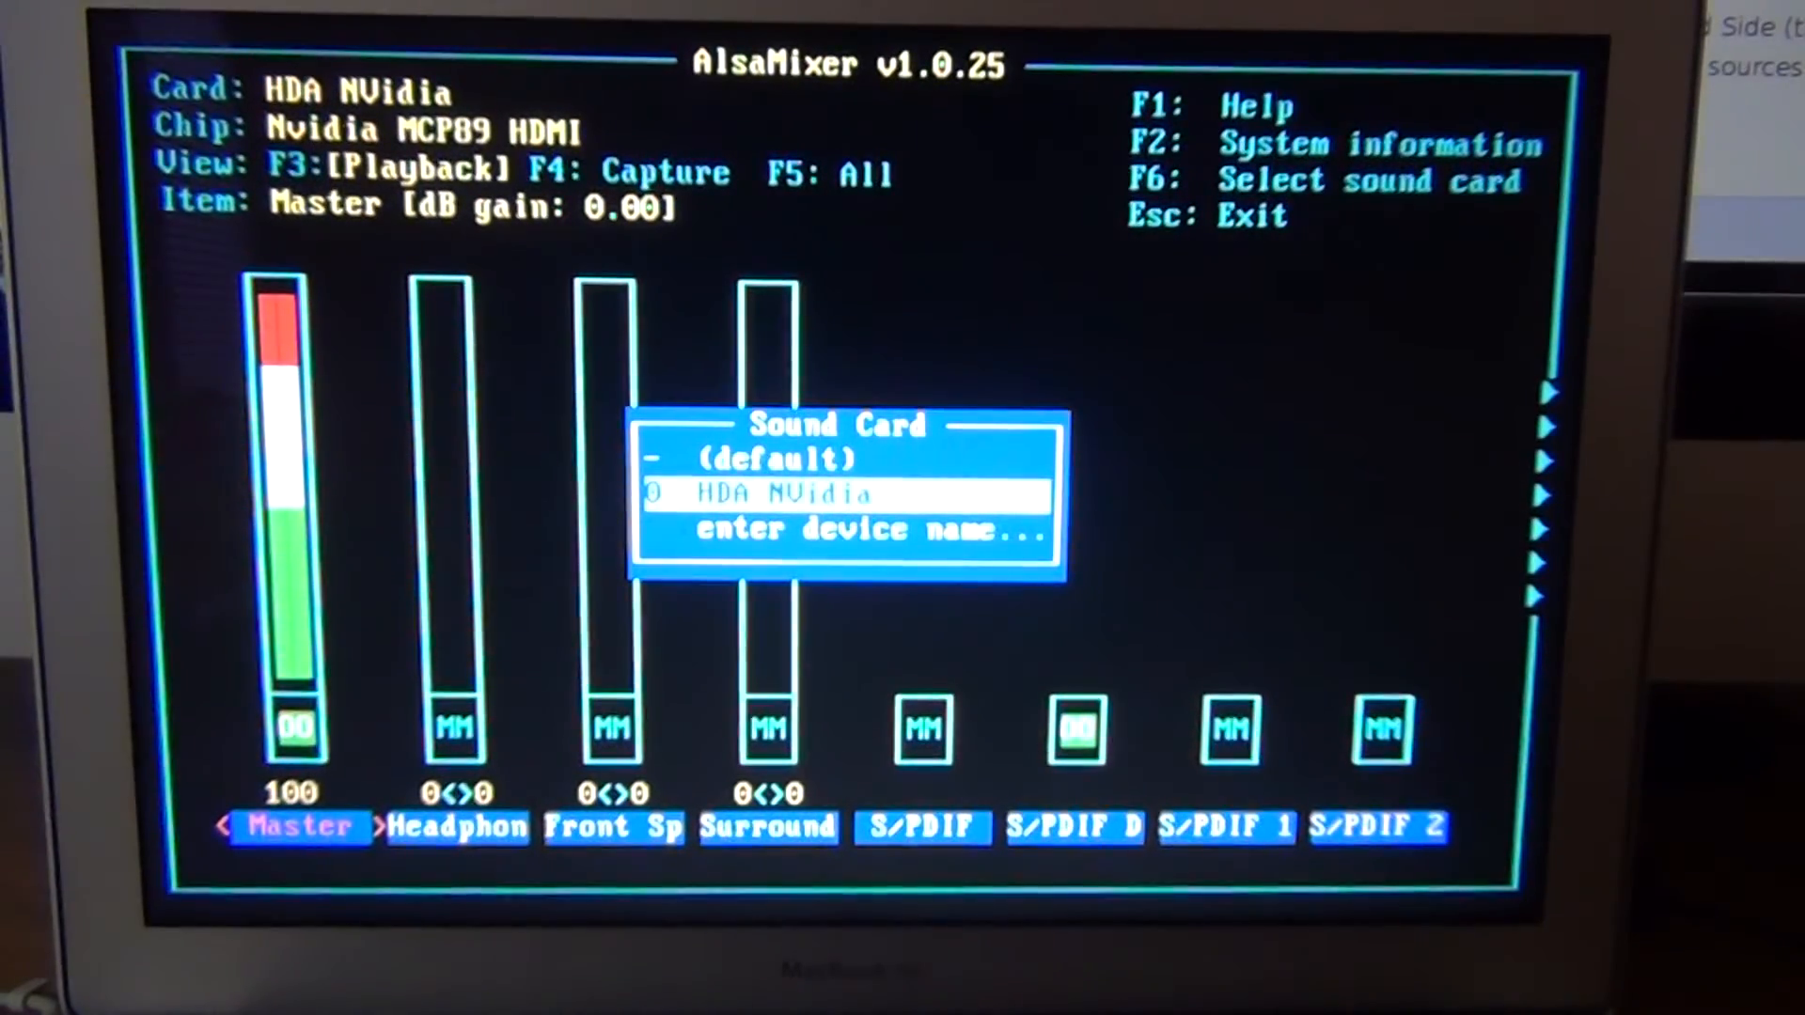
pyautogui.press('Escape')
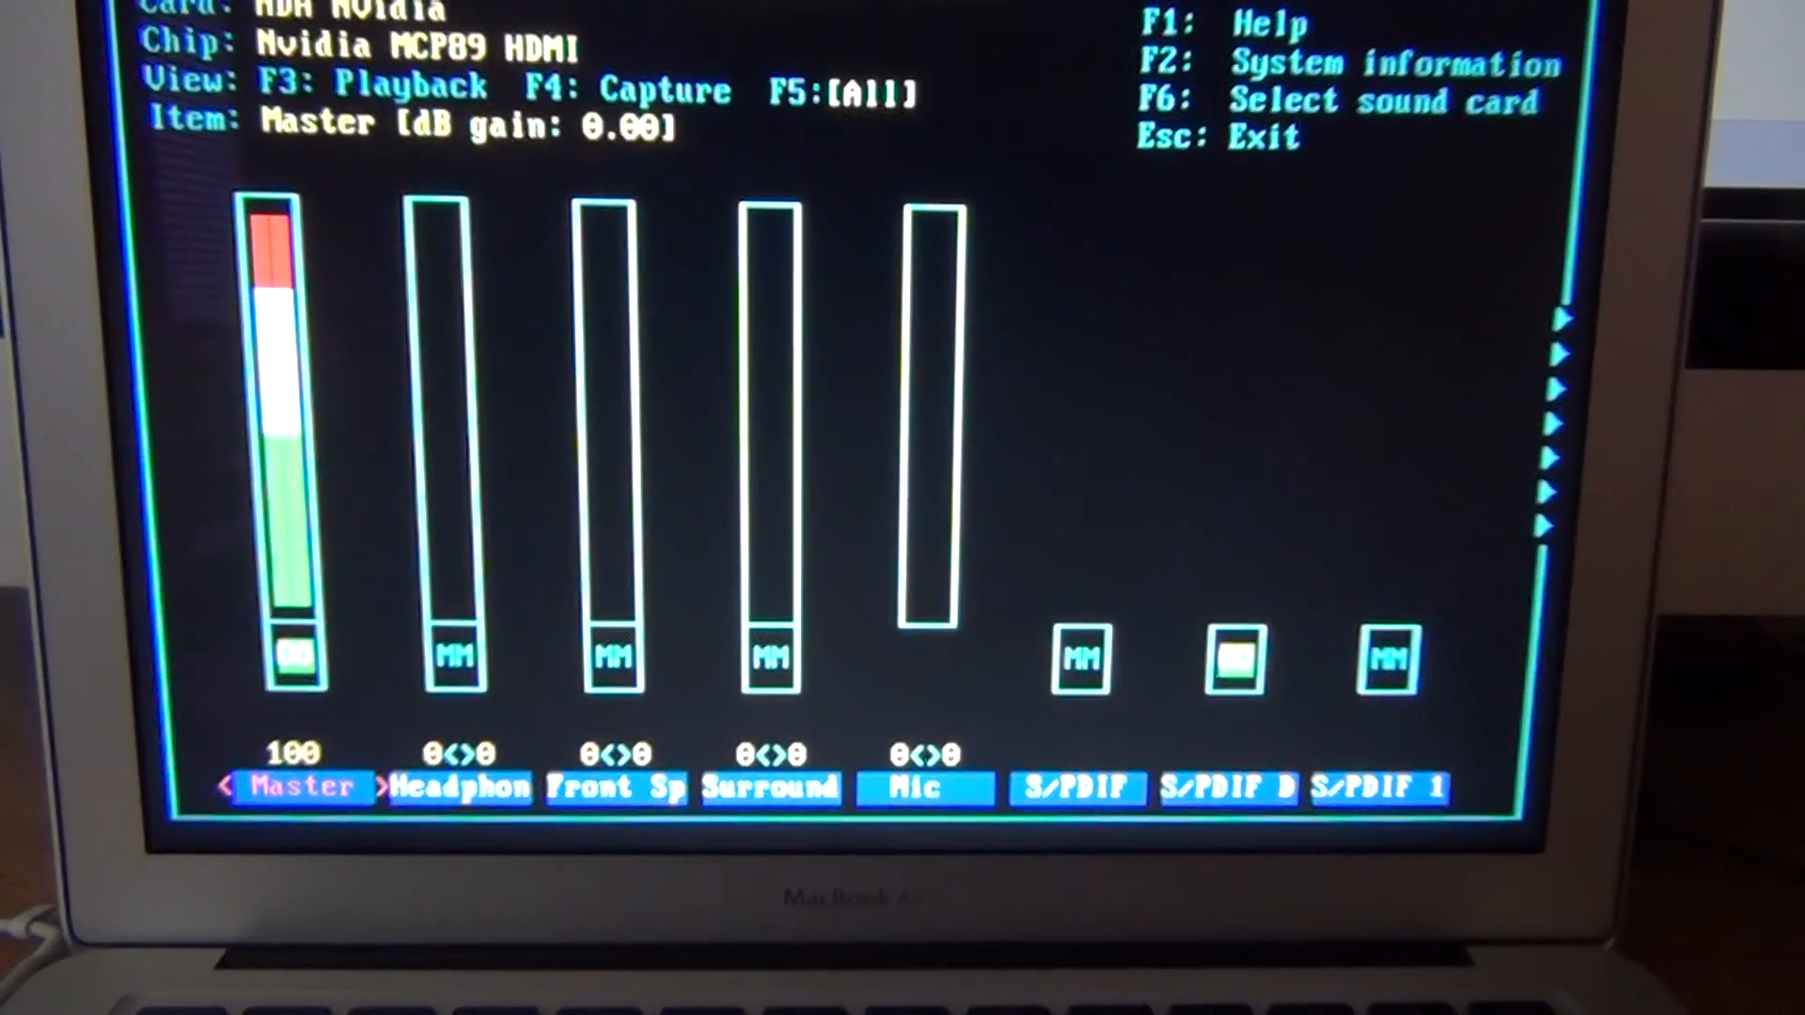
# - Set Master 63, Headphone 69, Front Speaker and Surround 100, Mic 53, unmute S/PDIF, then exit
pyautogui.press('down')
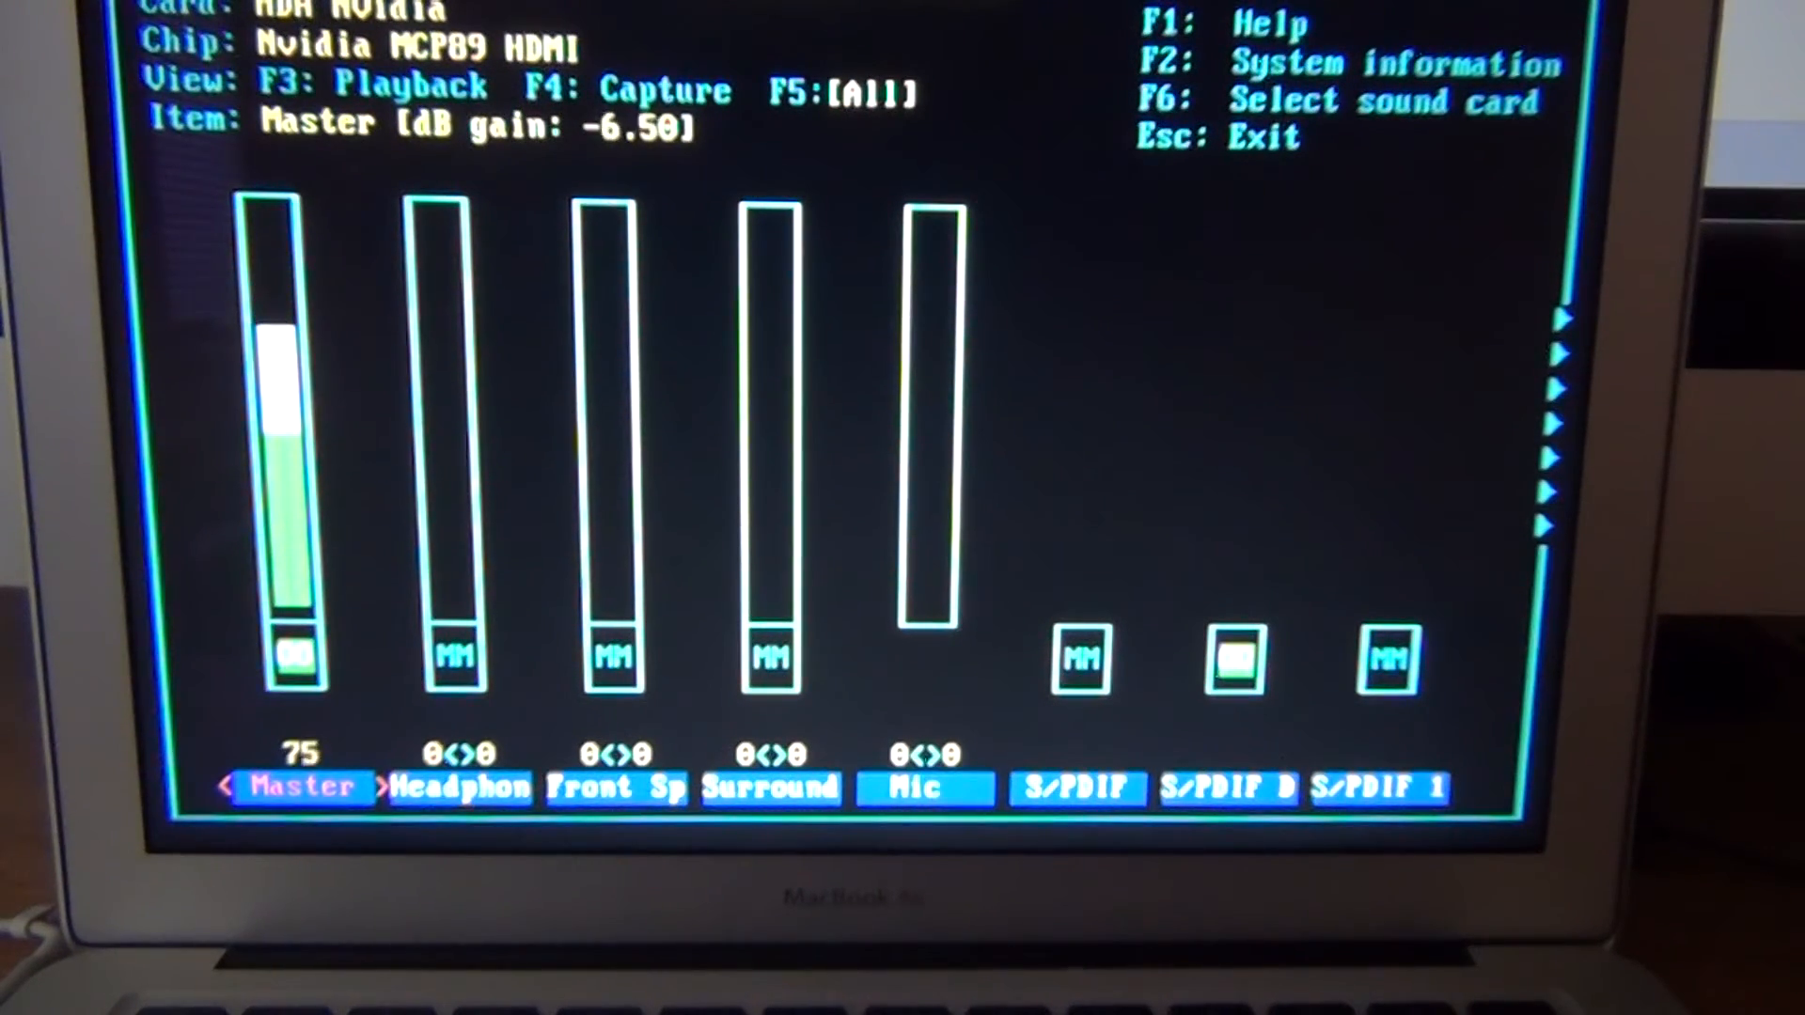
pyautogui.press('Right')
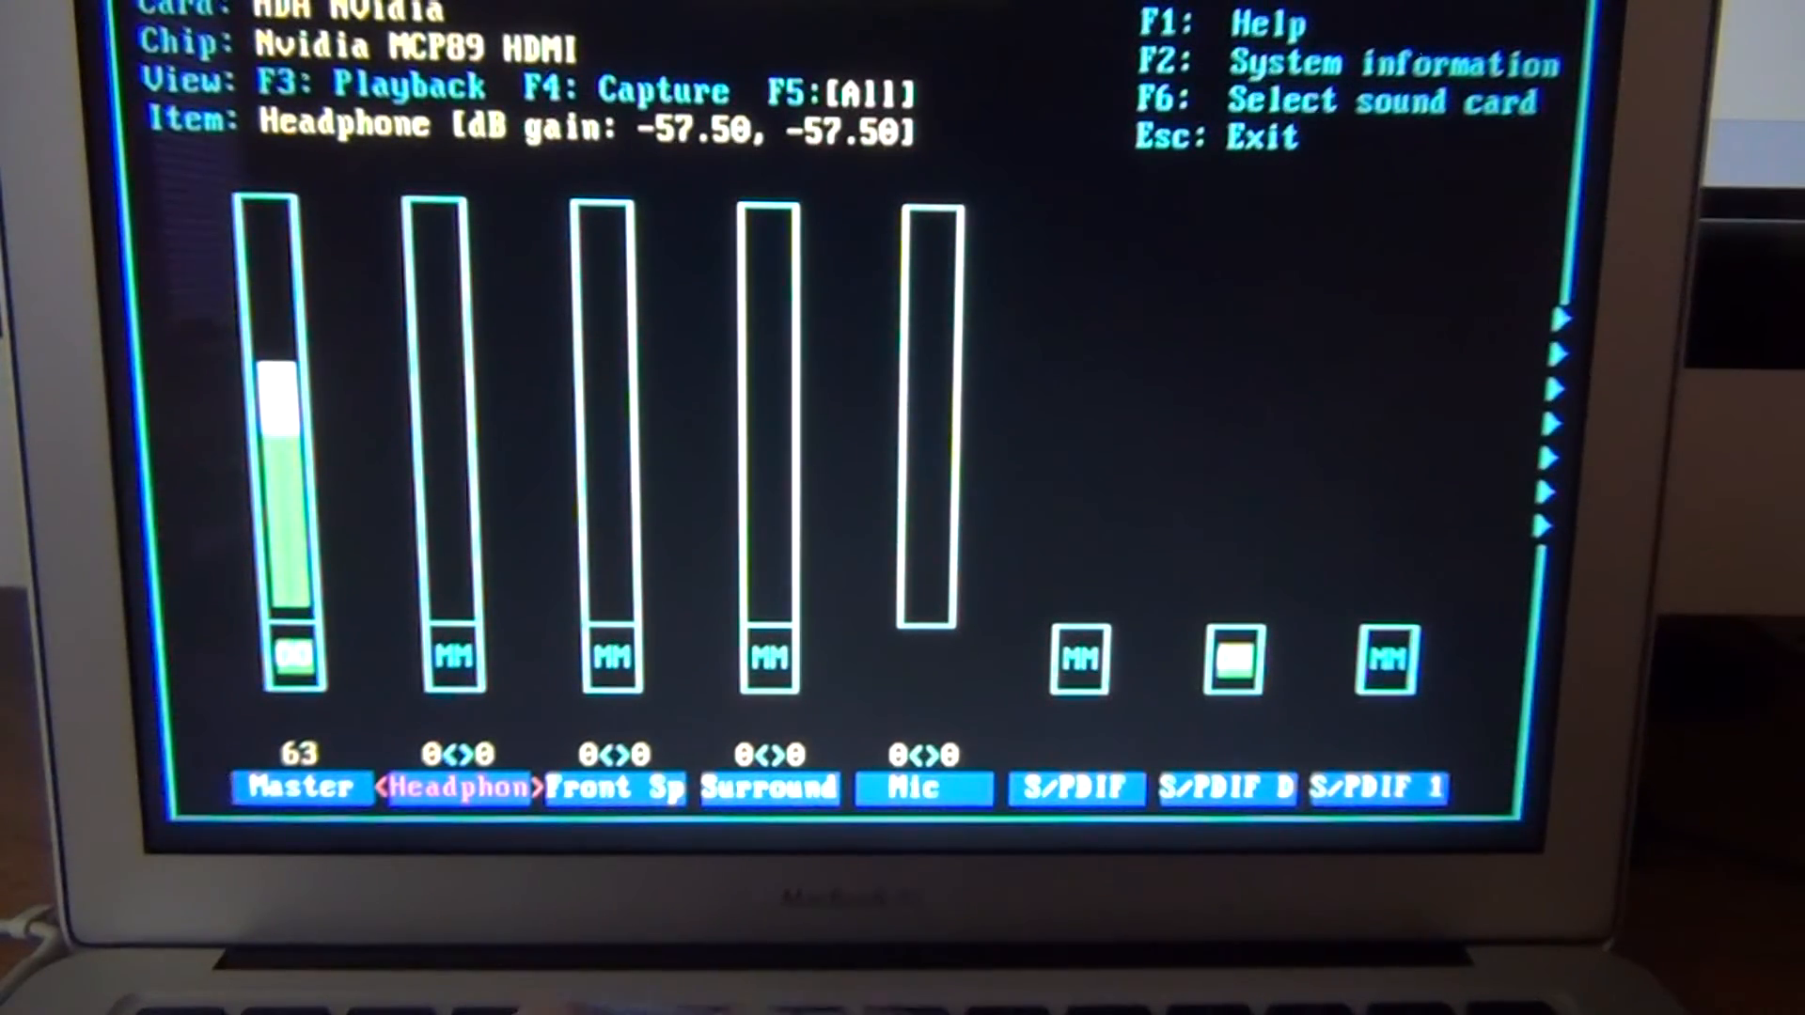
pyautogui.press('Right')
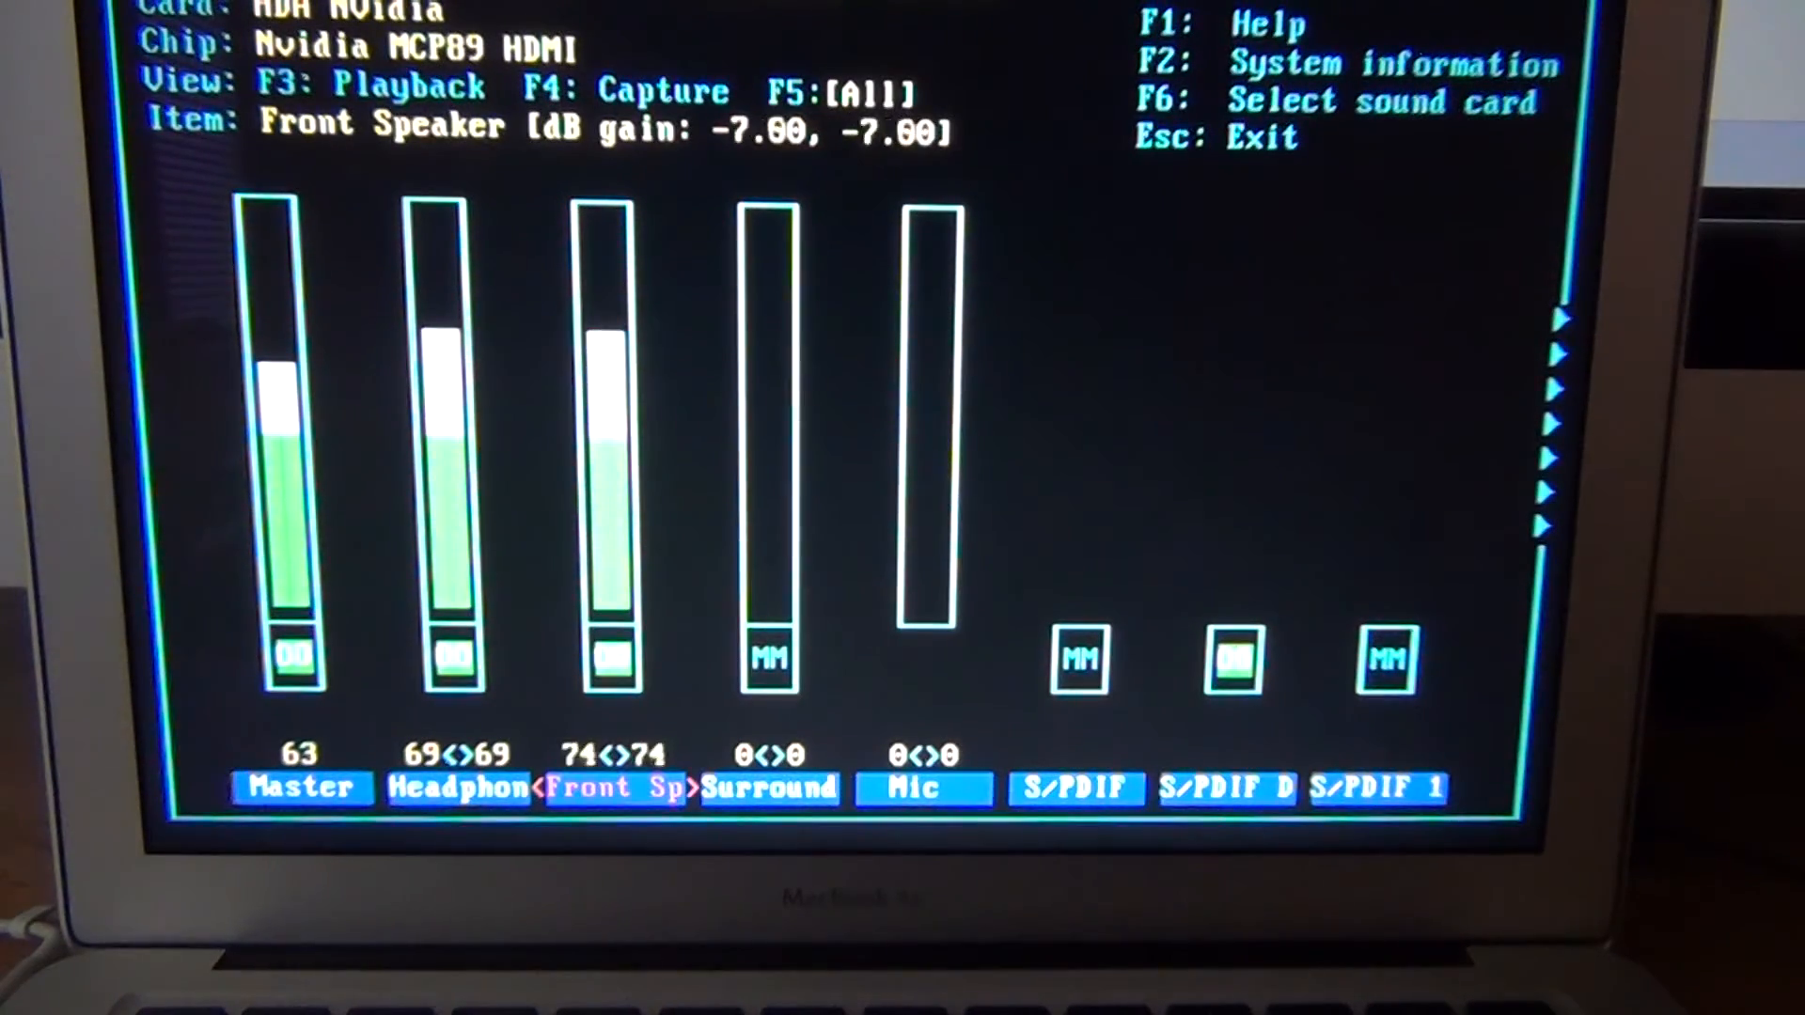
pyautogui.press('Right')
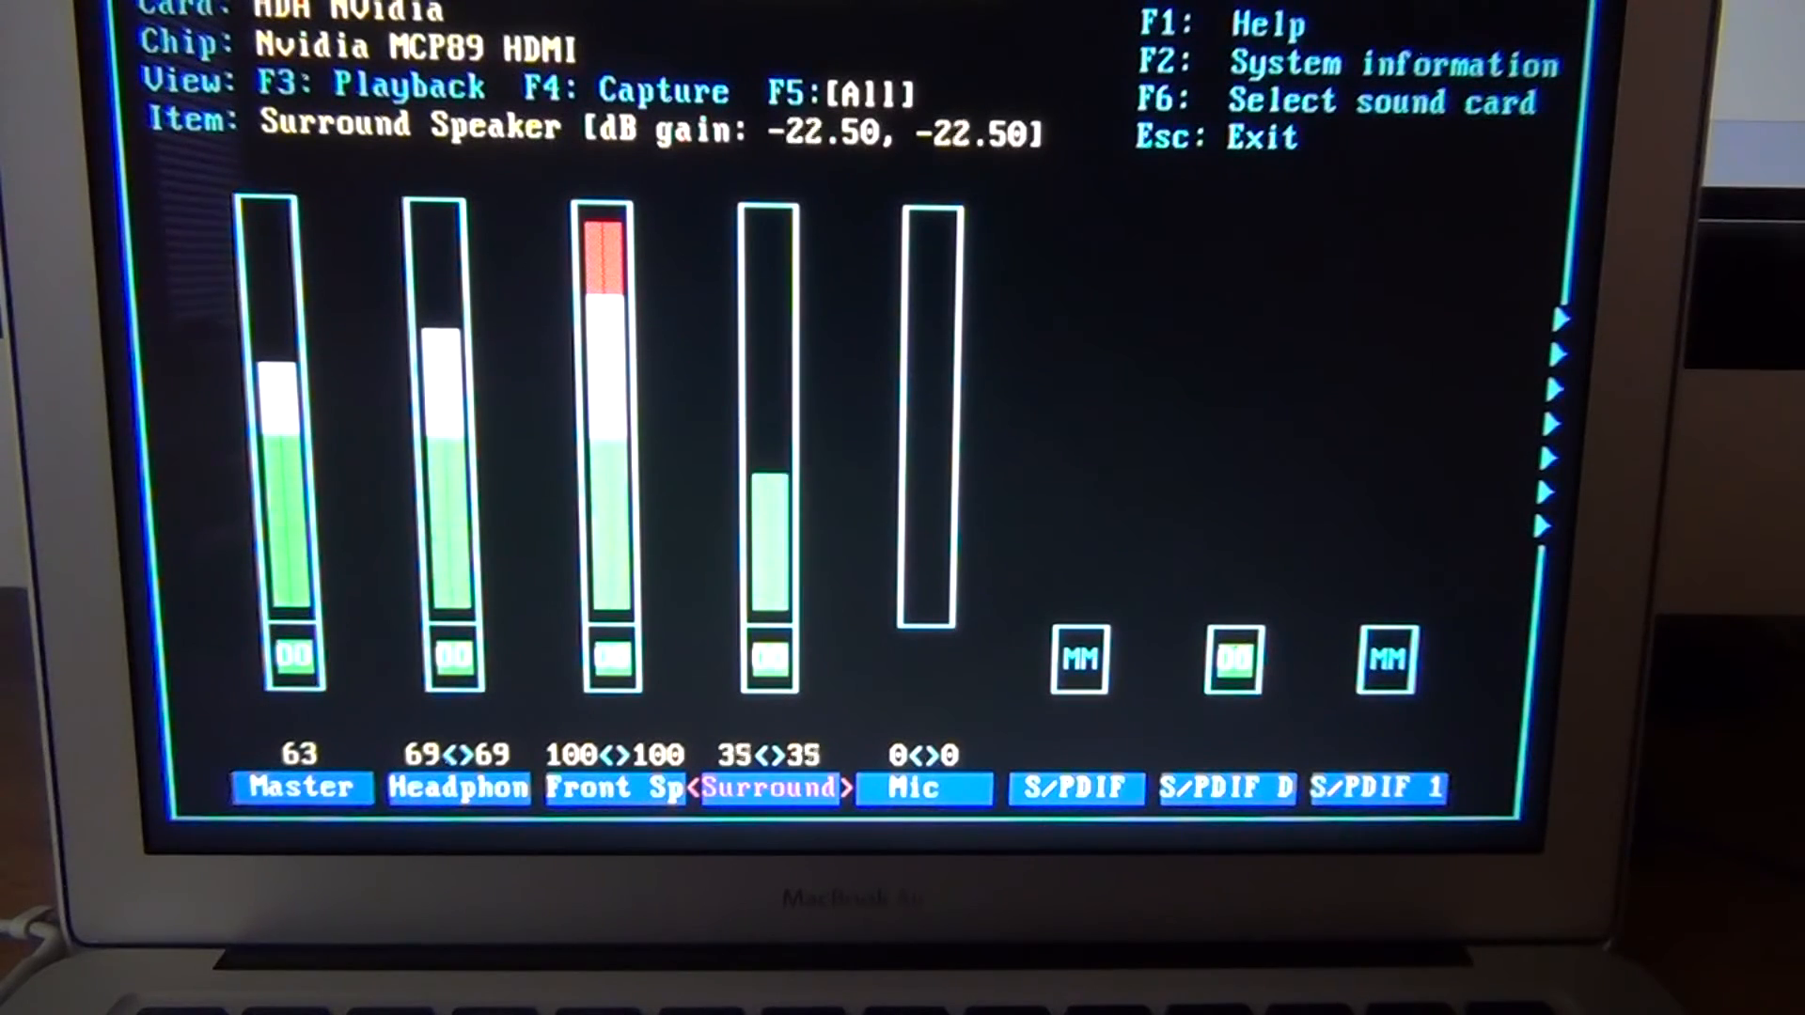
pyautogui.press('right')
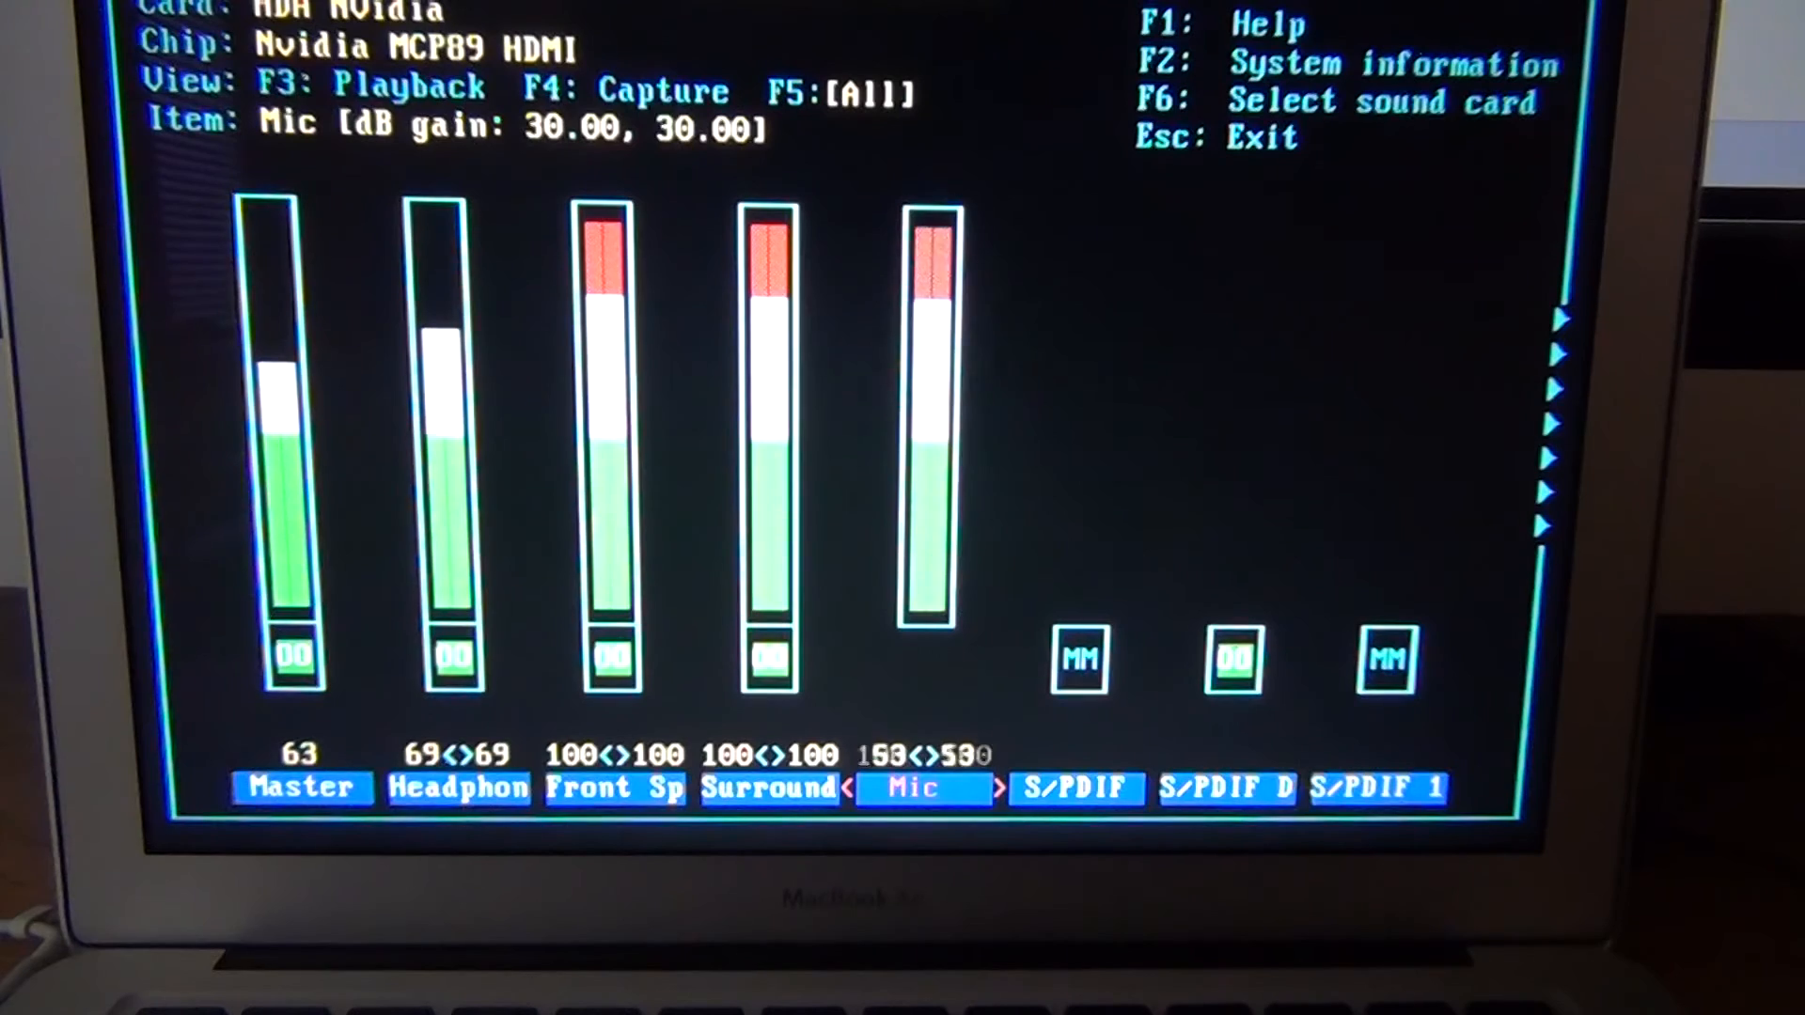
pyautogui.press('Right')
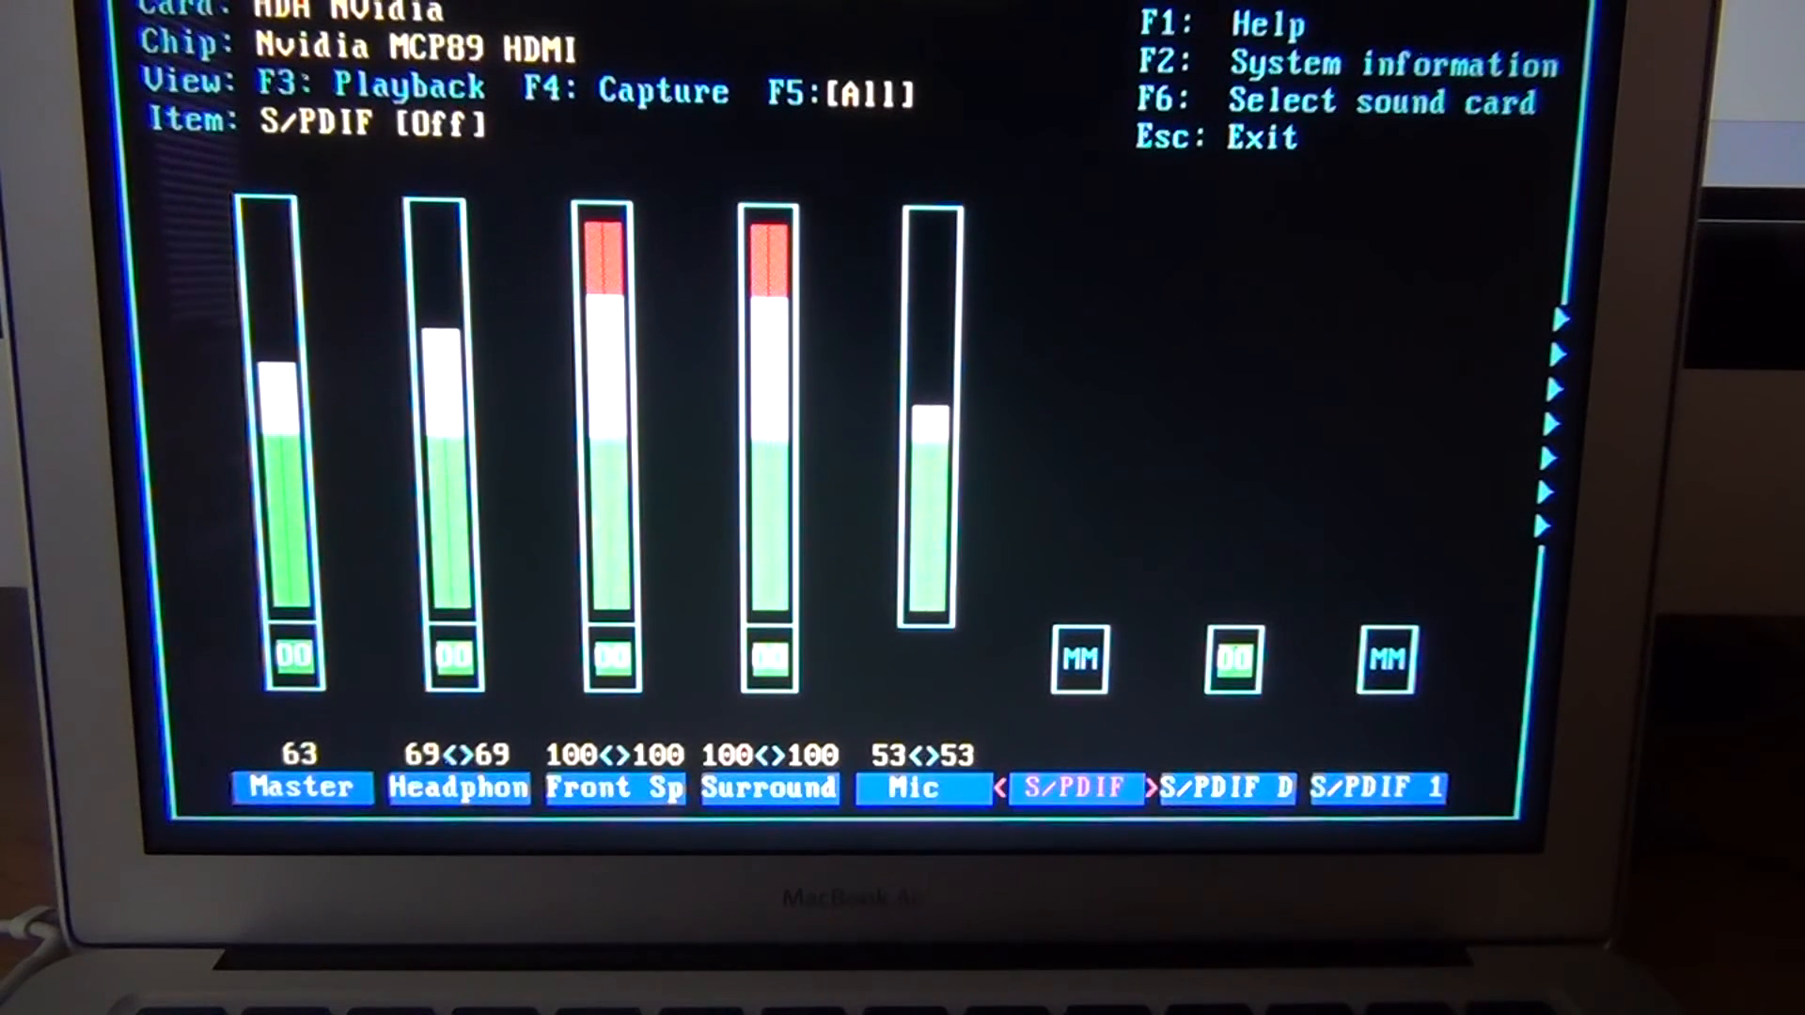
pyautogui.press('right')
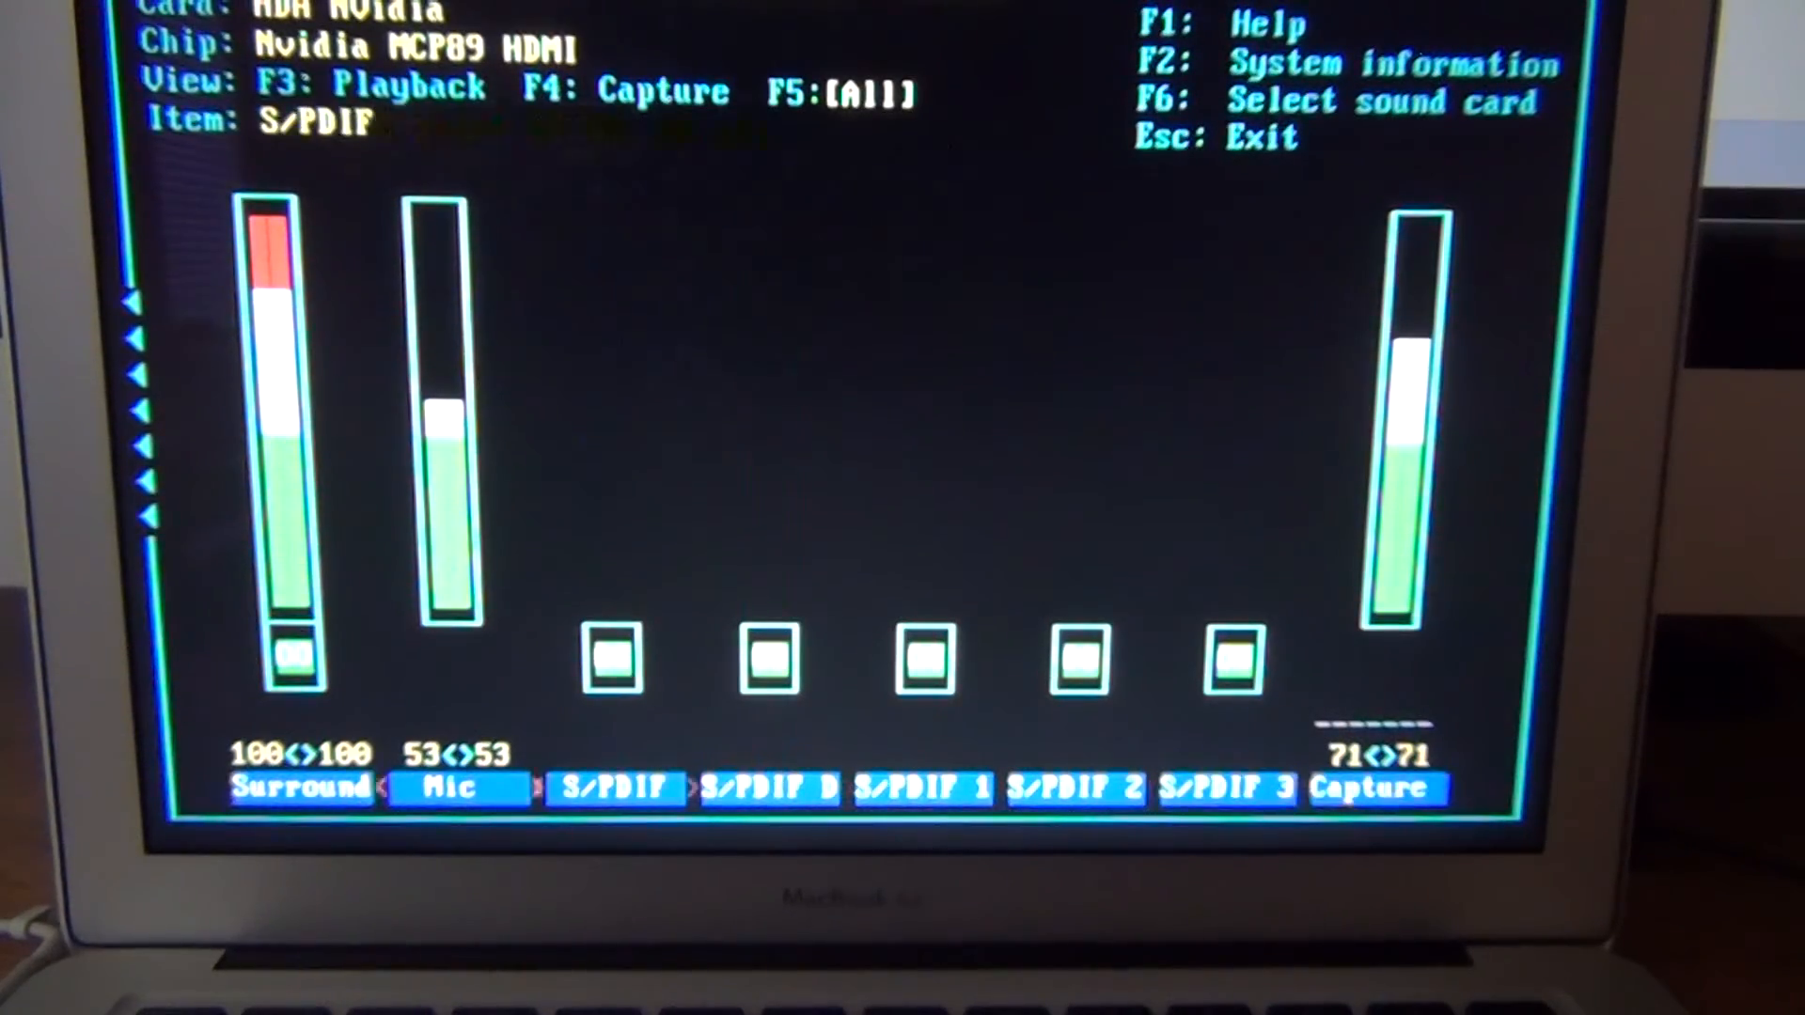
pyautogui.press('left')
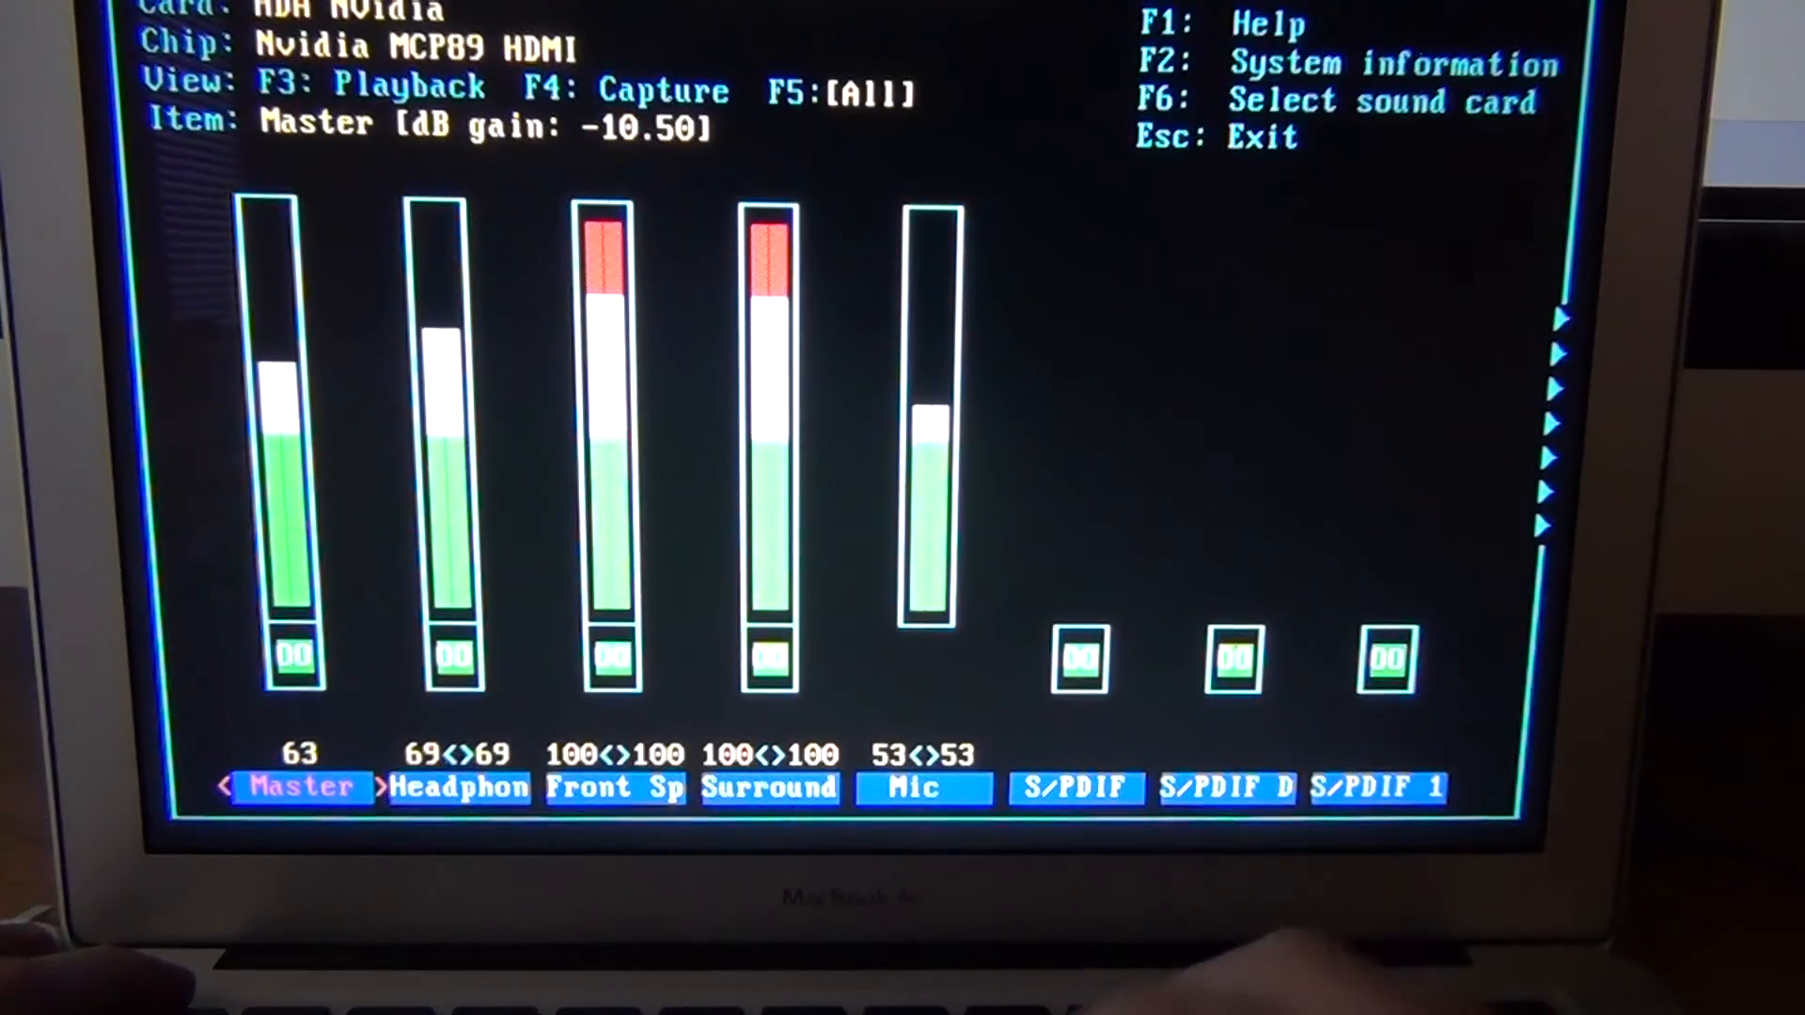
pyautogui.press('Escape')
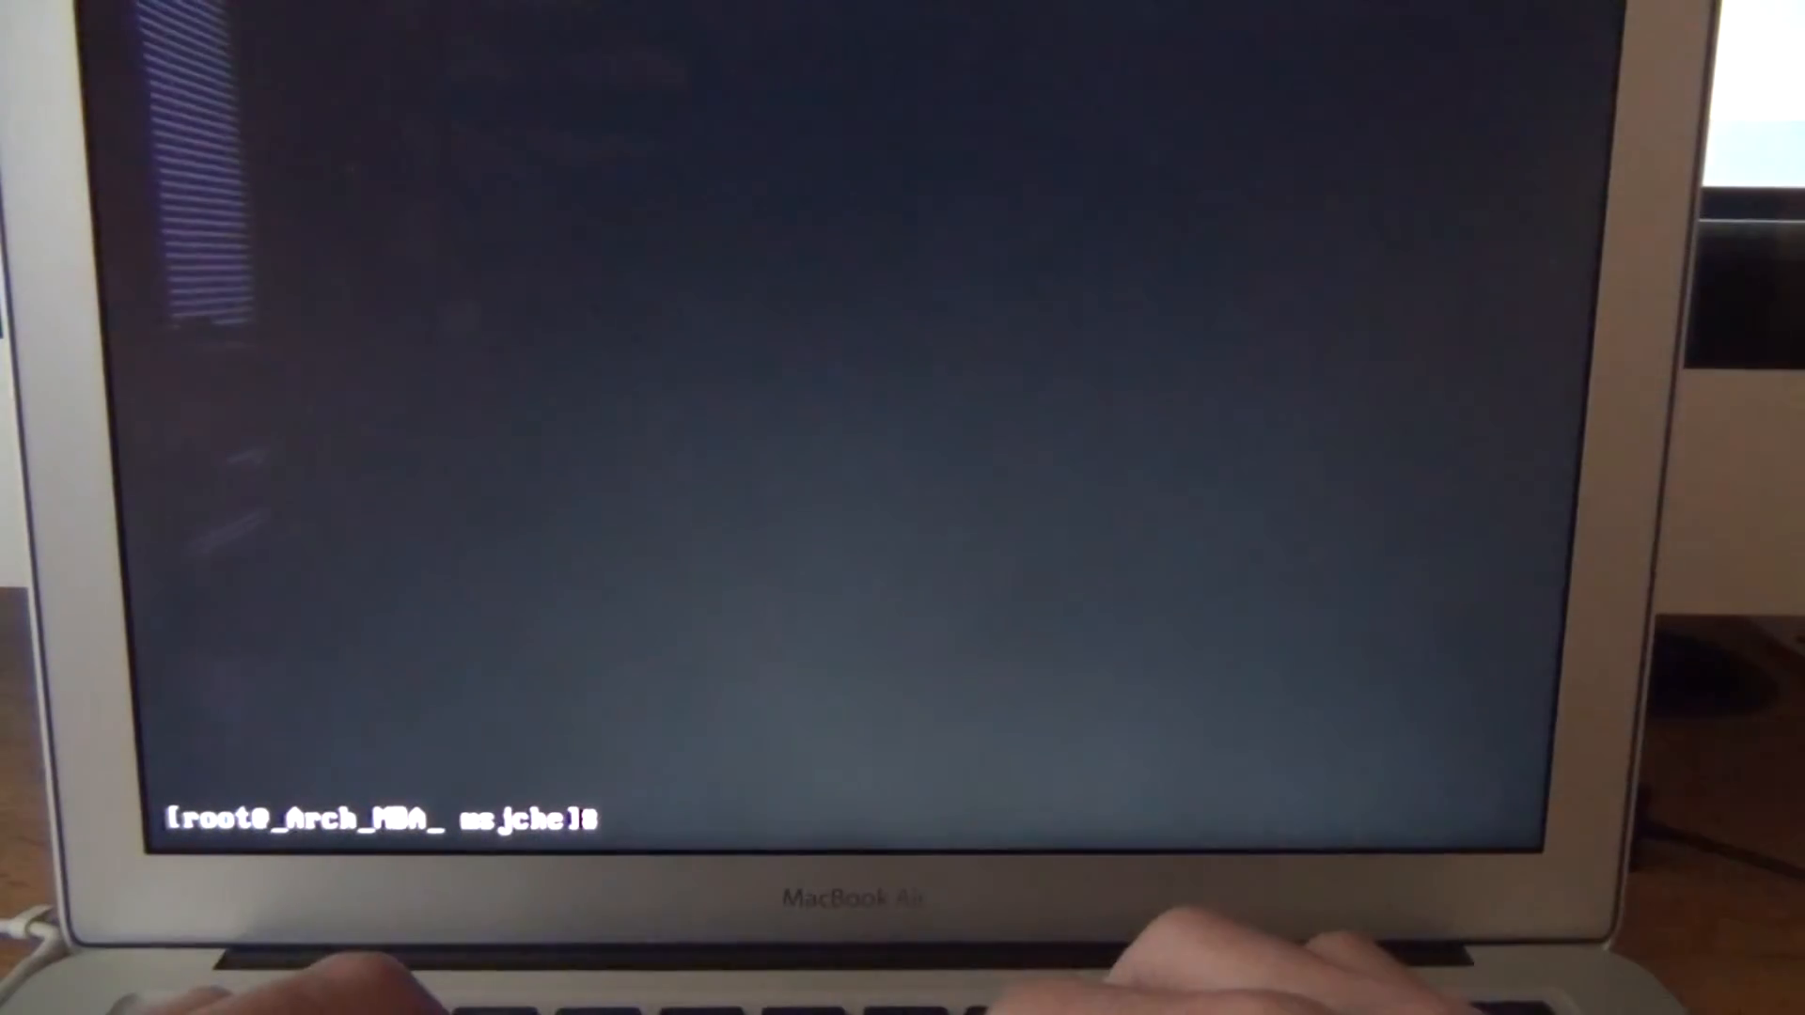
# - Store mixer settings with alsactl and run speaker-test -c 4, stopping after the front speakers
pyautogui.write('alsa')
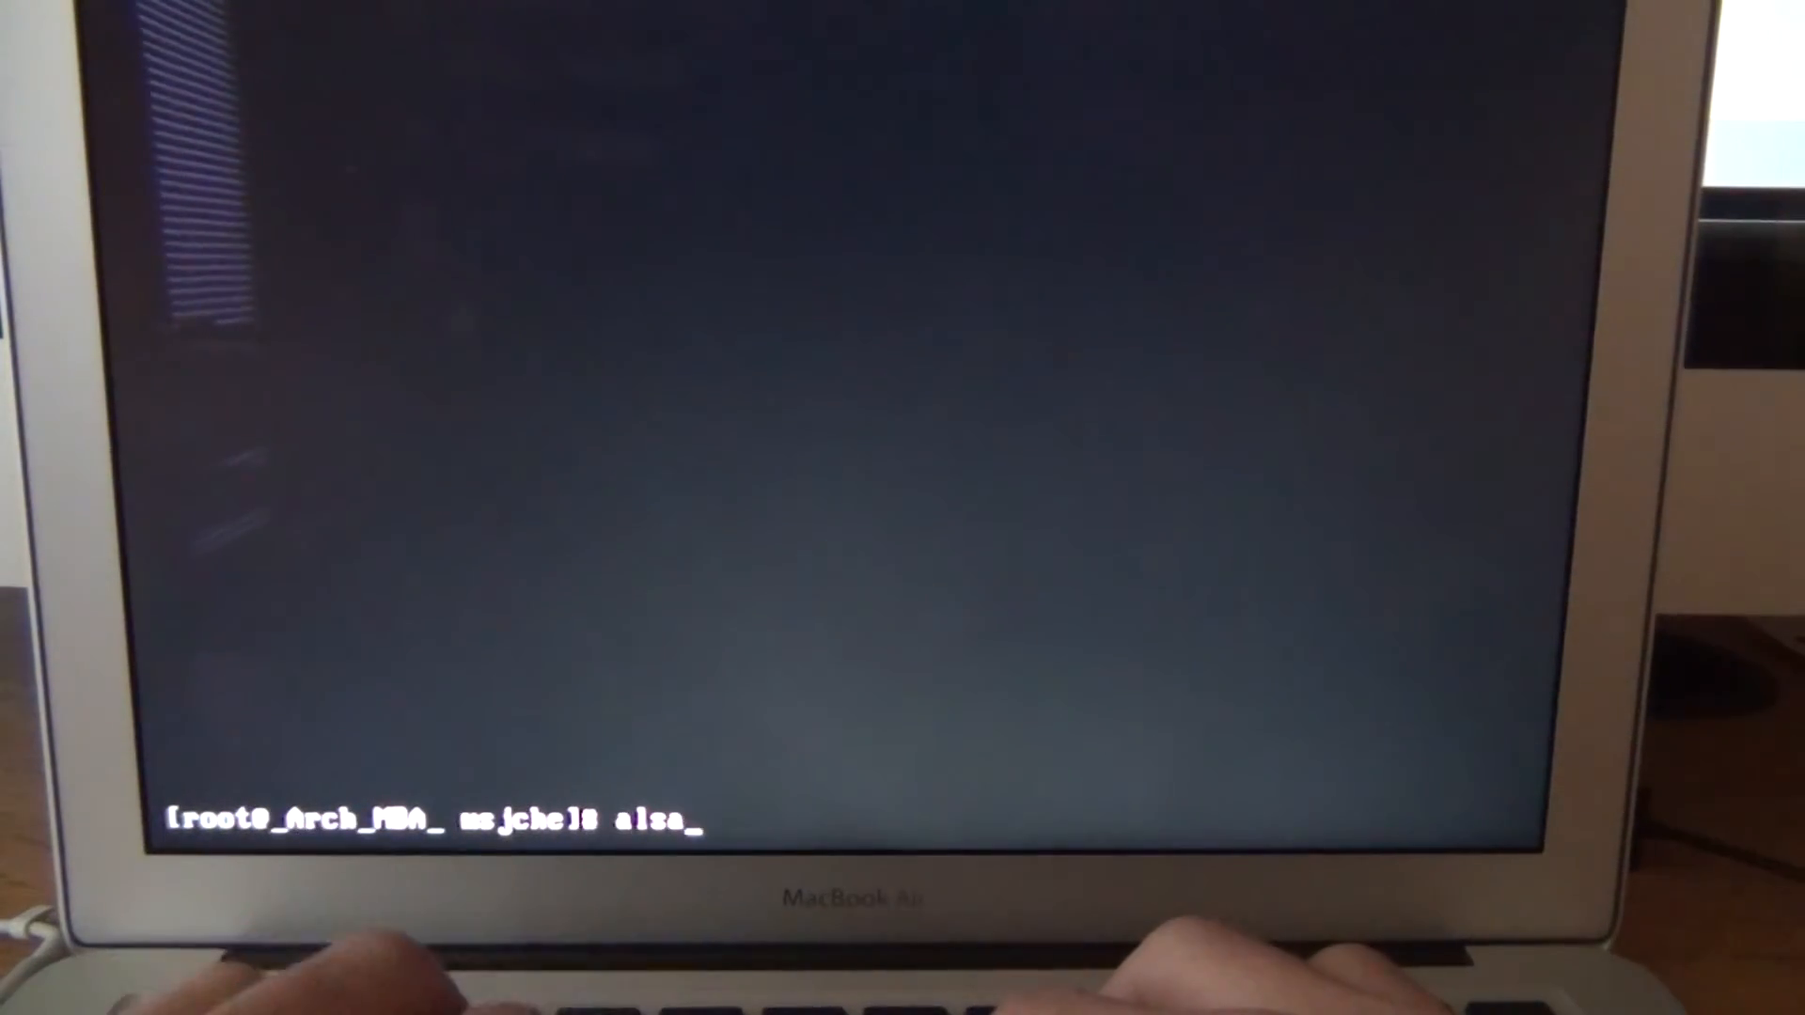
pyautogui.write('ctl sto')
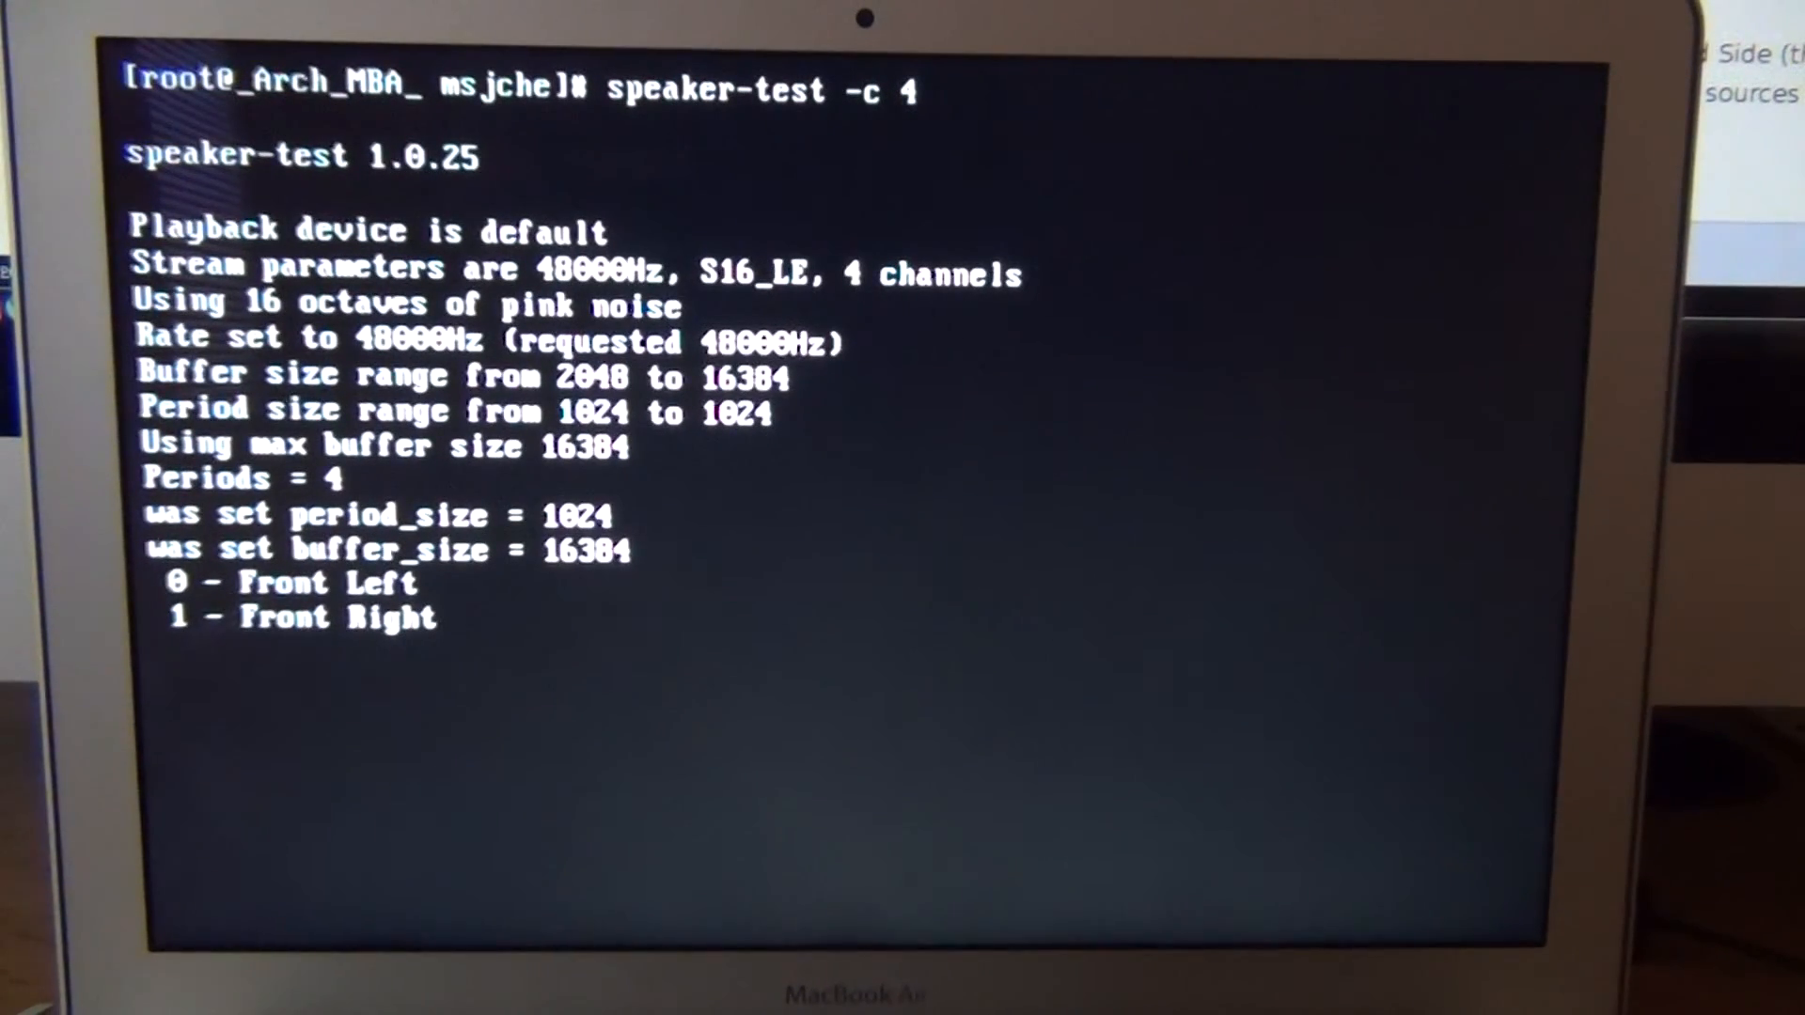
pyautogui.press('ctrl+c')
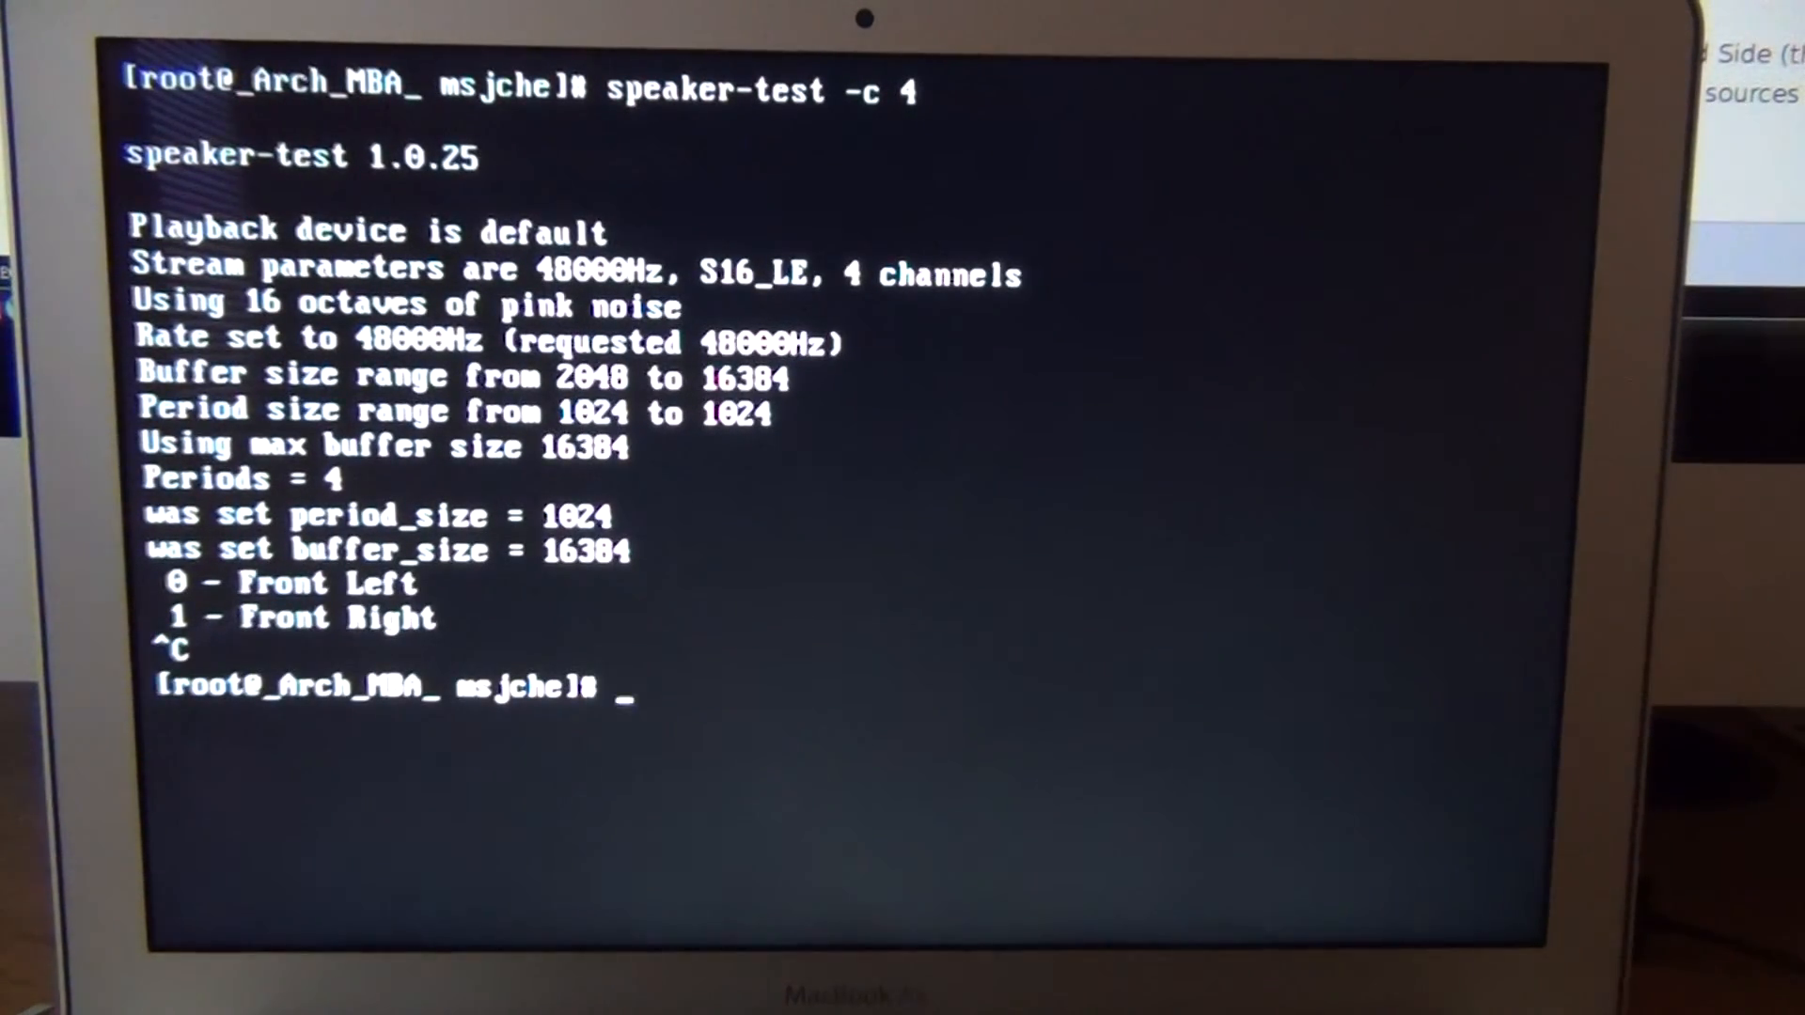